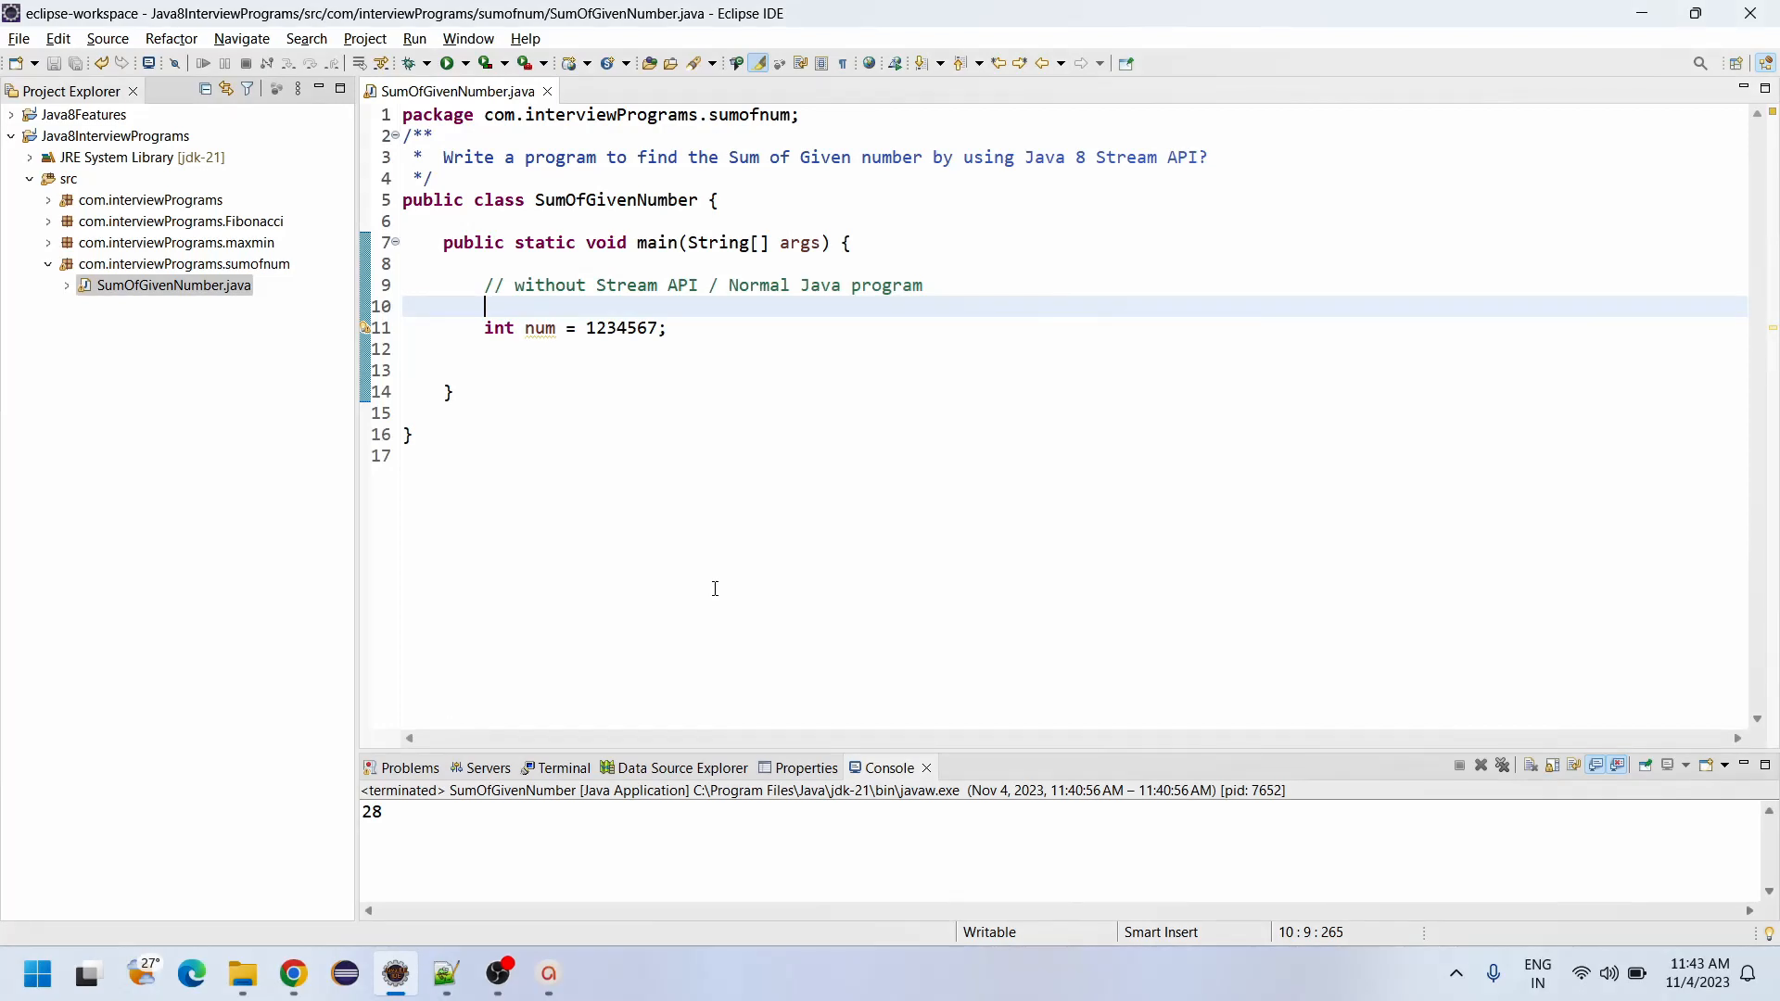
pyautogui.moveTo(642, 505)
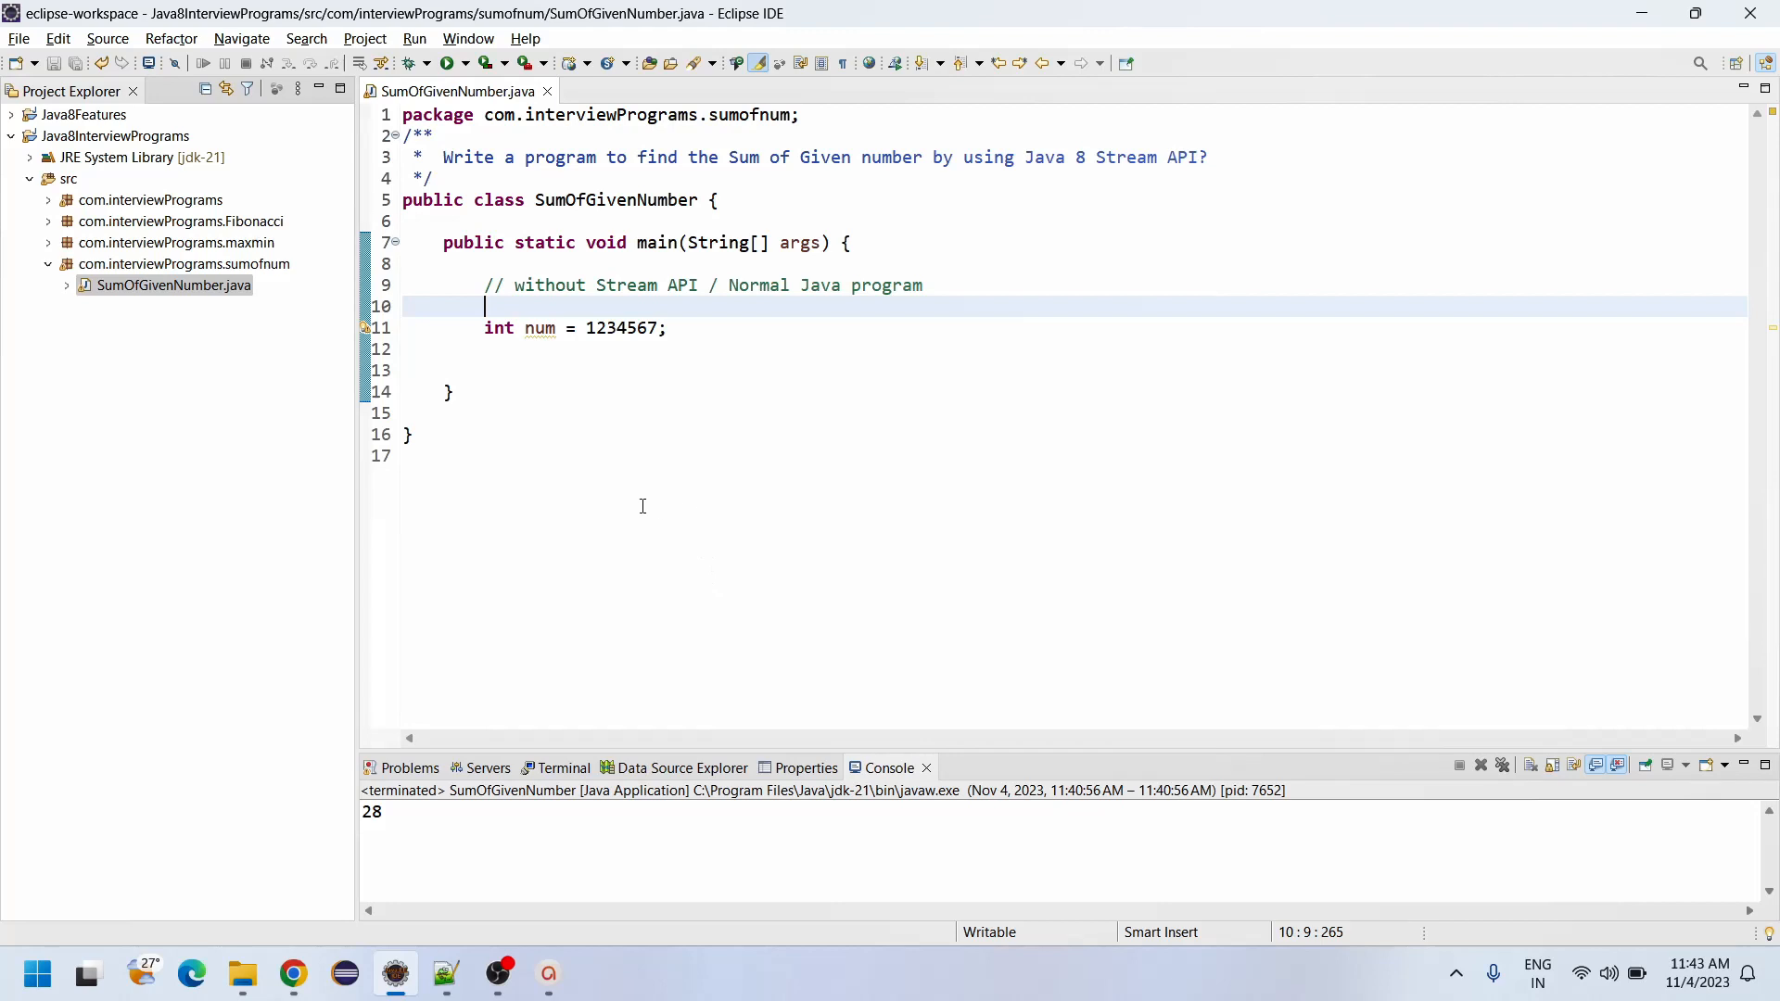
pyautogui.moveTo(829, 256)
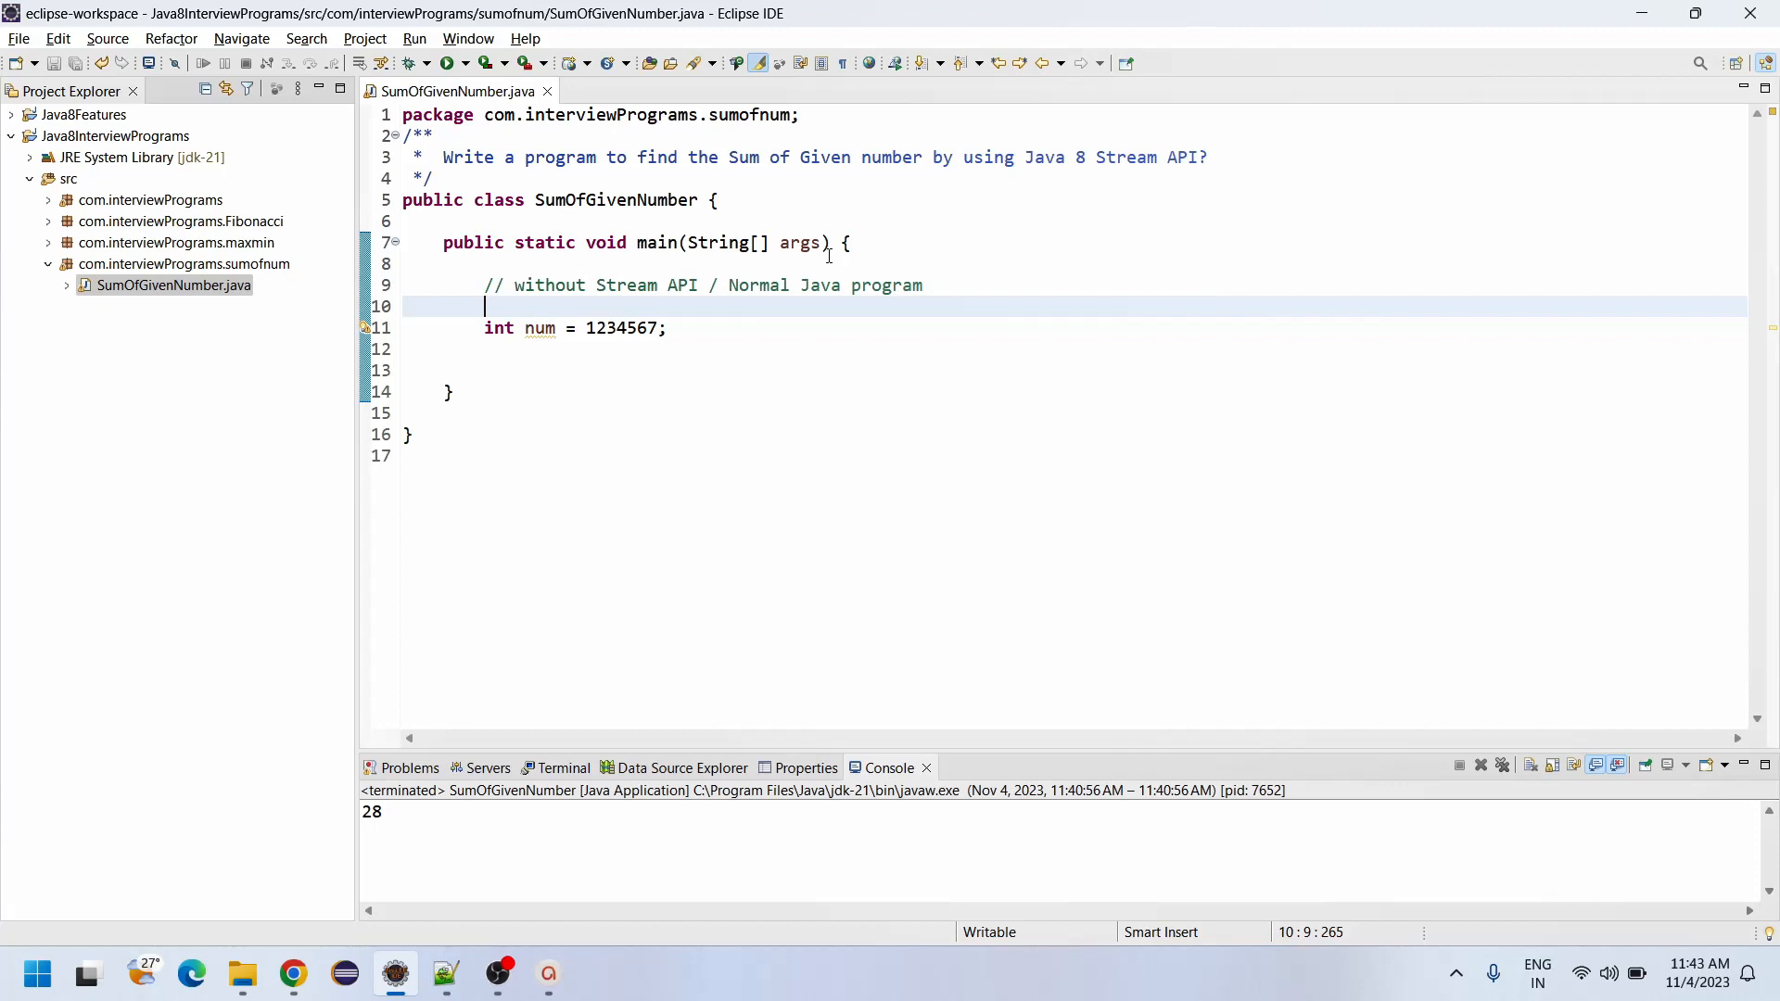
pyautogui.moveTo(641, 337)
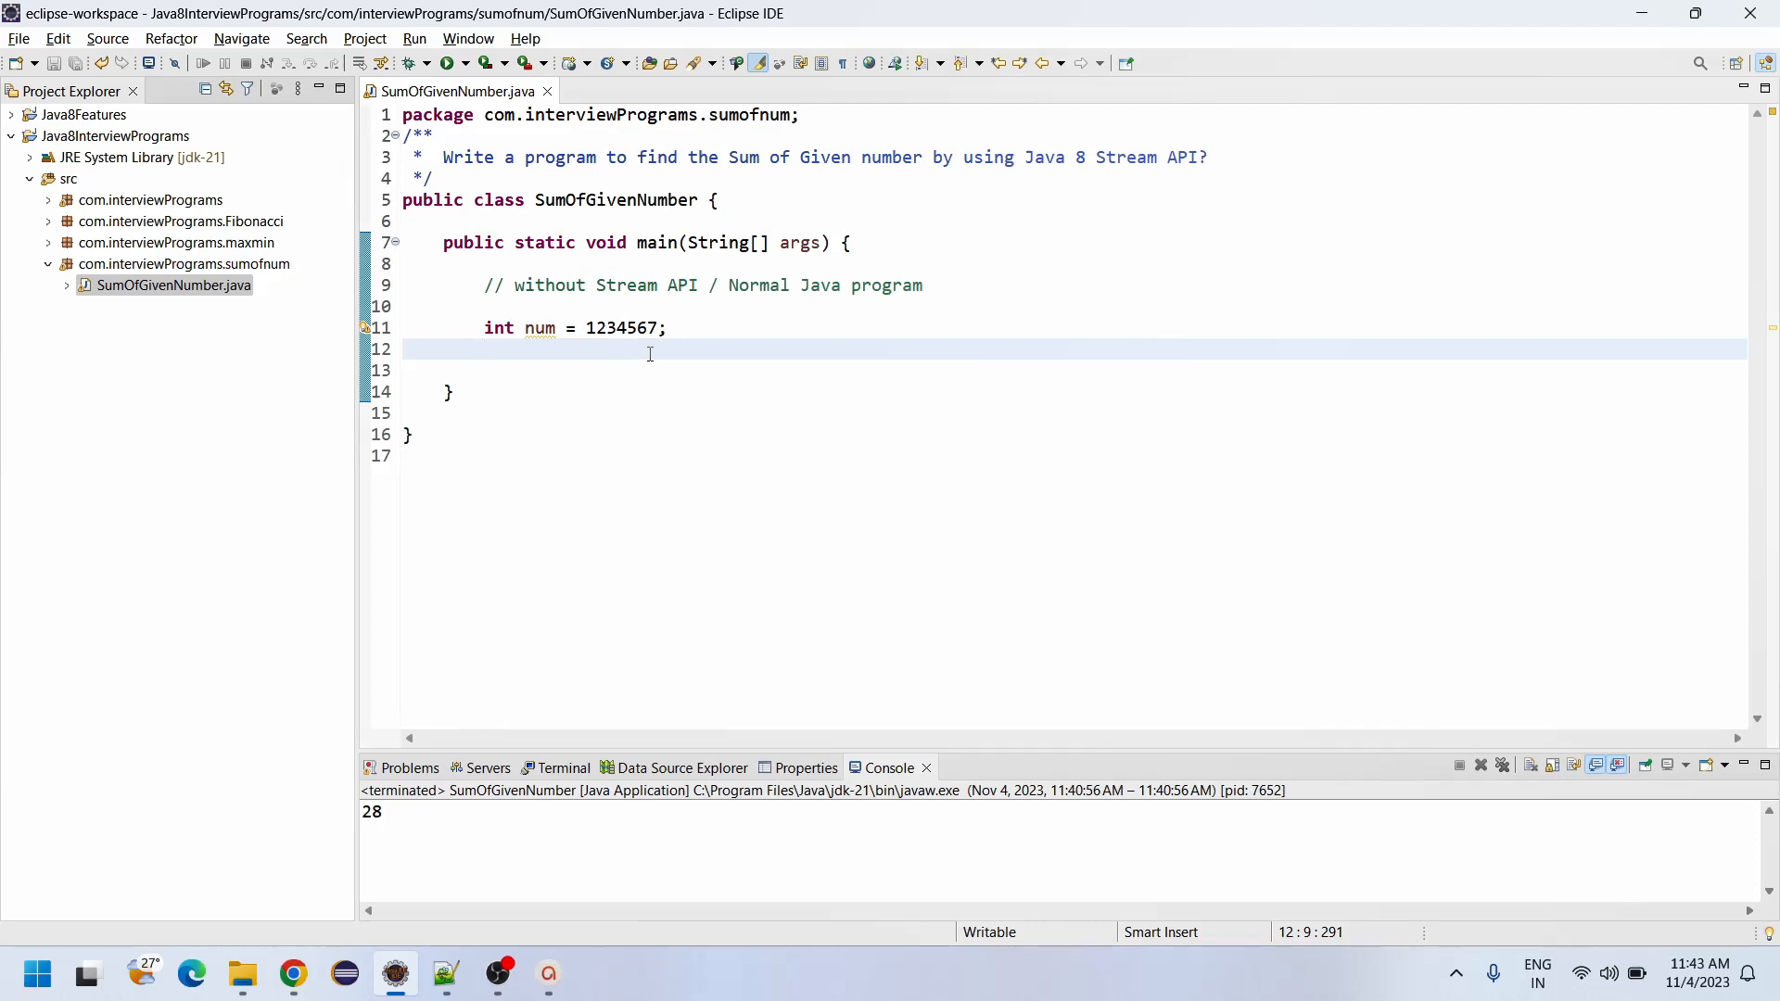
# Step: Add a '//Cover...' comment on a new line below the num declaration
pyautogui.click(599, 328)
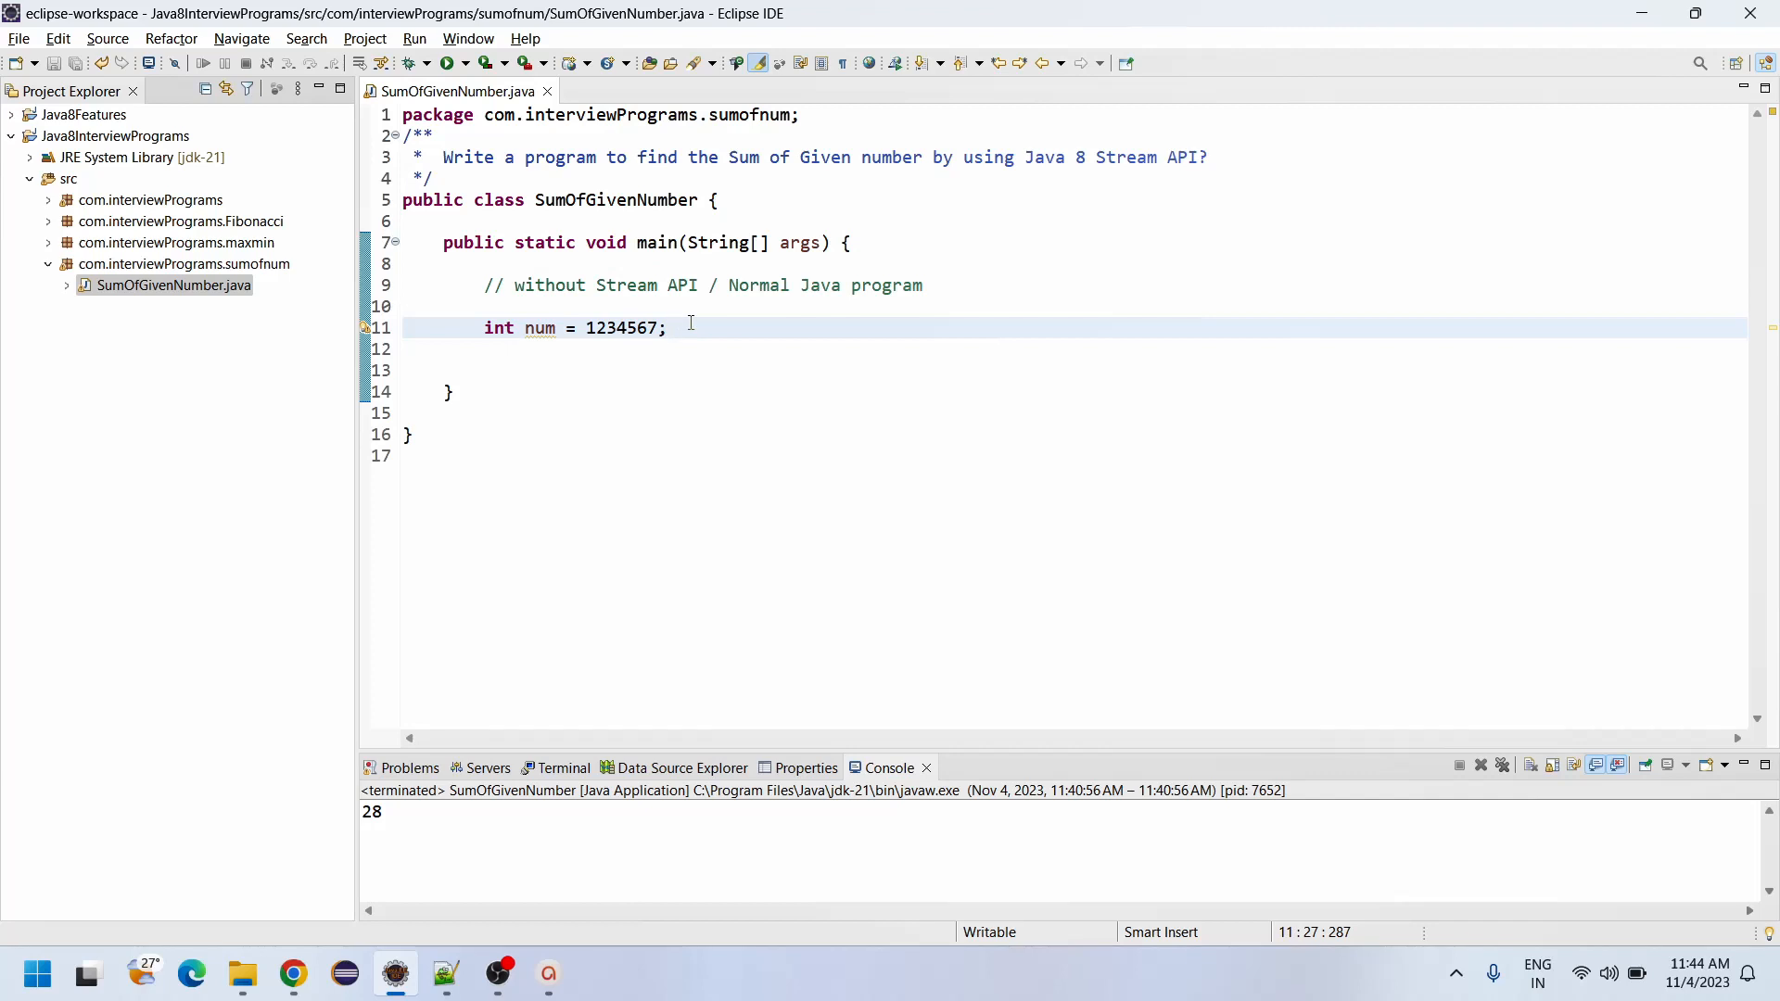
pyautogui.click(669, 328)
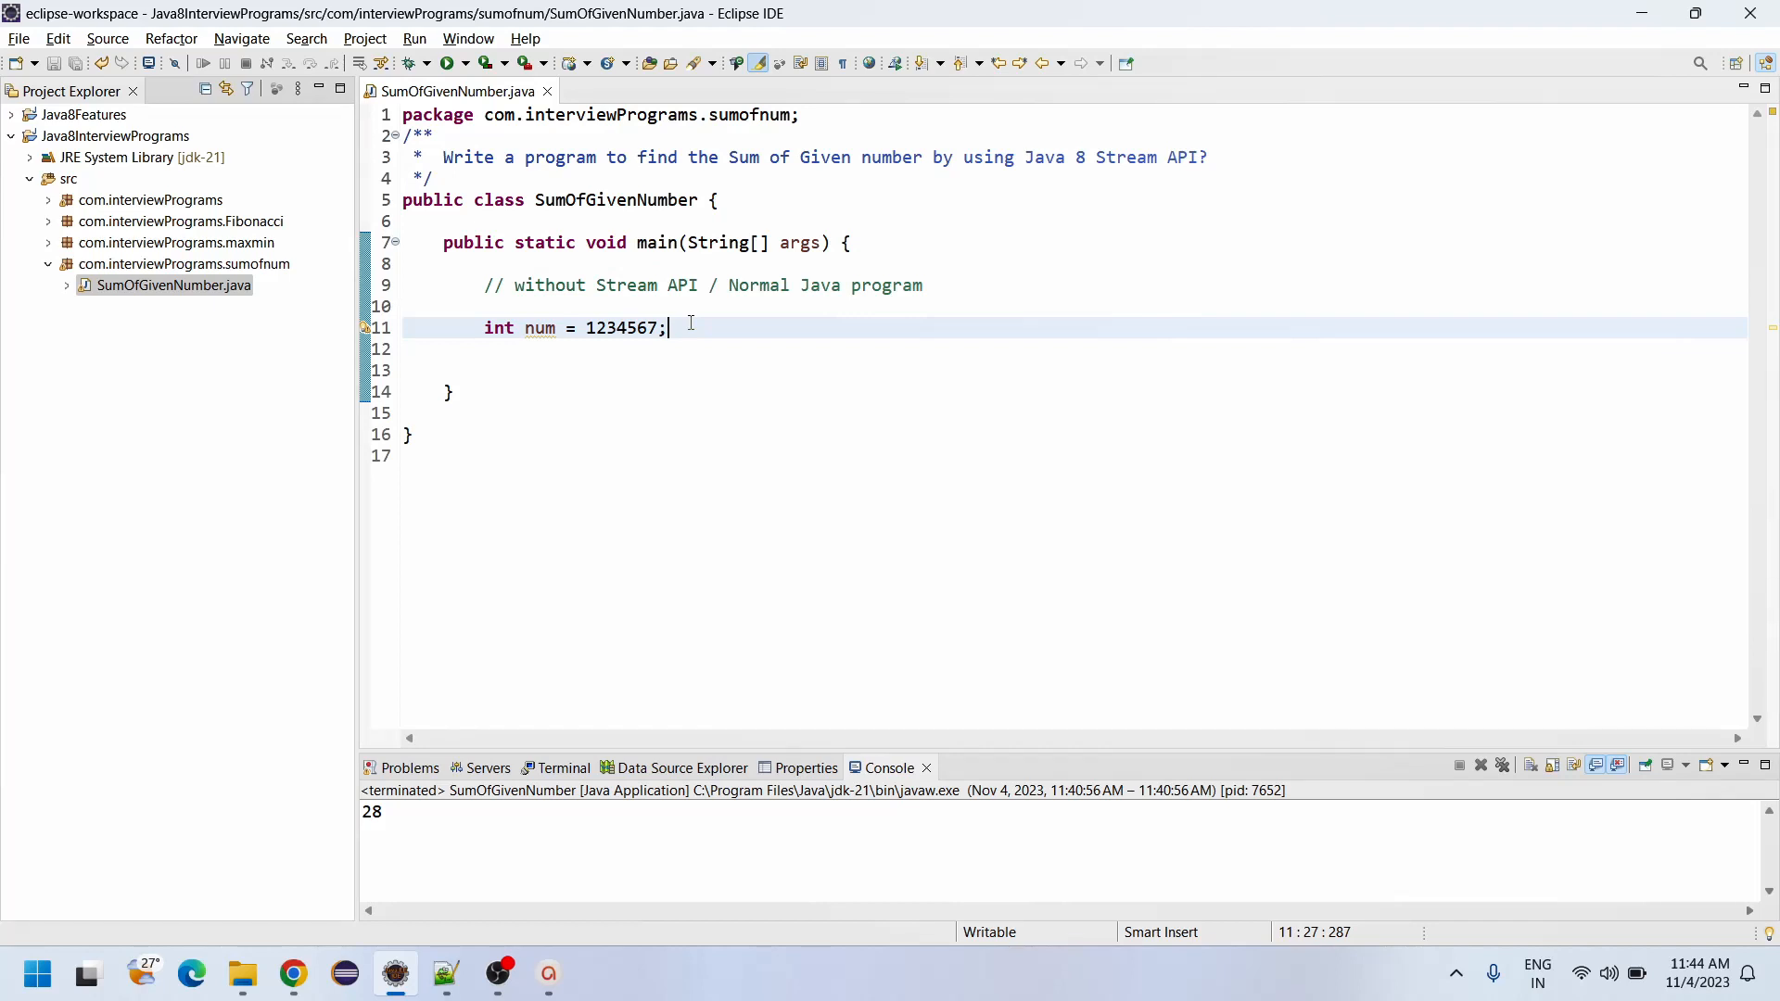
pyautogui.press('Enter')
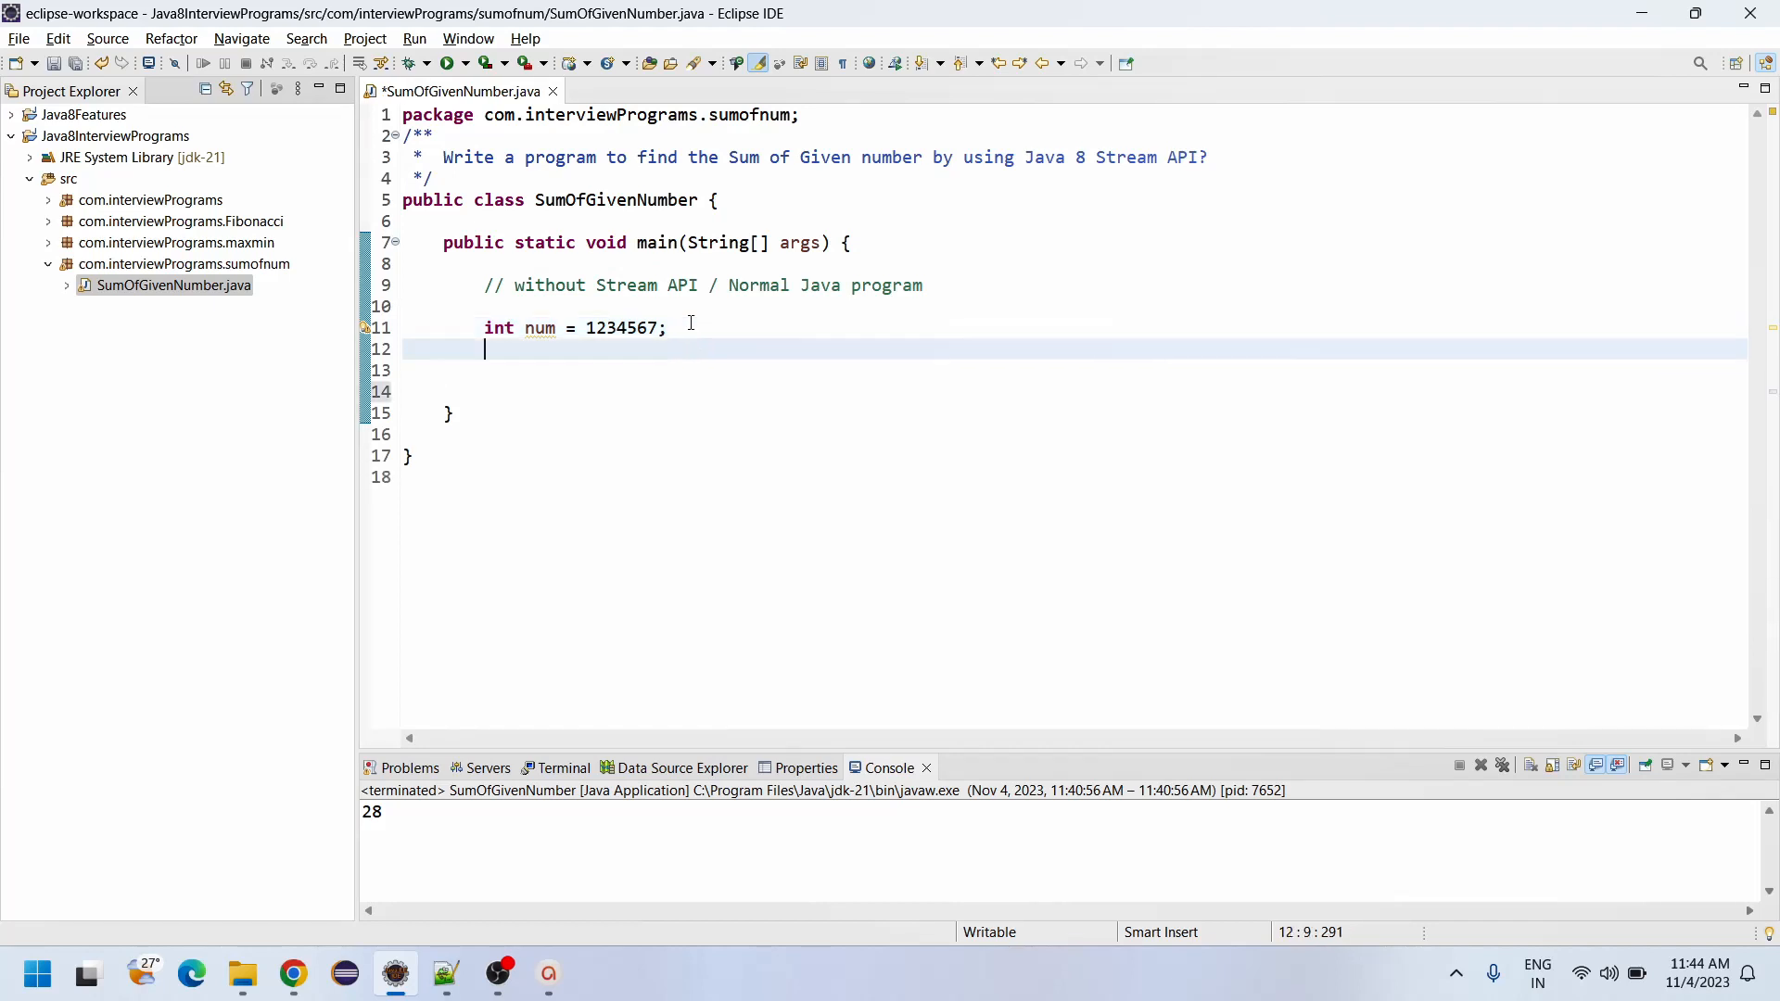
pyautogui.write('//')
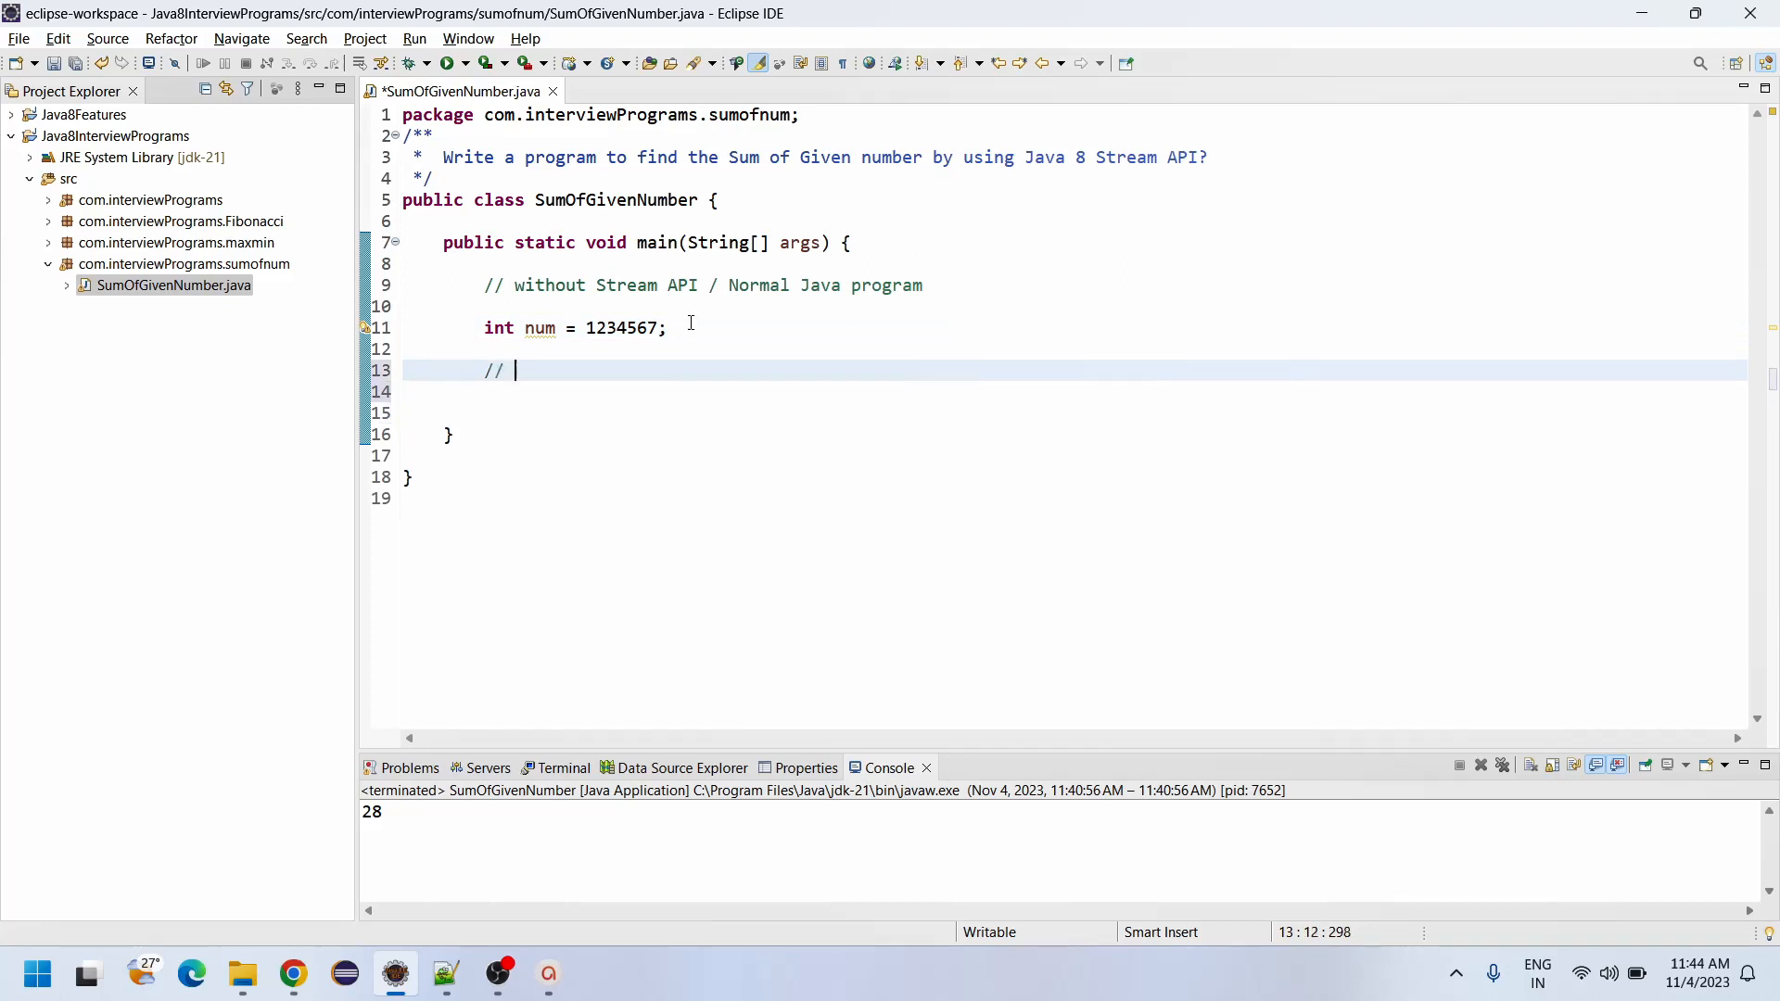
pyautogui.write('Covert')
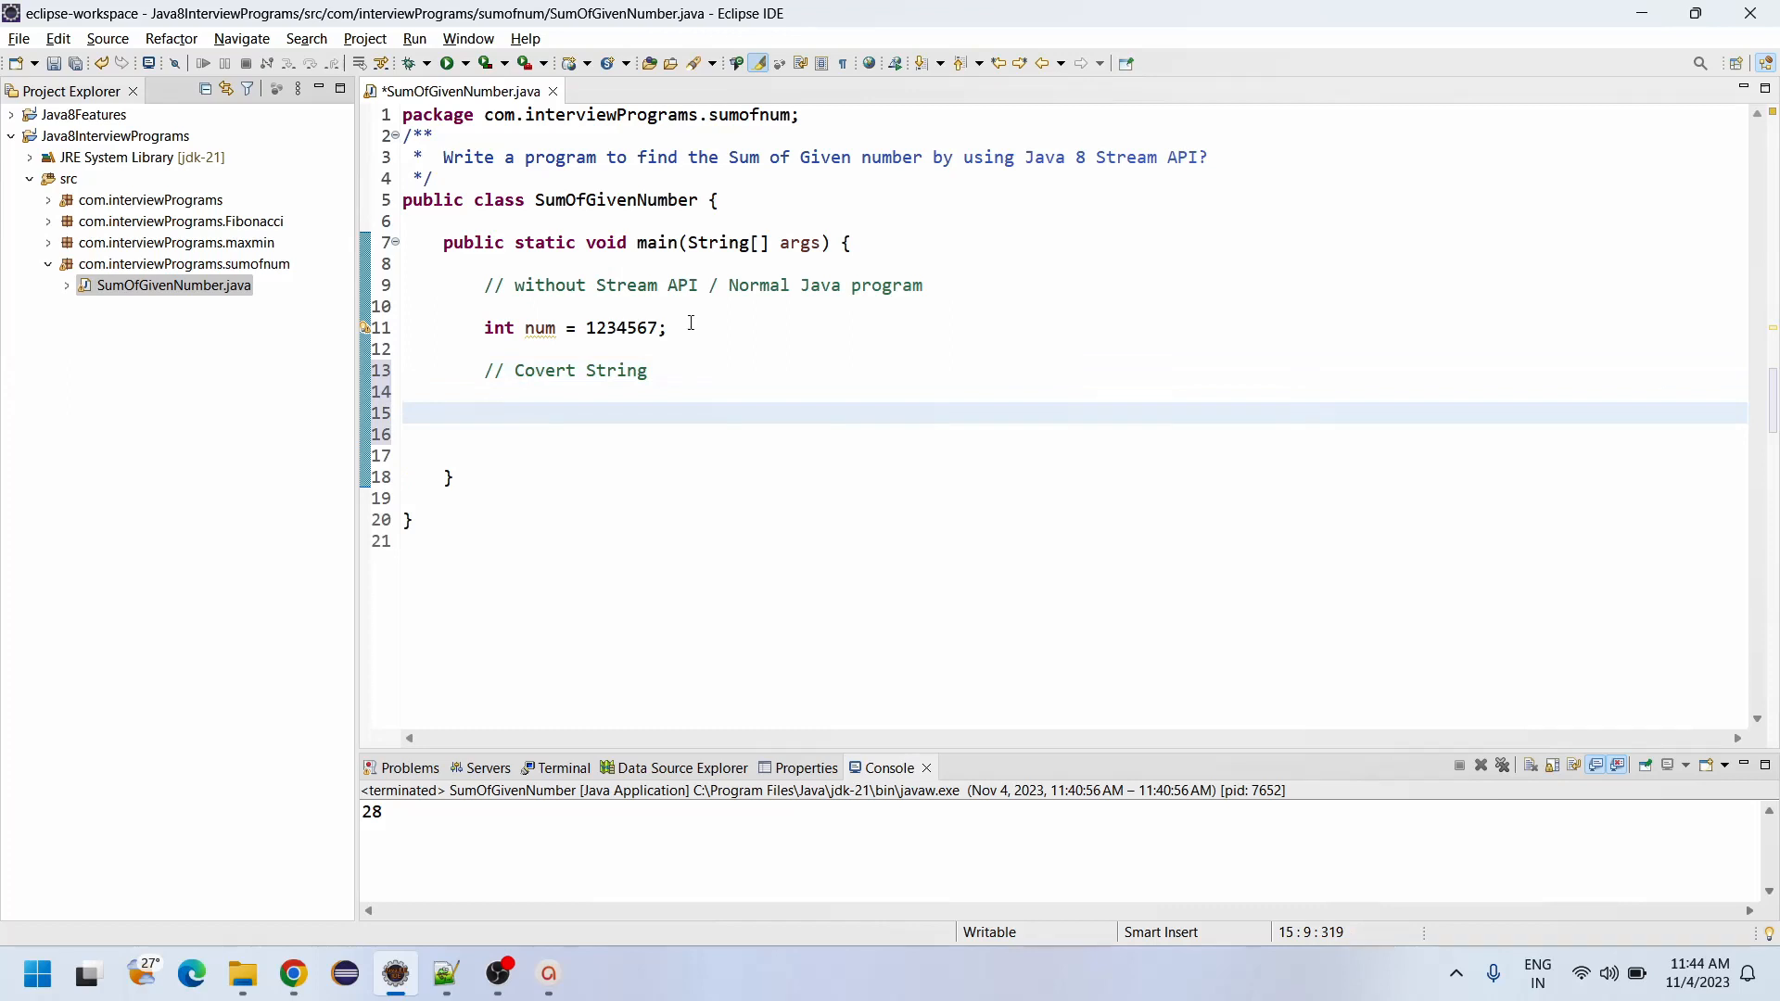
# Step: Declare String str = Integer.toString(num) to convert the number to a string
pyautogui.write('String str =')
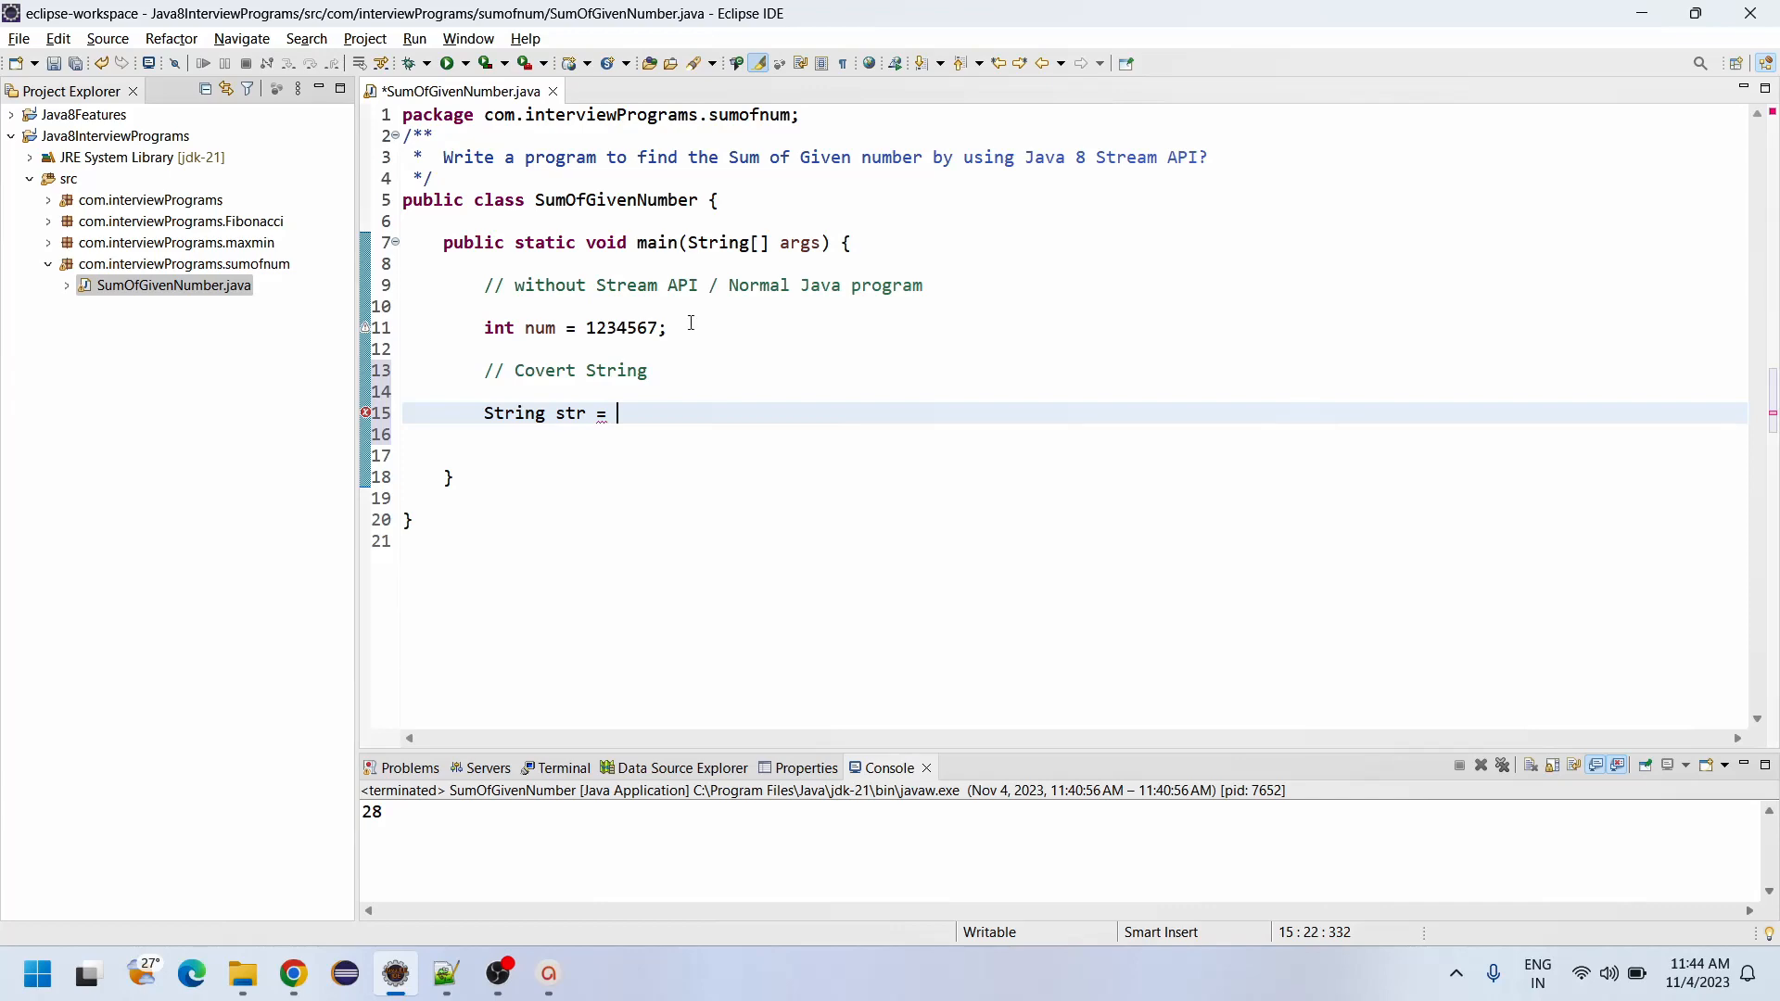
pyautogui.write('In')
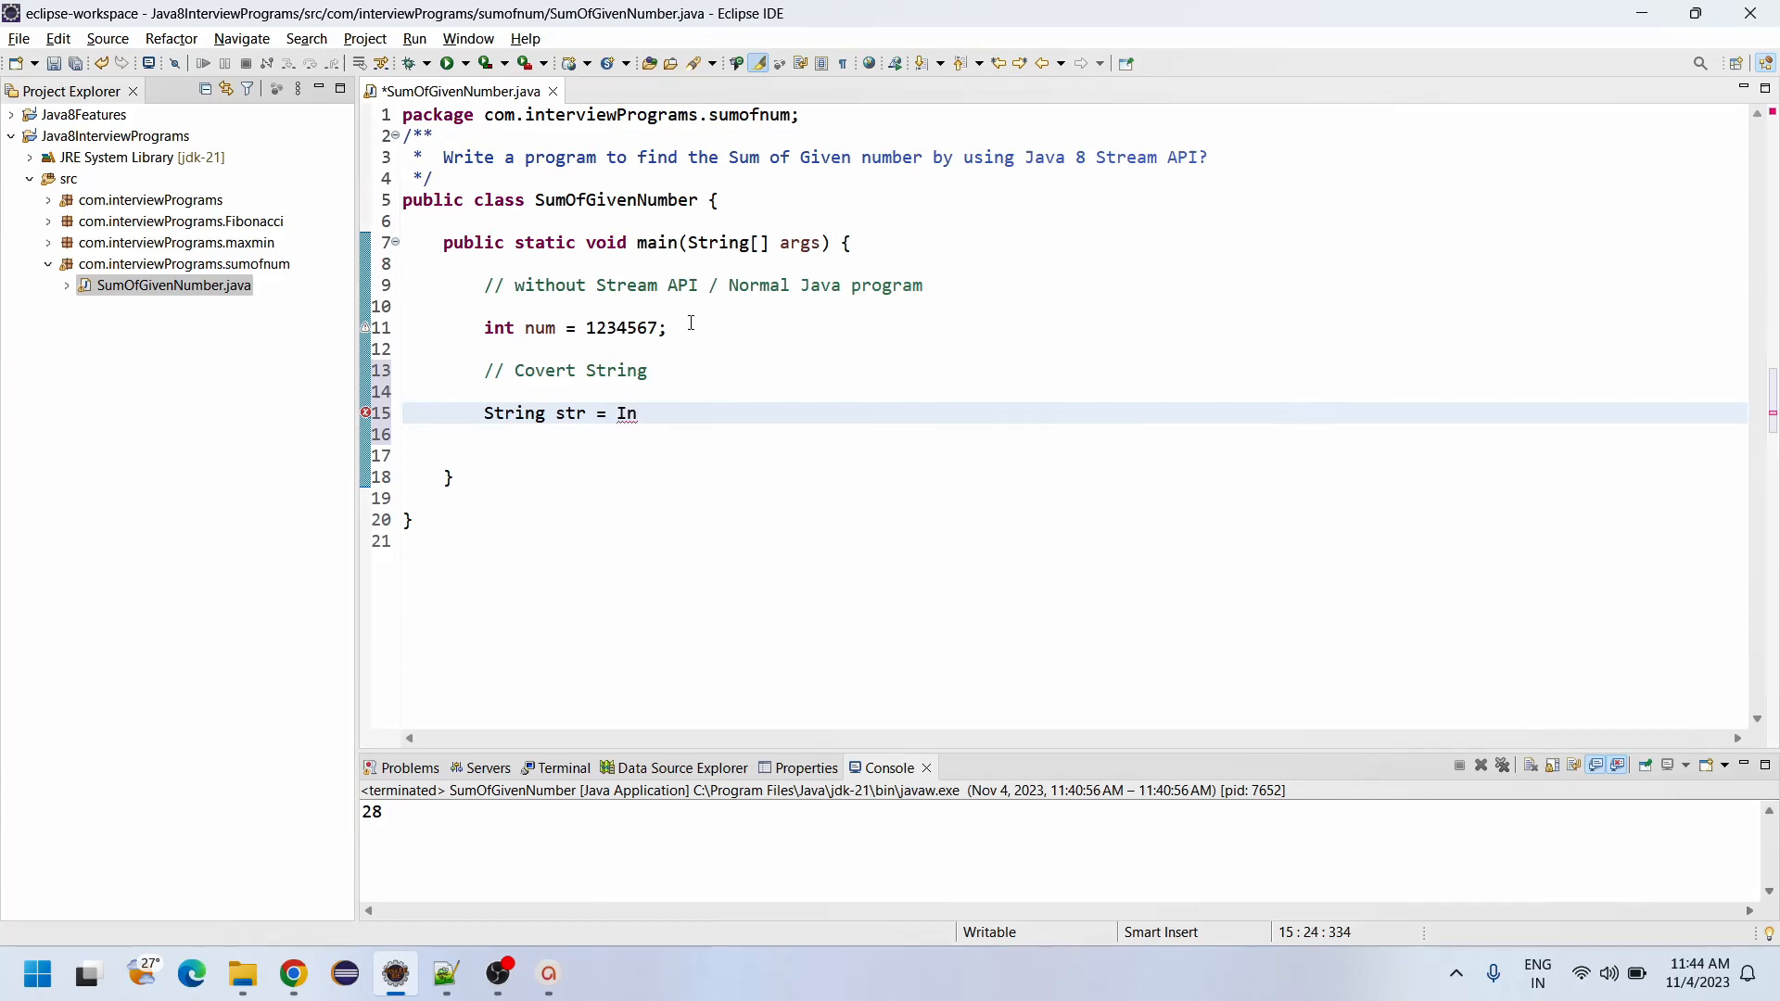
pyautogui.write('teg')
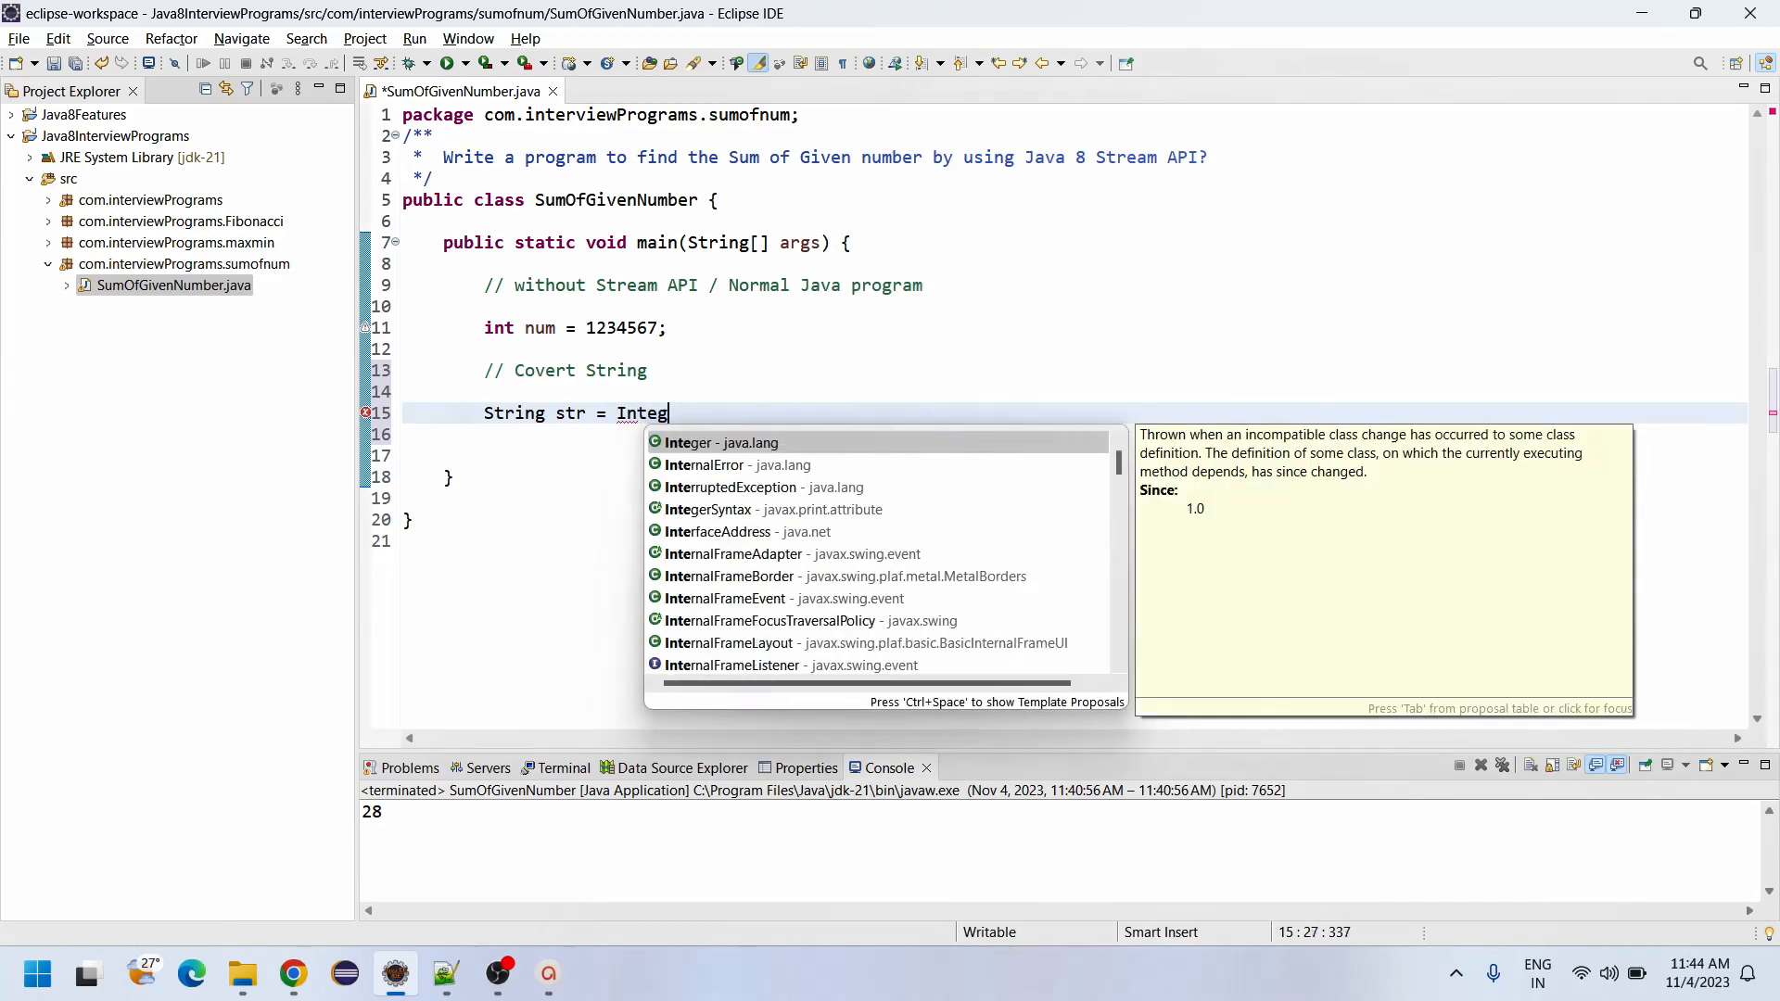
pyautogui.write('er.')
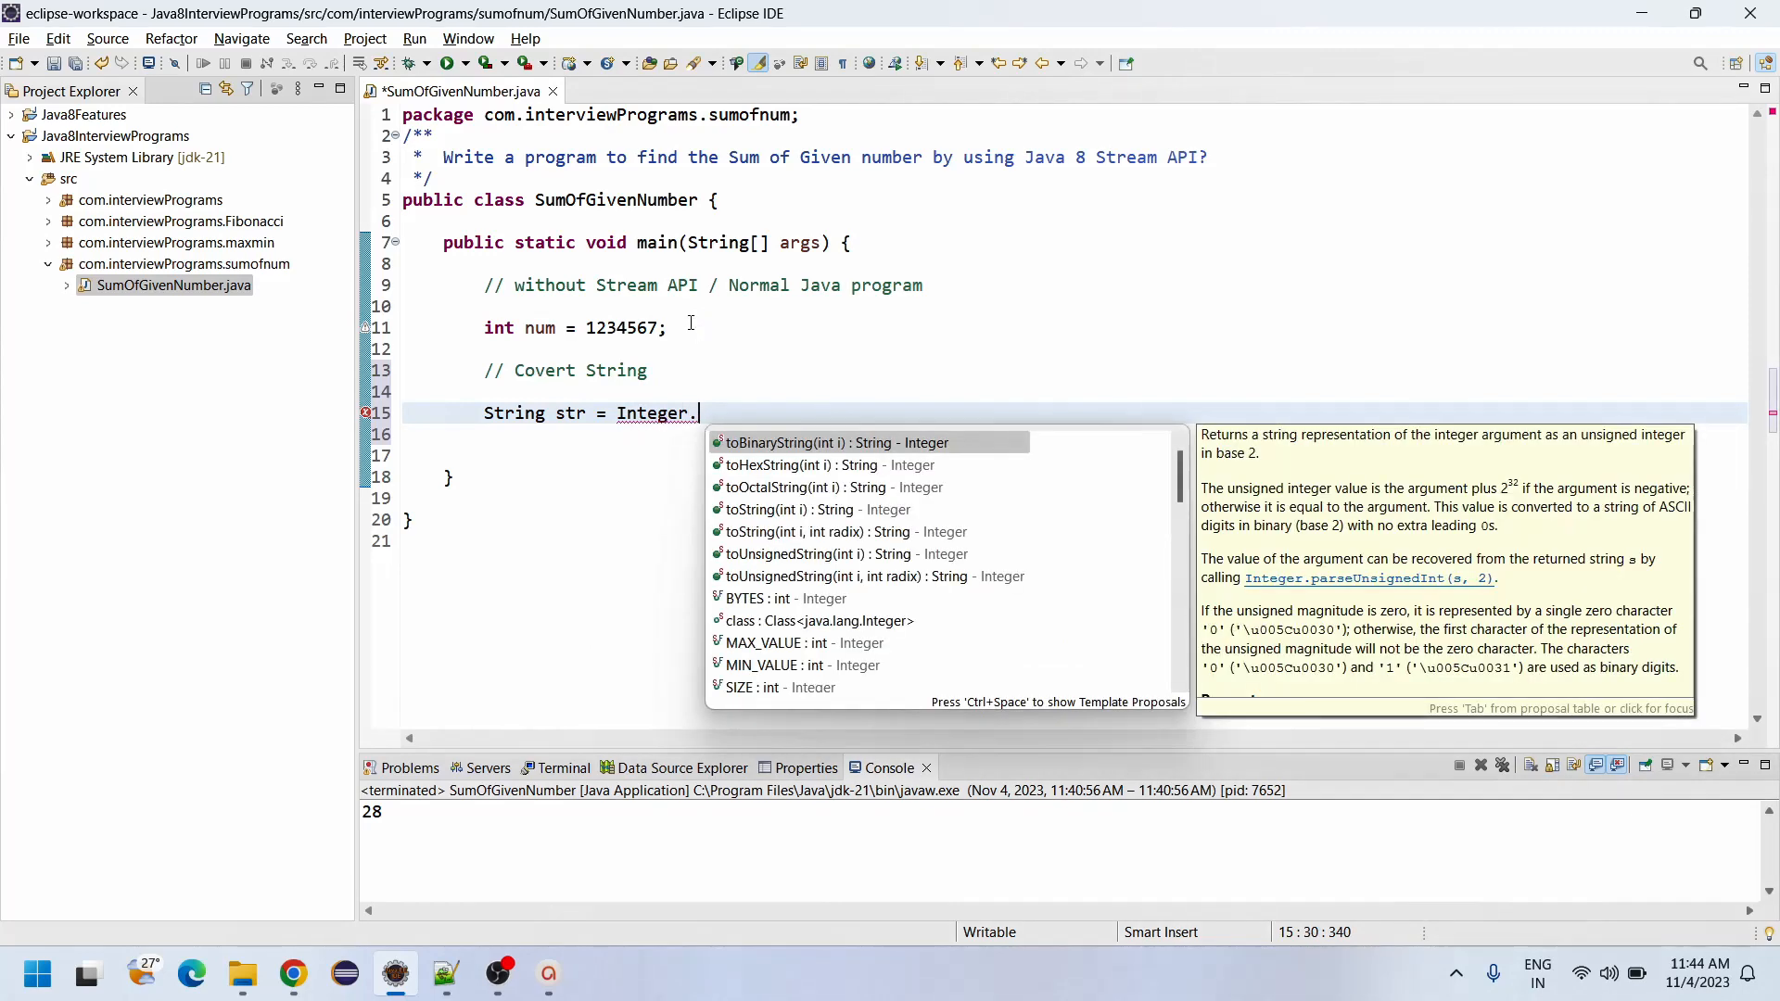
pyautogui.write('to')
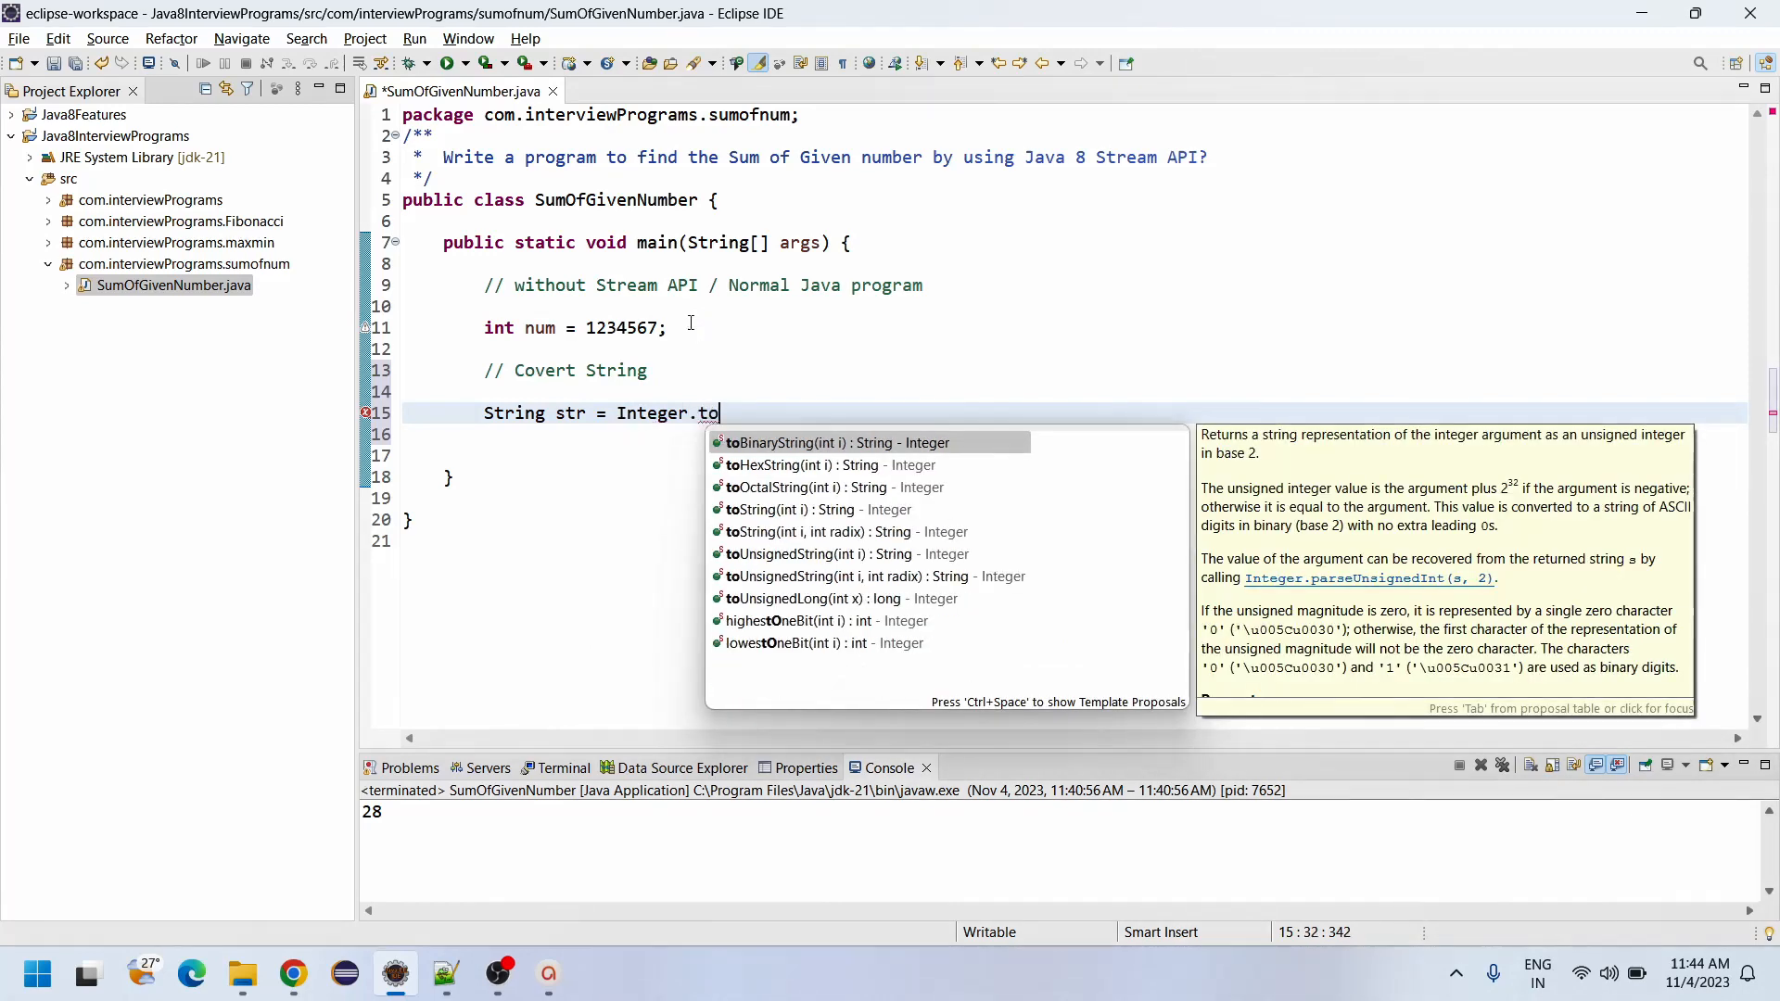
pyautogui.moveTo(795, 509)
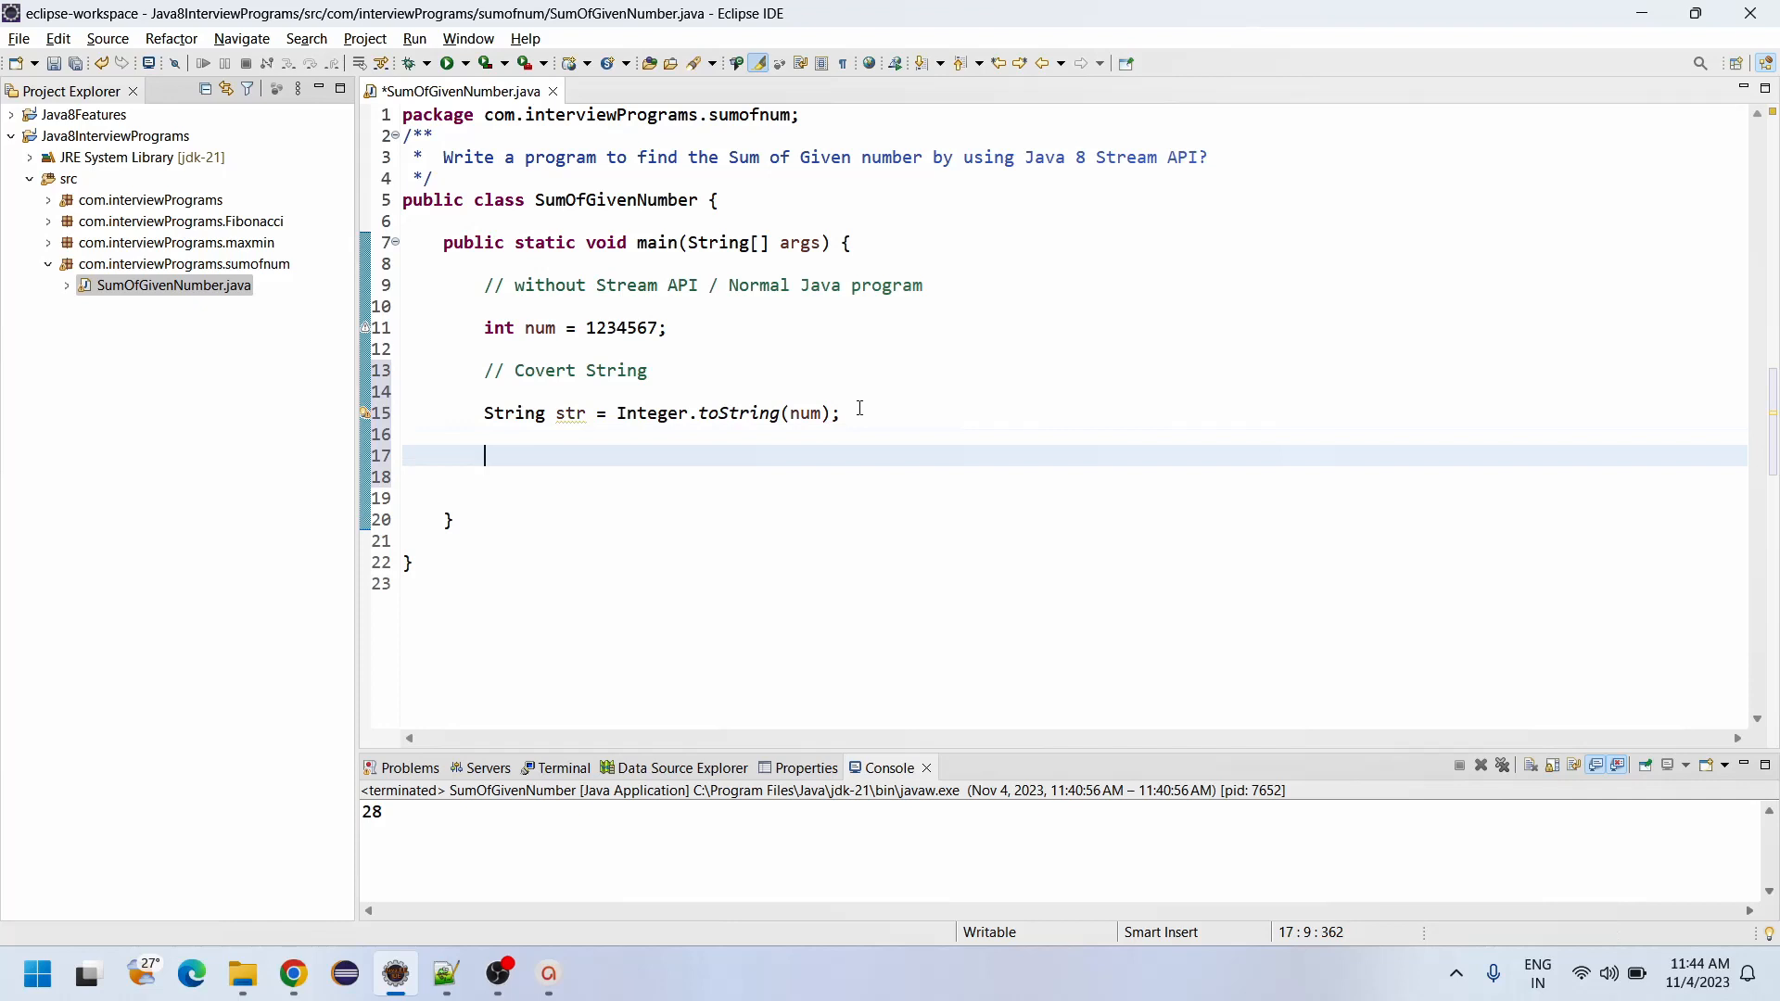
pyautogui.moveTo(540, 328)
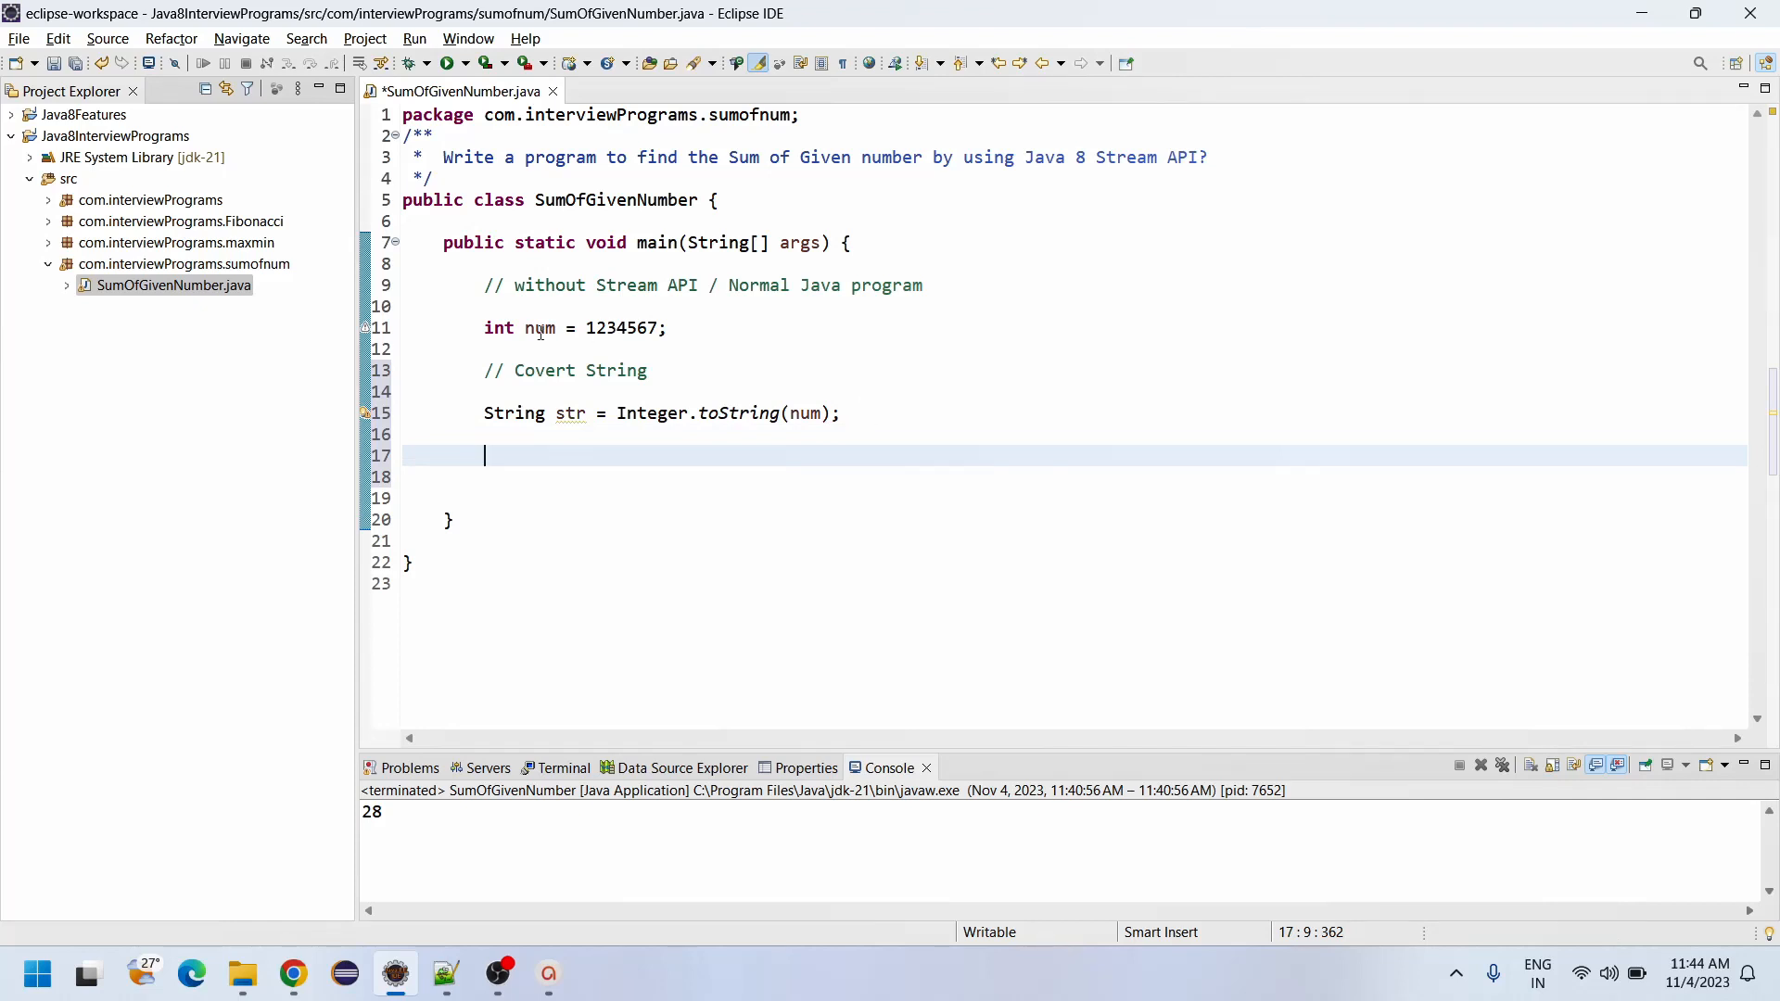
pyautogui.doubleClick(622, 328)
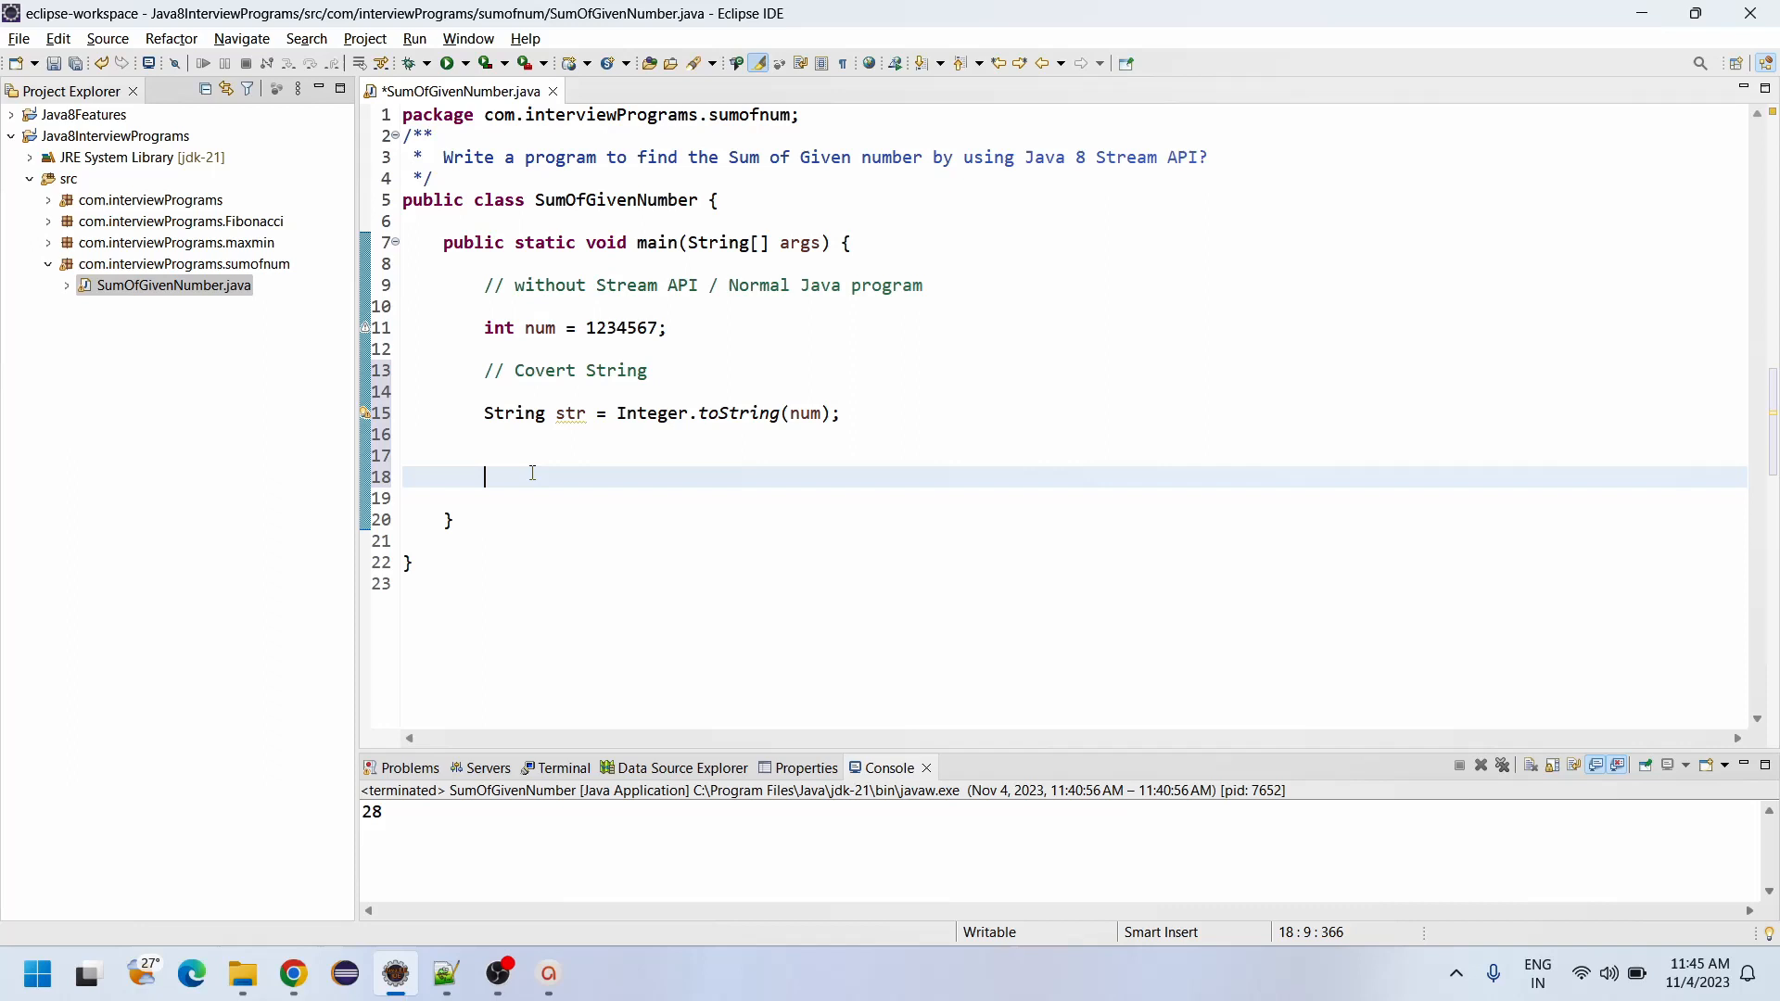
# Step: Declare String strArr[] = str.split("") to break the string into digits
pyautogui.write('String')
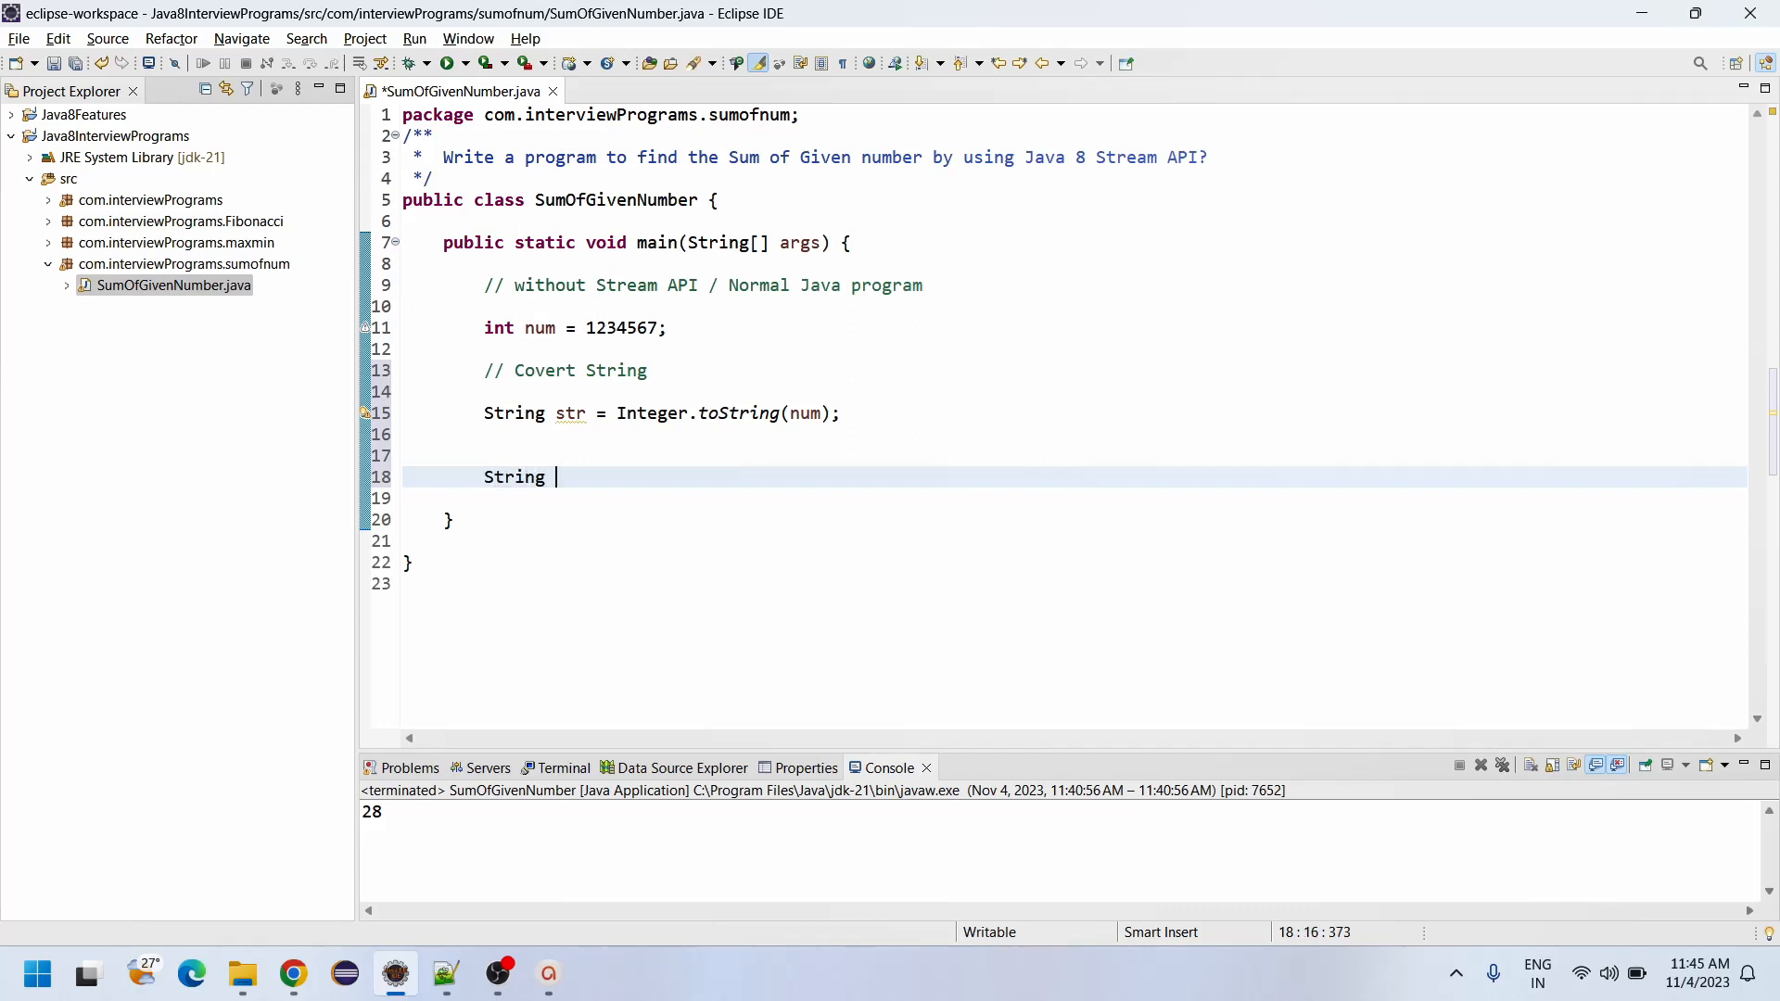
pyautogui.write('strArr')
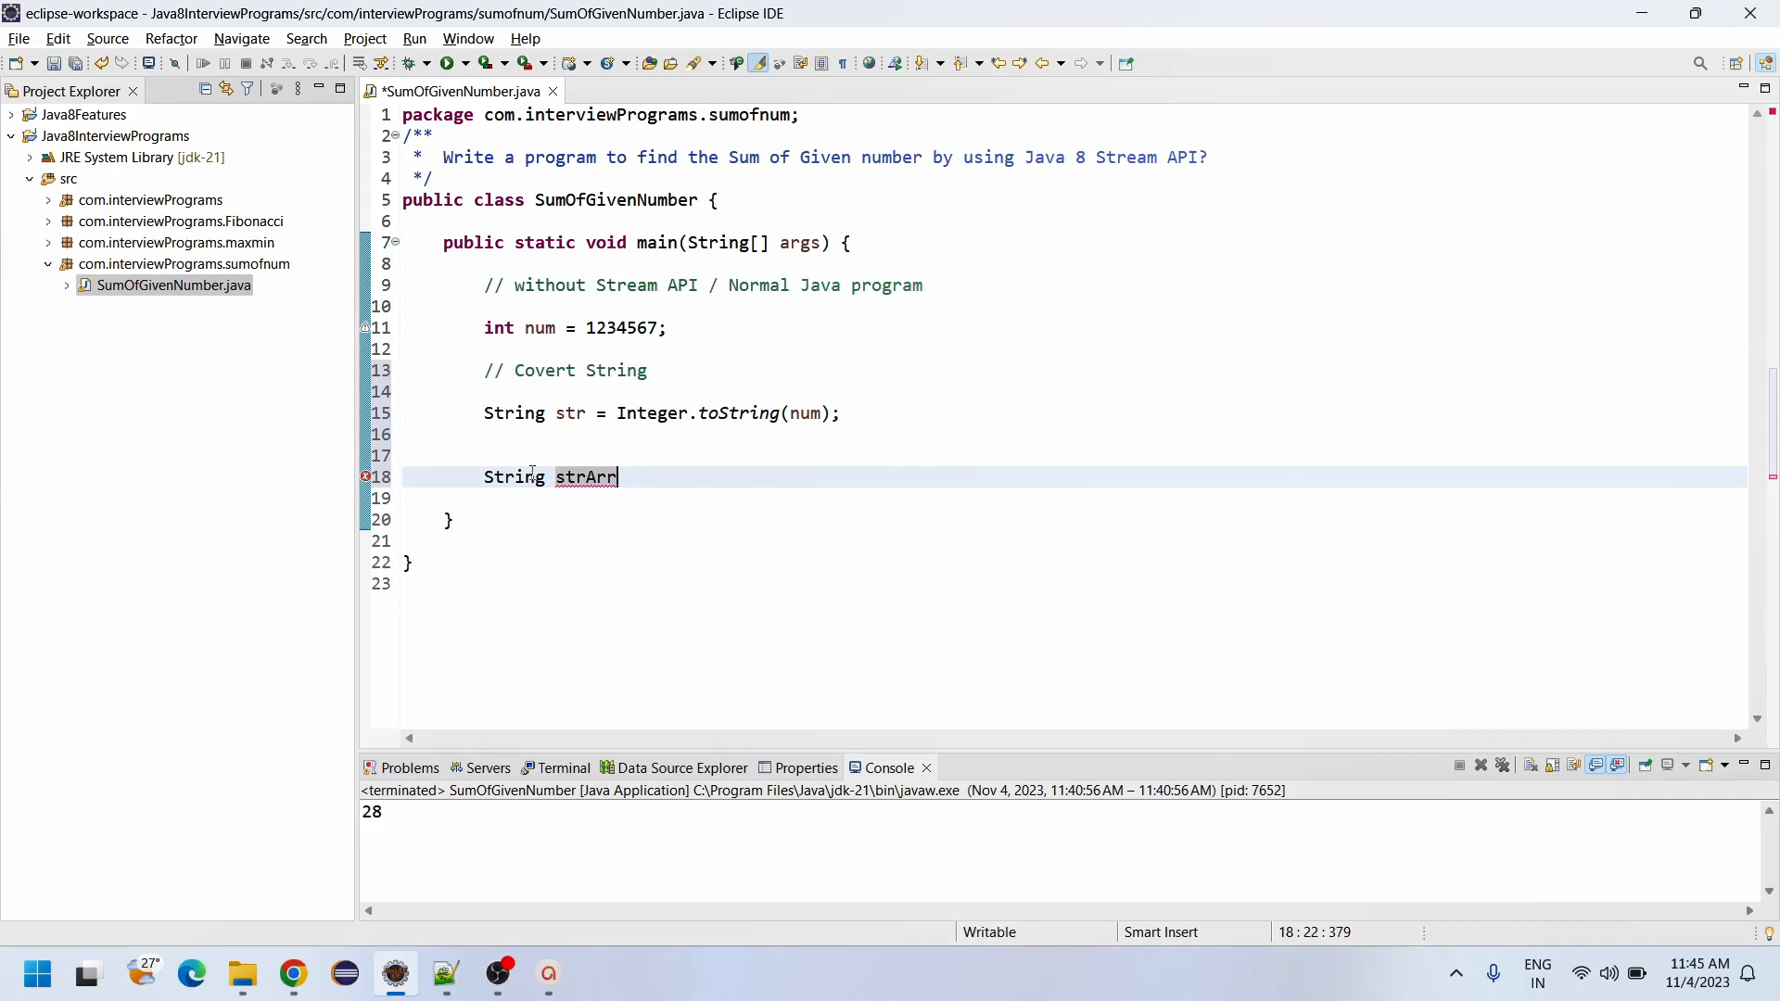
pyautogui.write('[] =')
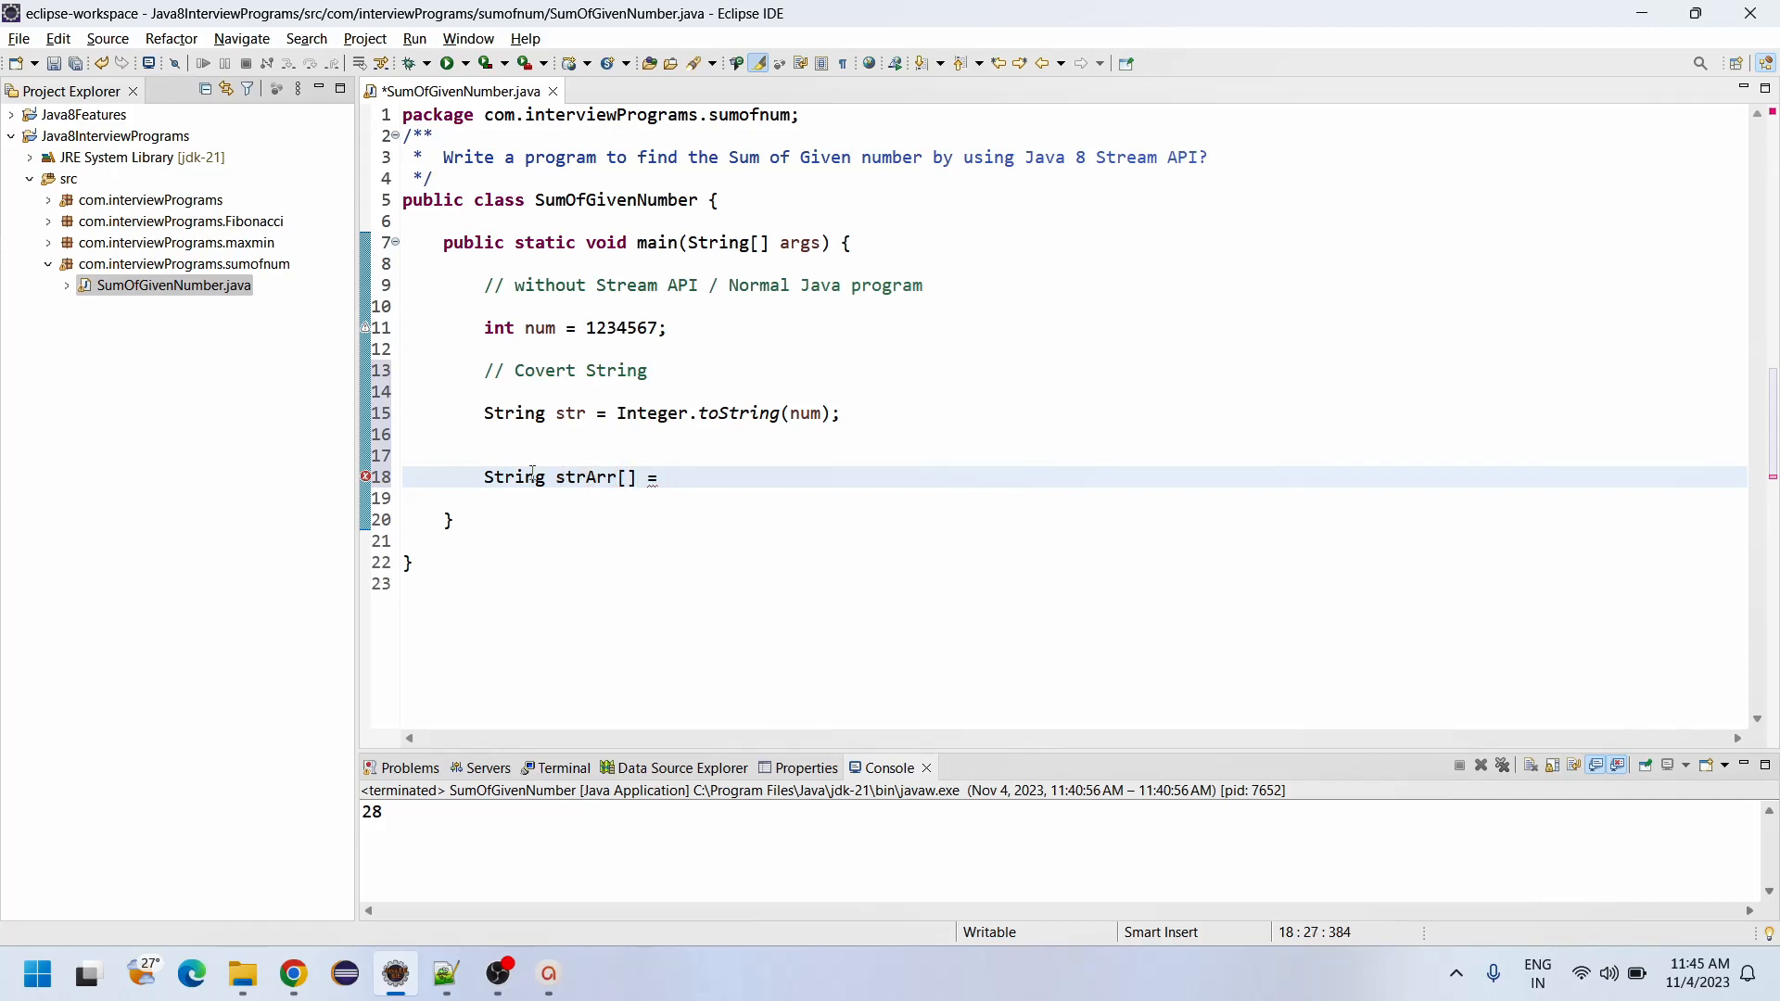
pyautogui.write('str.split(str')
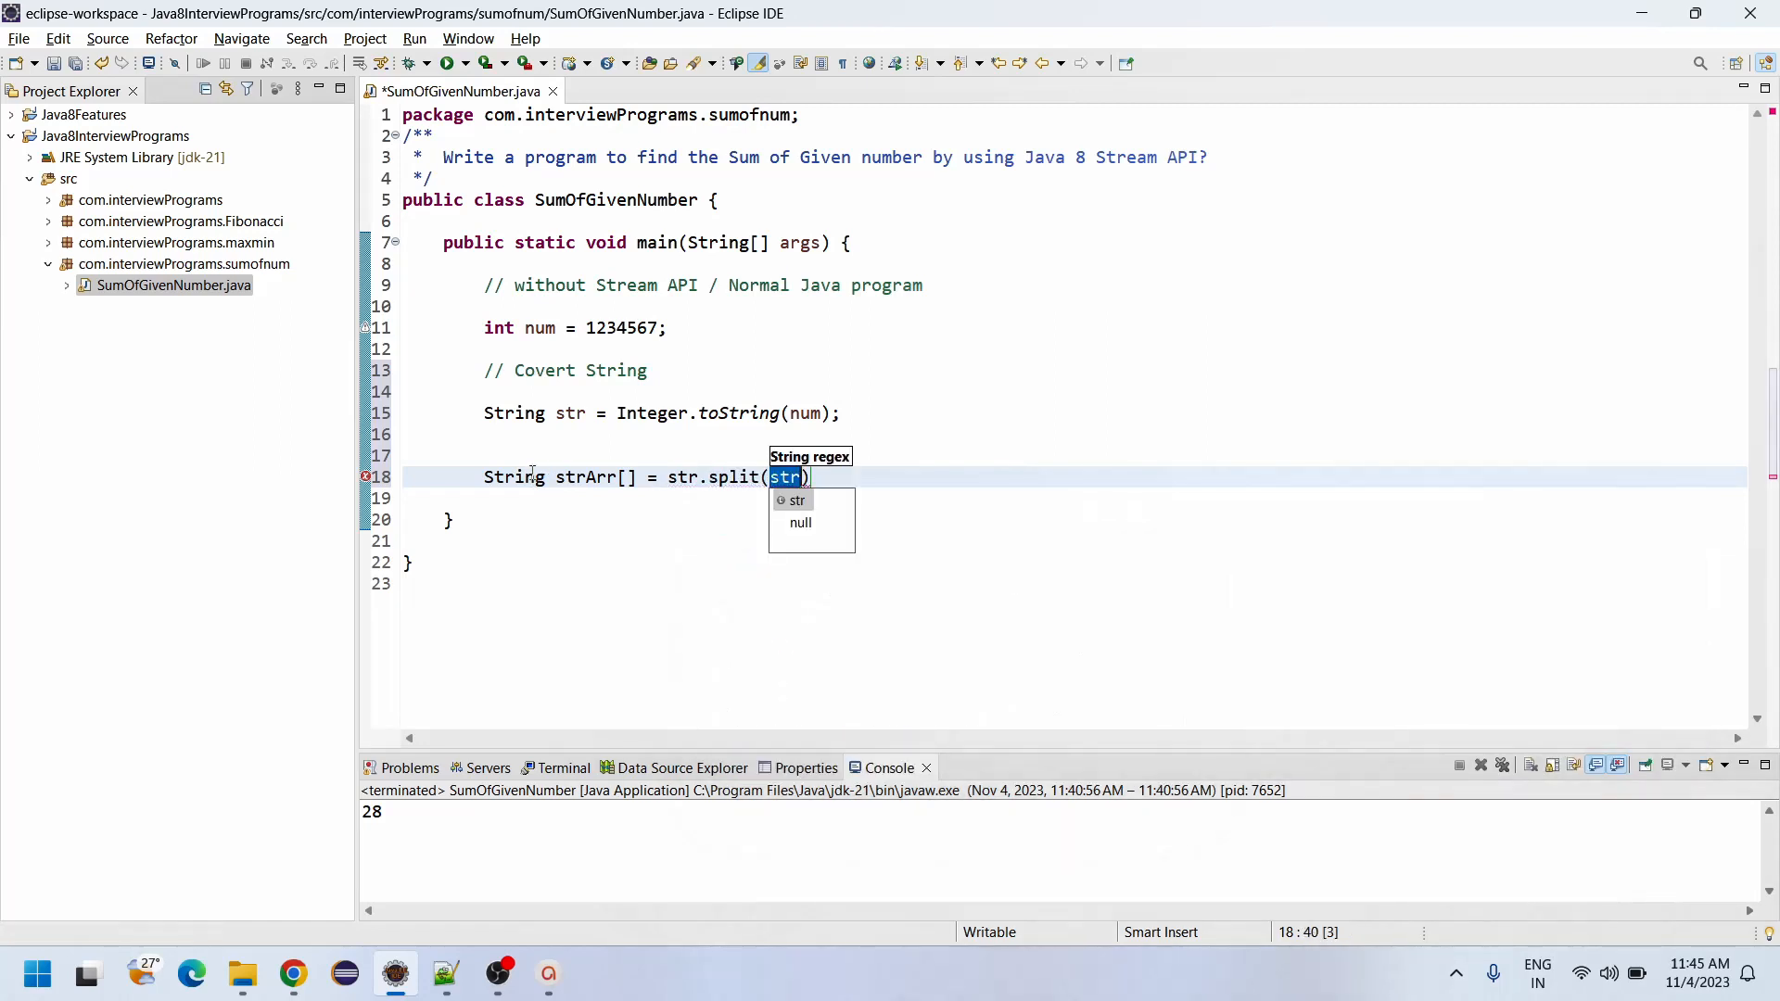
pyautogui.write('""')
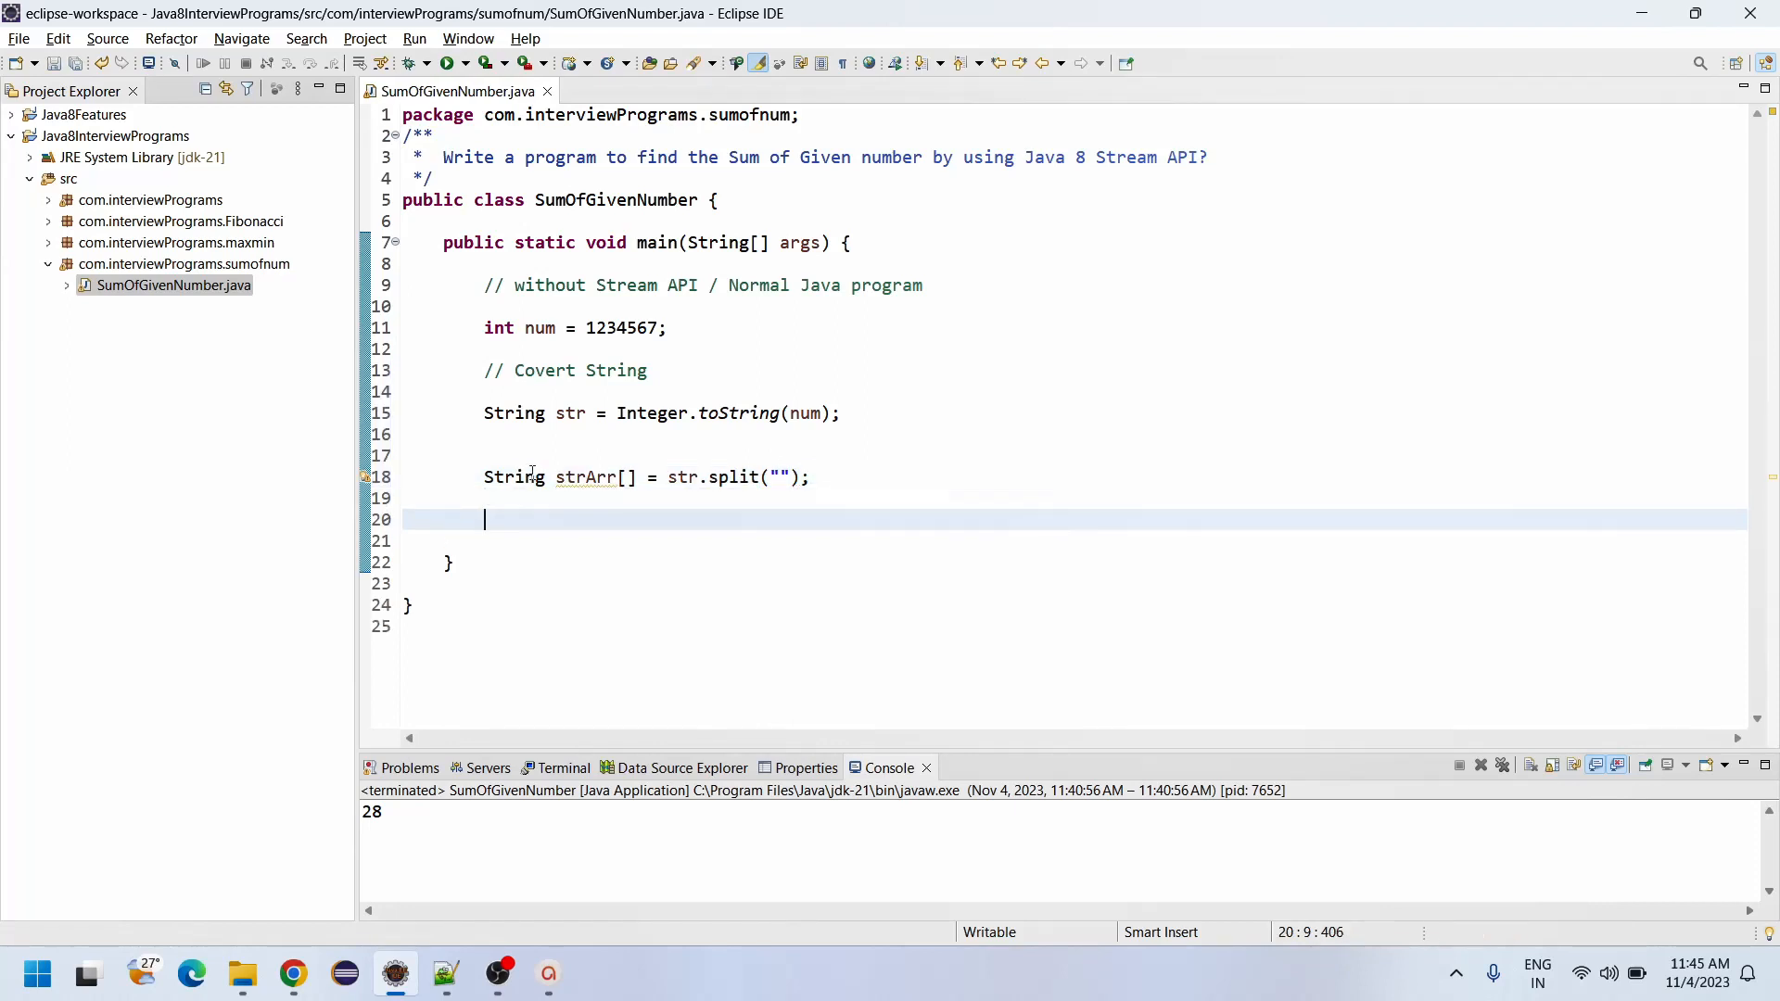
# Step: Print strArr.length and run the program so it outputs 7
pyautogui.write('sy')
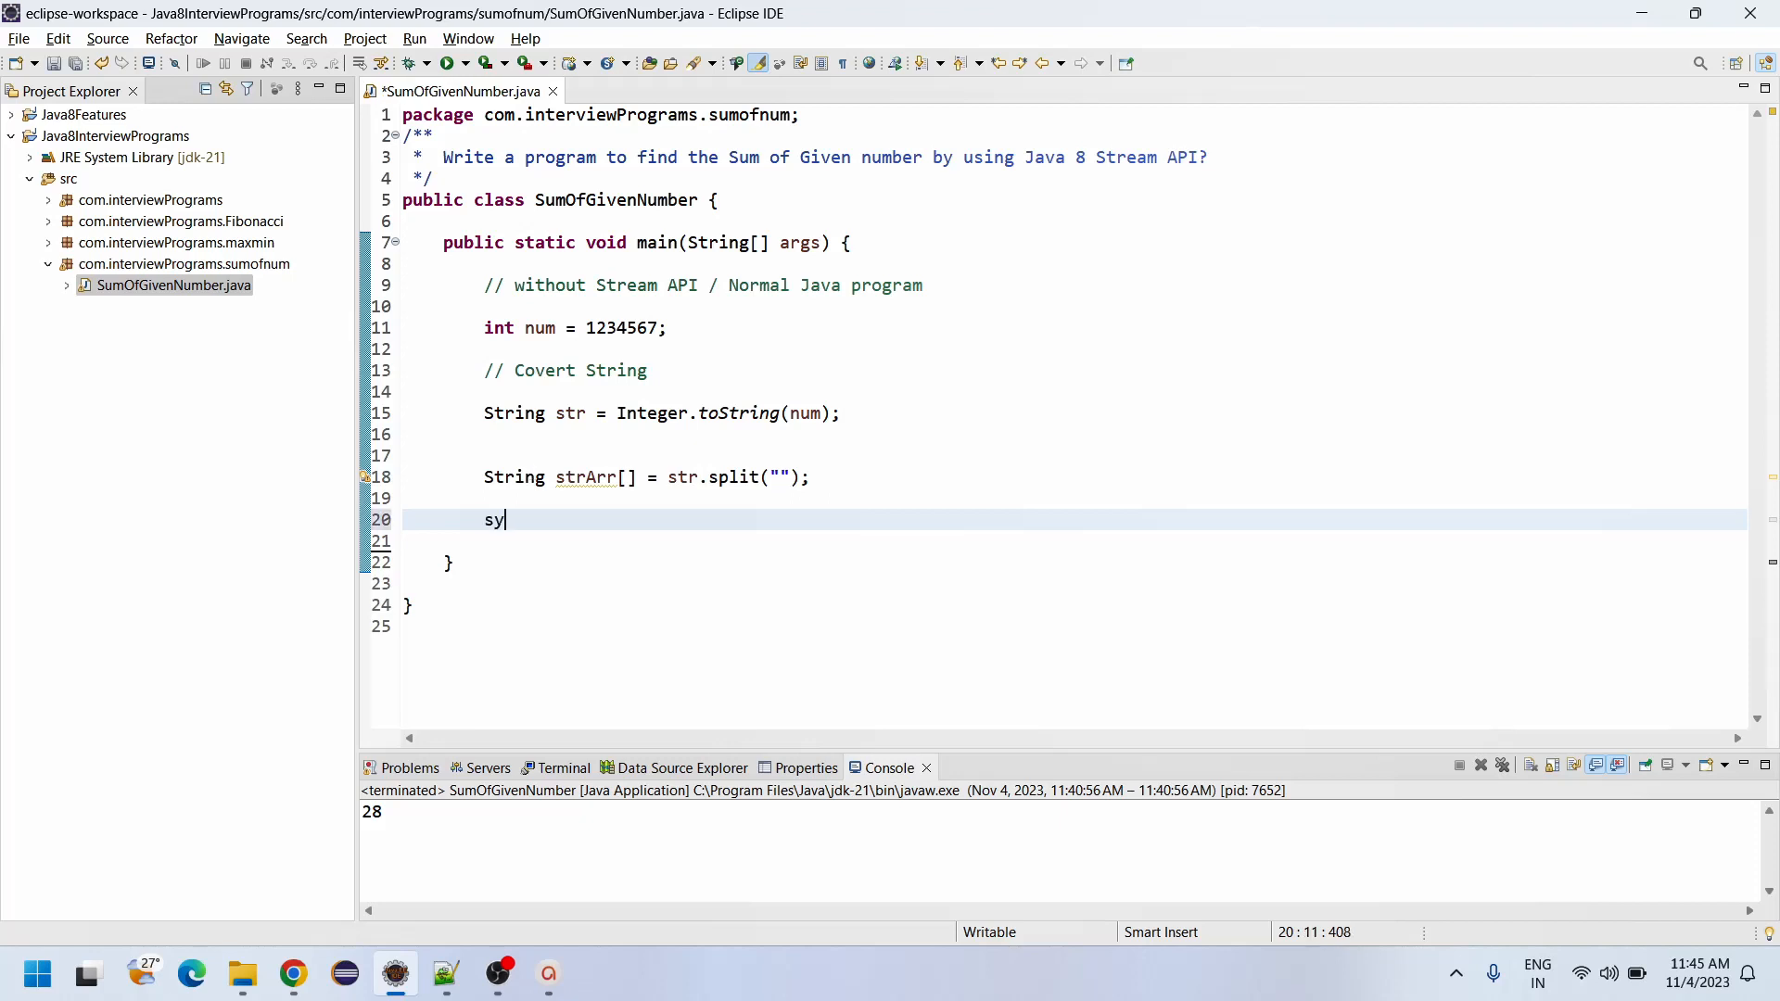
pyautogui.write('System.out.println();')
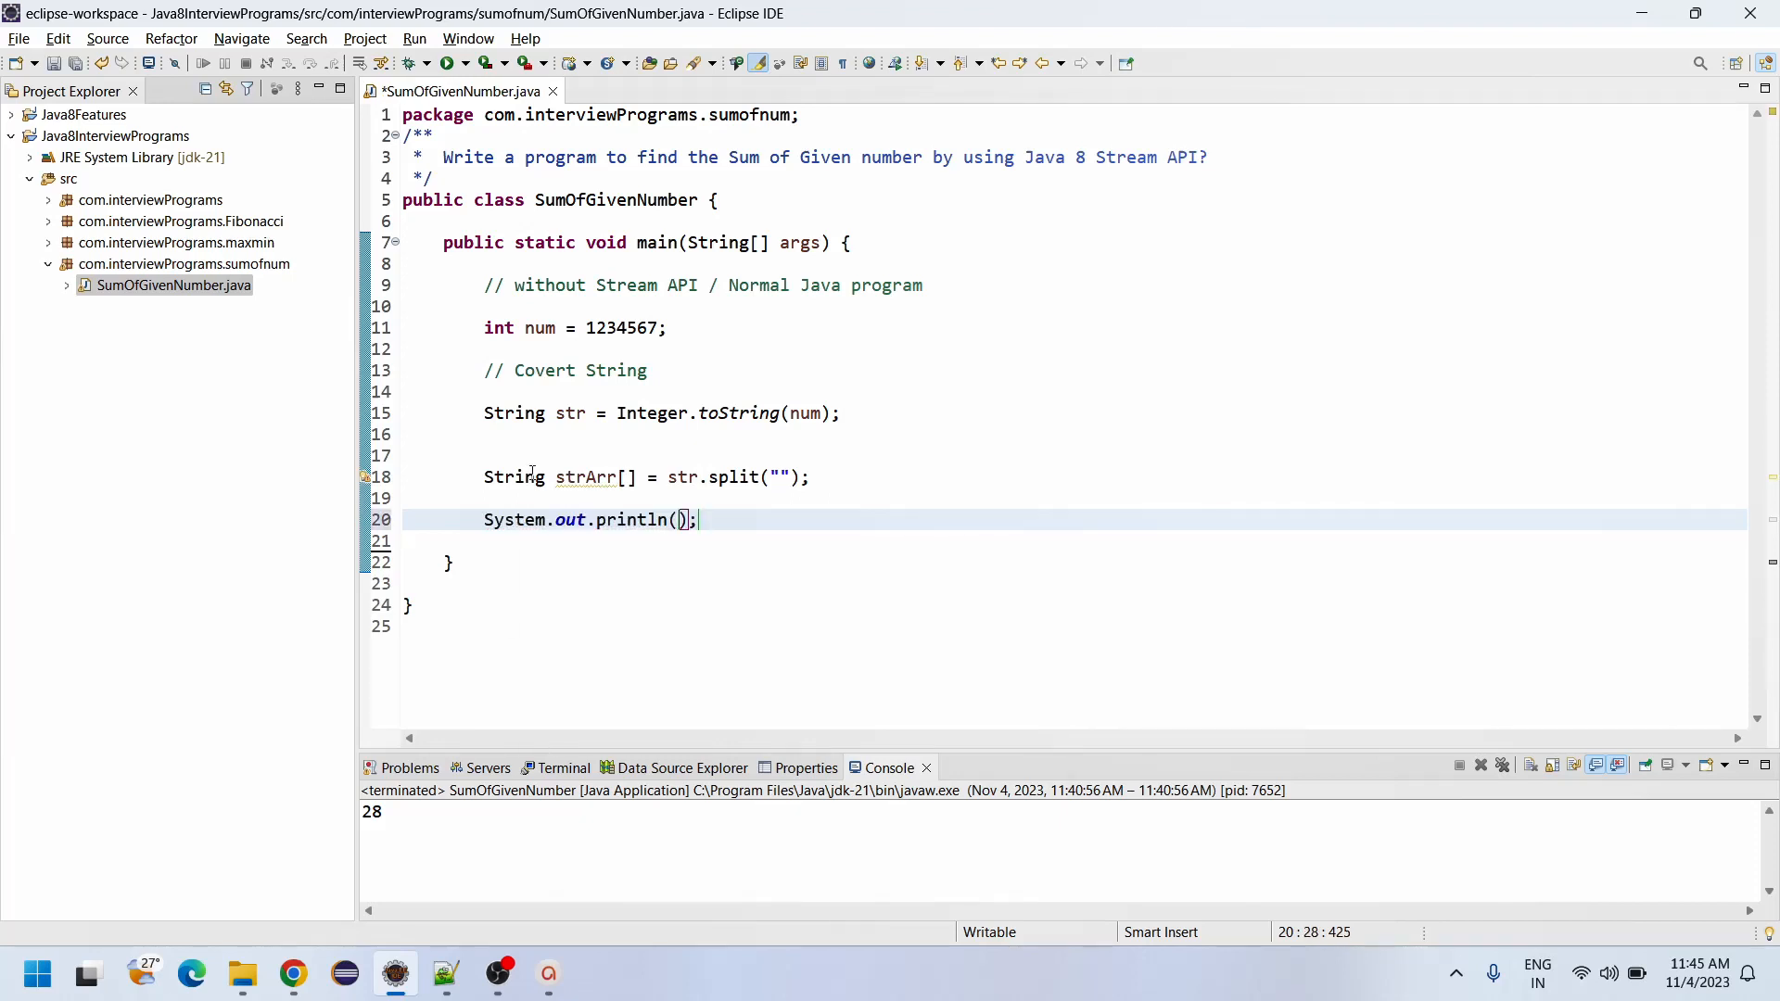
pyautogui.write('strArr')
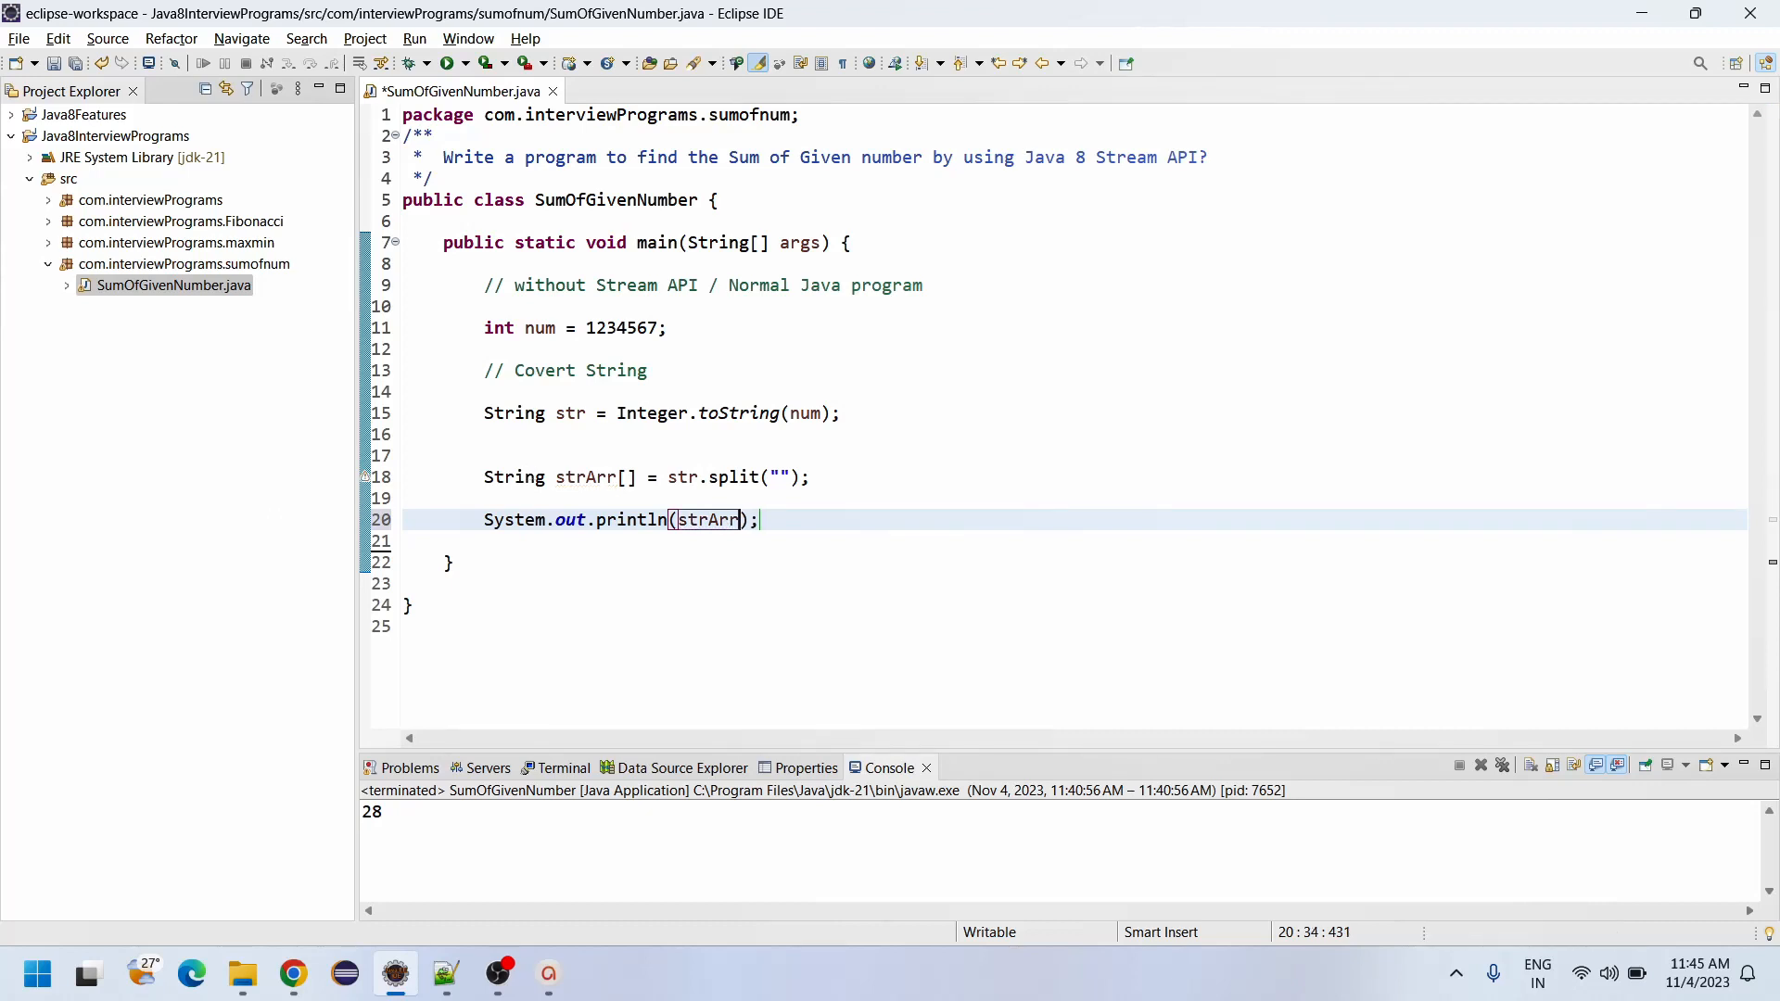
pyautogui.write('.length')
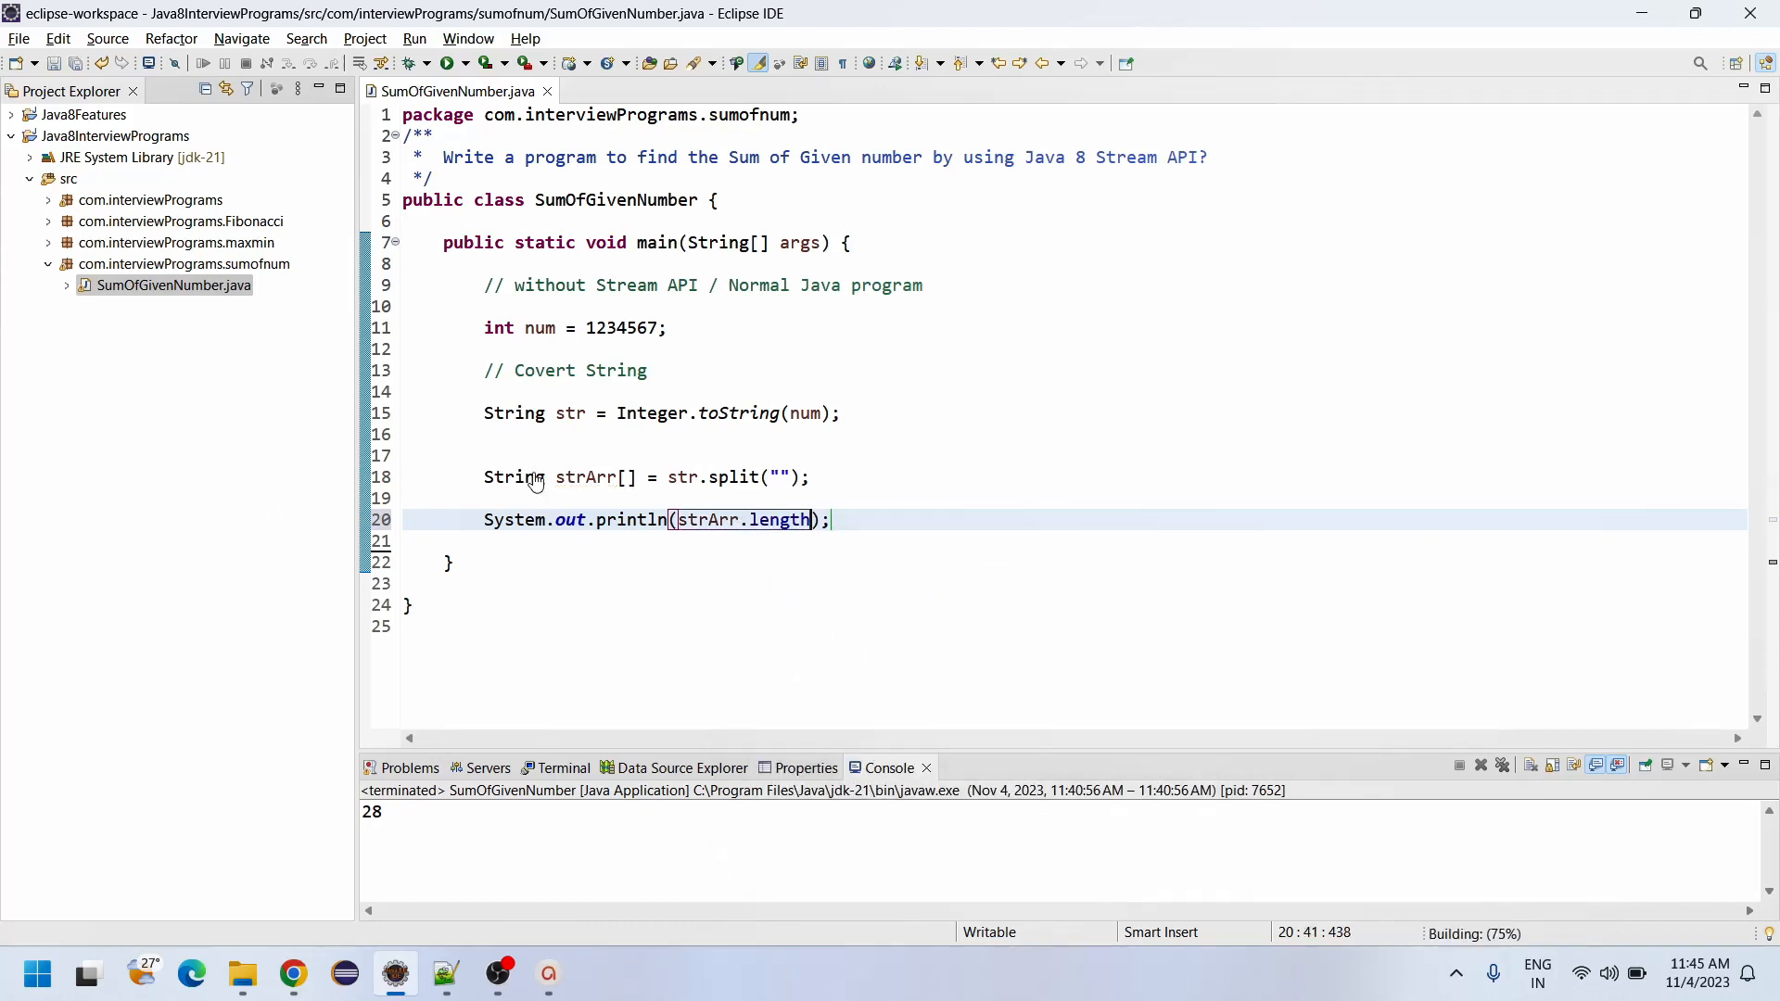
pyautogui.click(485, 498)
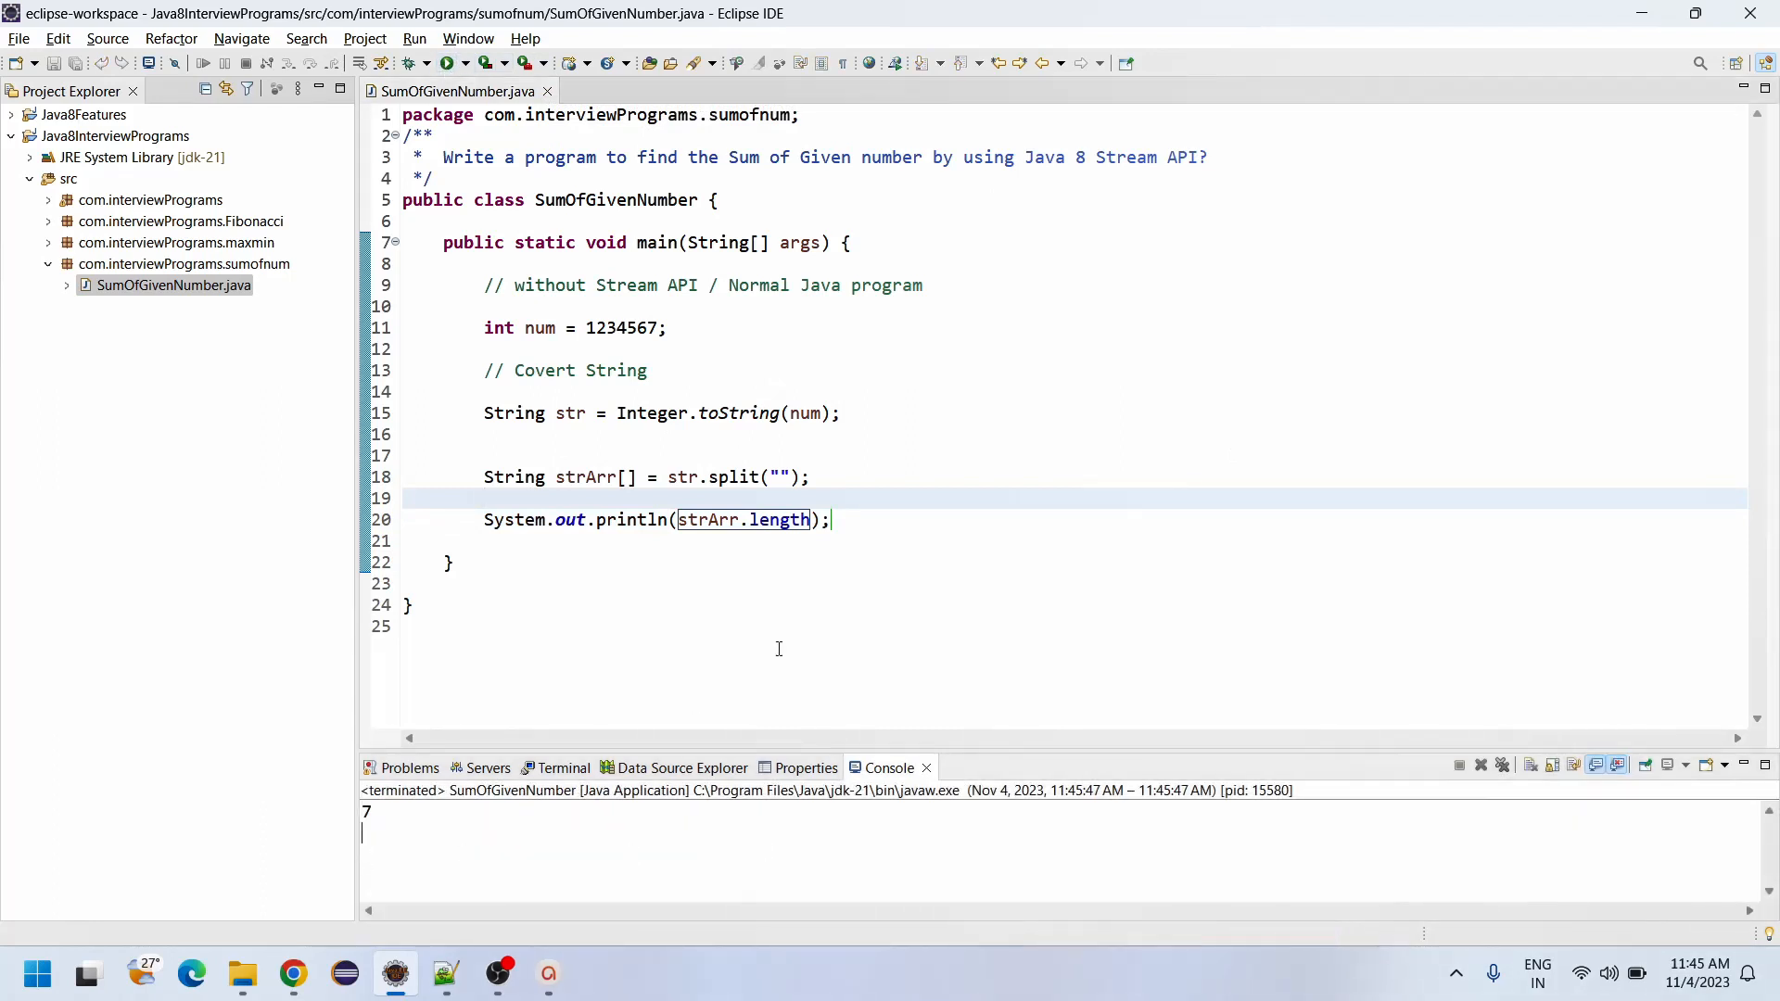
pyautogui.click(662, 328)
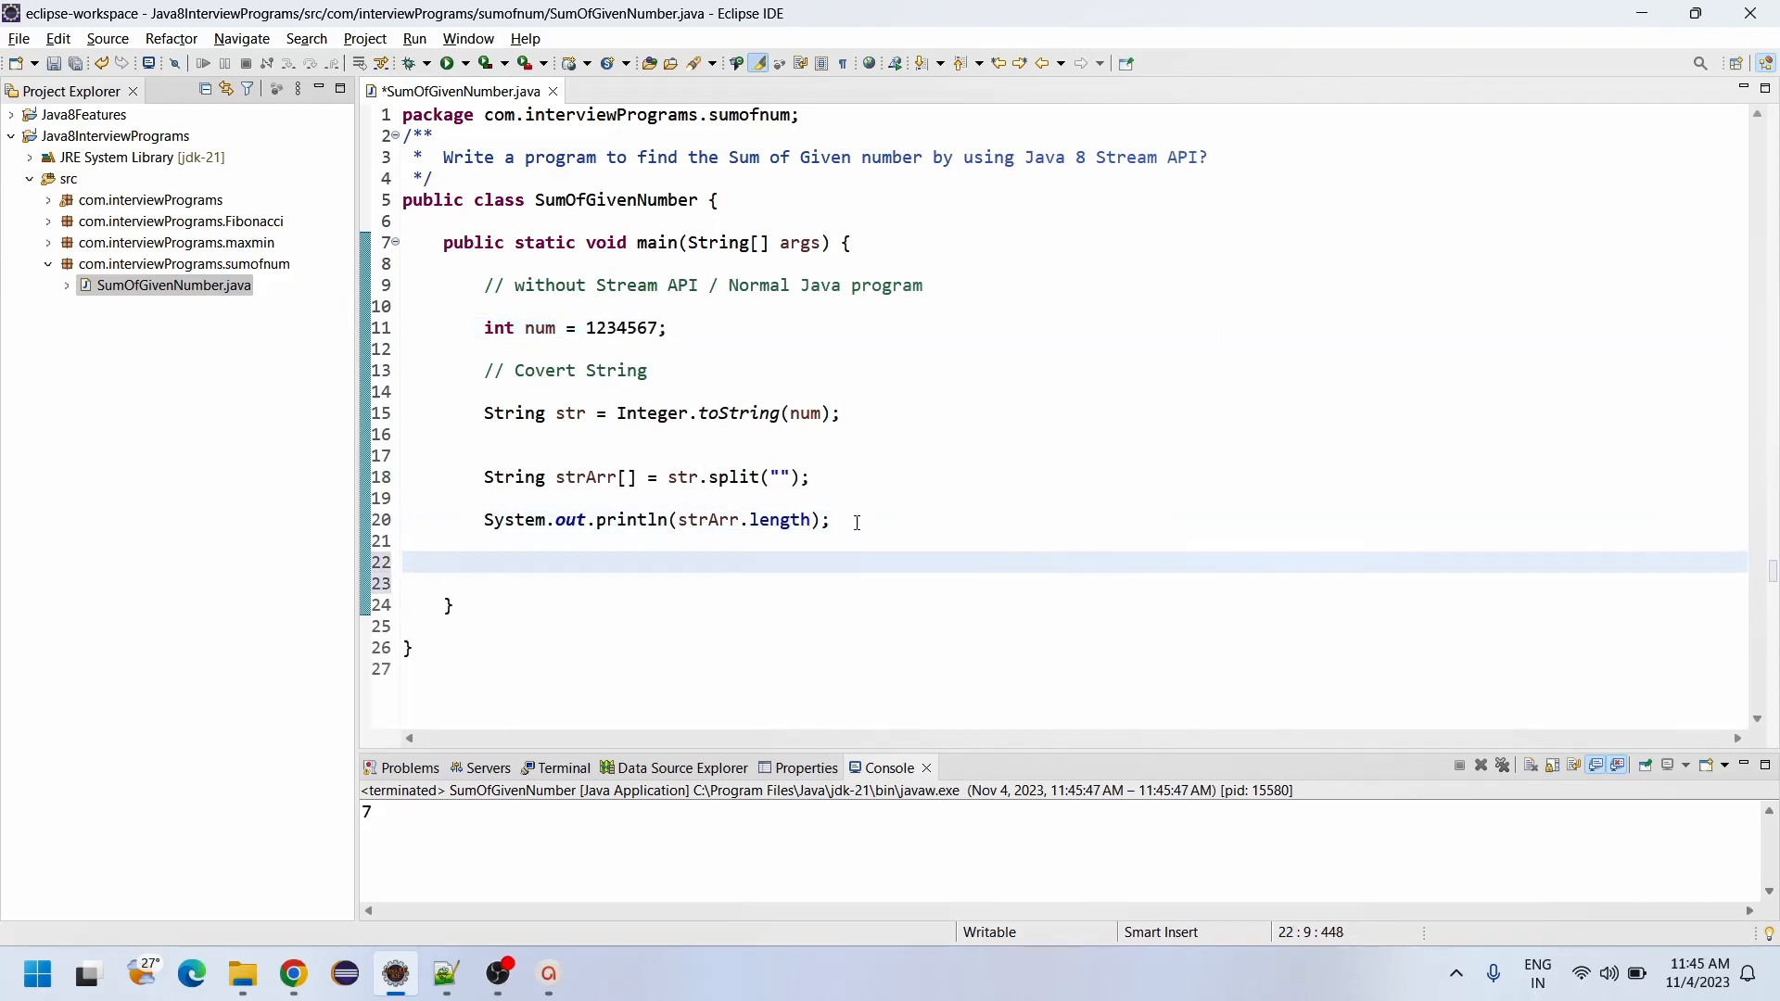
# Step: Write the loop header for(int i=0;i<strArr.length;i++) { with an empty body
pyautogui.write('for')
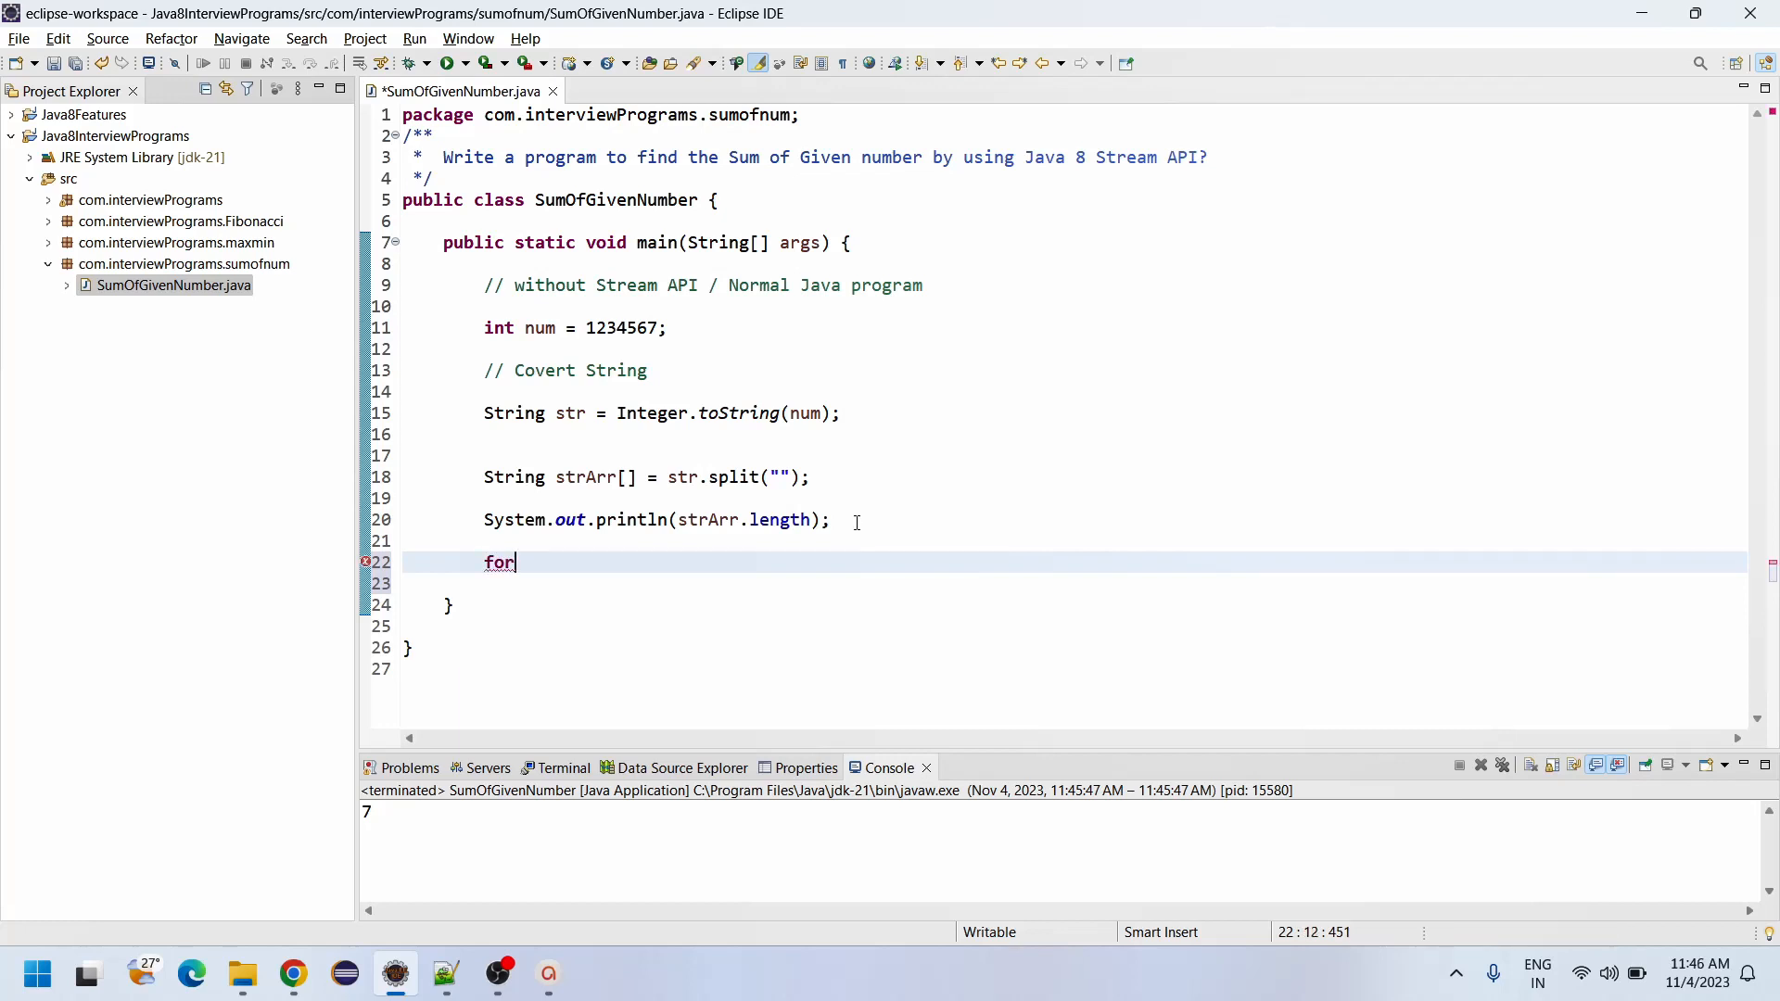
pyautogui.write('(')
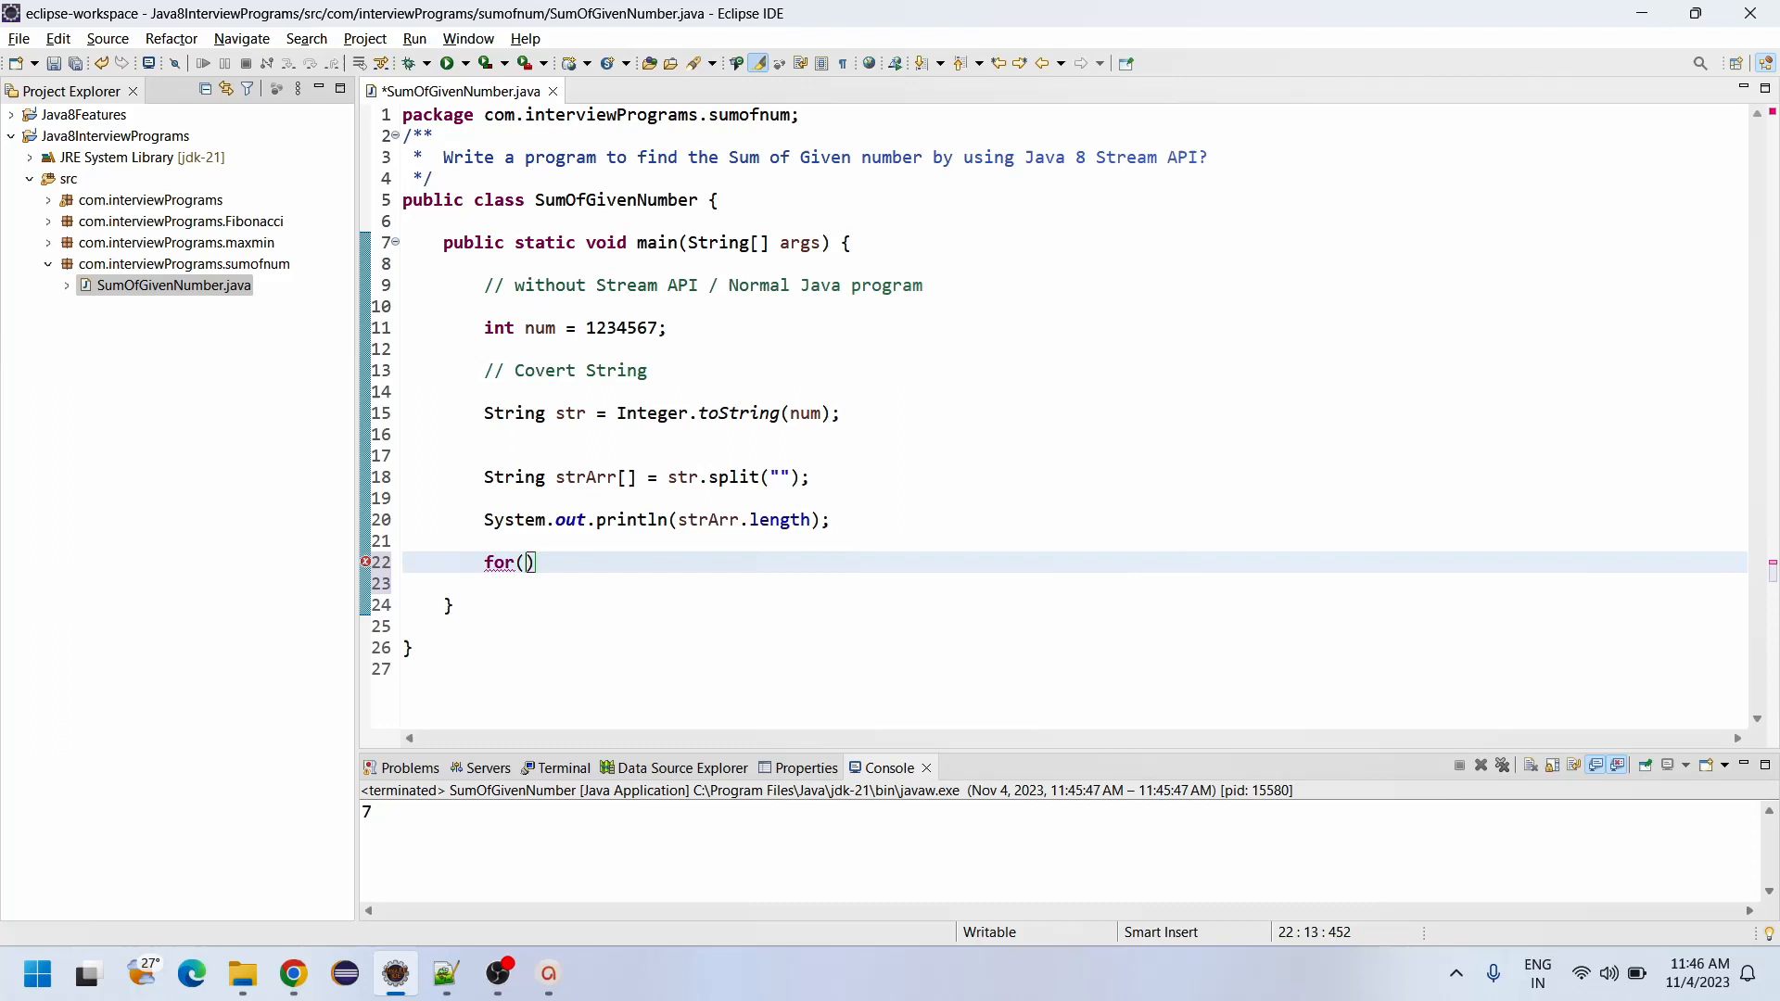
pyautogui.write('int i=0')
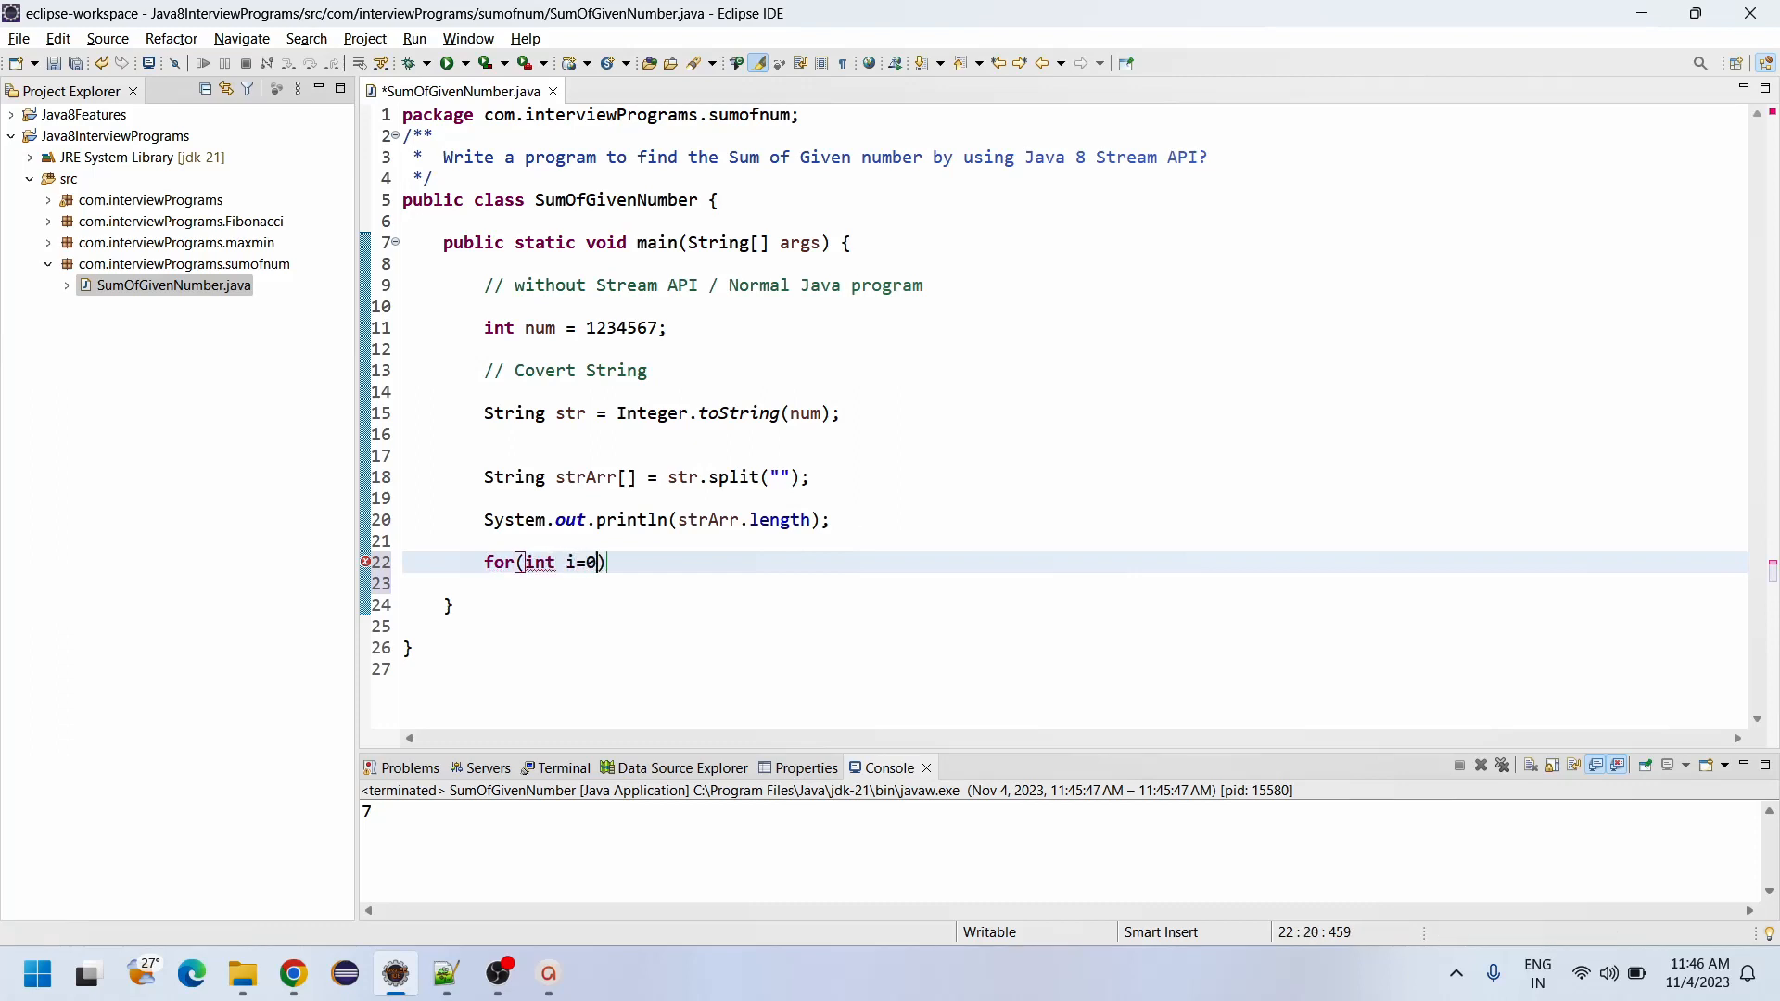
pyautogui.write(';i<')
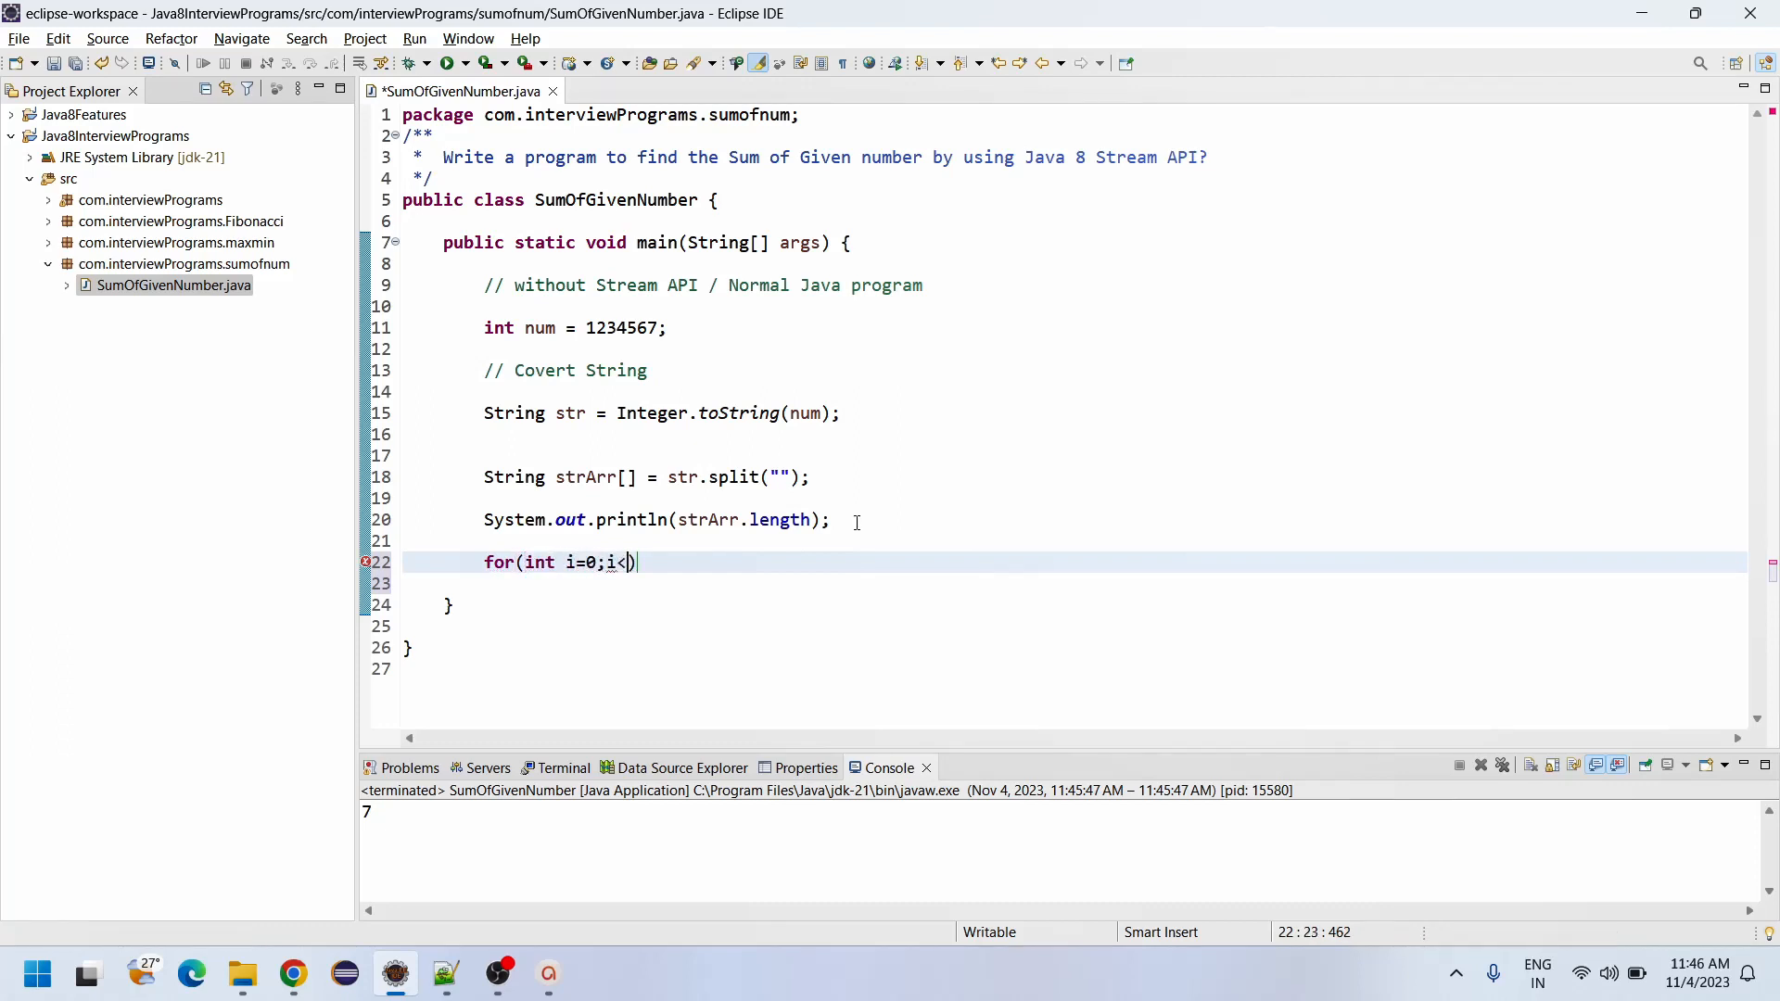
pyautogui.write('strArr')
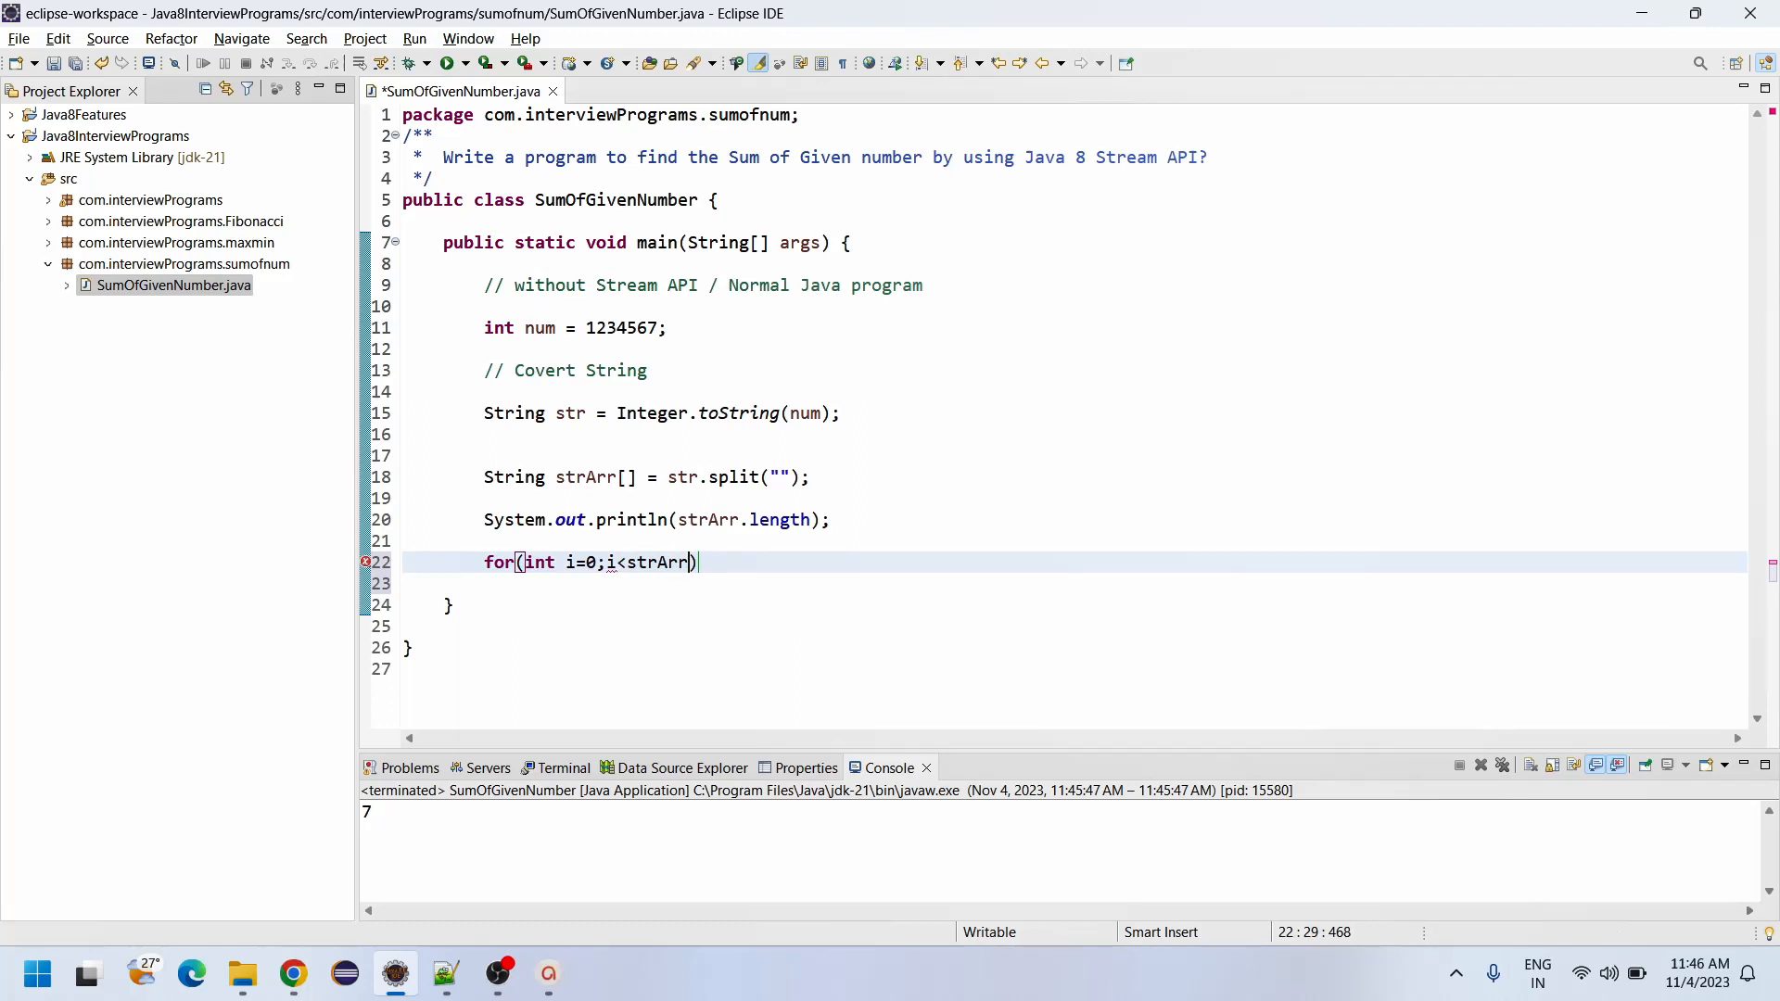
pyautogui.write('.length')
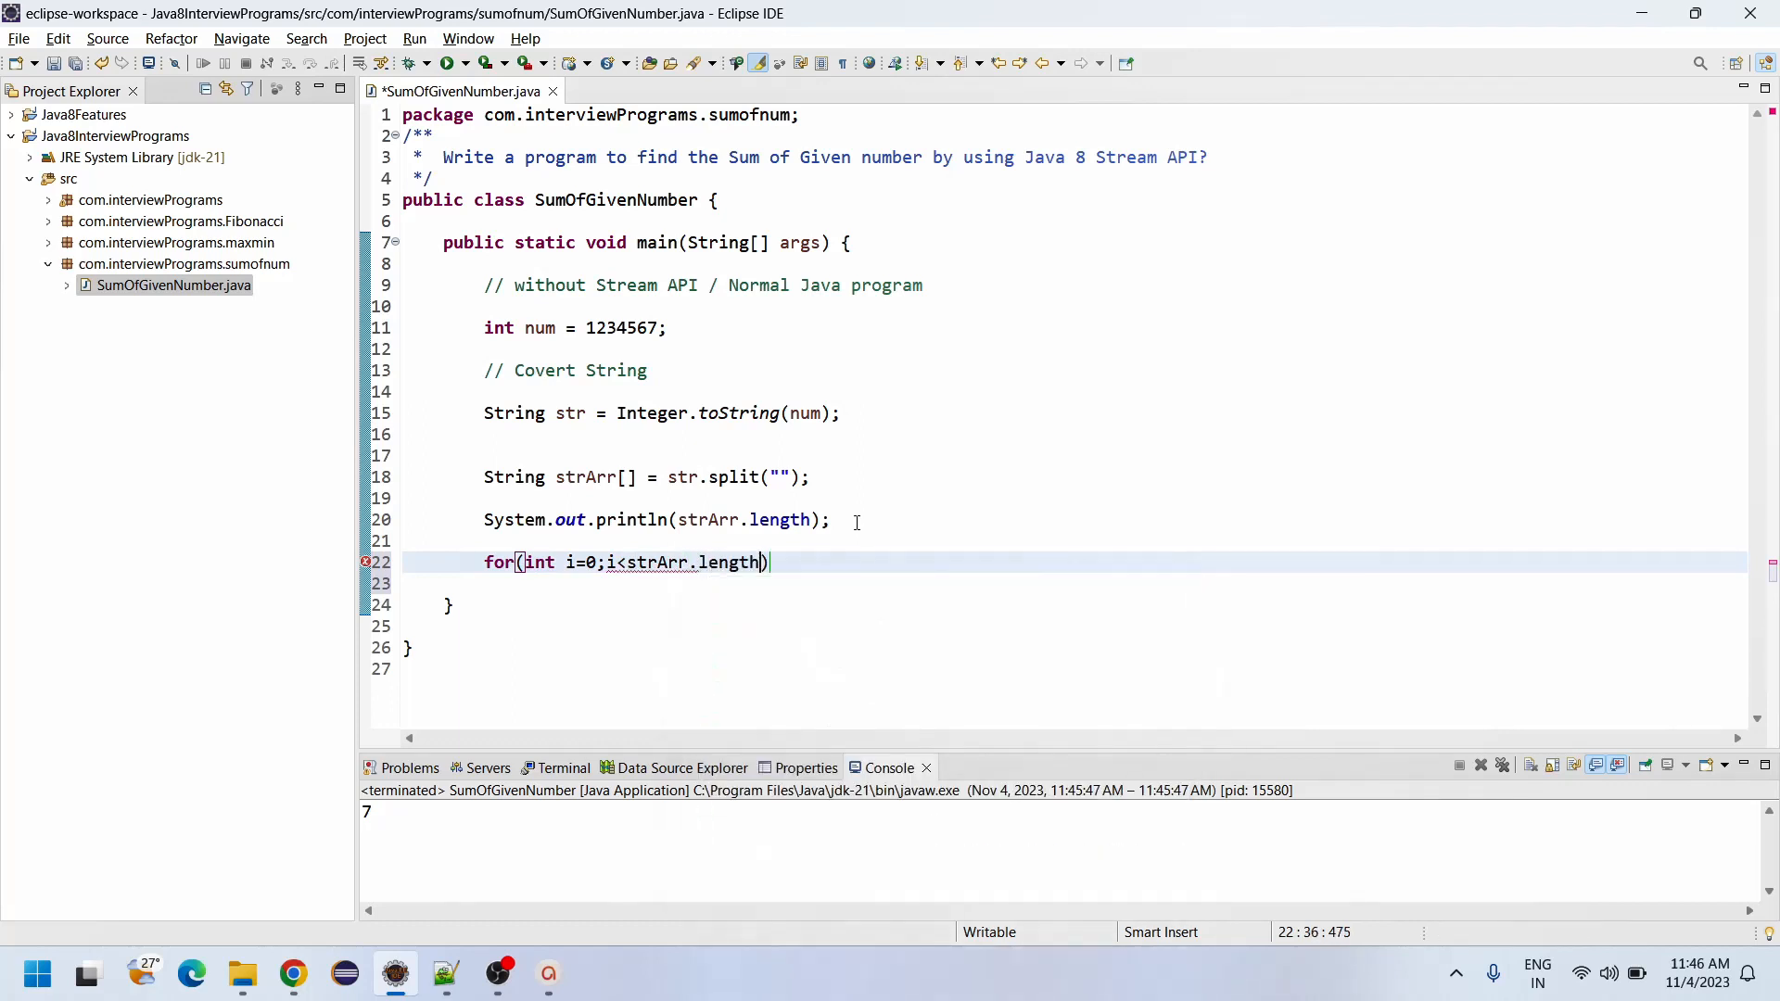
pyautogui.write(';i++')
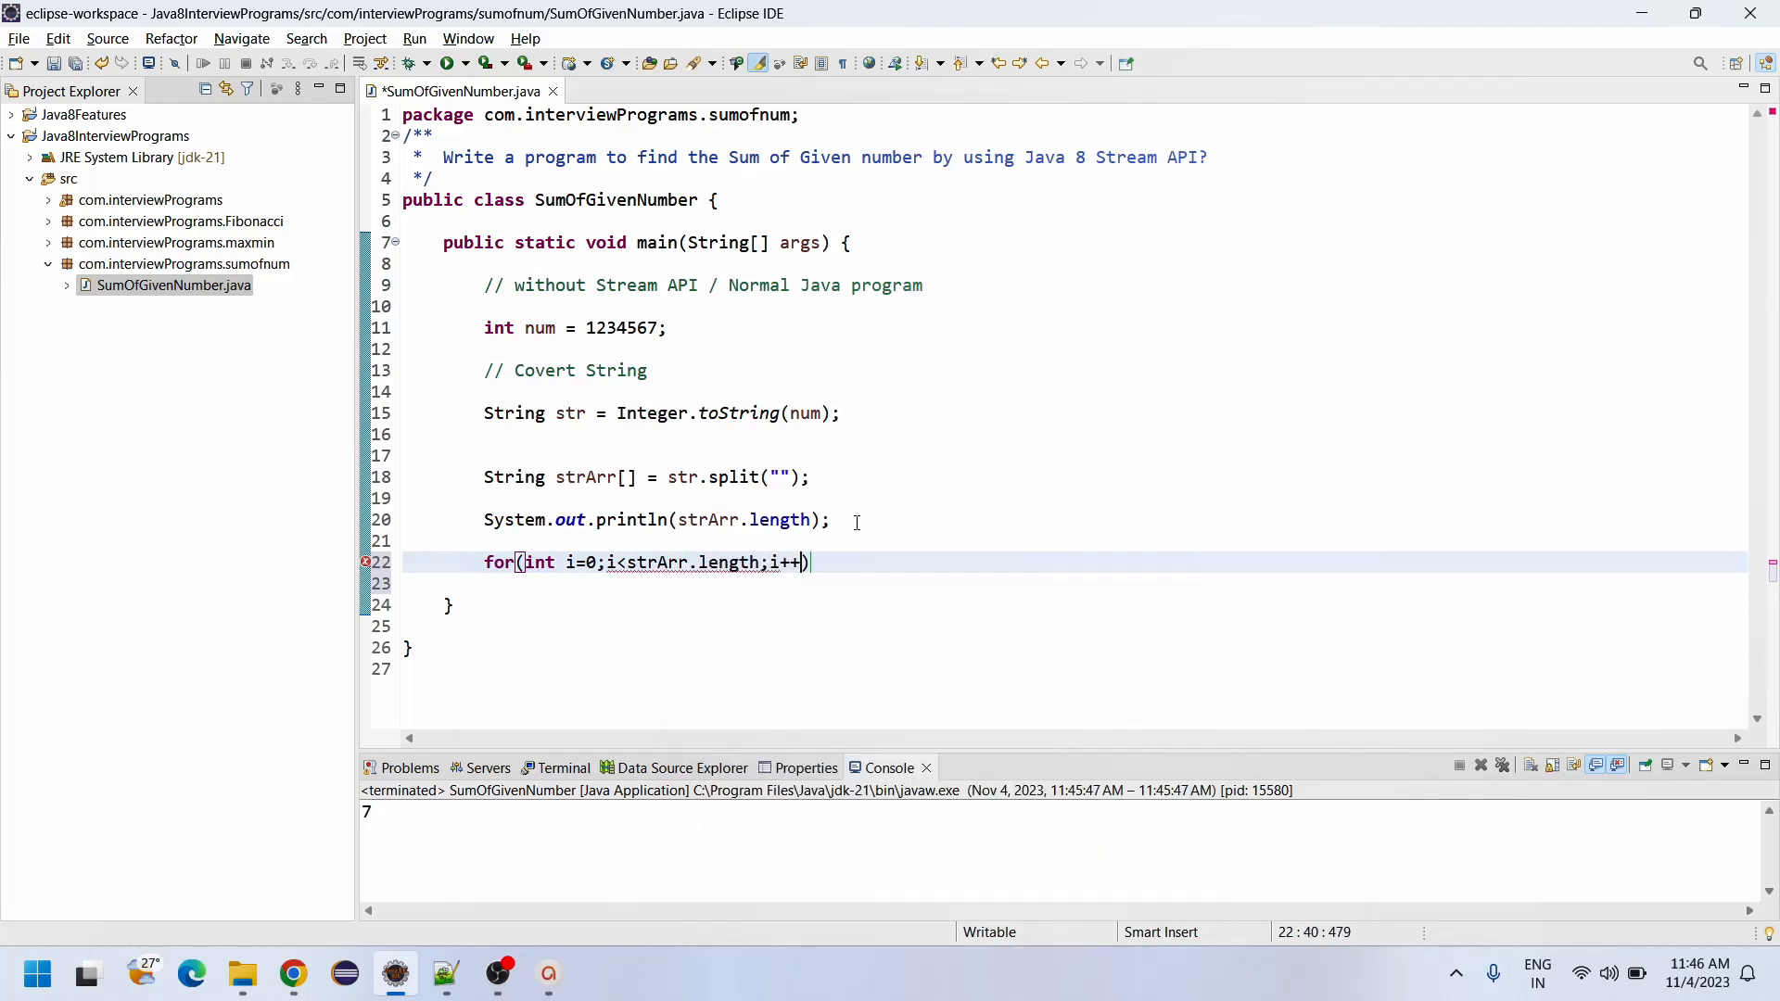
pyautogui.write('{')
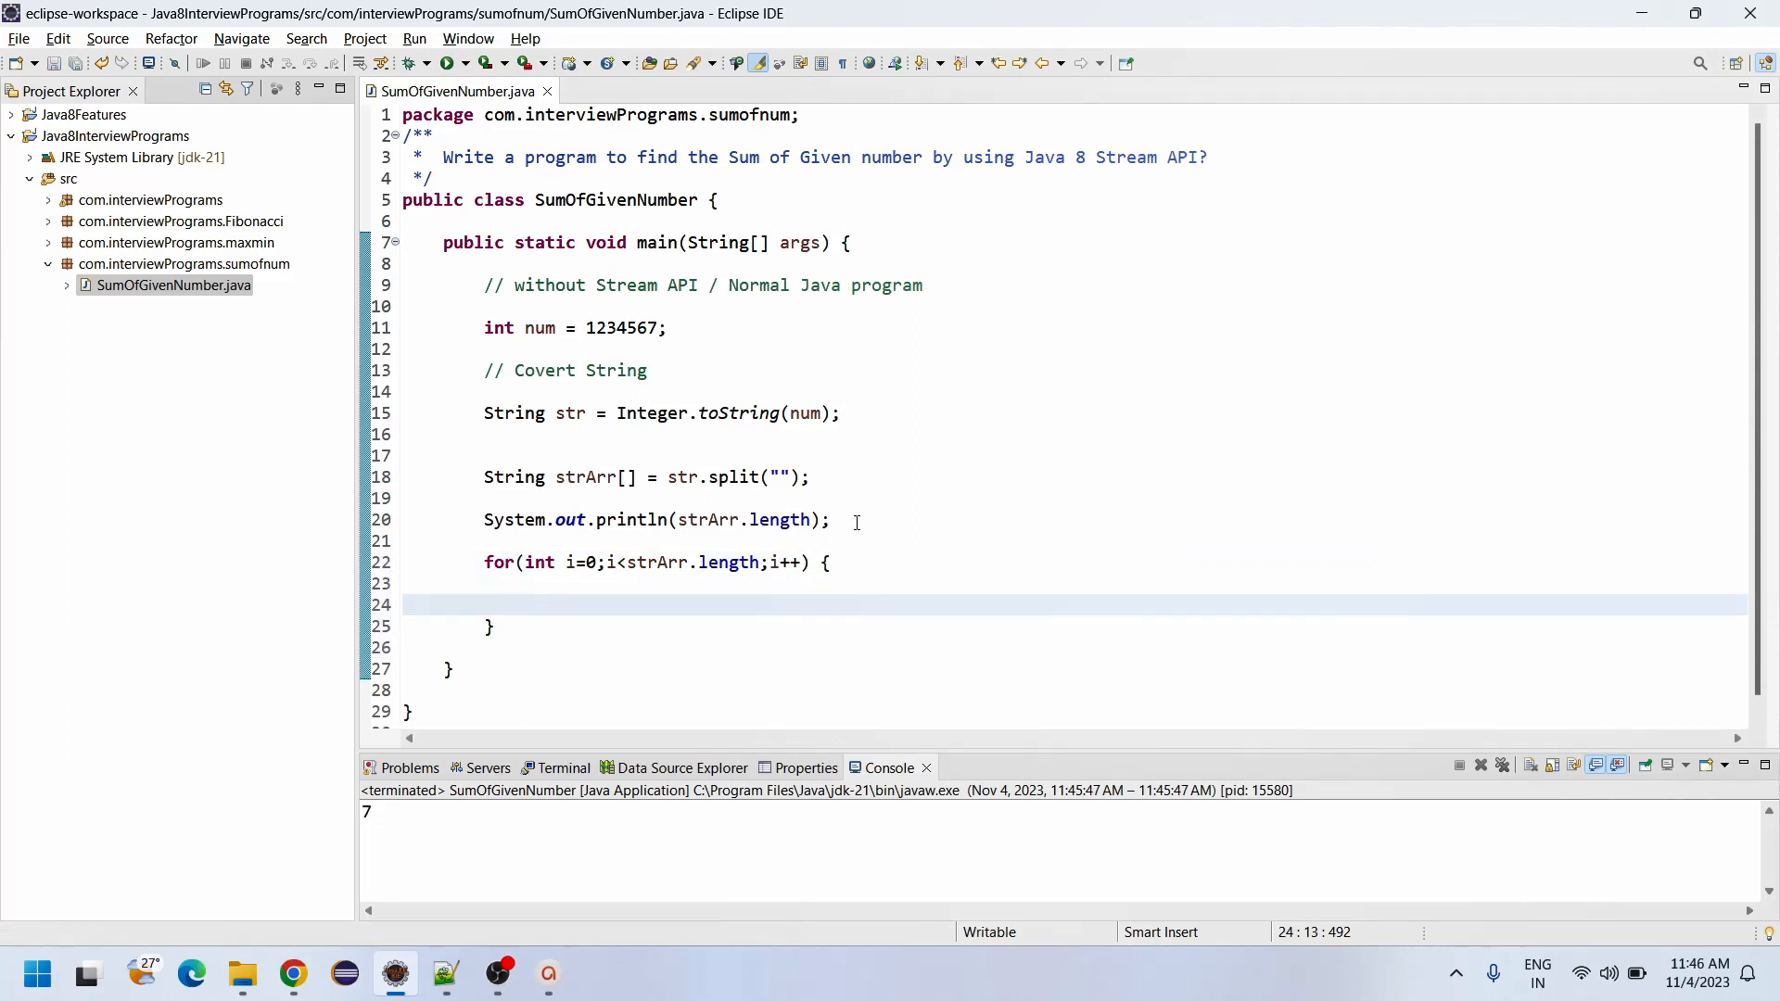
# Step: Declare int sum=0 and start a sum += statement inside the loop
pyautogui.click(672, 328)
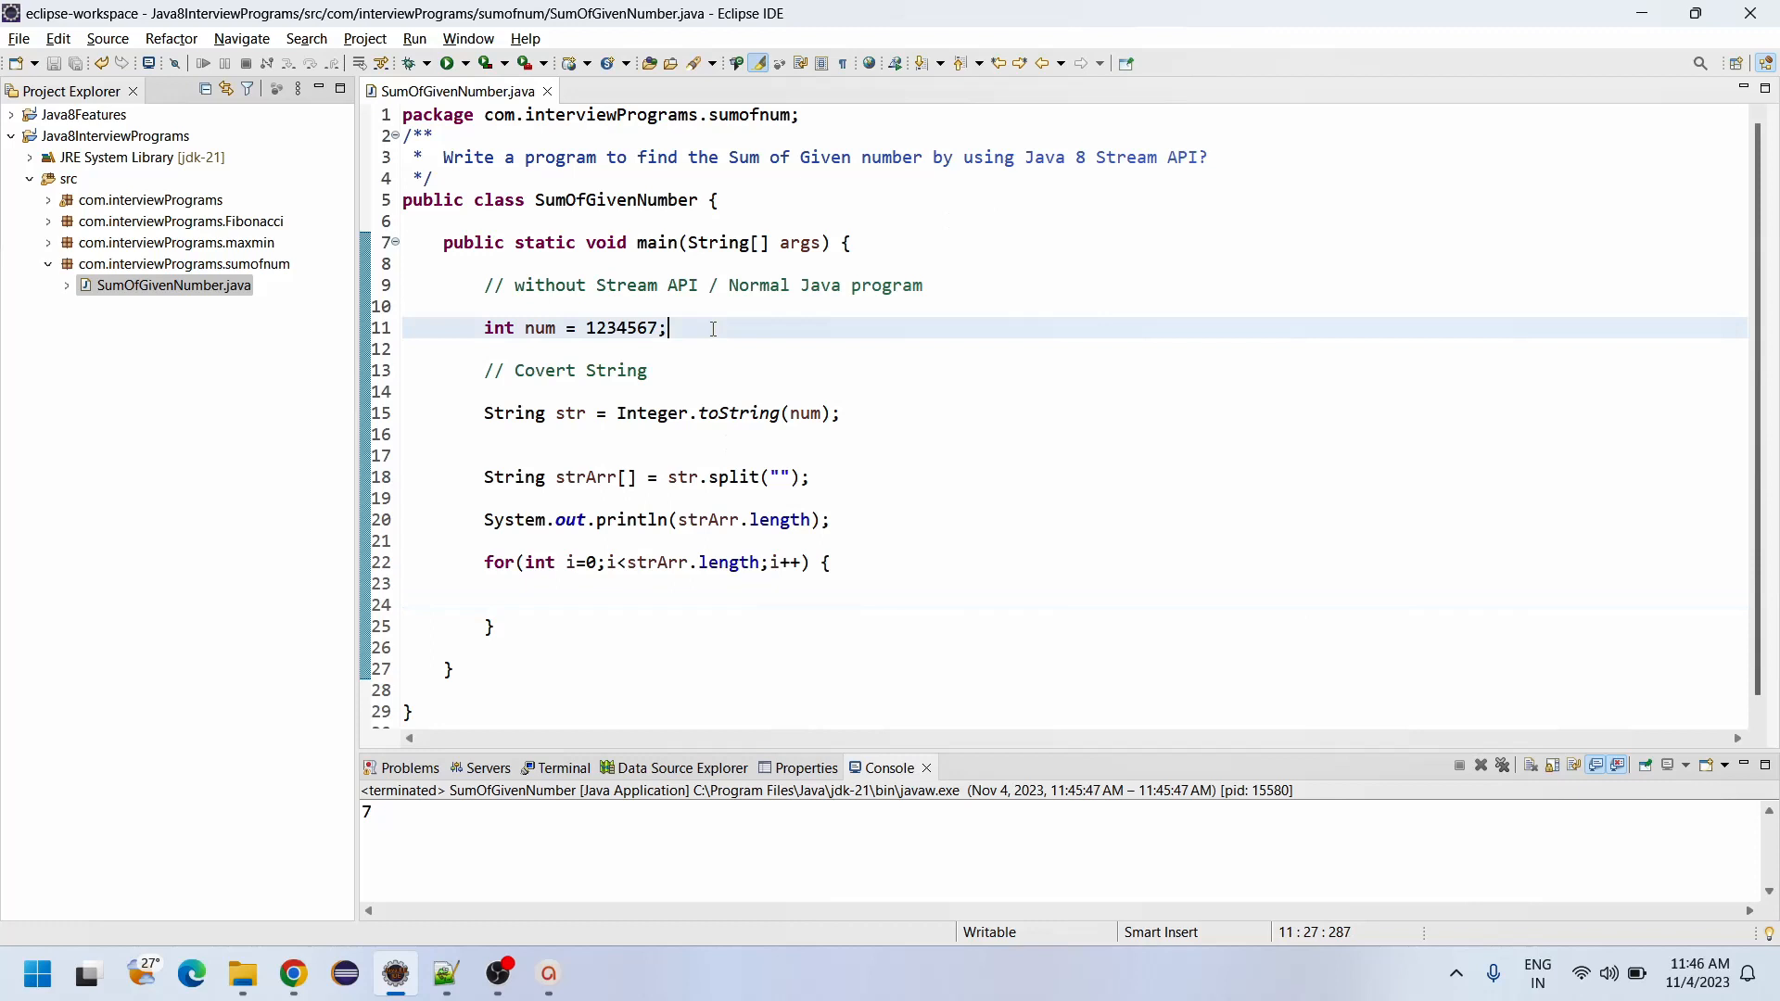
pyautogui.write('int sum')
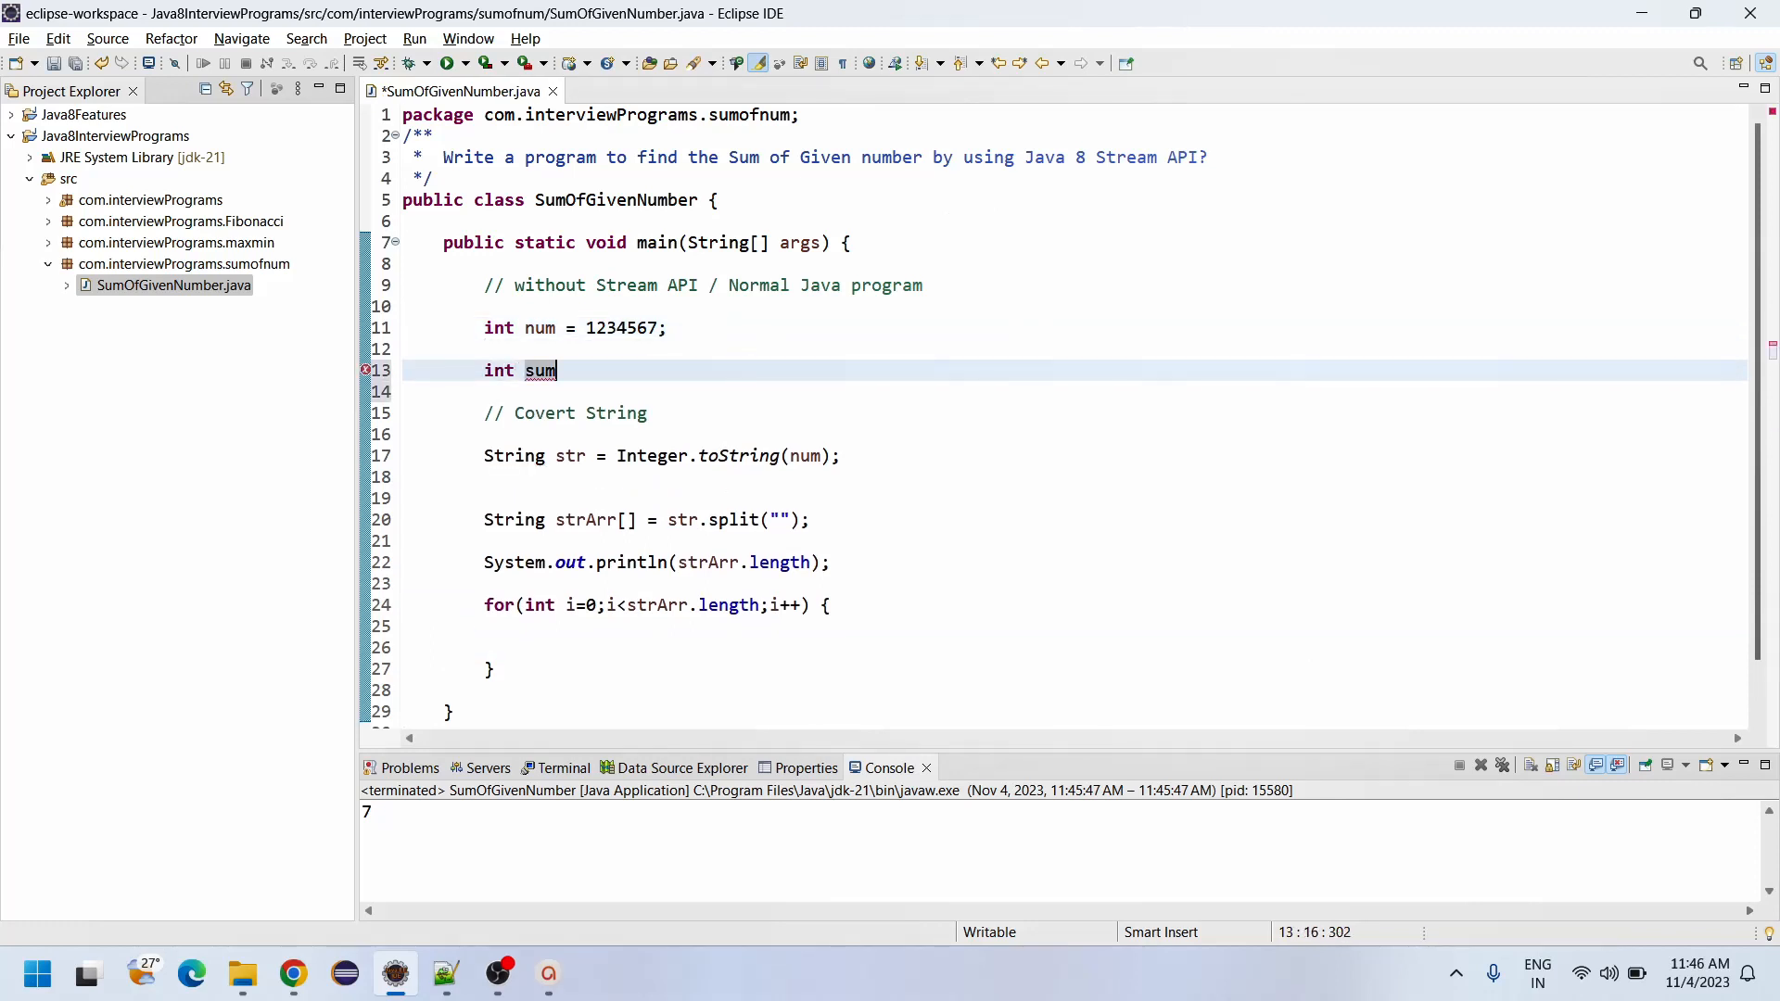
pyautogui.write('=0;')
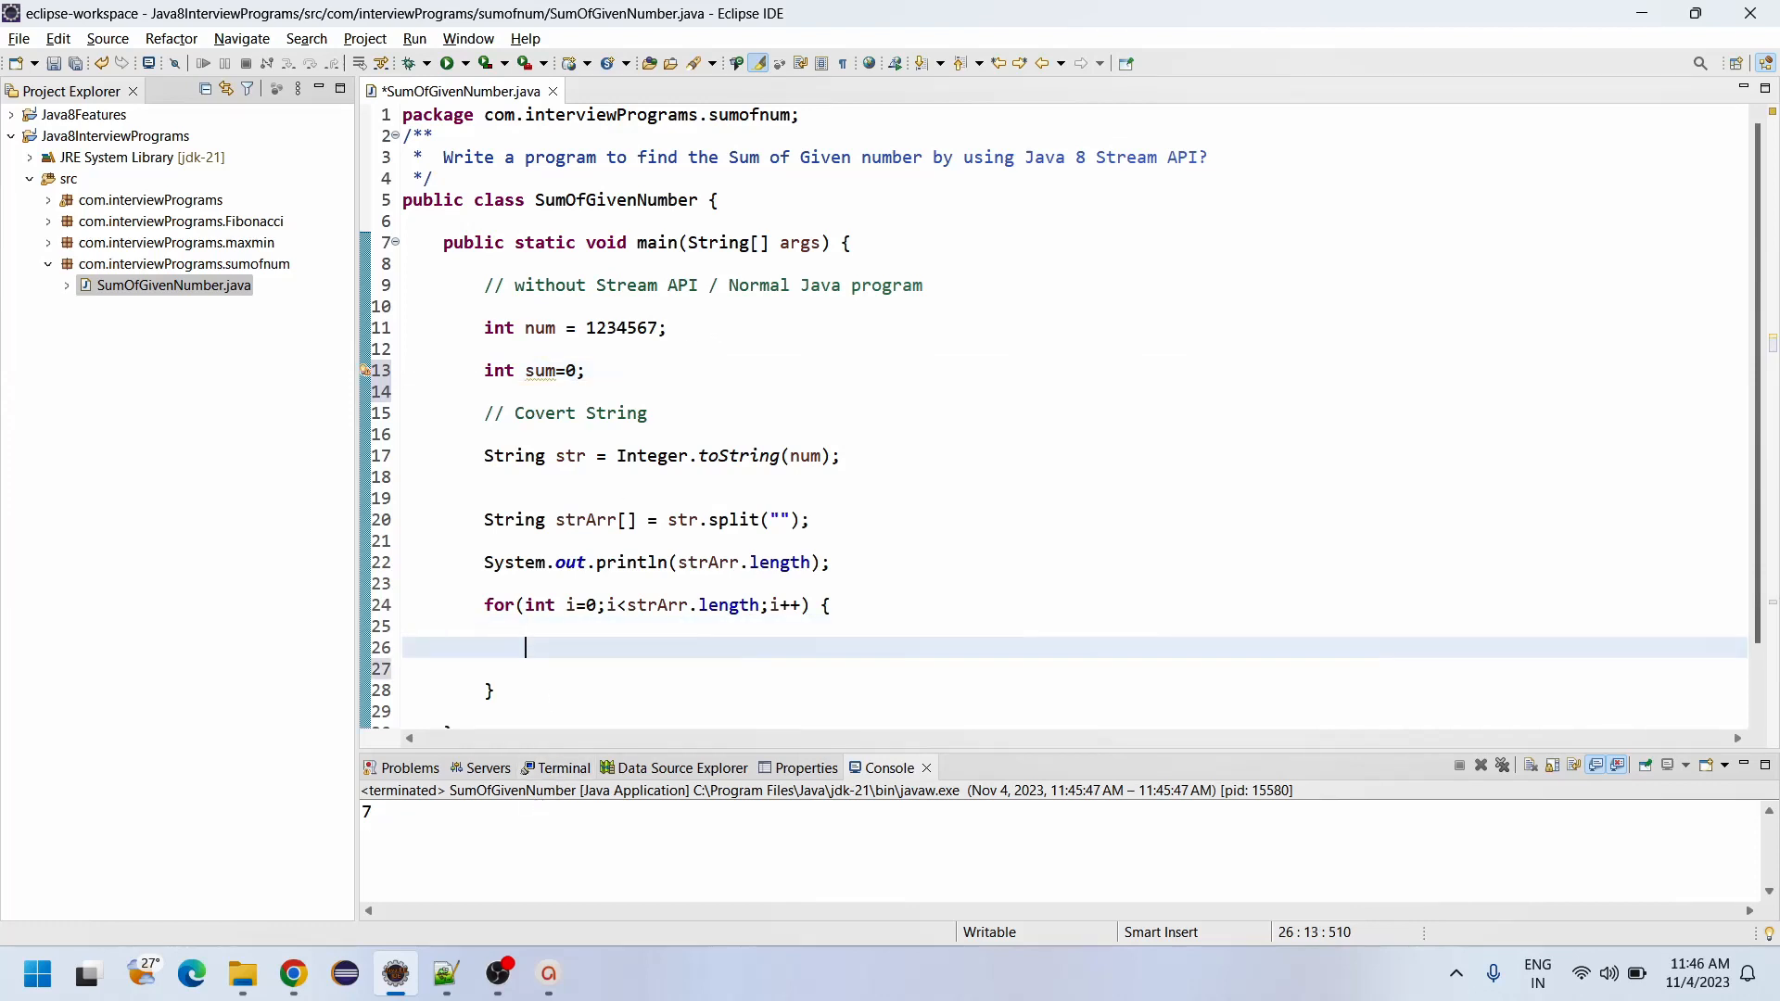
pyautogui.write('sum +=')
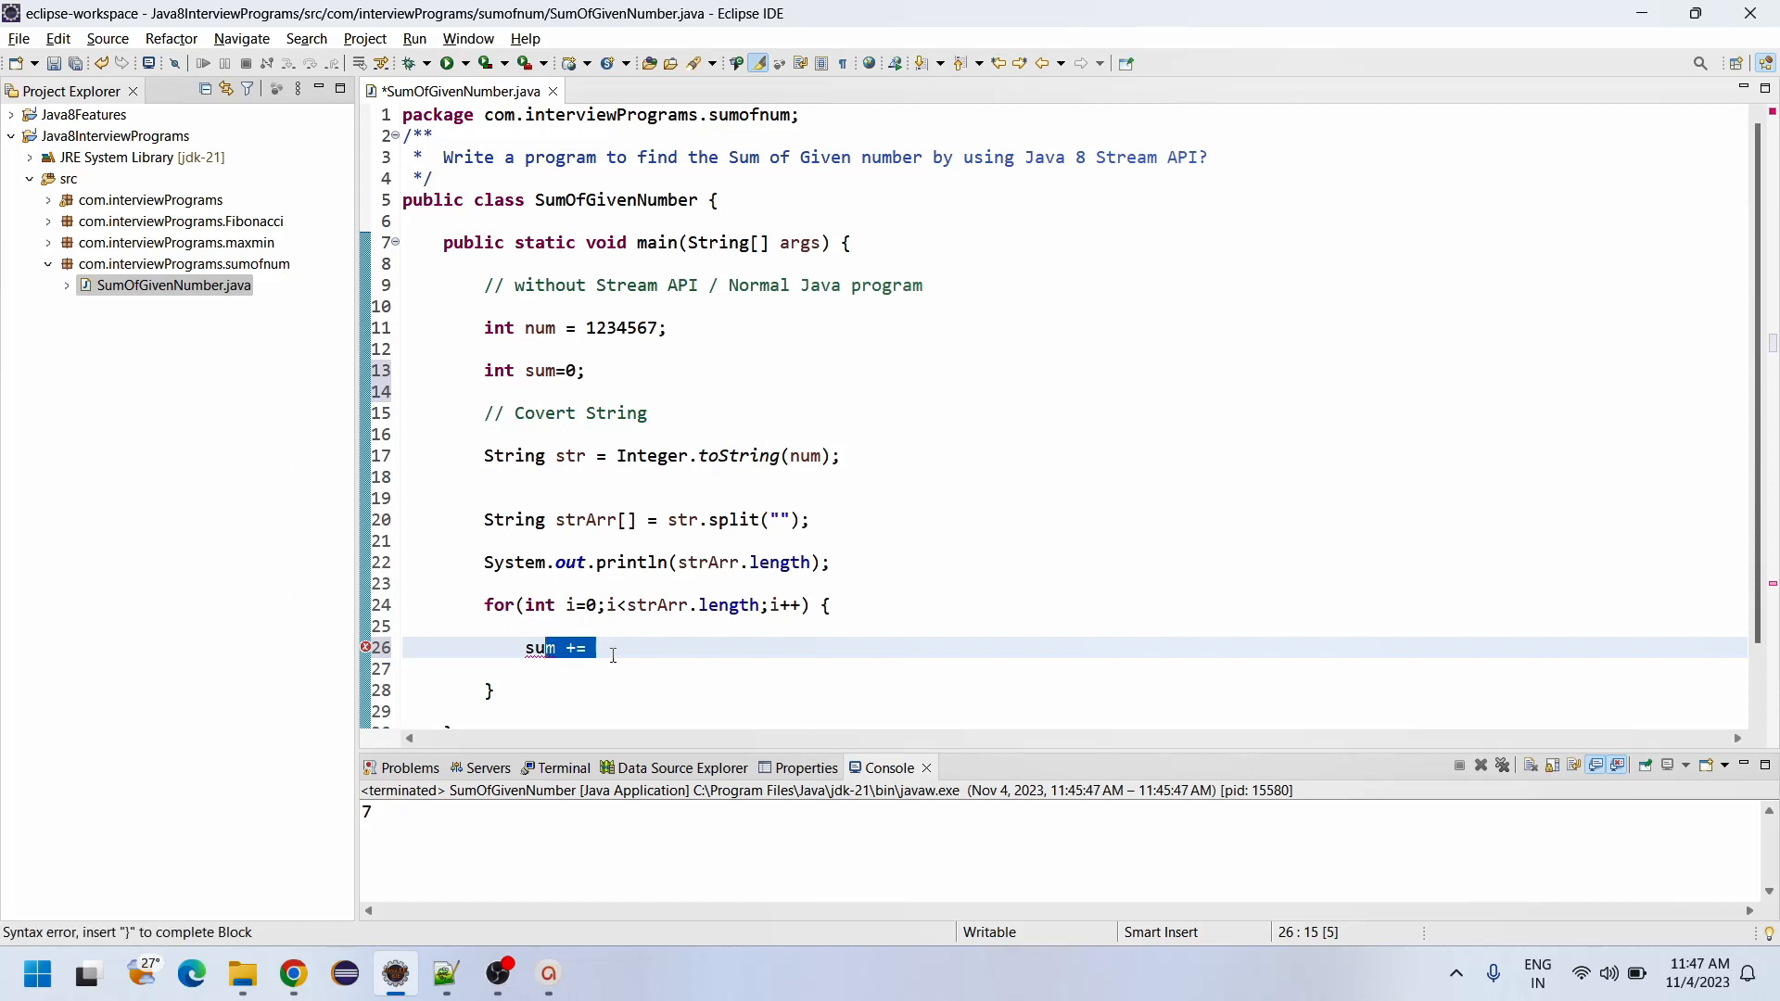
# Step: Complete the loop body as sum += Integer.parseInt(strArr[i])
pyautogui.click(584, 648)
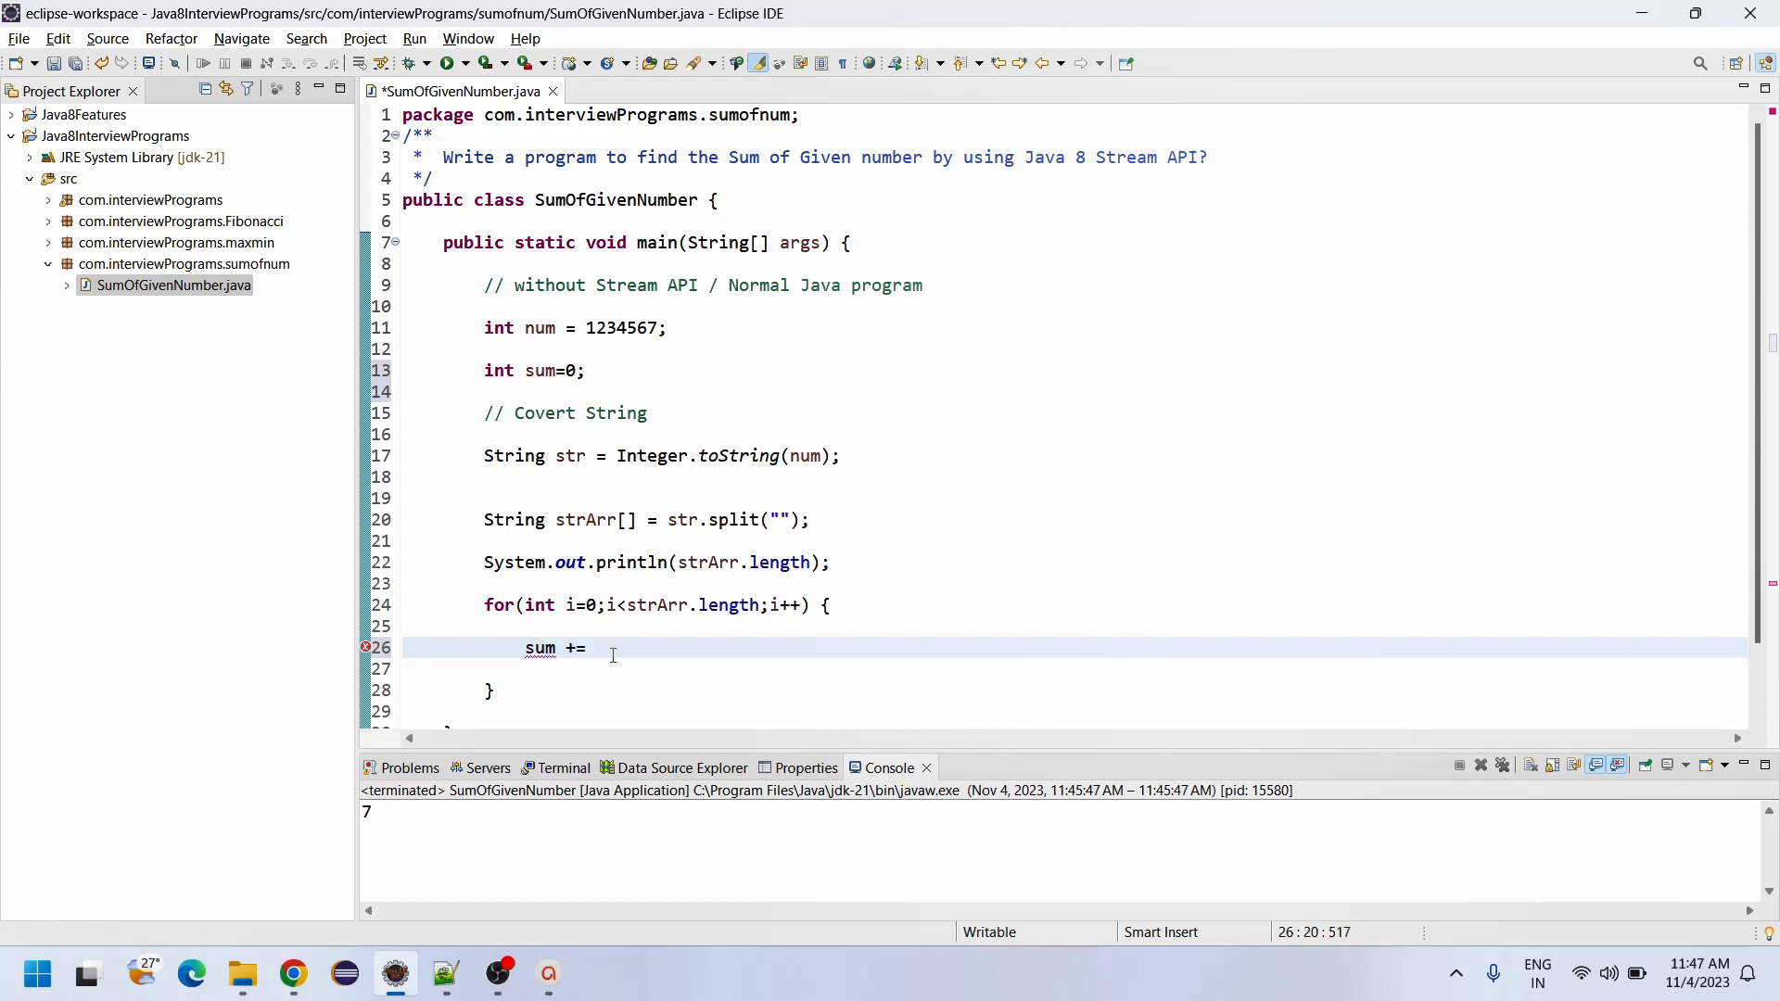
pyautogui.write('In')
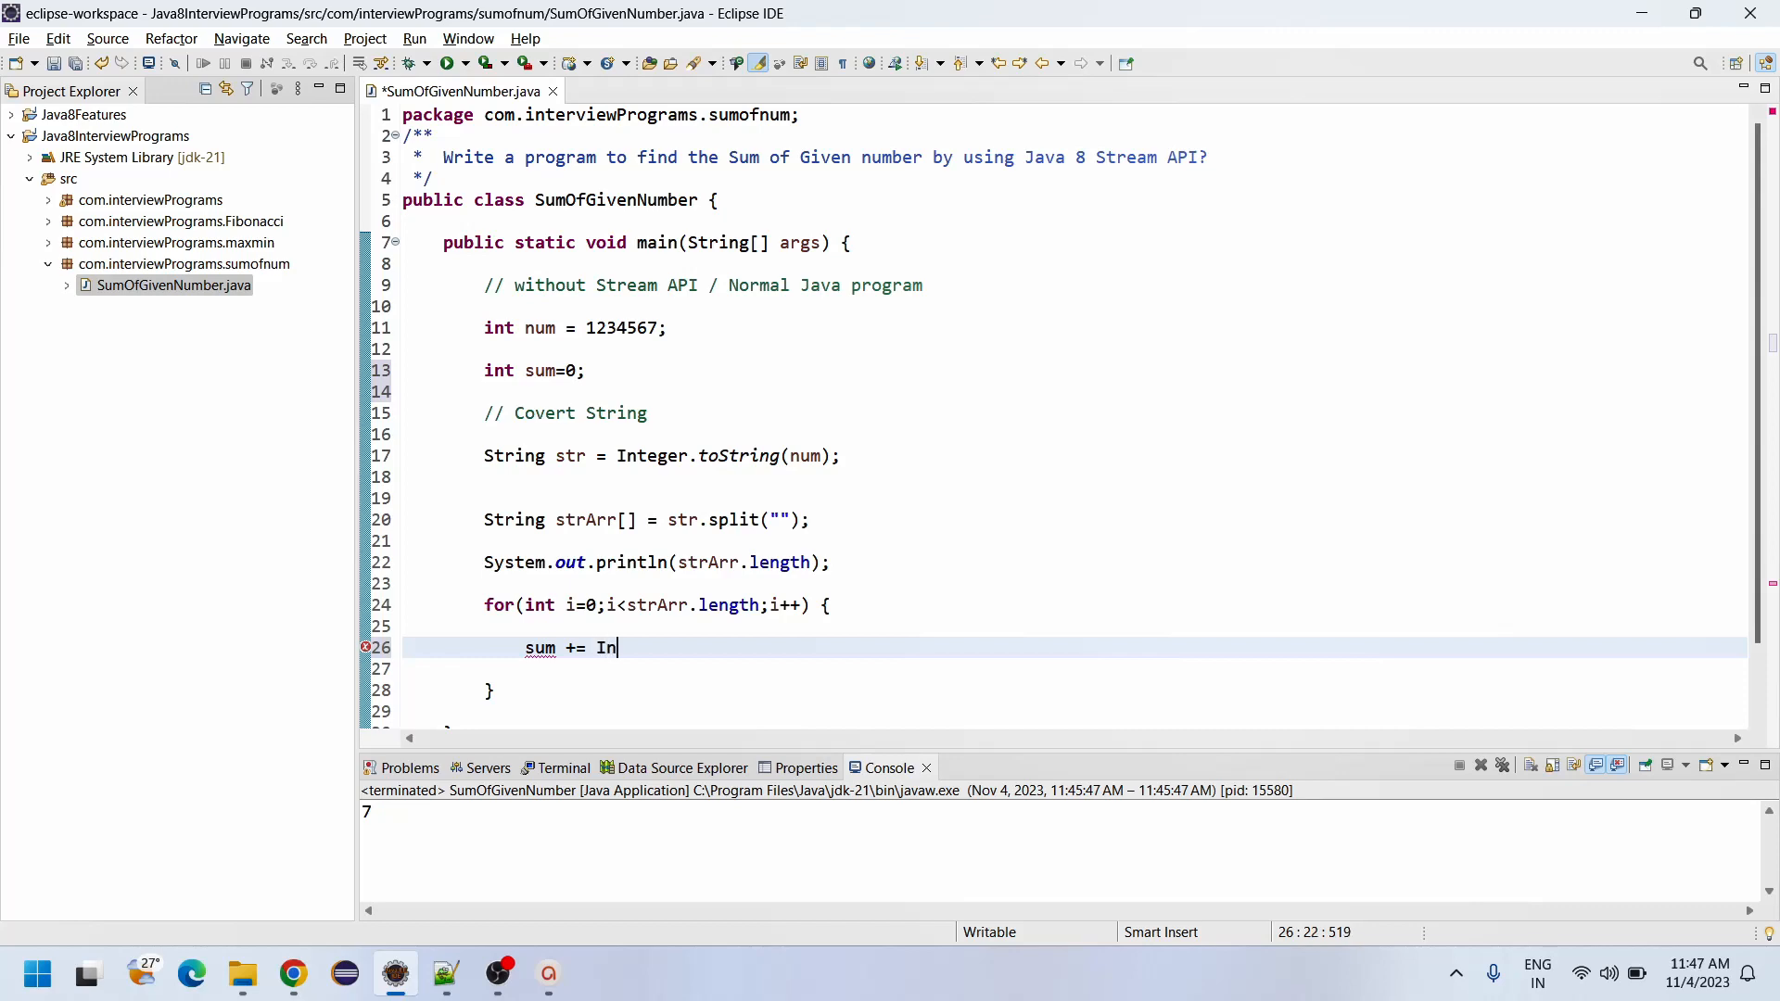
pyautogui.write('teger.parseInt(str')
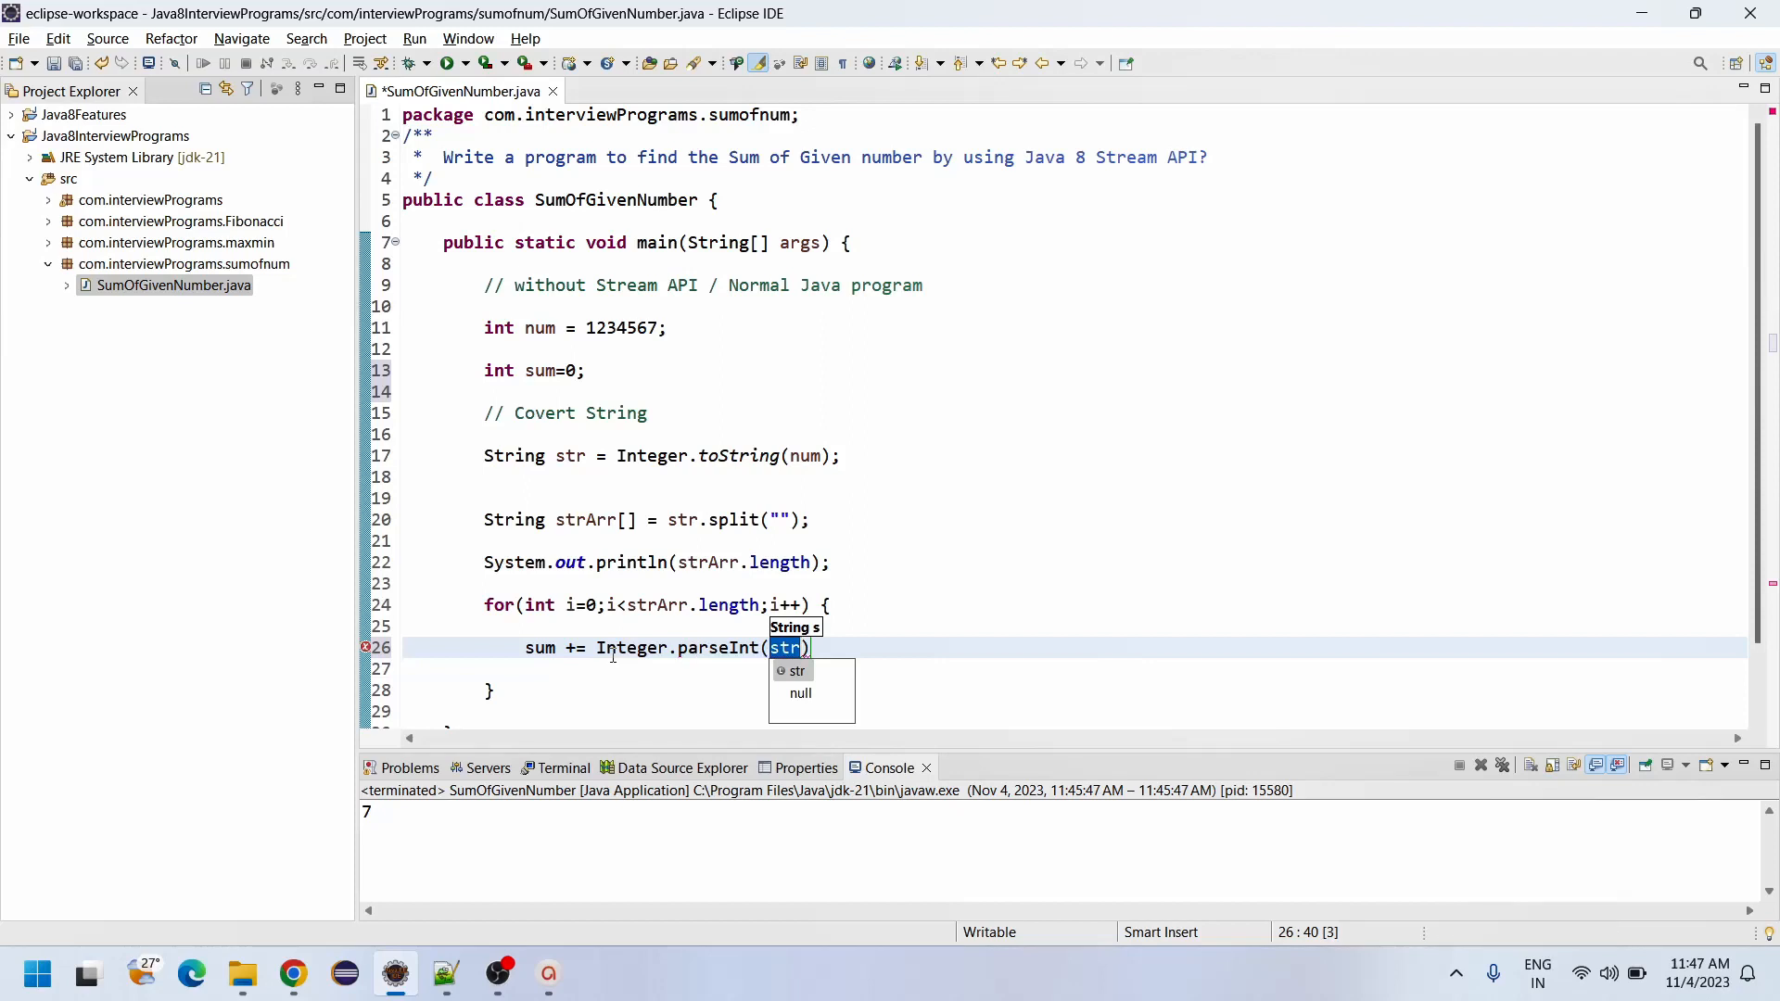
pyautogui.press('Backspace')
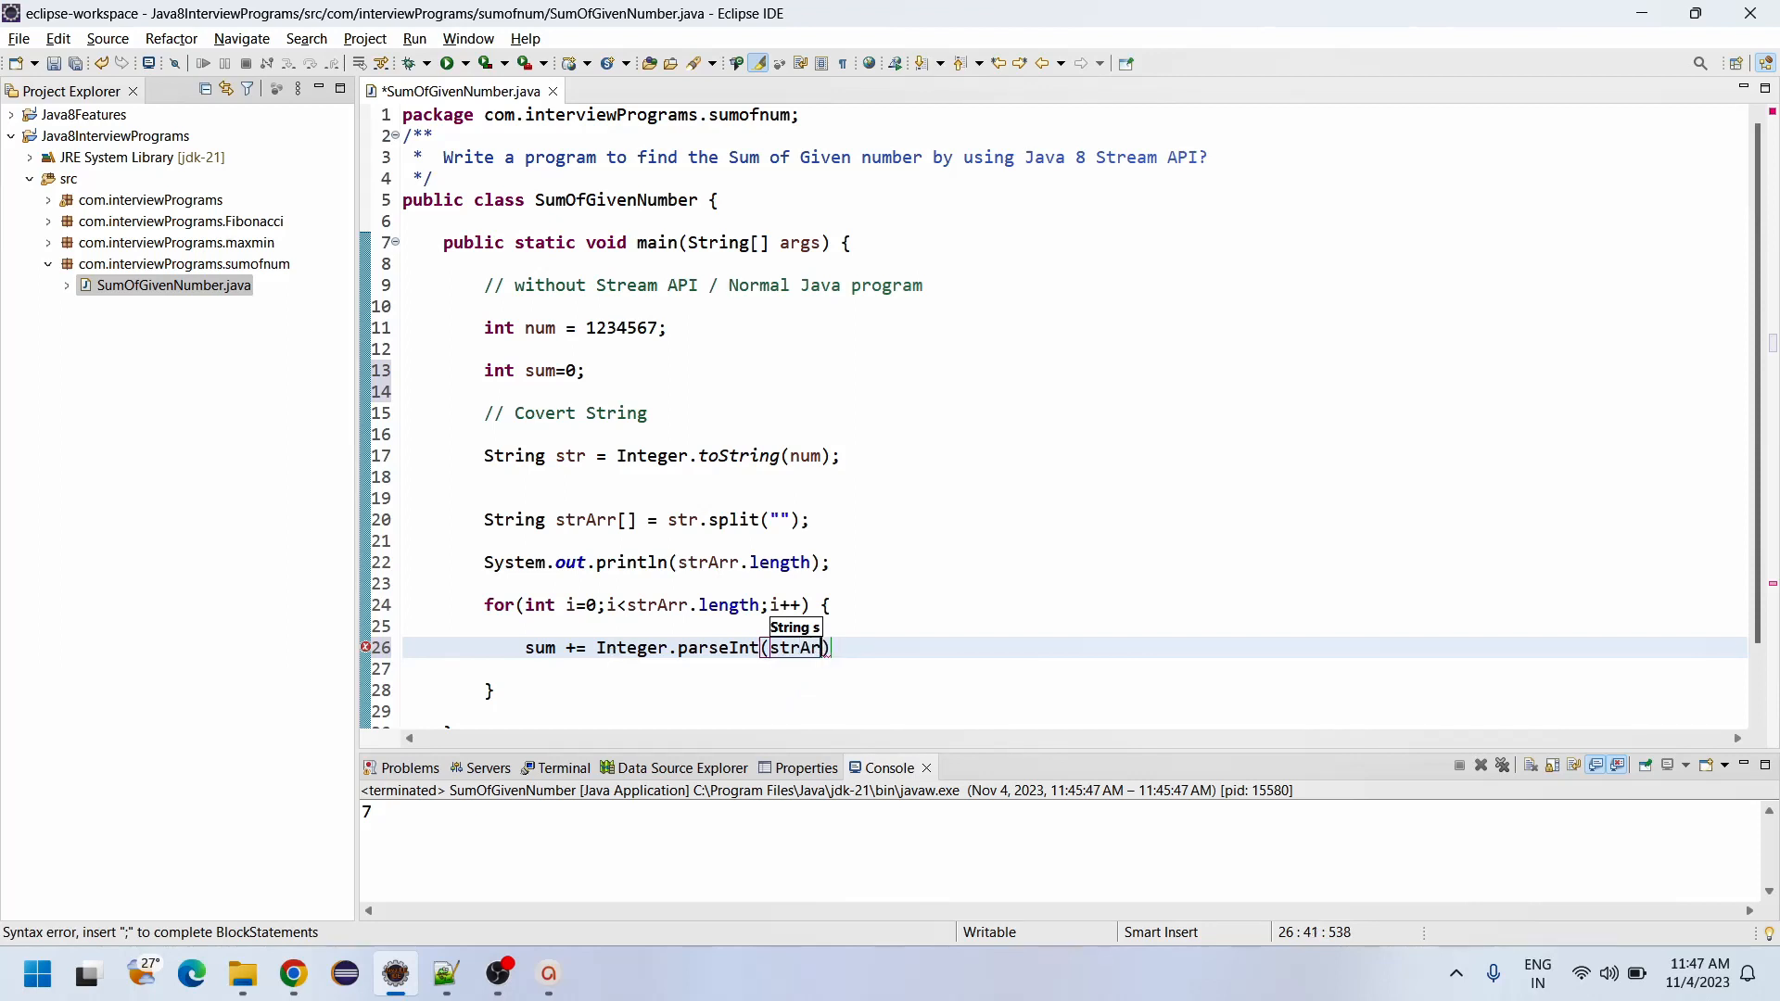
pyautogui.write('r')
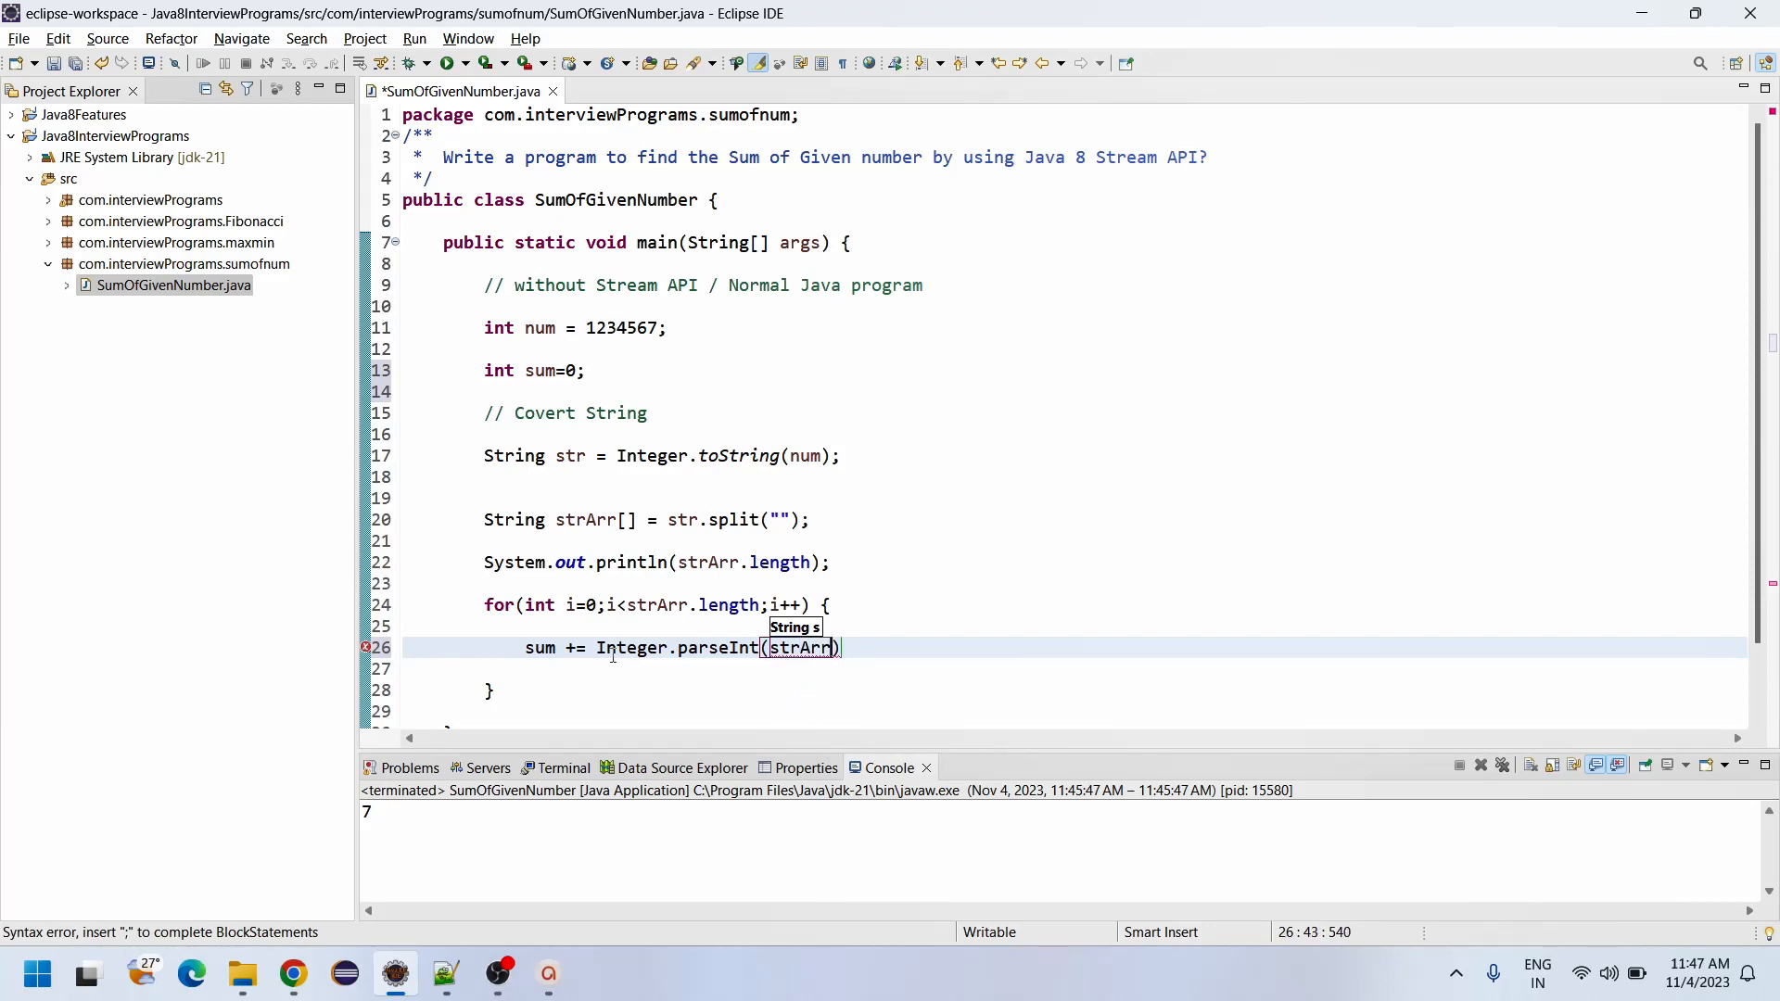
pyautogui.write('[i]')
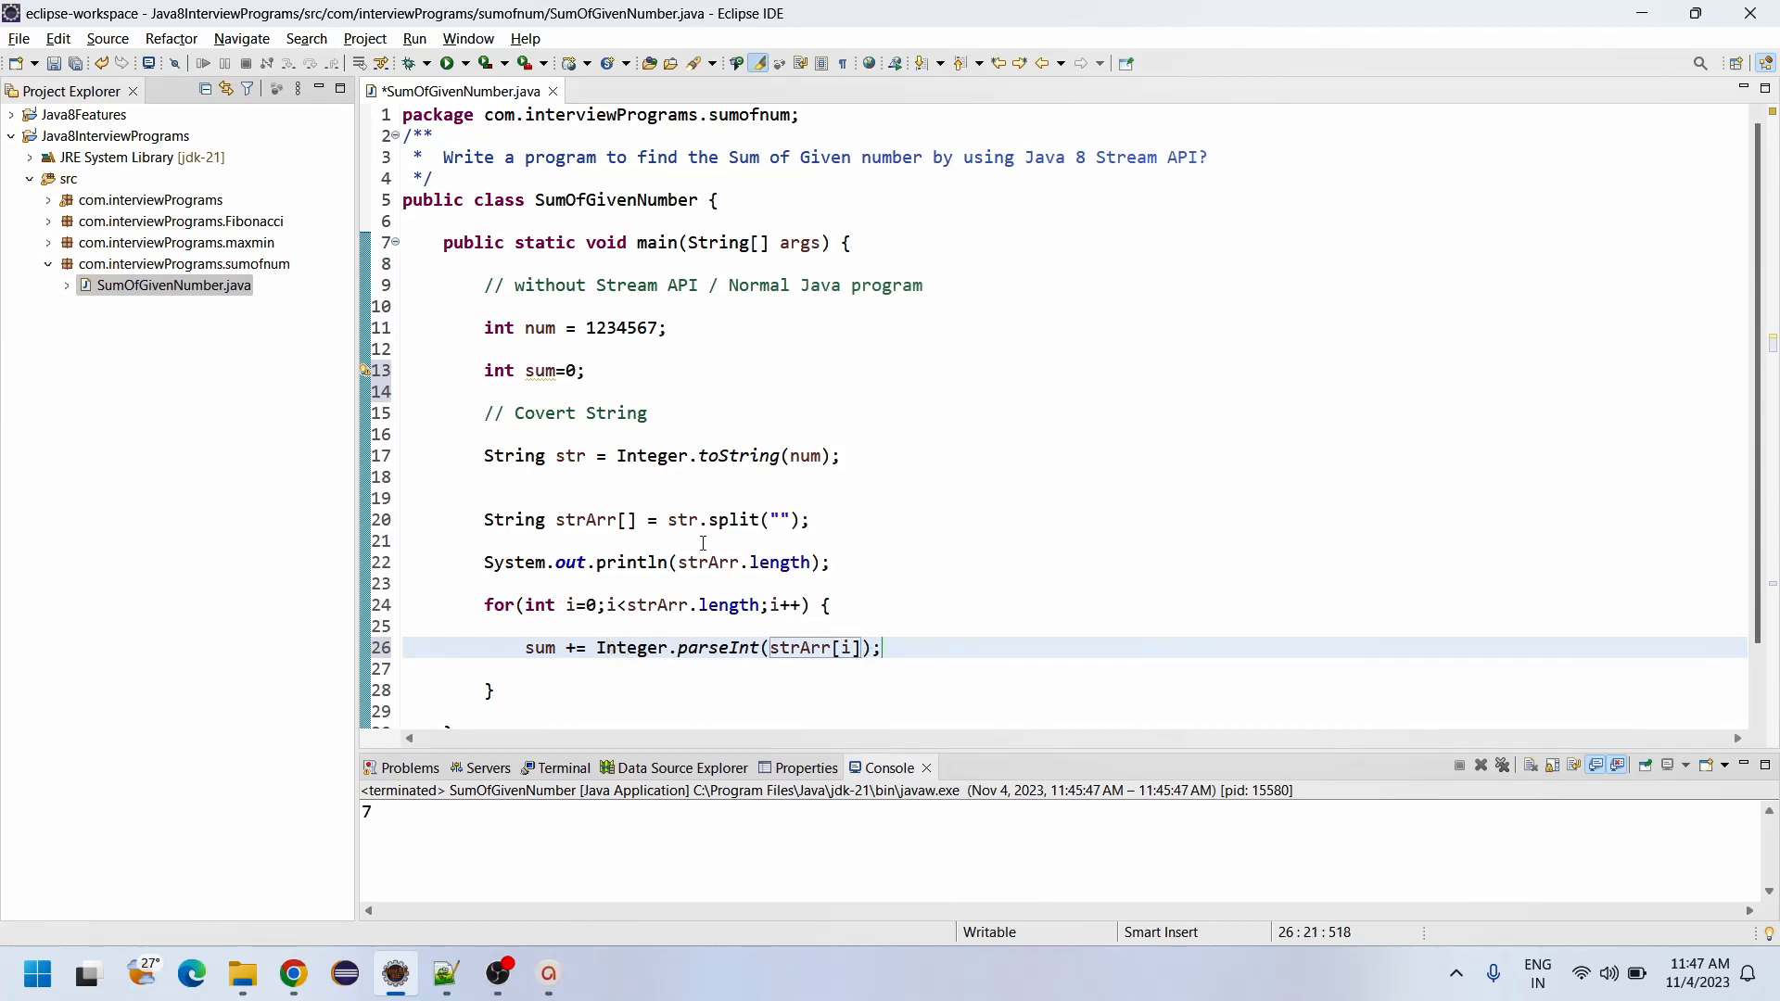
pyautogui.doubleClick(586, 519)
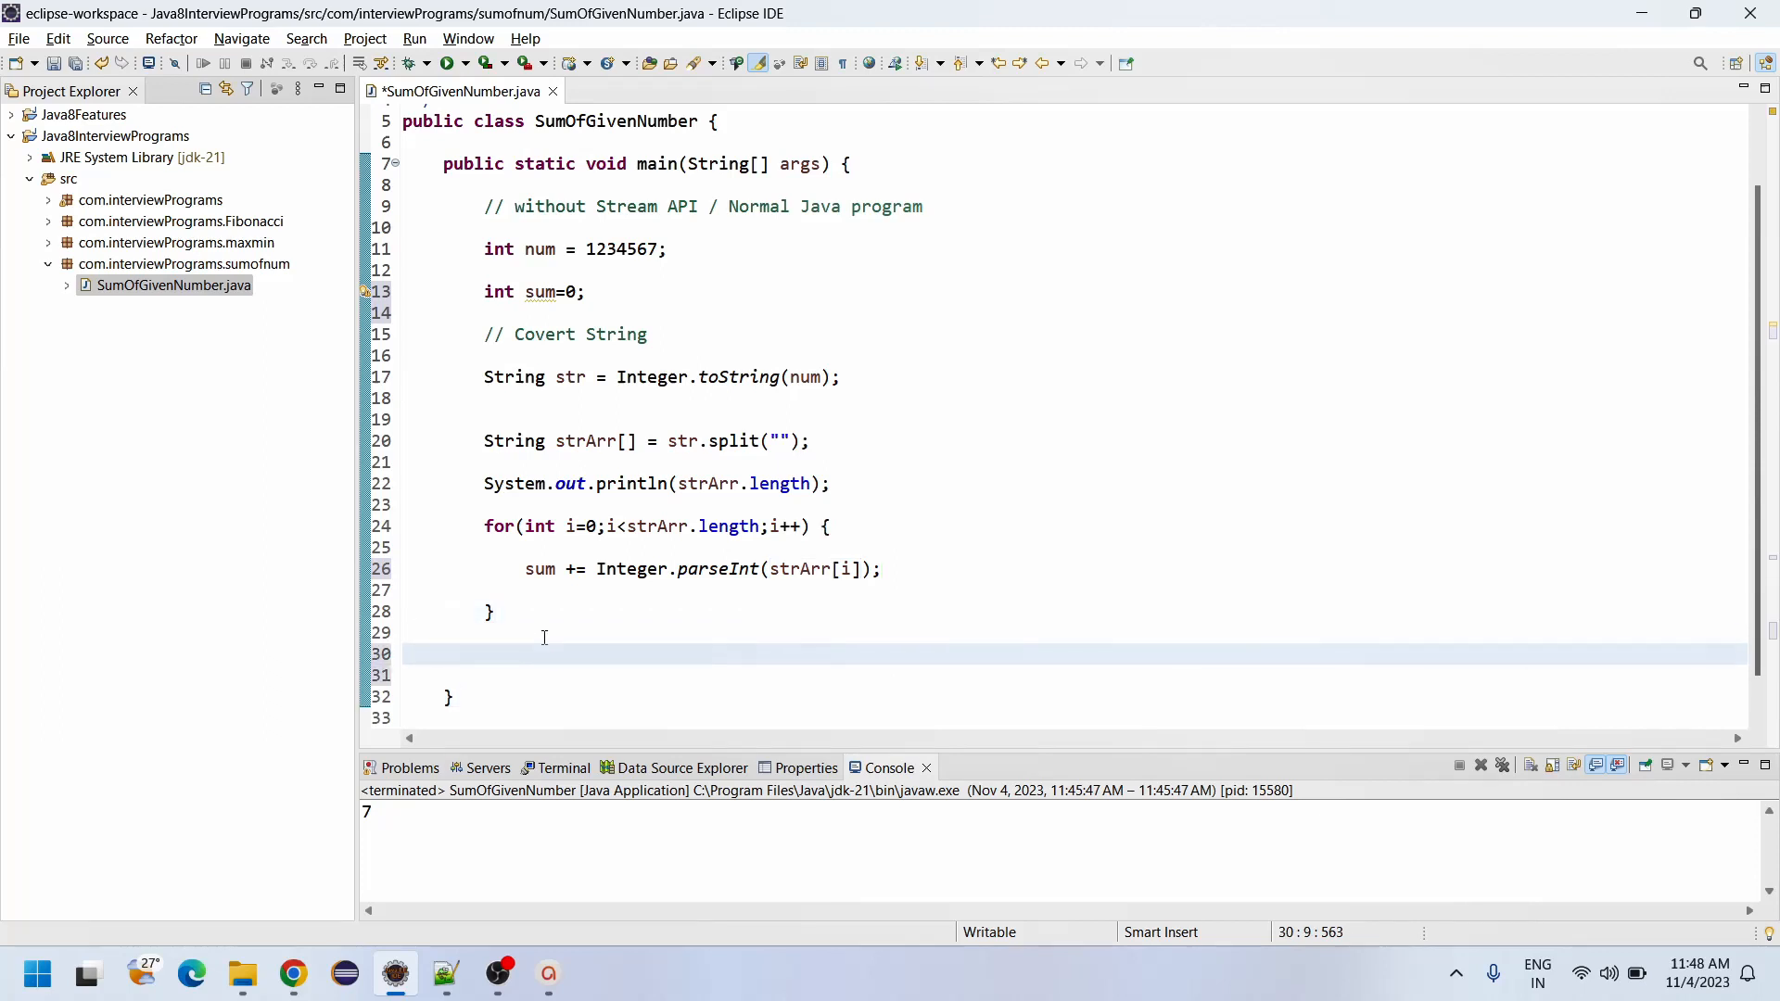
# Step: Print 'Sum of given number is - ' + sum and label the length output 'length -'
pyautogui.write('System.out.println();')
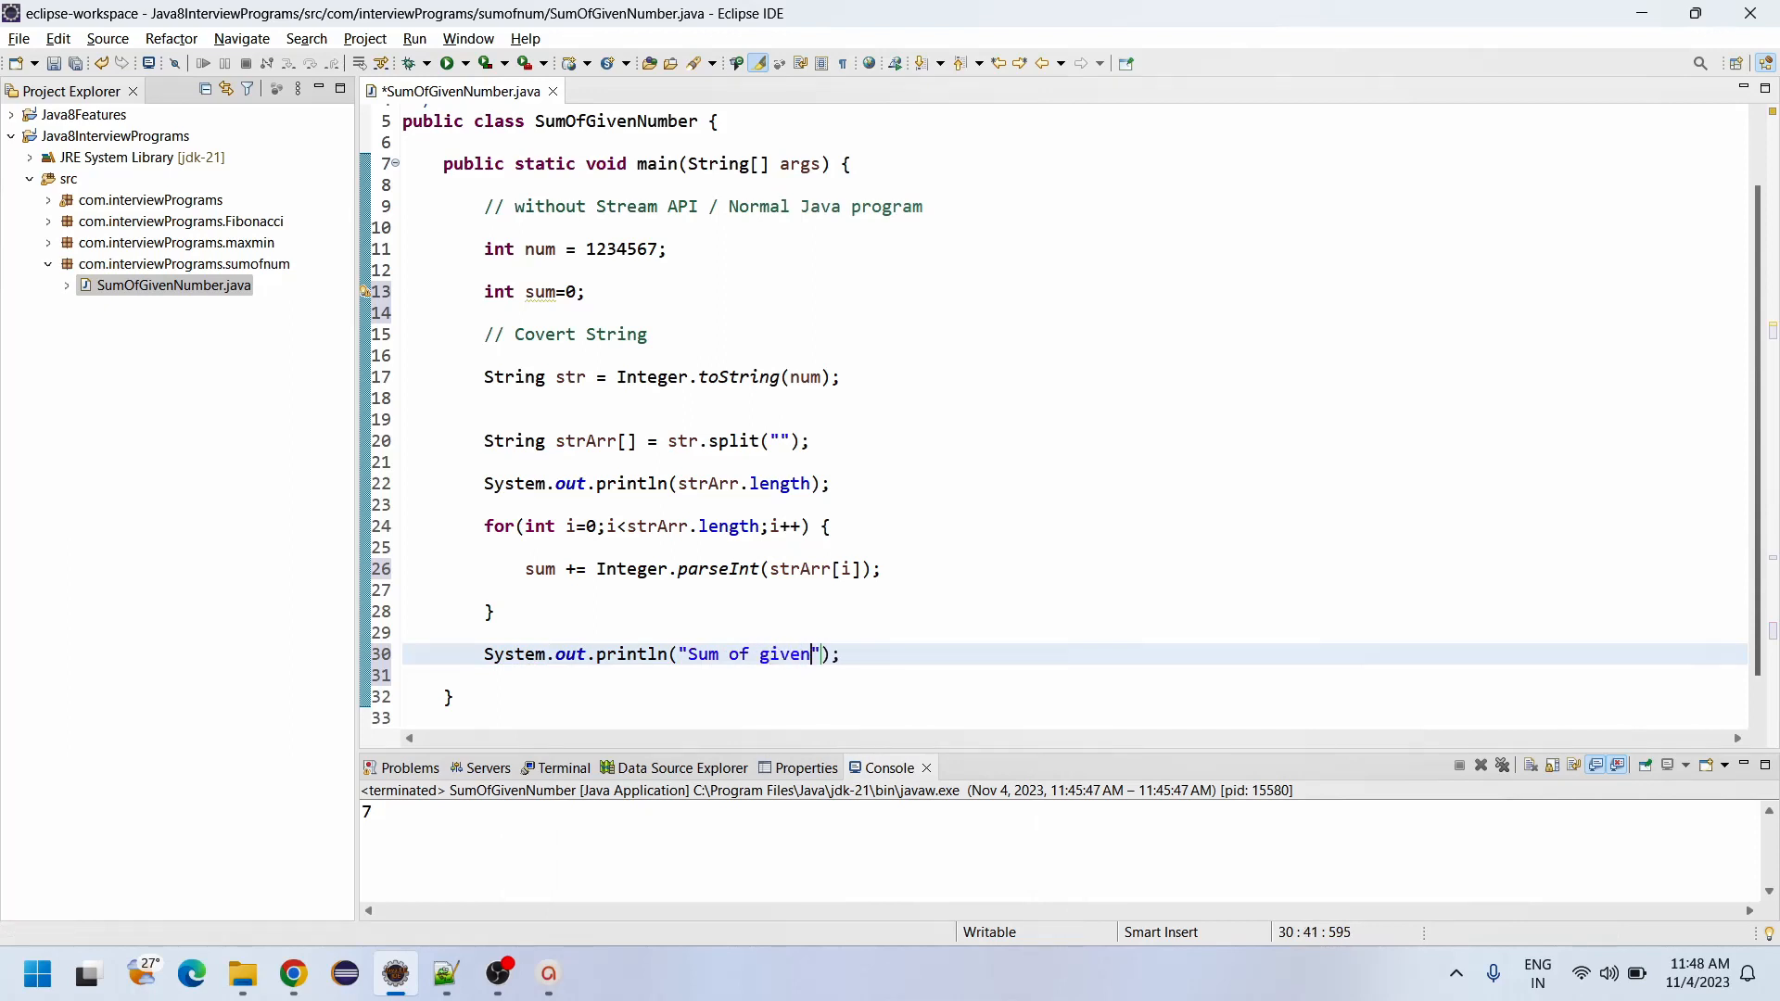
pyautogui.write('number is')
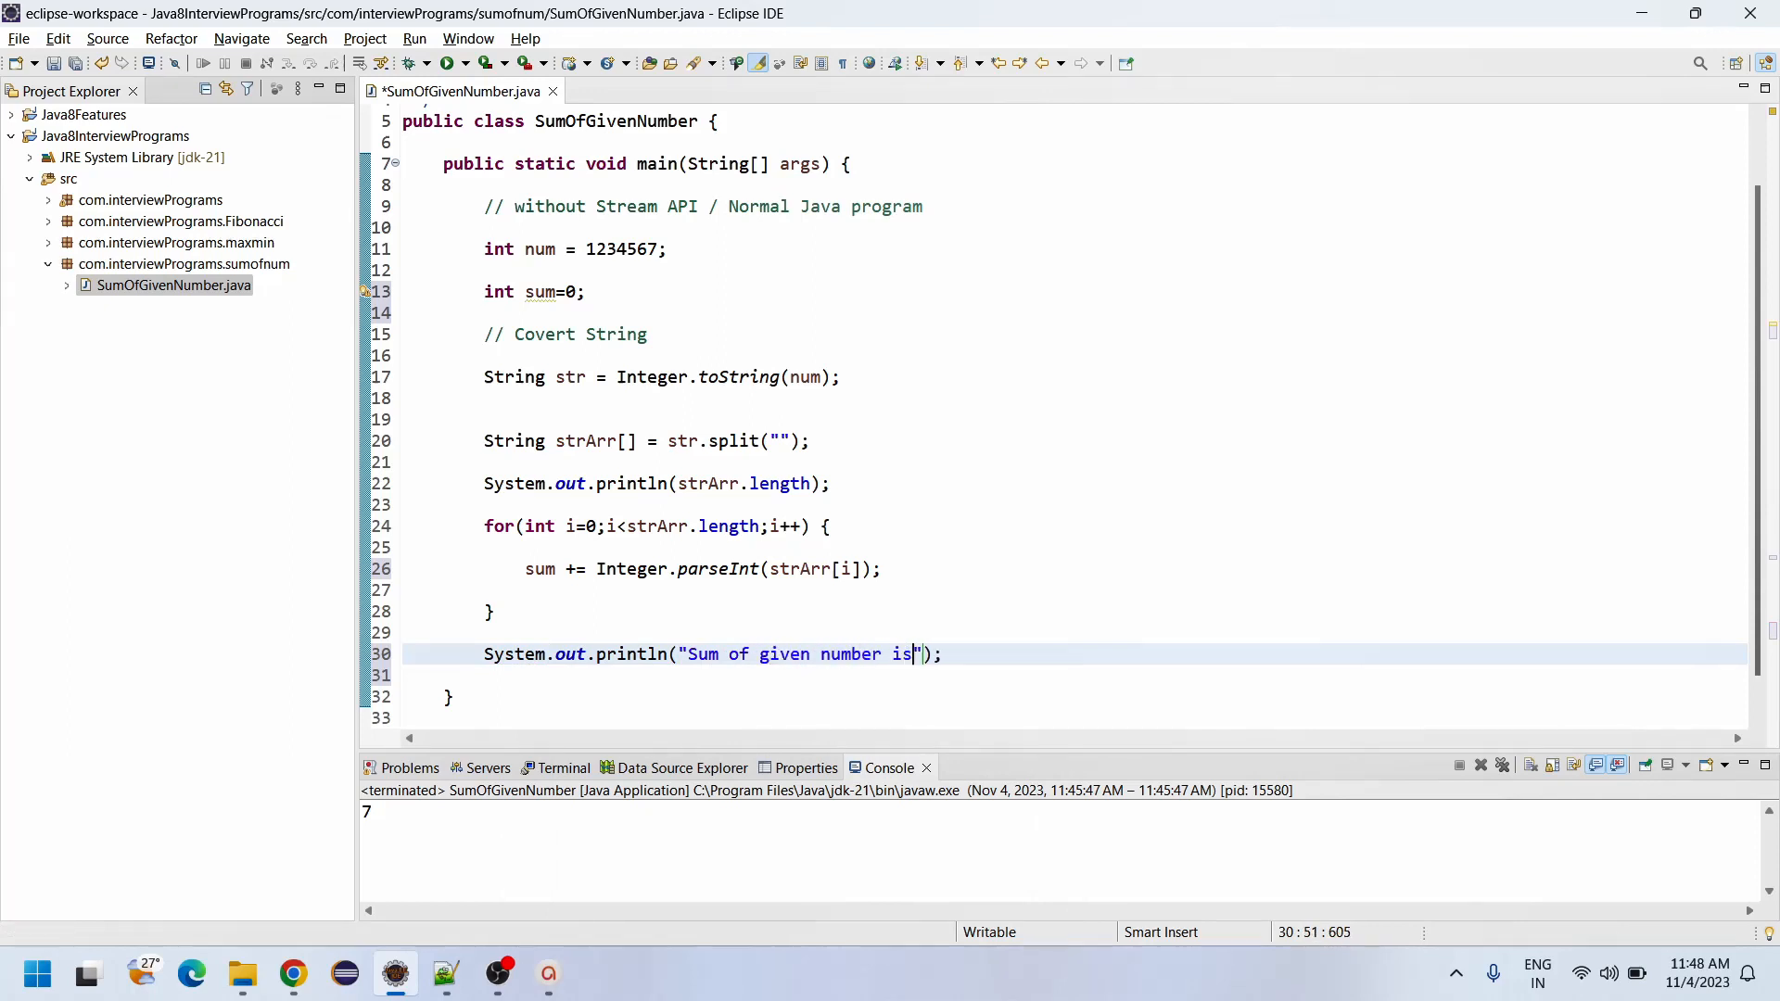
pyautogui.write('-')
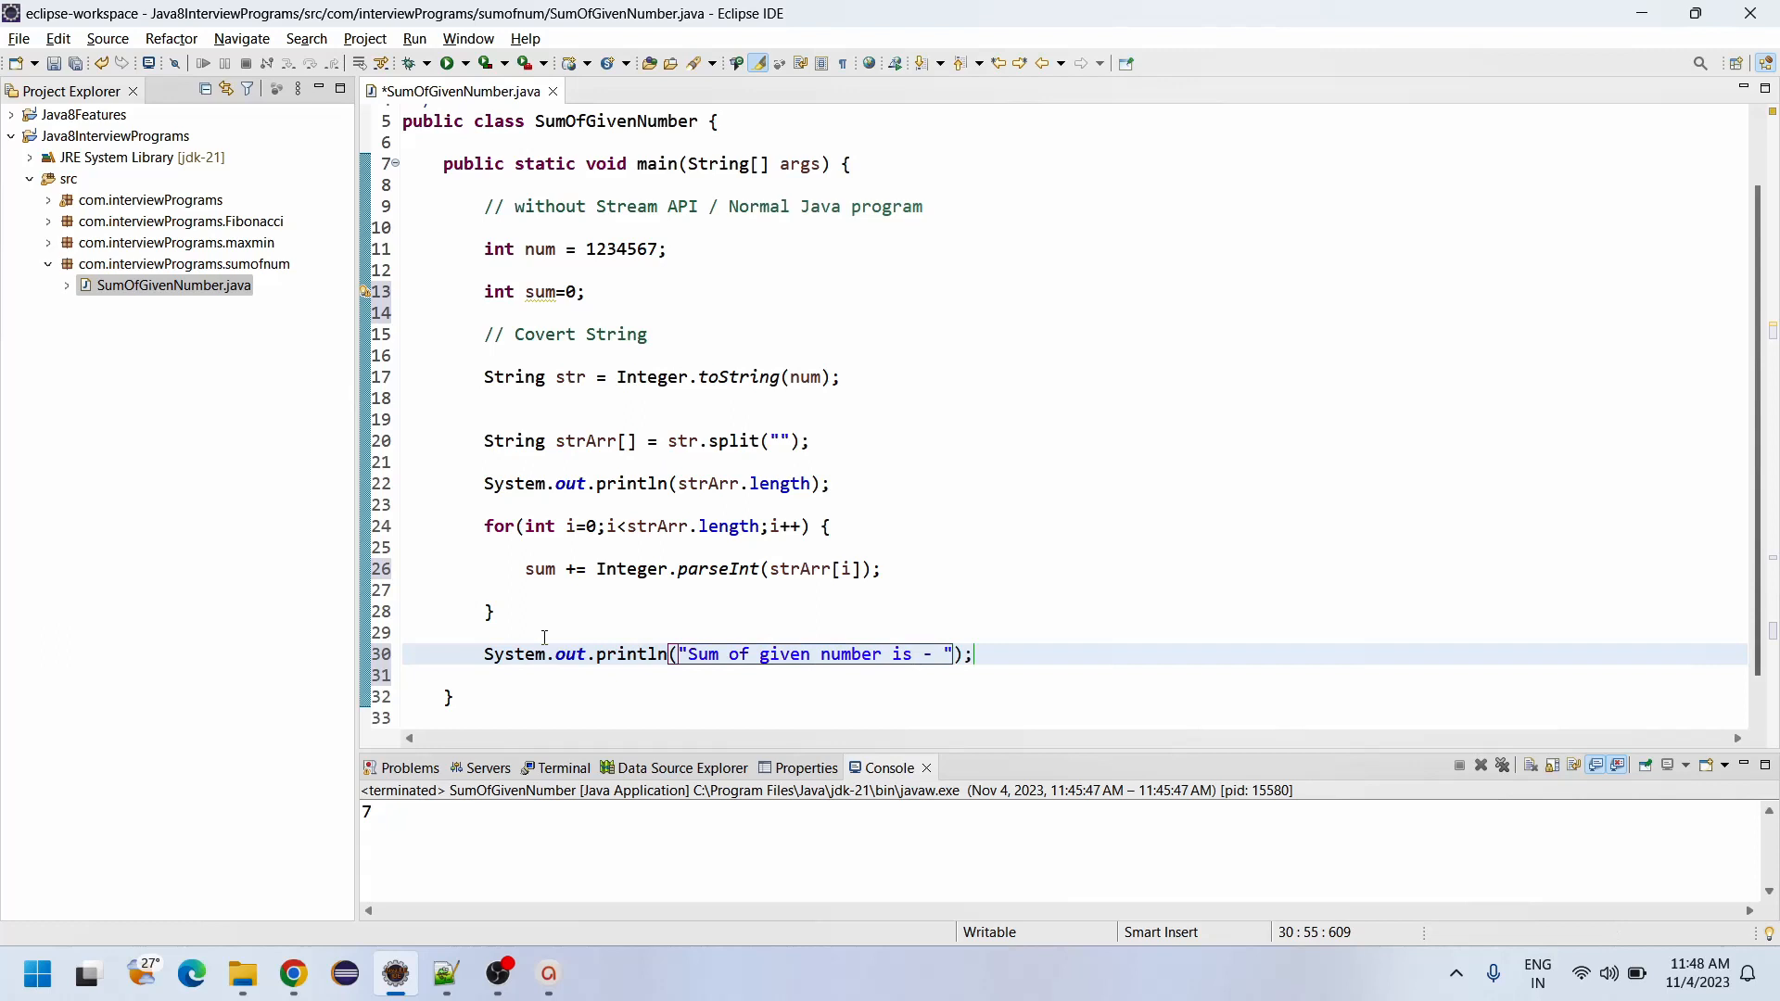
pyautogui.write('+sum')
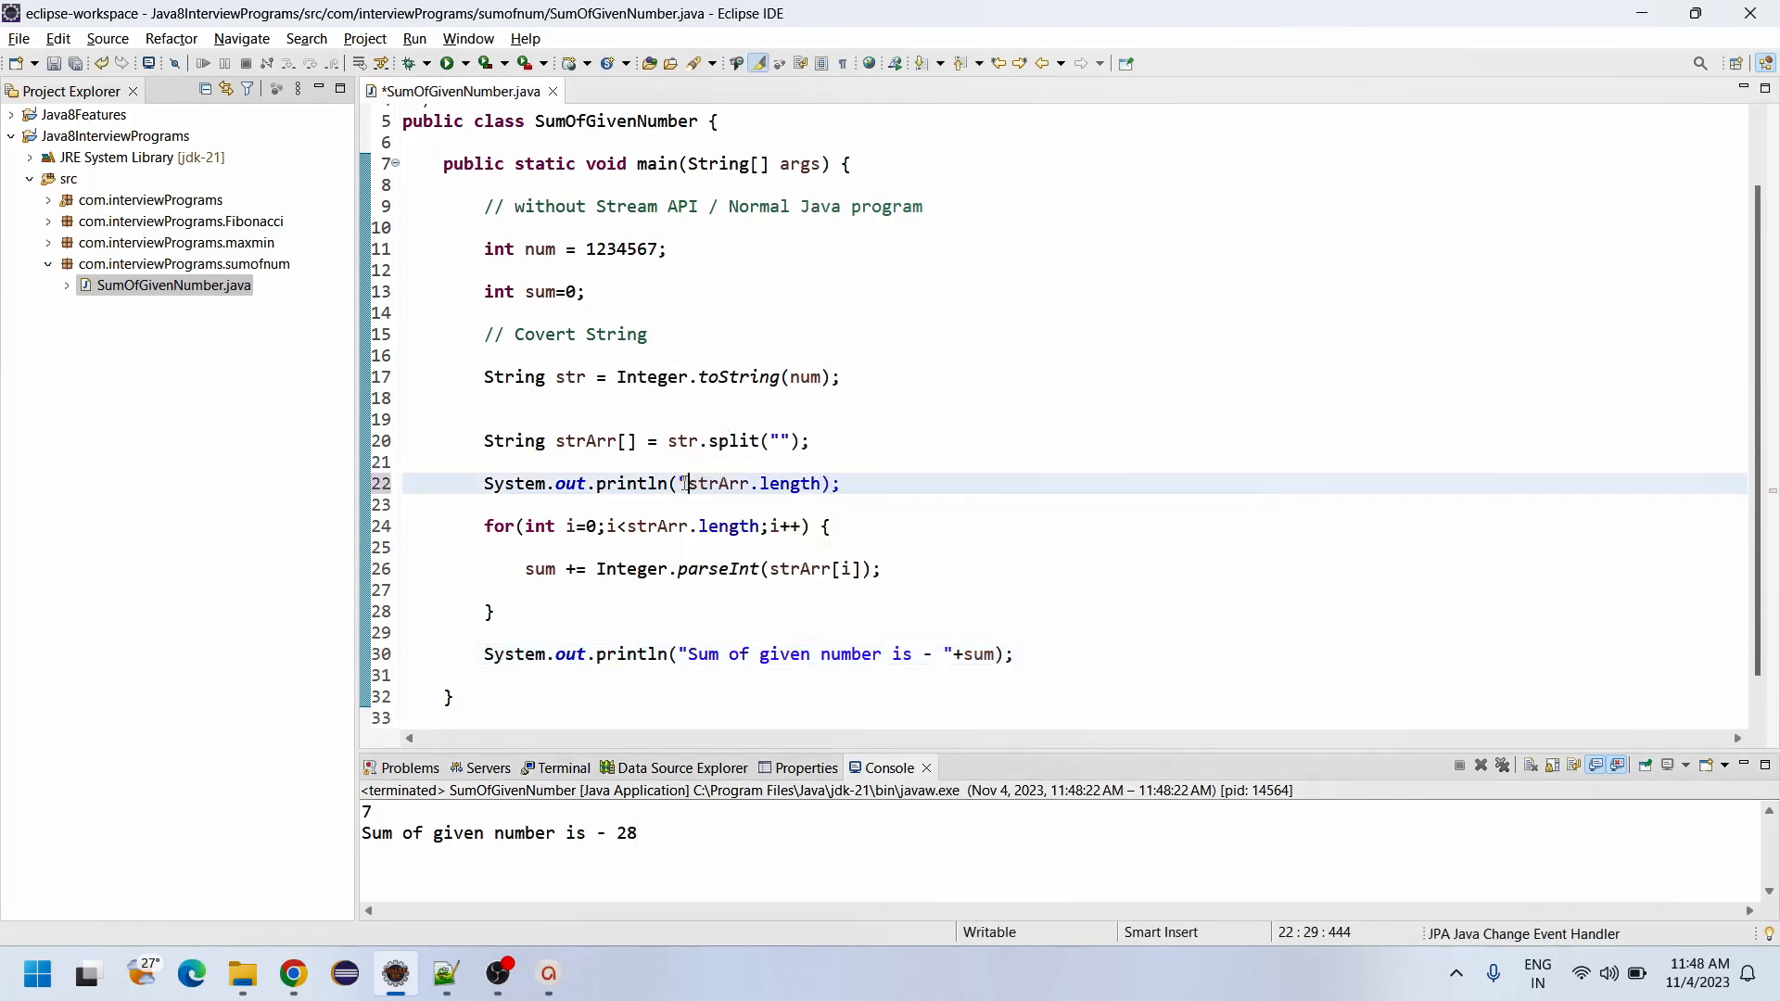
pyautogui.write('"+')
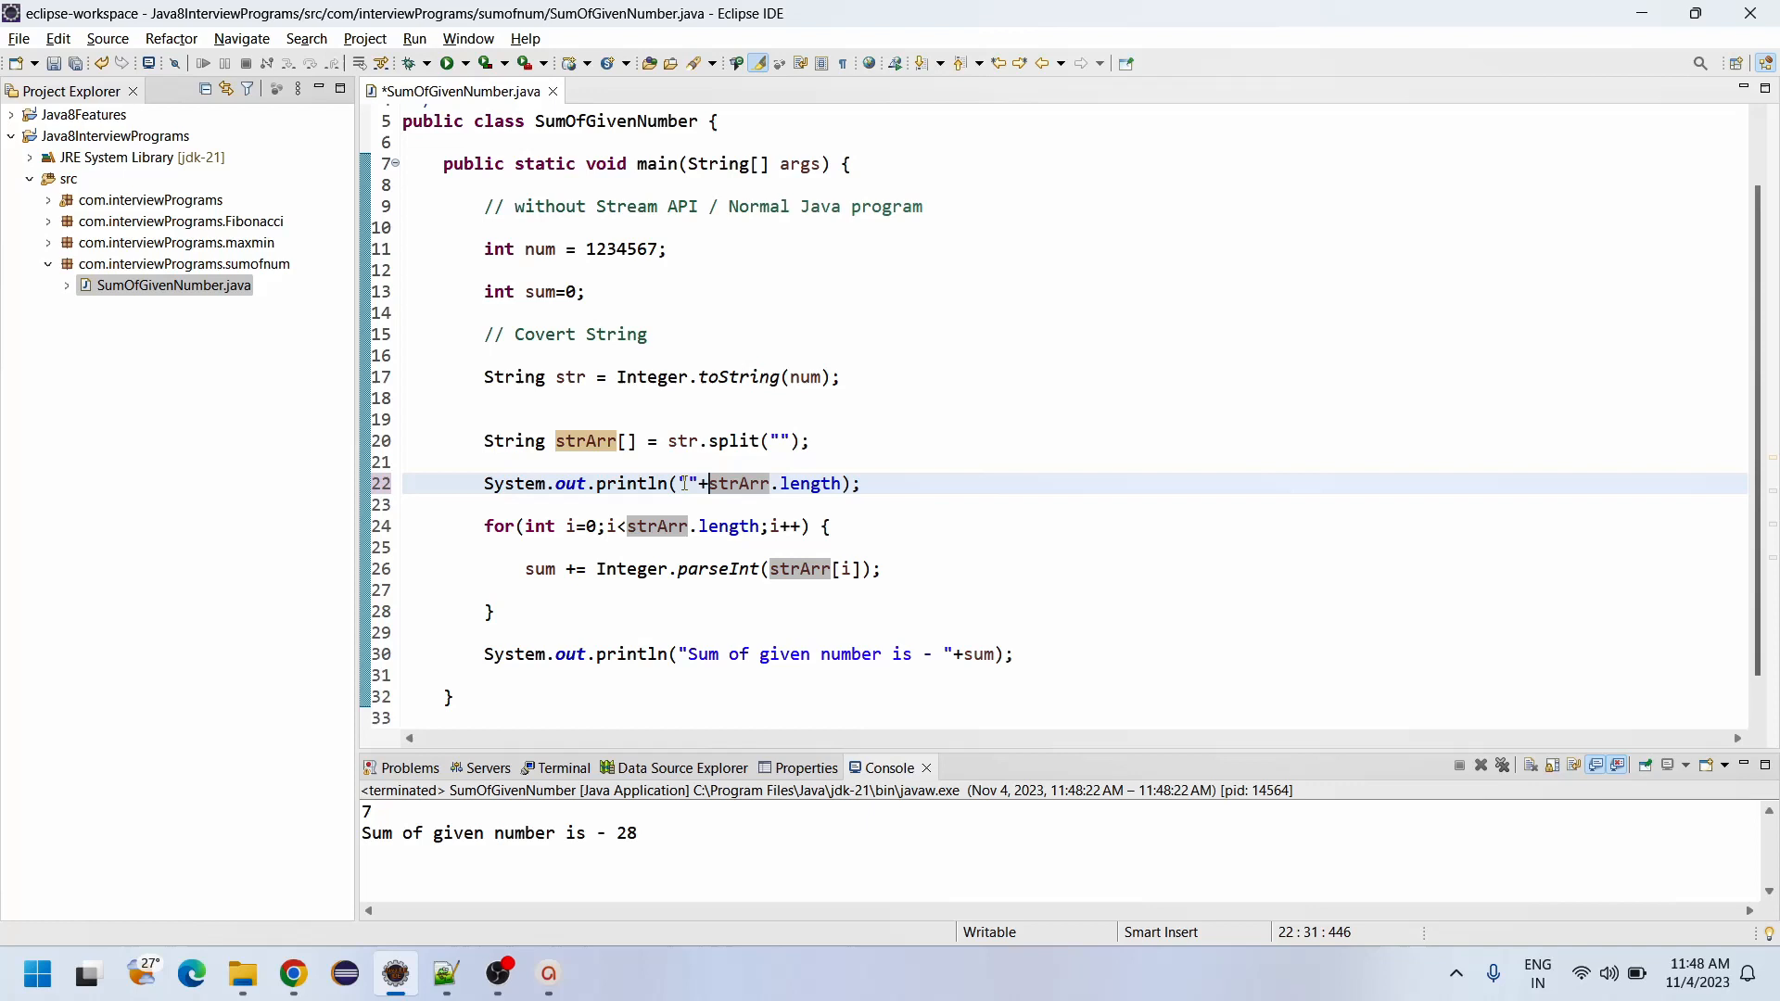
pyautogui.write('length -')
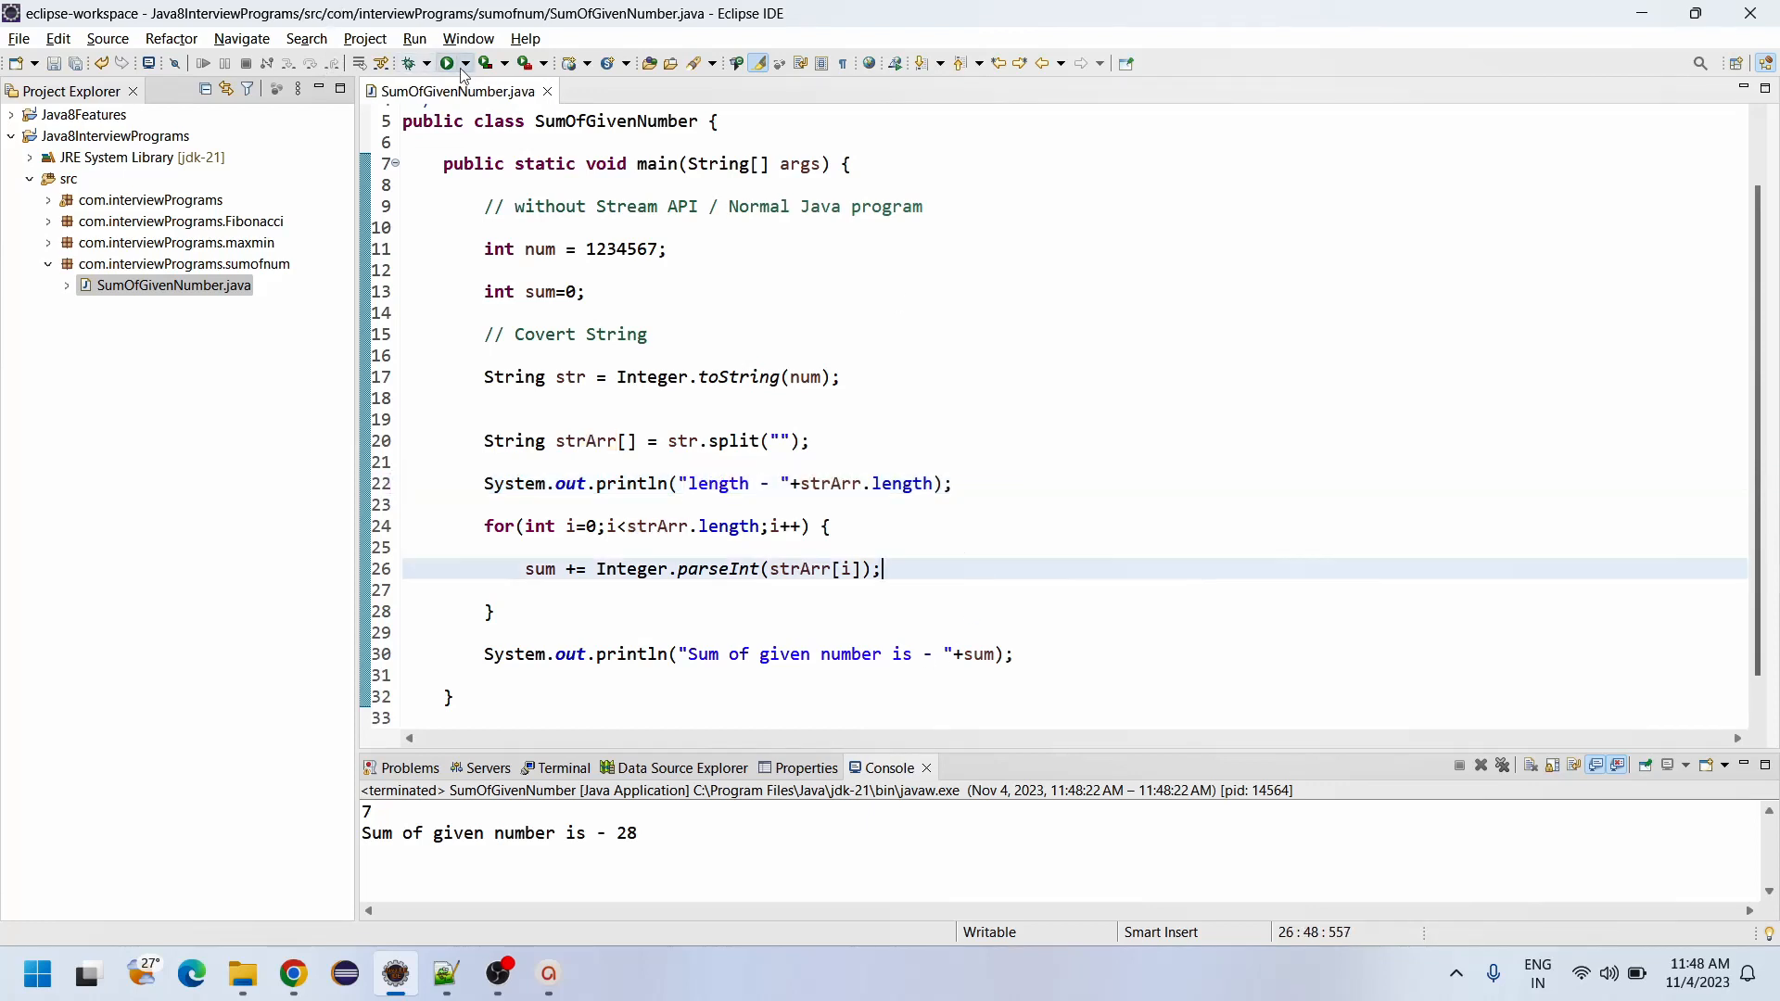
# Step: Run the program and confirm the output shows length 7 and sum 28
pyautogui.click(451, 63)
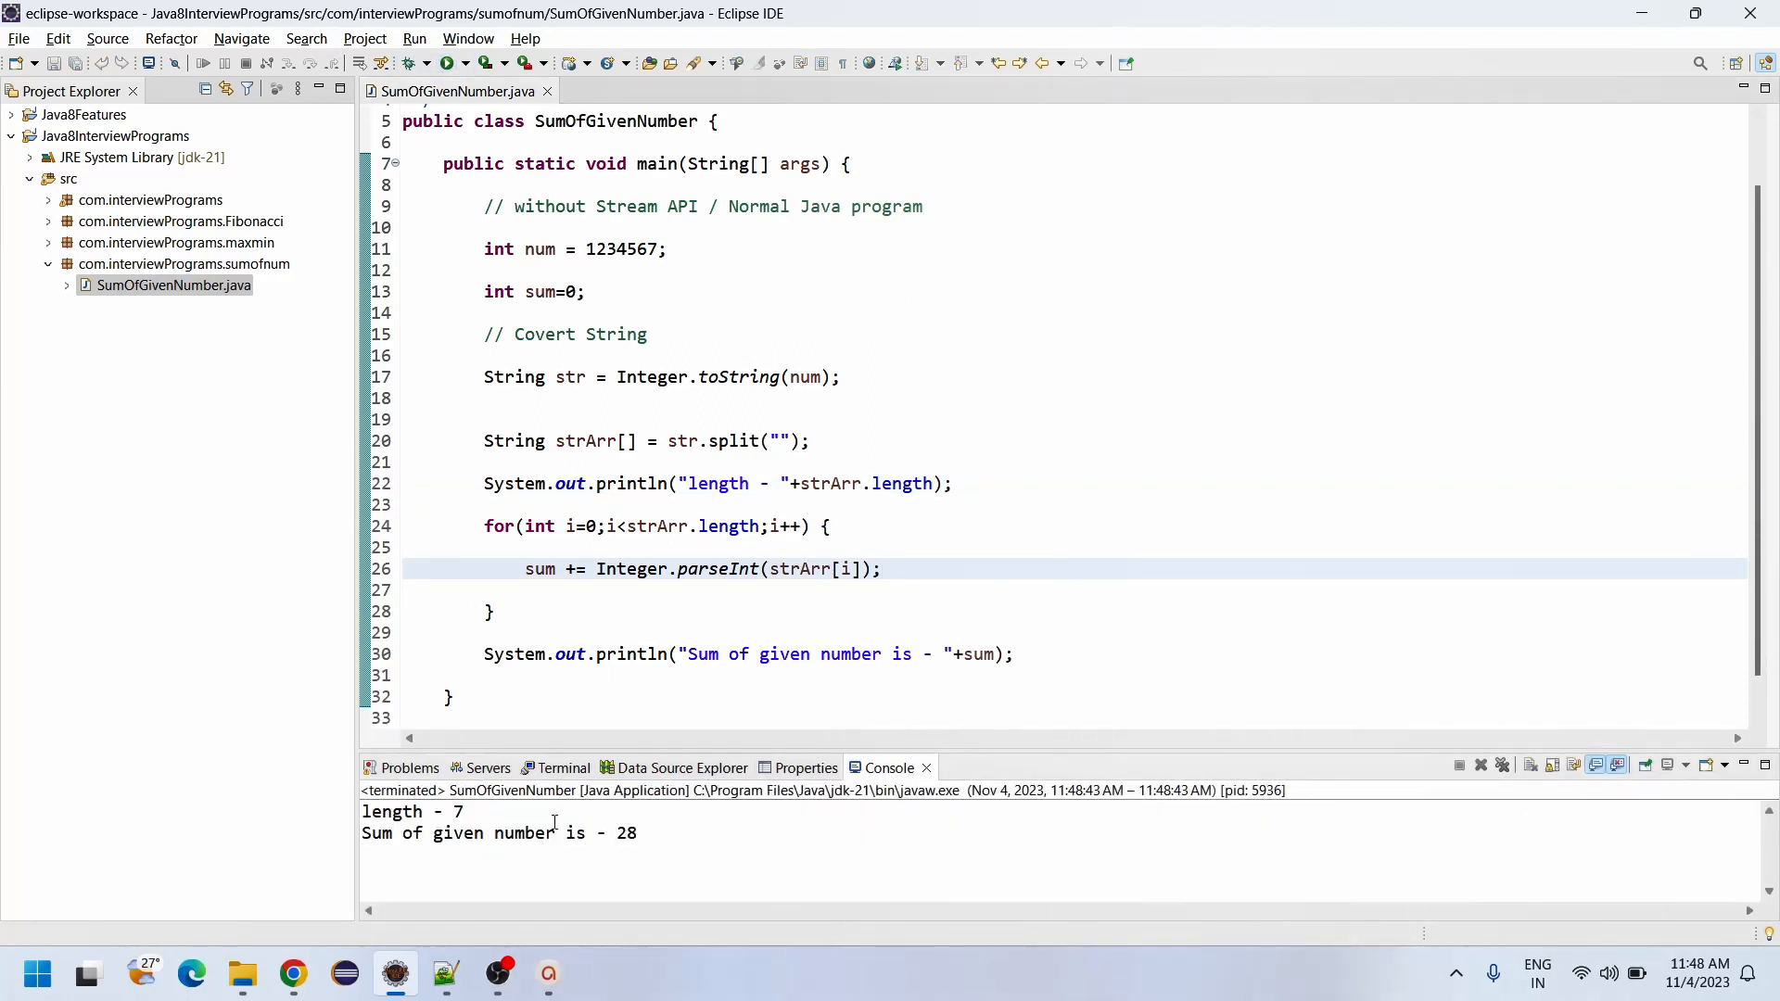
pyautogui.doubleClick(625, 832)
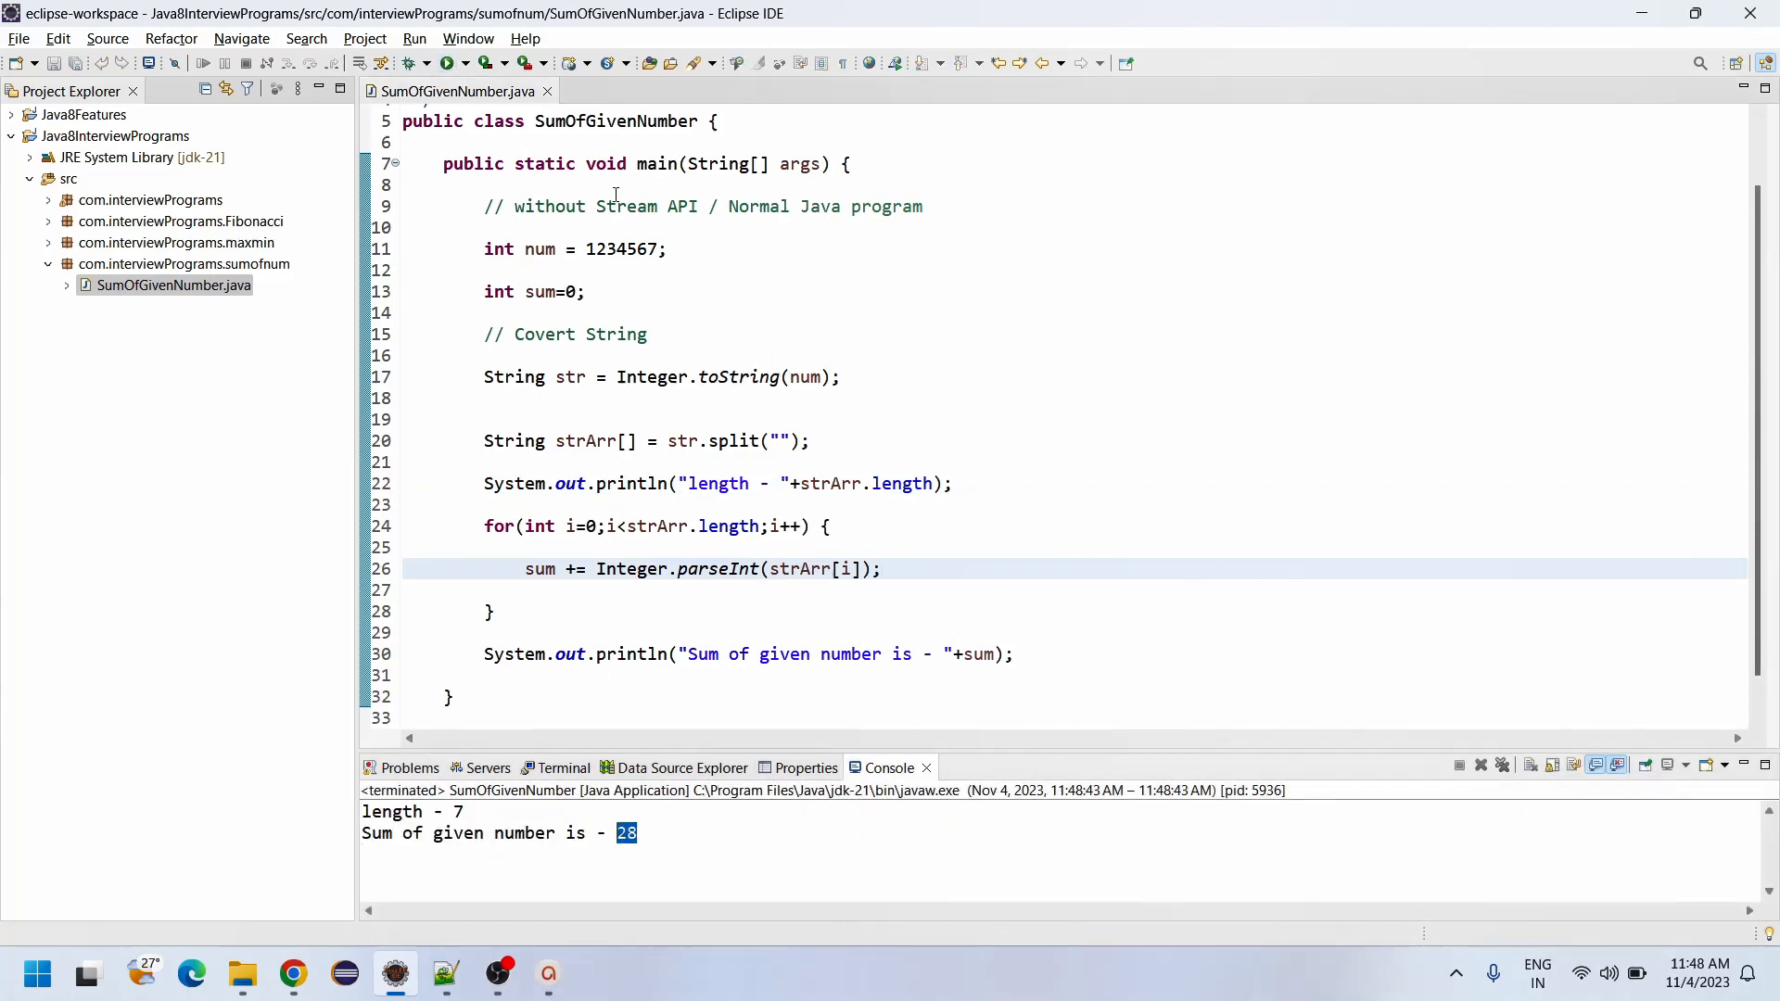
pyautogui.click(590, 249)
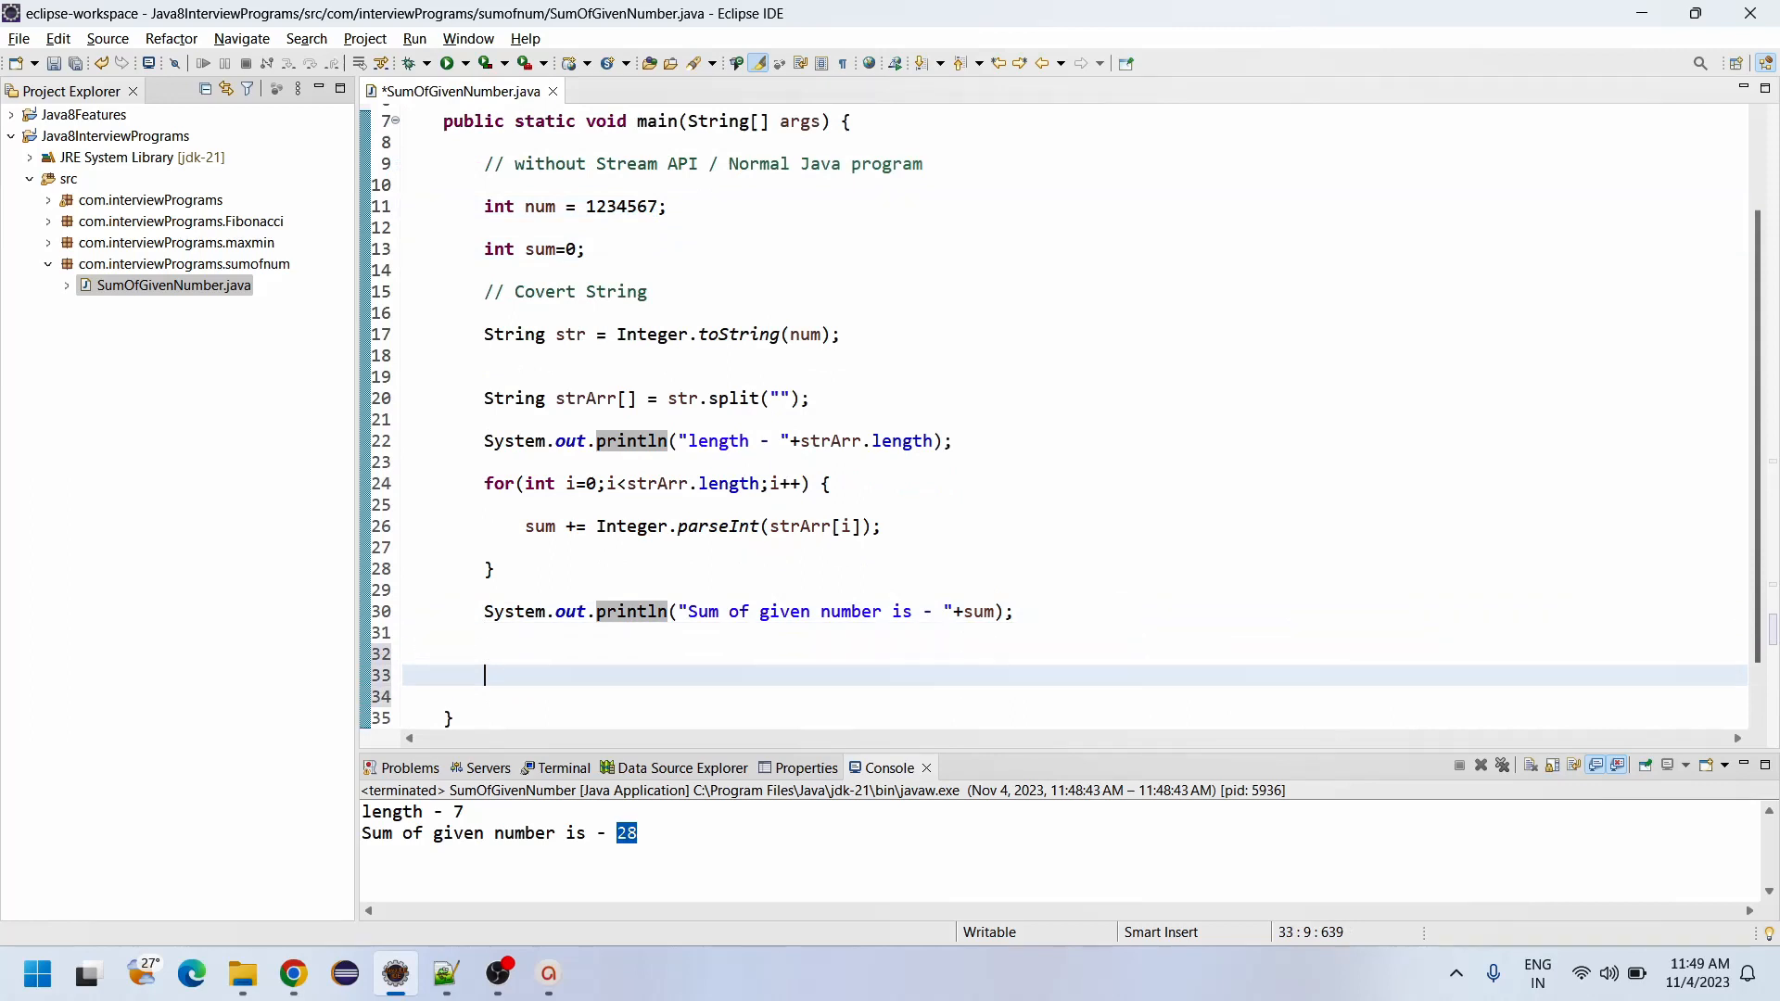
# Step: Add a '//By using Java 8 Stream API' comment below the loop approach
pyautogui.write('// By using')
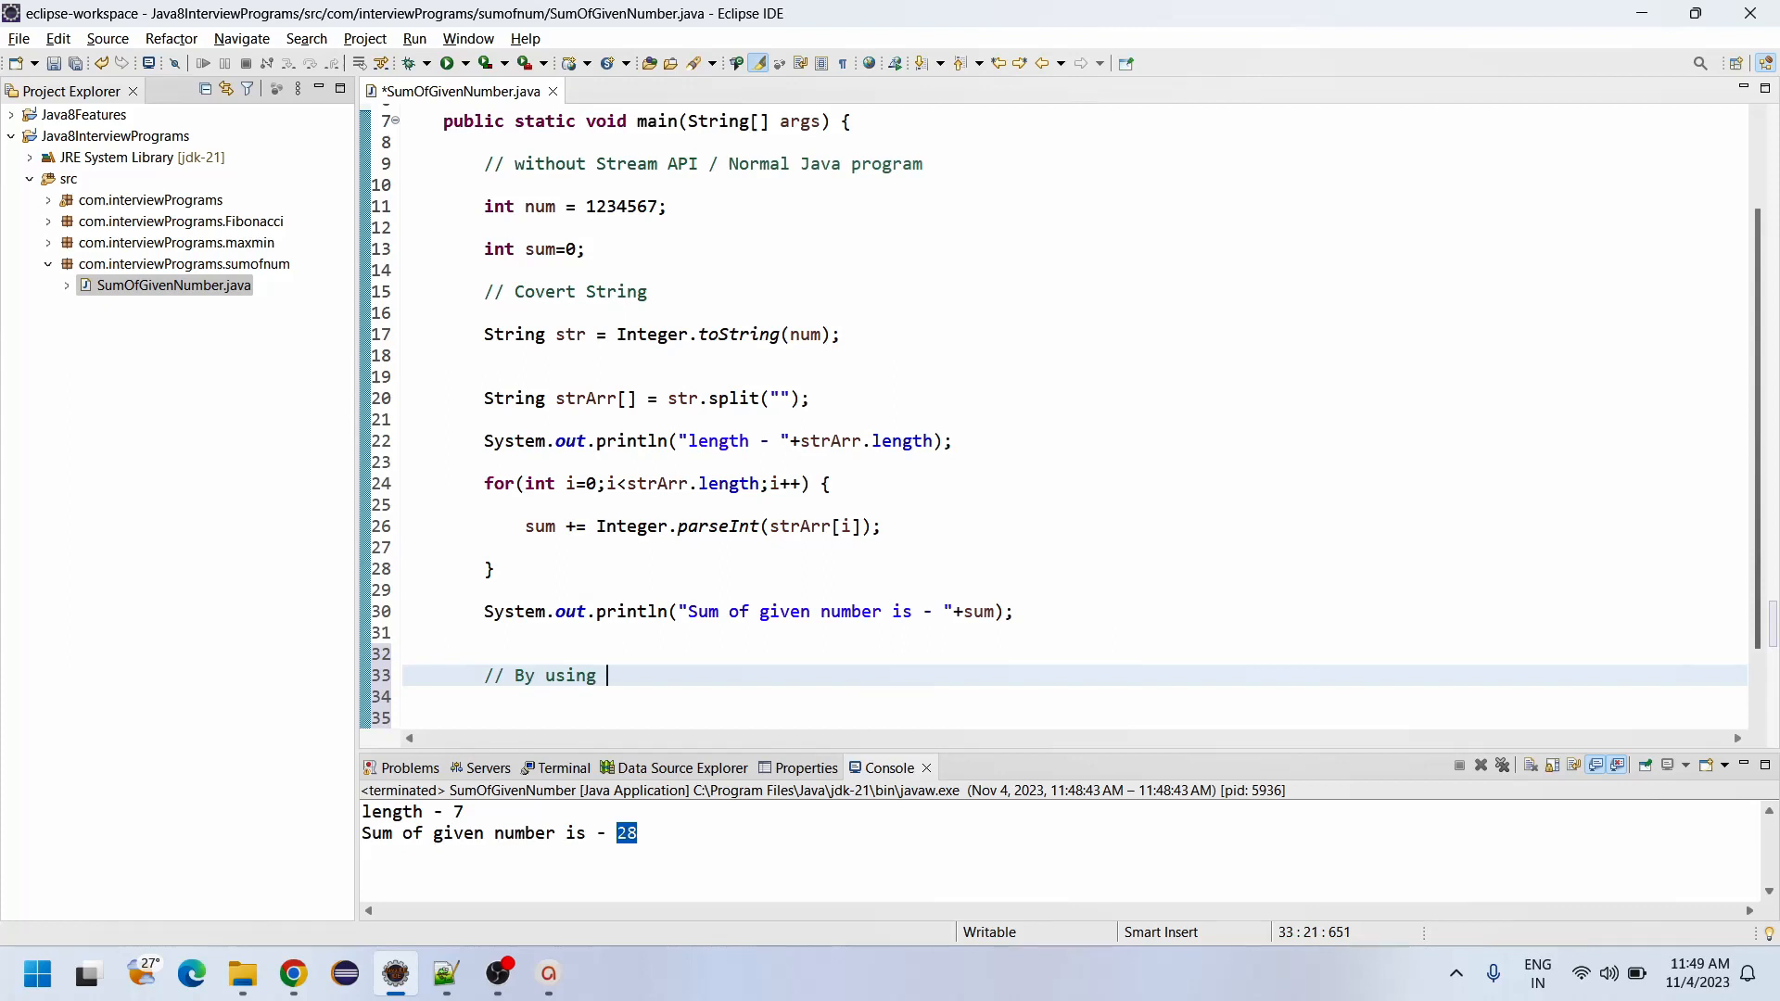
pyautogui.write('Java 8 S')
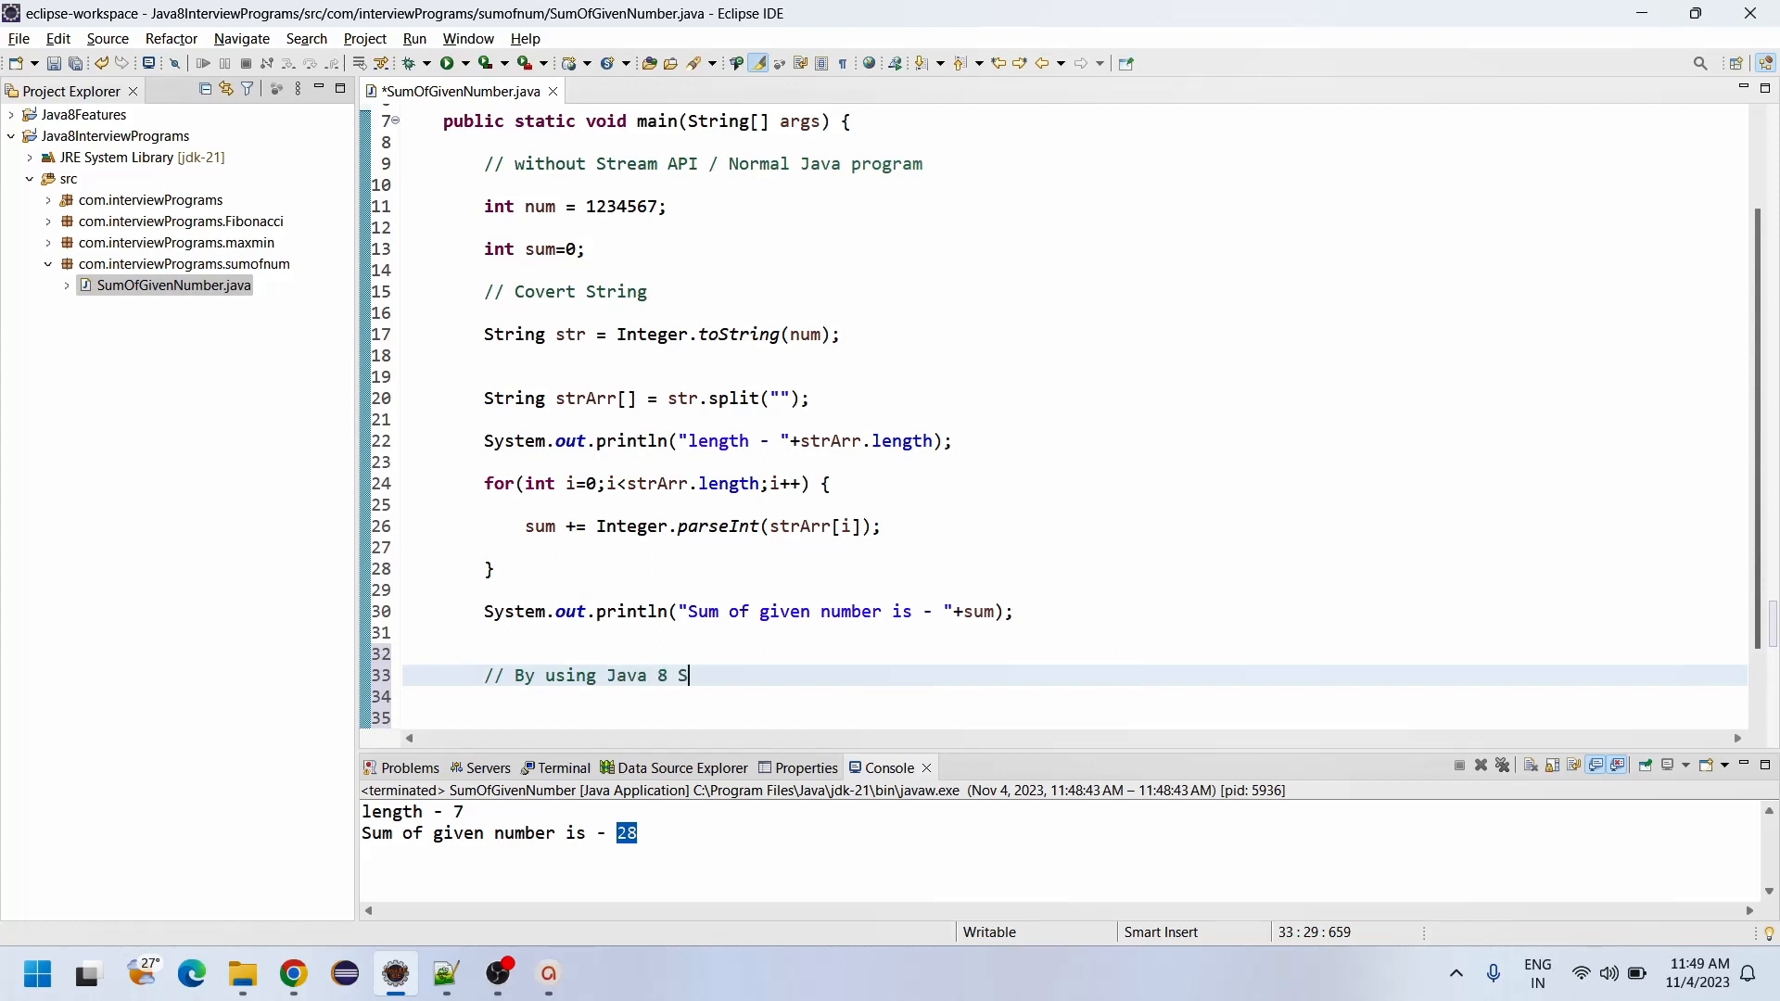
pyautogui.write('tream')
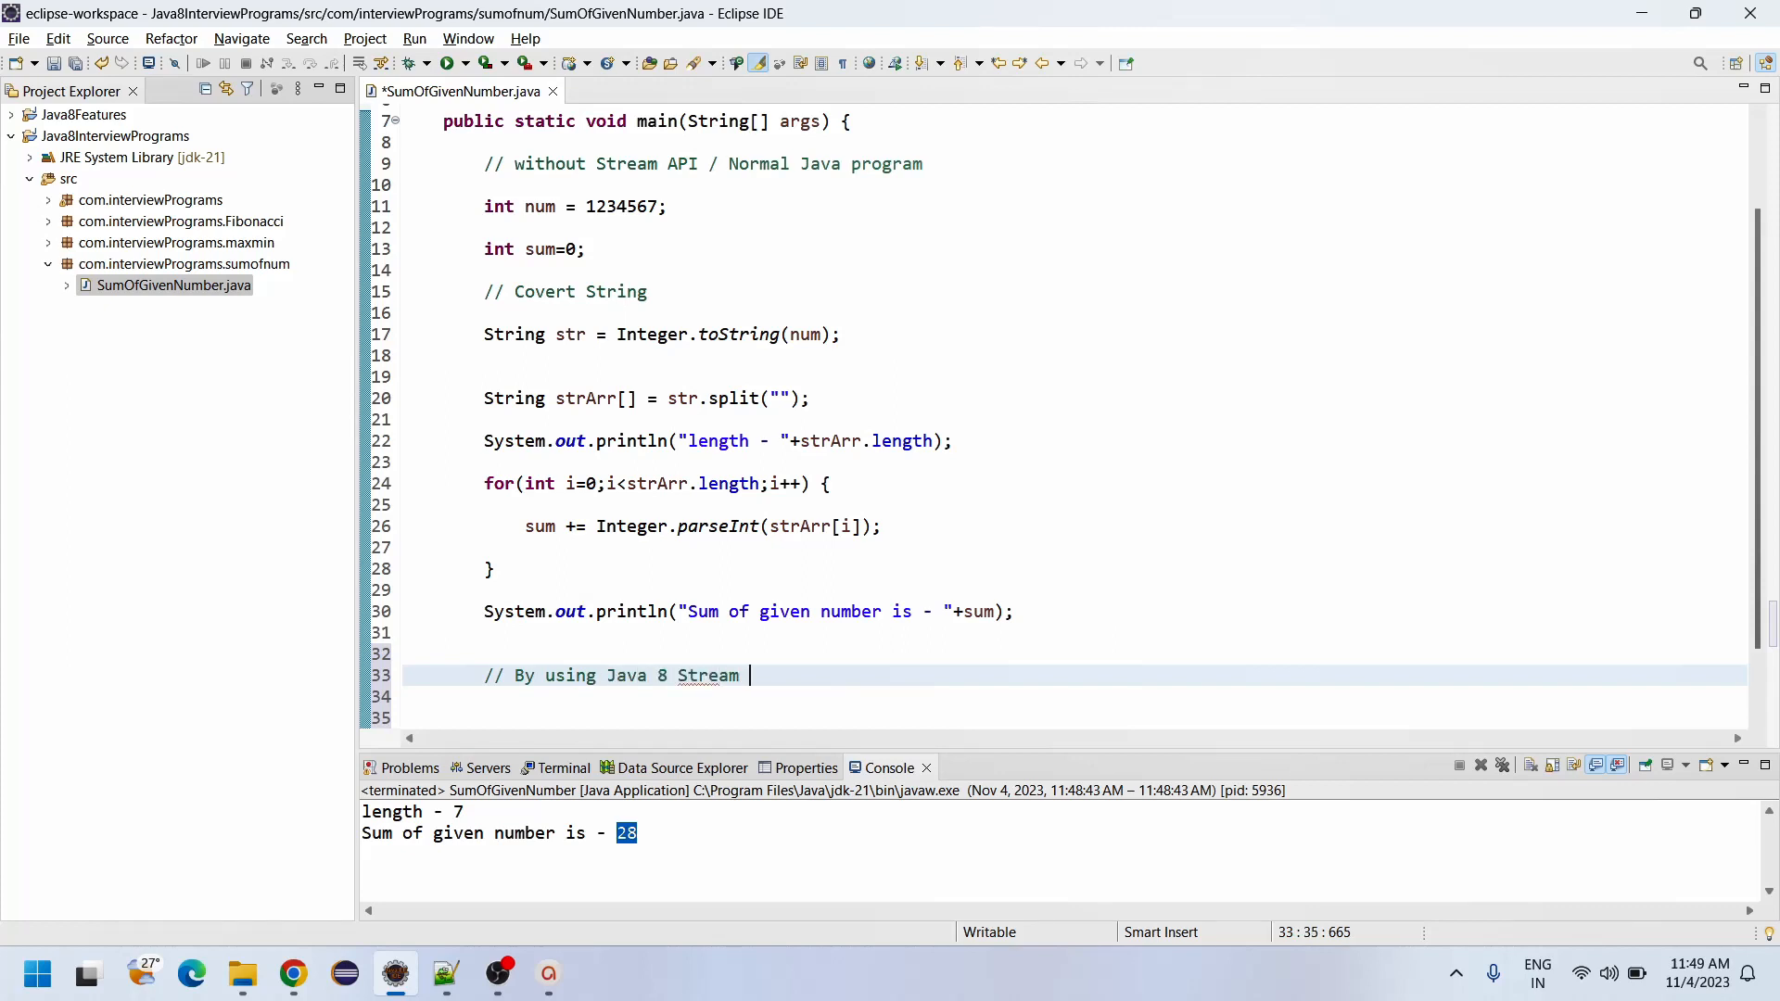
pyautogui.write('API')
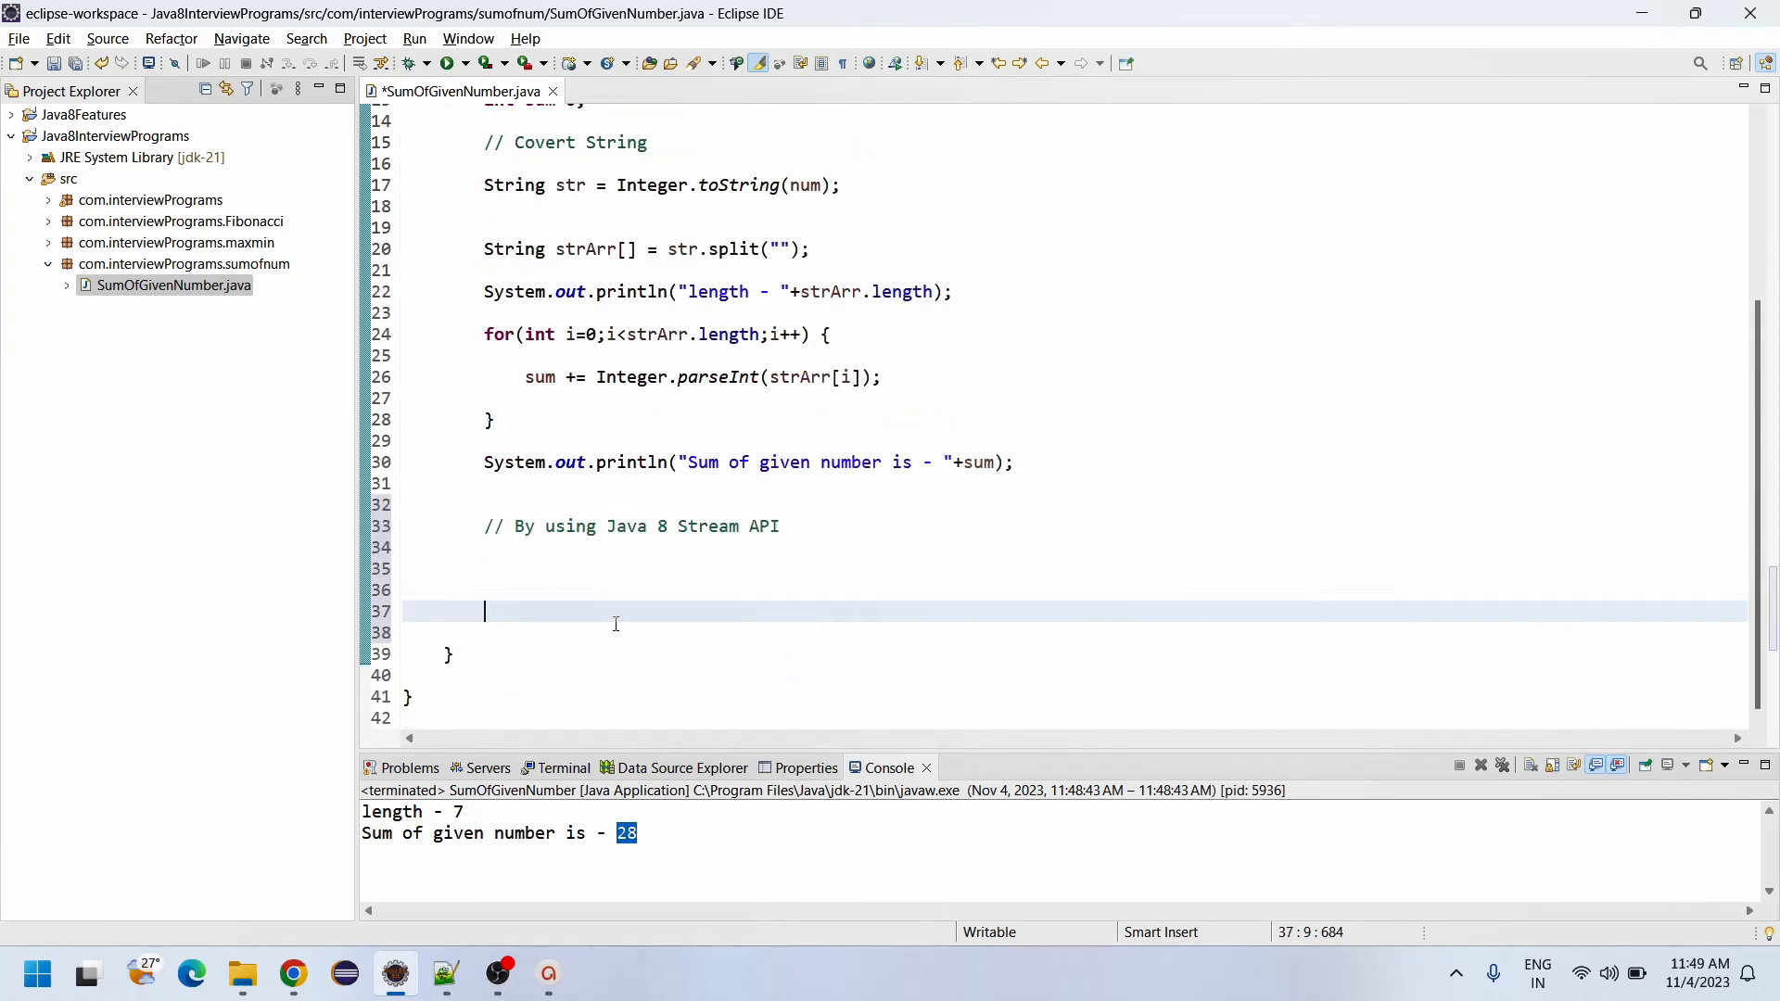
# Step: Start an Integer sumOfDigits declaration and reword the header comment to 'Sum of digits'
pyautogui.write('In')
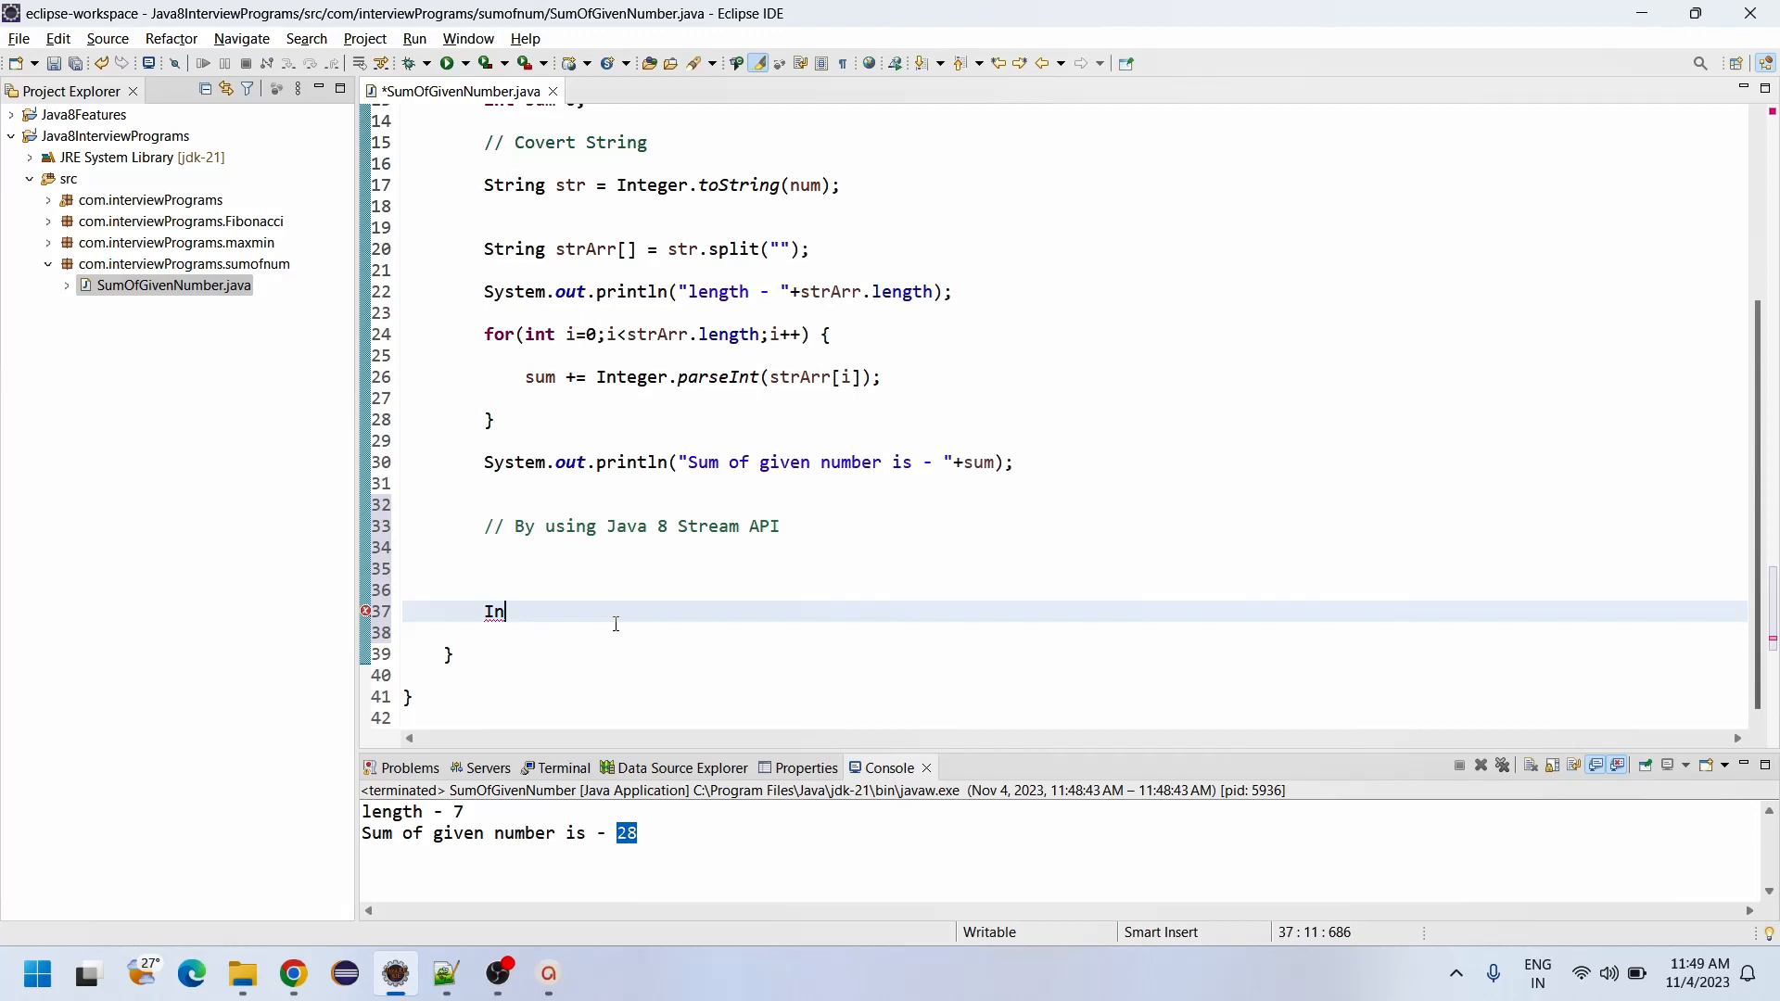
pyautogui.write('teger')
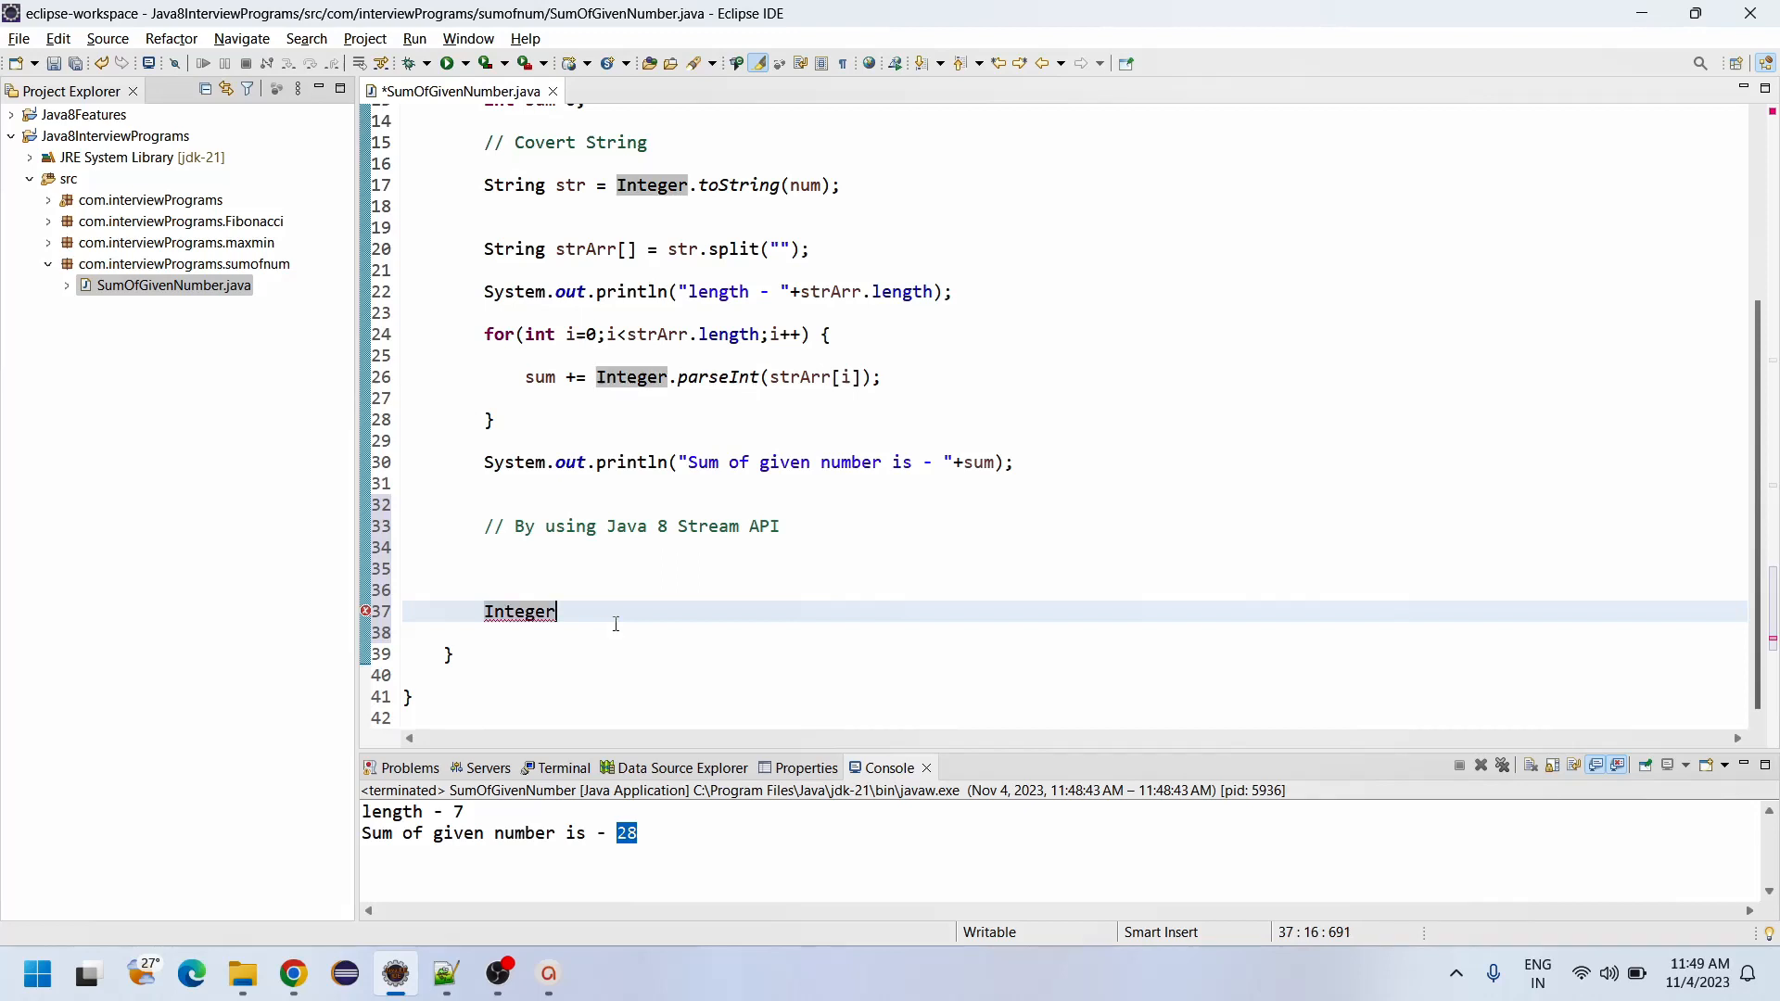
pyautogui.write('sum')
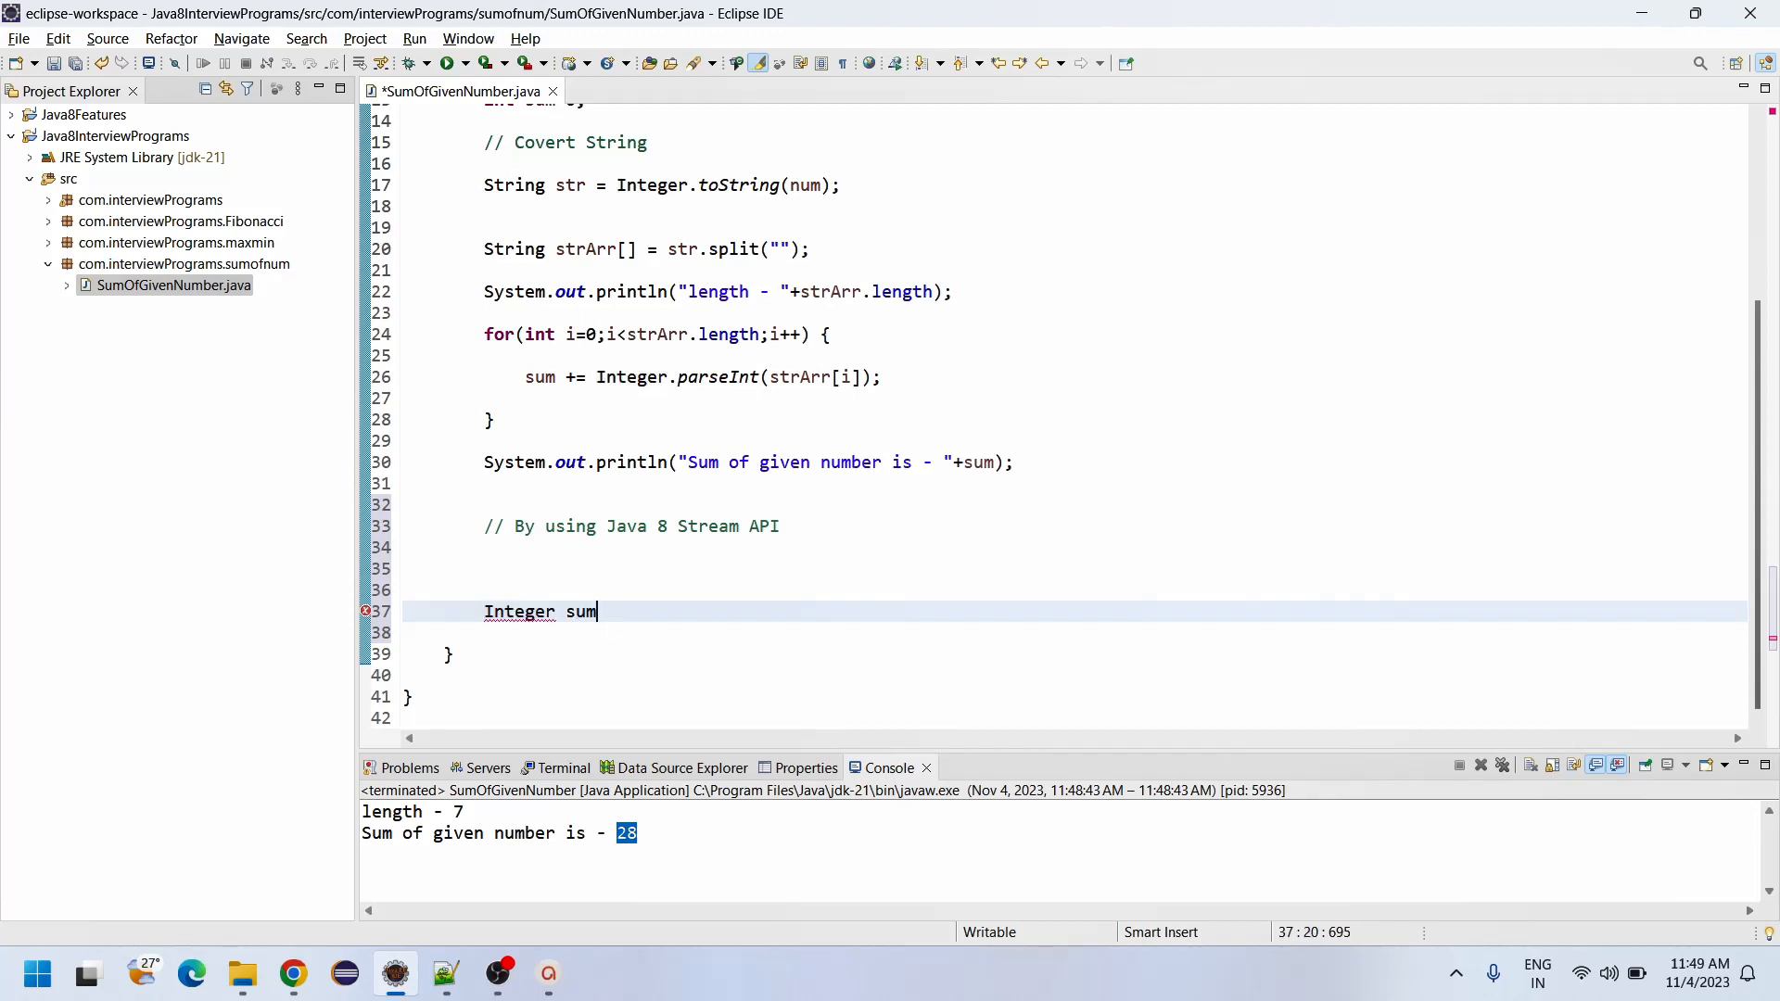
pyautogui.write('OfDig')
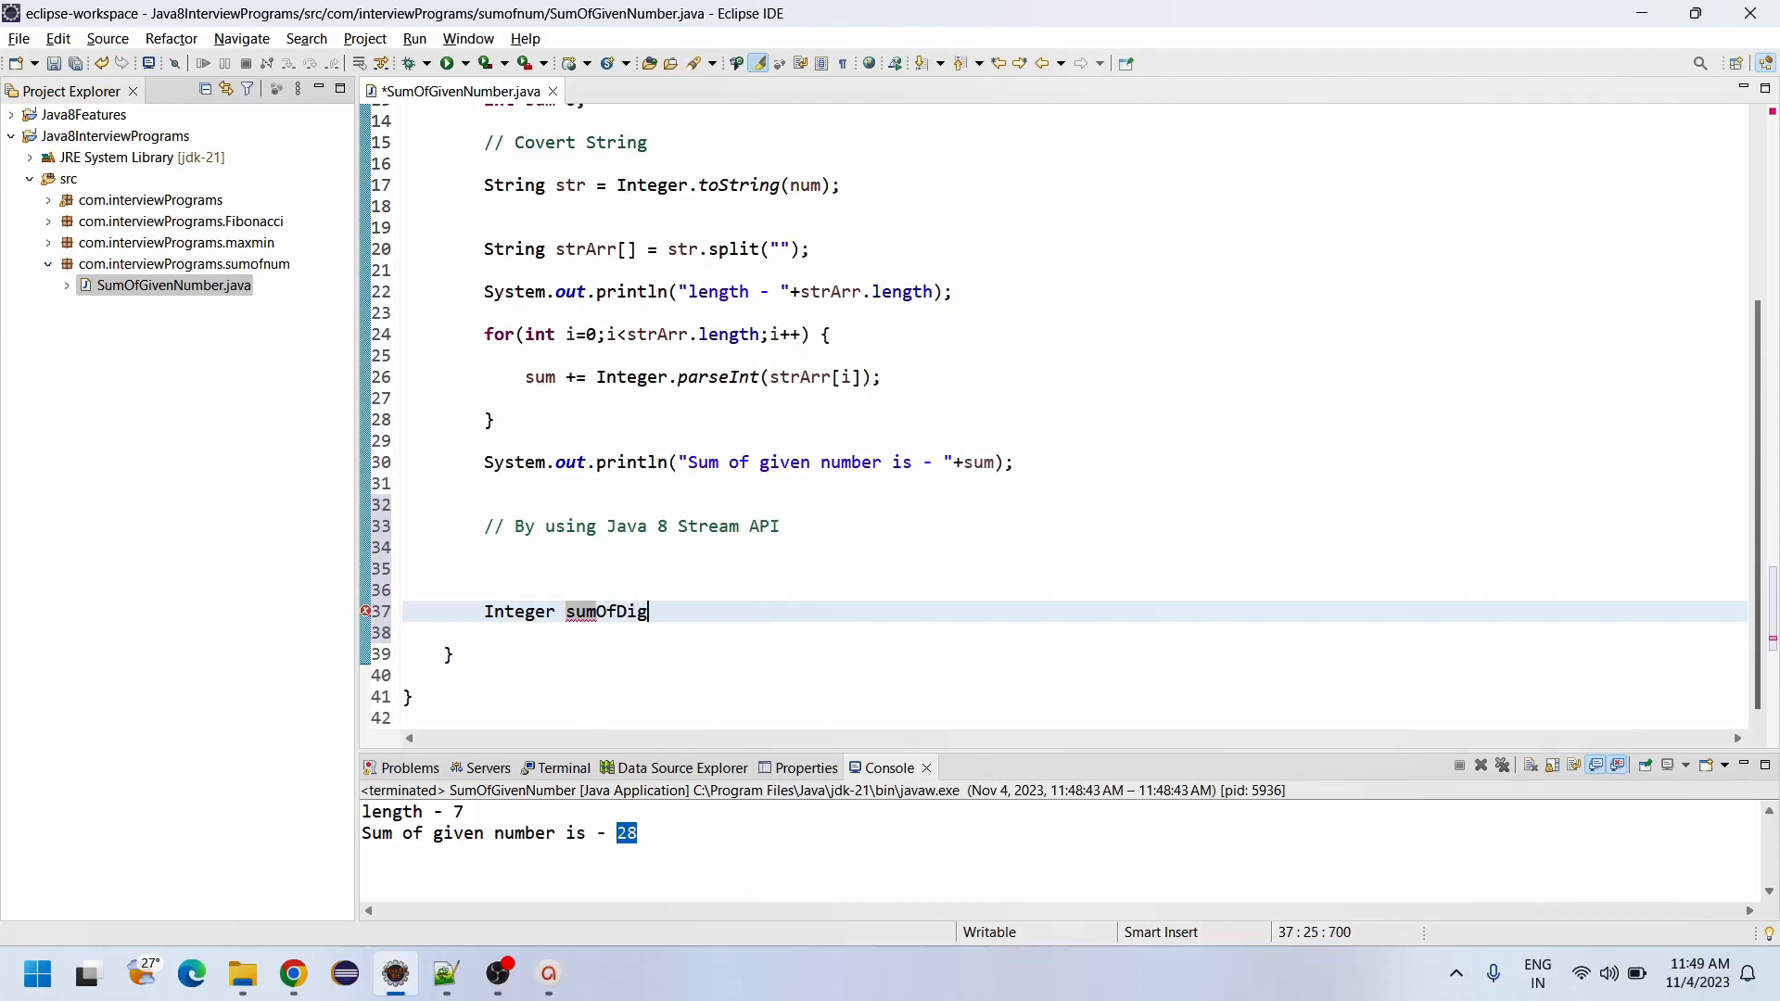
pyautogui.write('its')
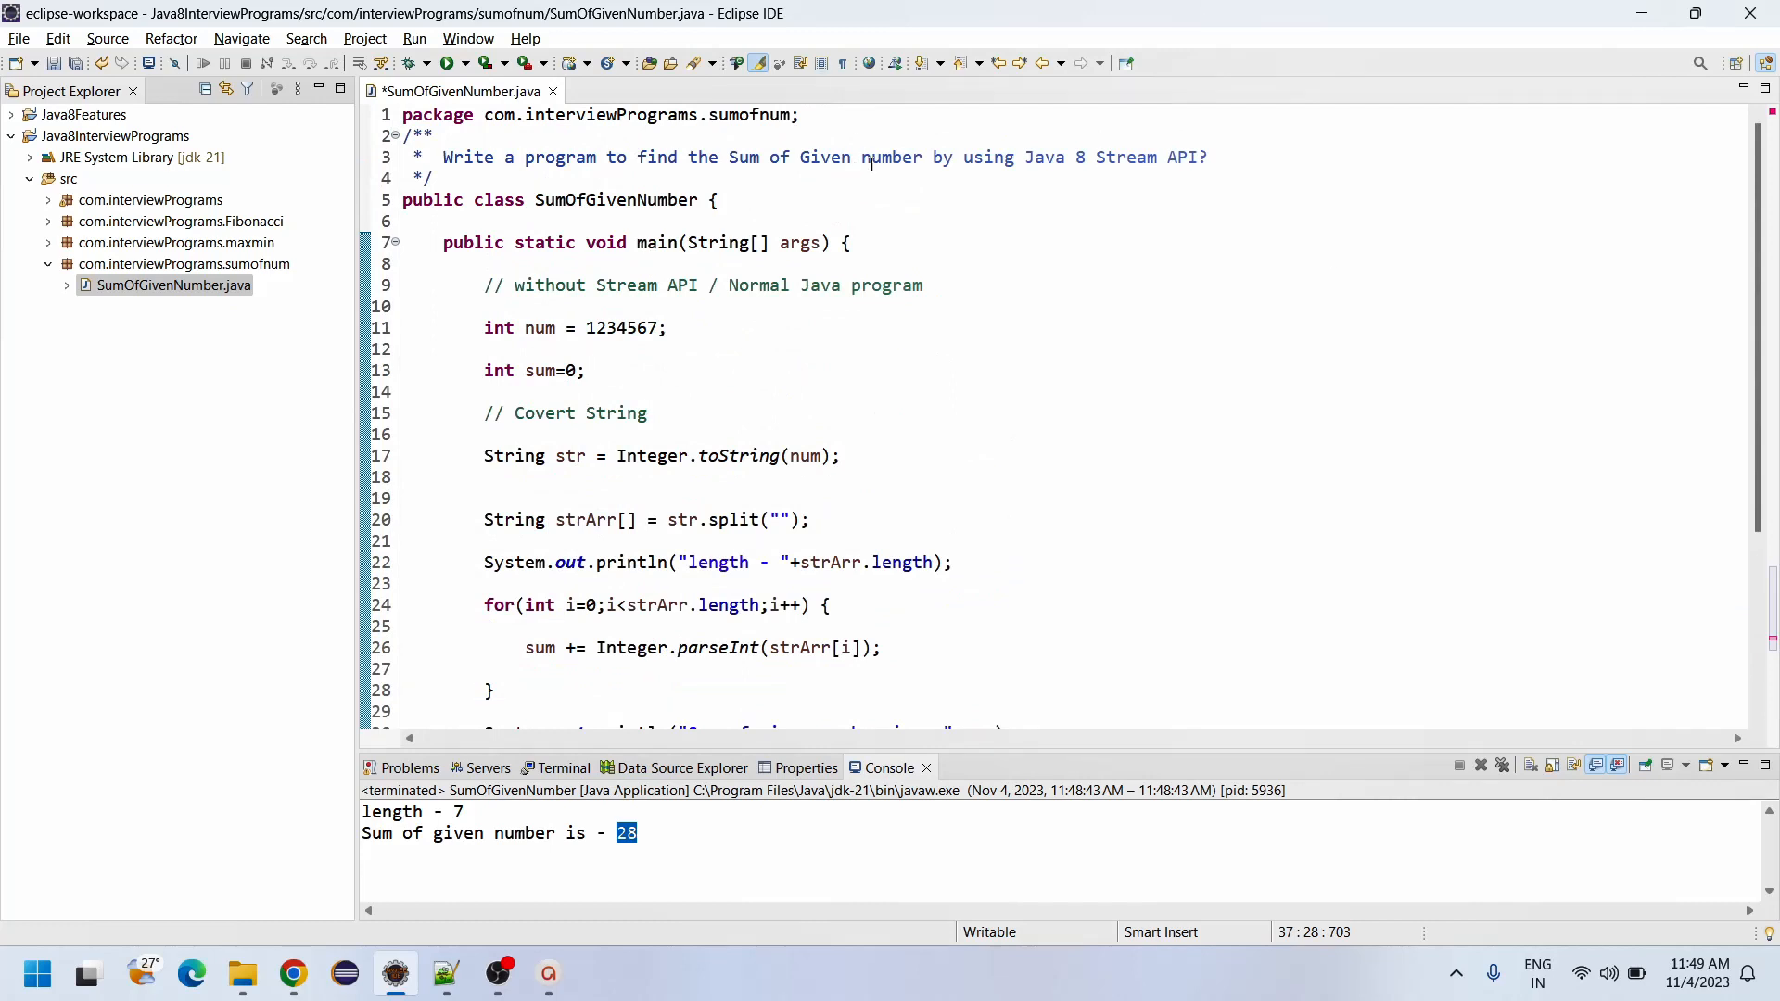
pyautogui.click(783, 156)
pyautogui.write(' digits in')
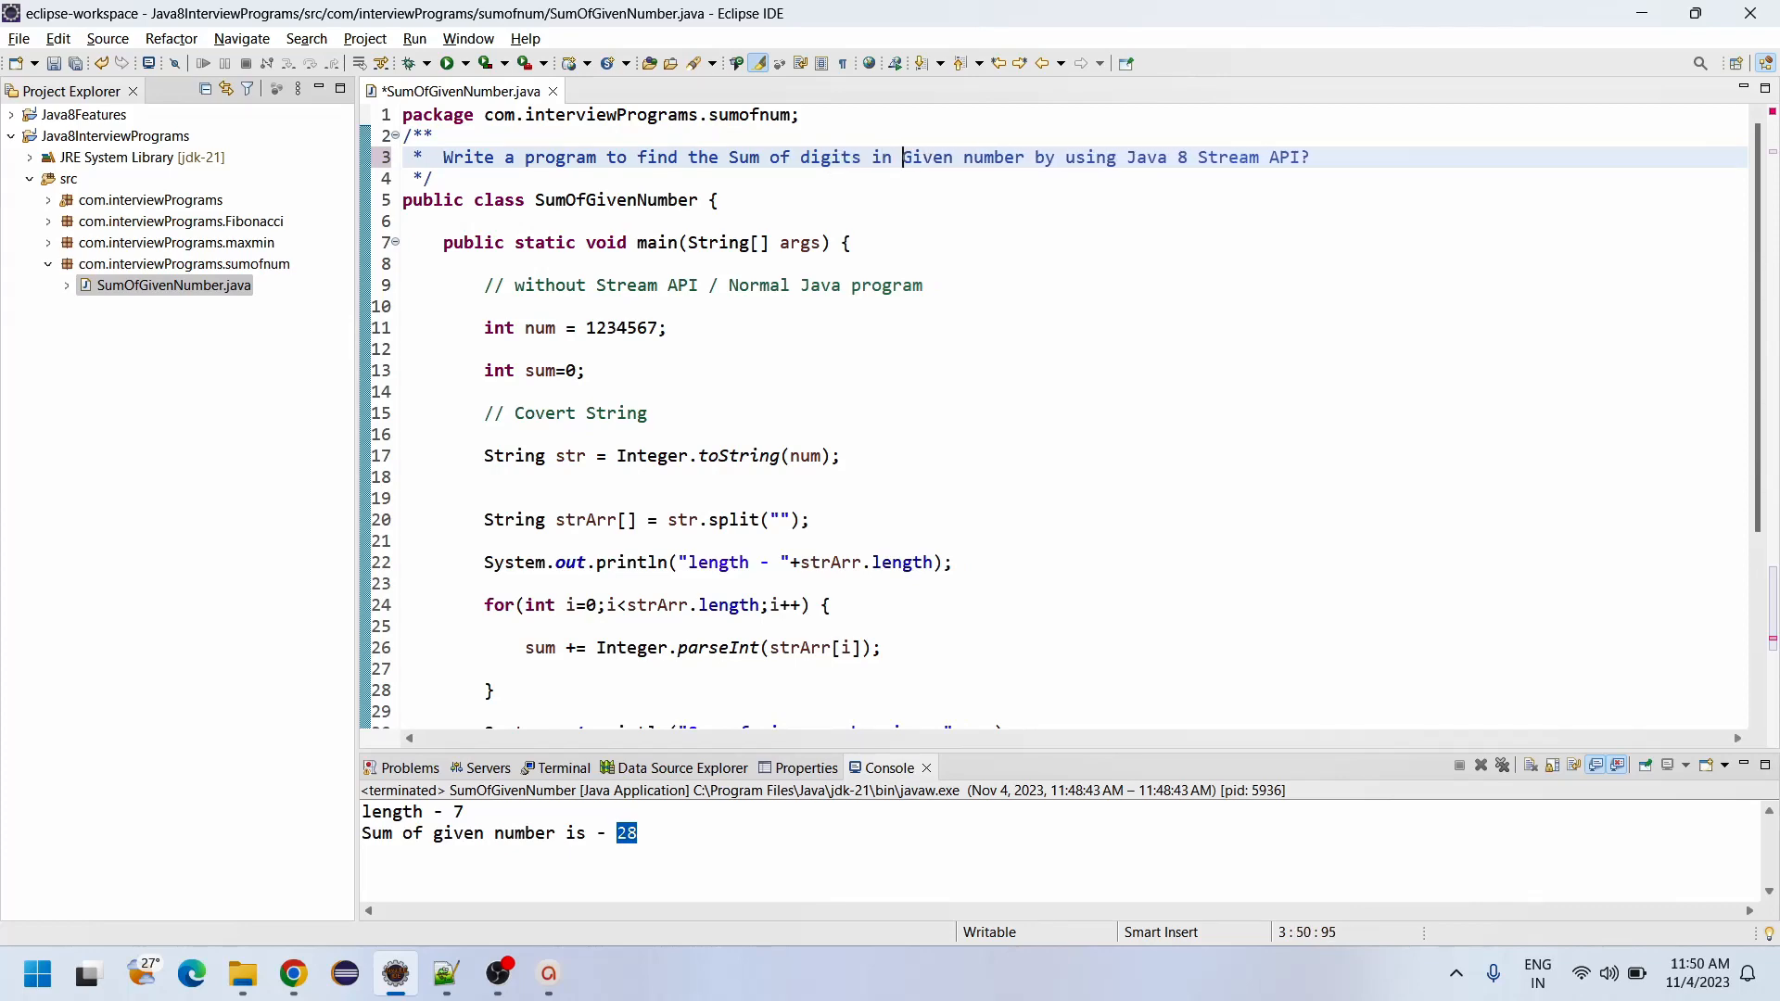
pyautogui.scroll(-3)
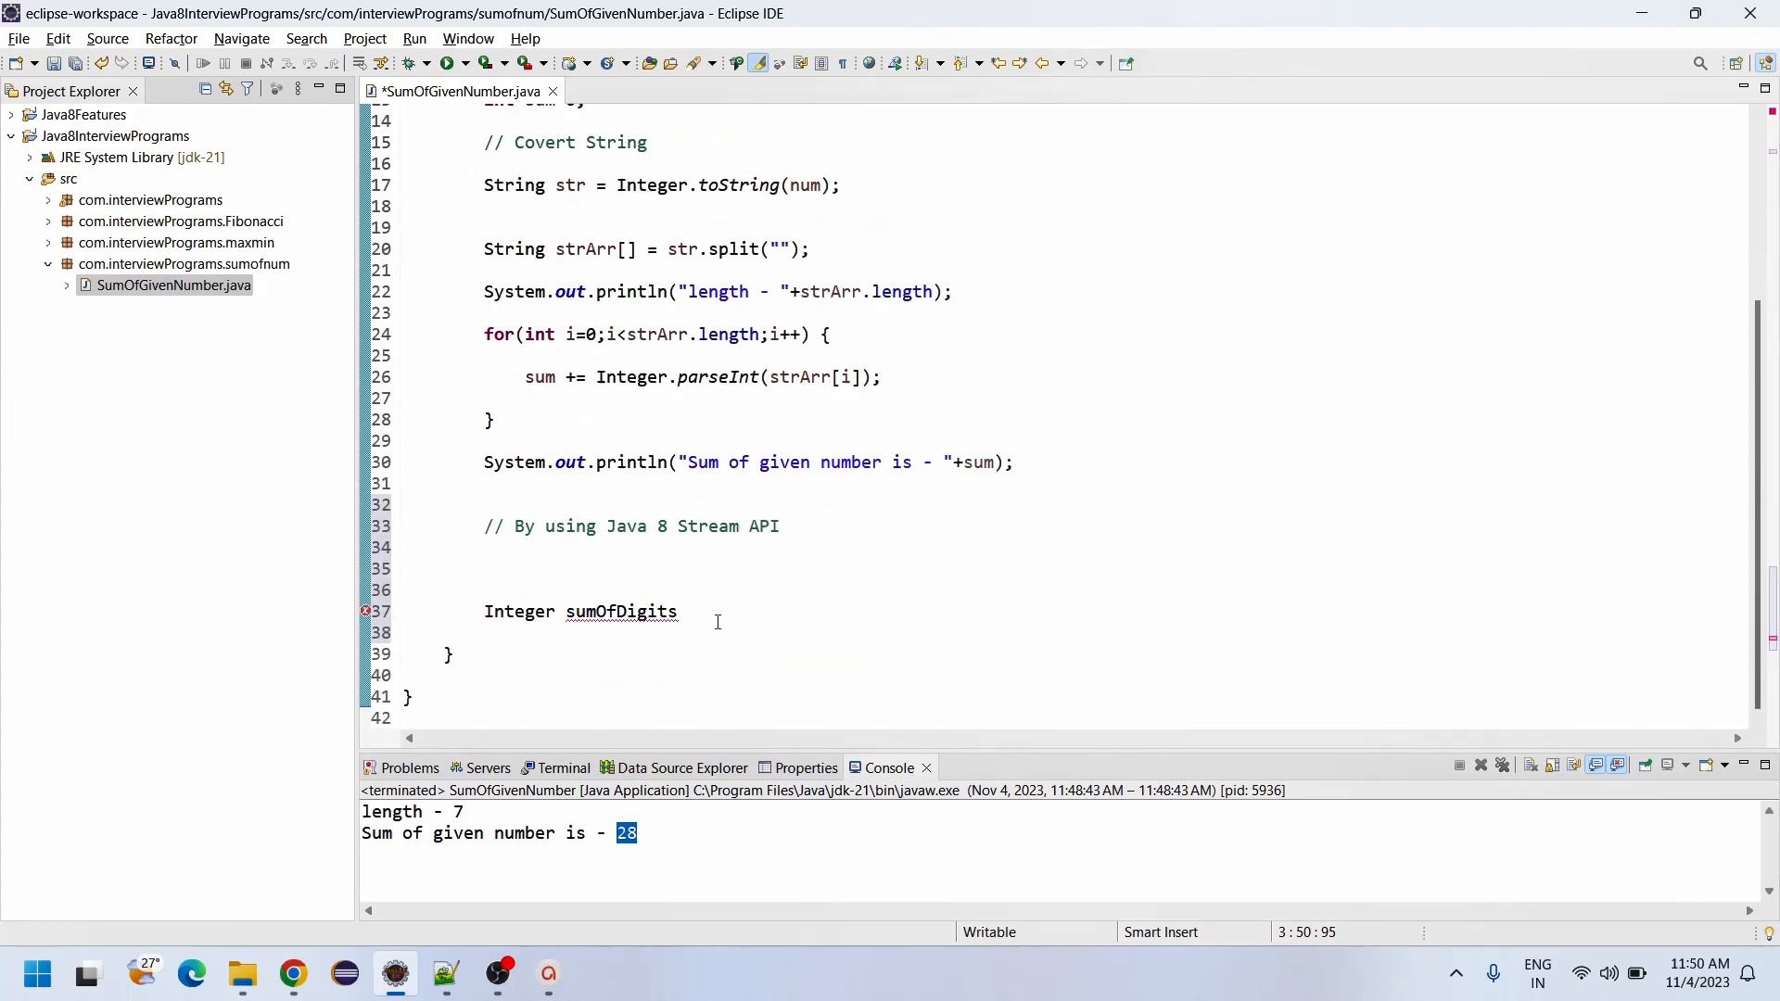
# Step: Begin assigning sumOfDigits and change the loop message to say 'Sum of digits'
pyautogui.write('=')
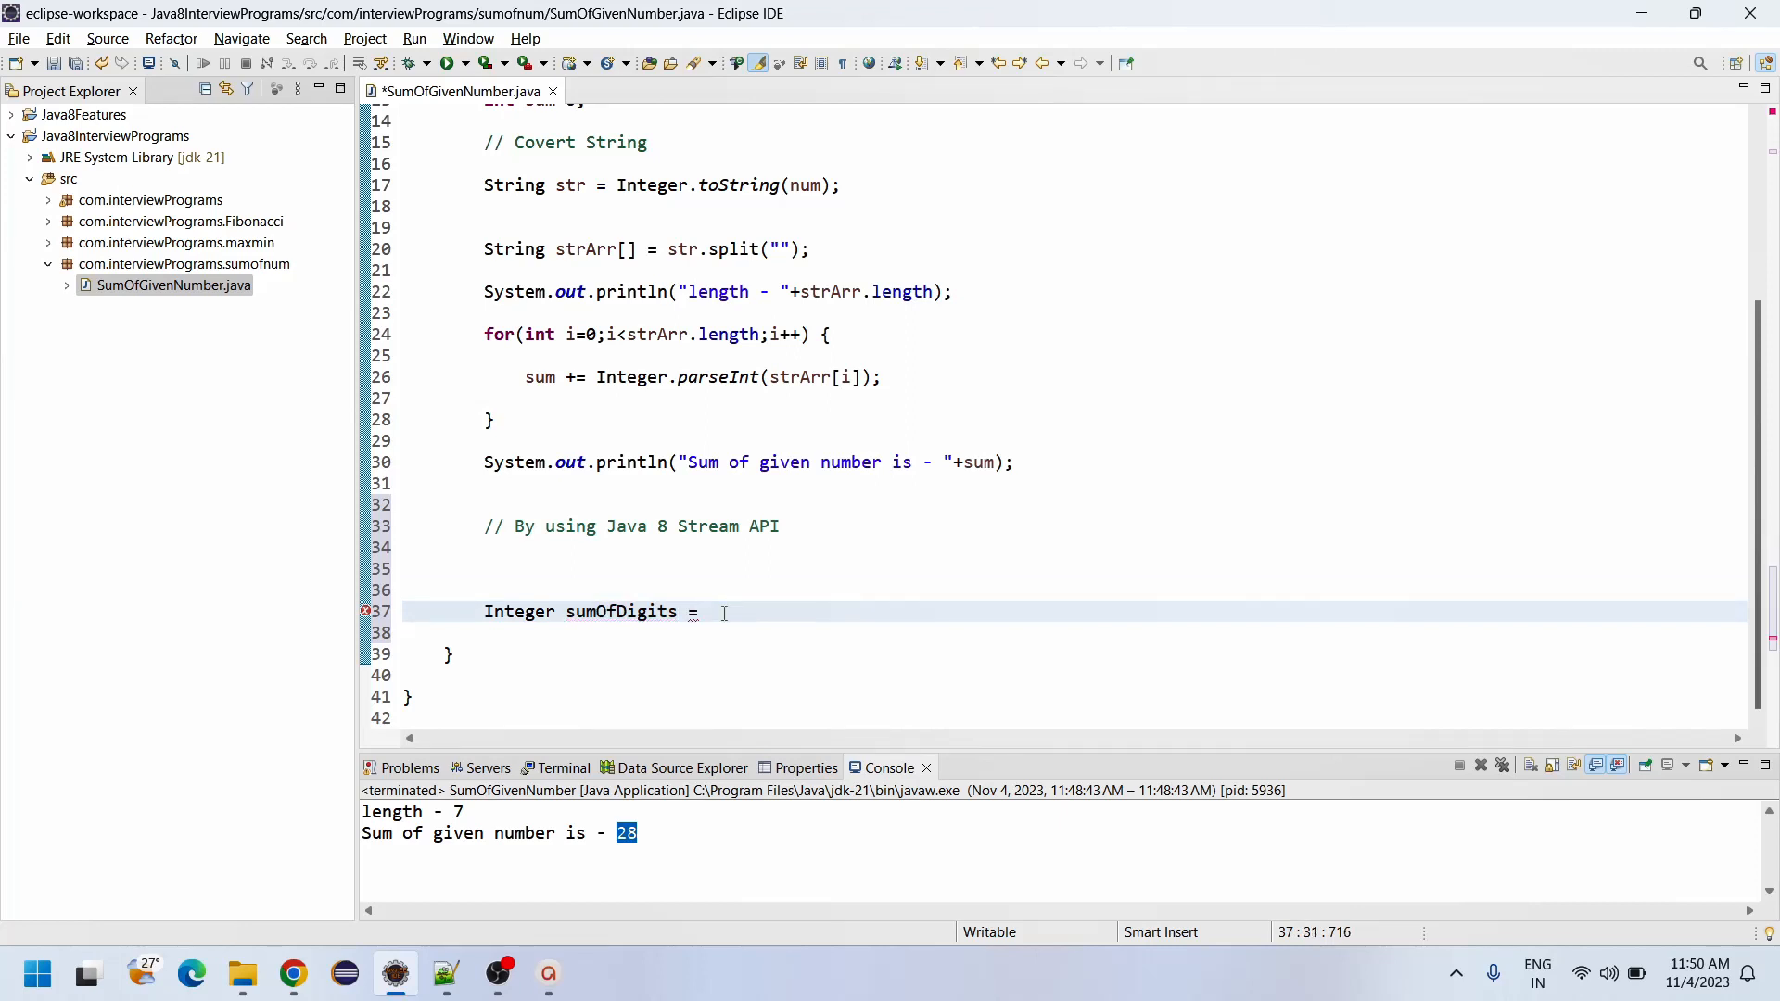
pyautogui.write('su')
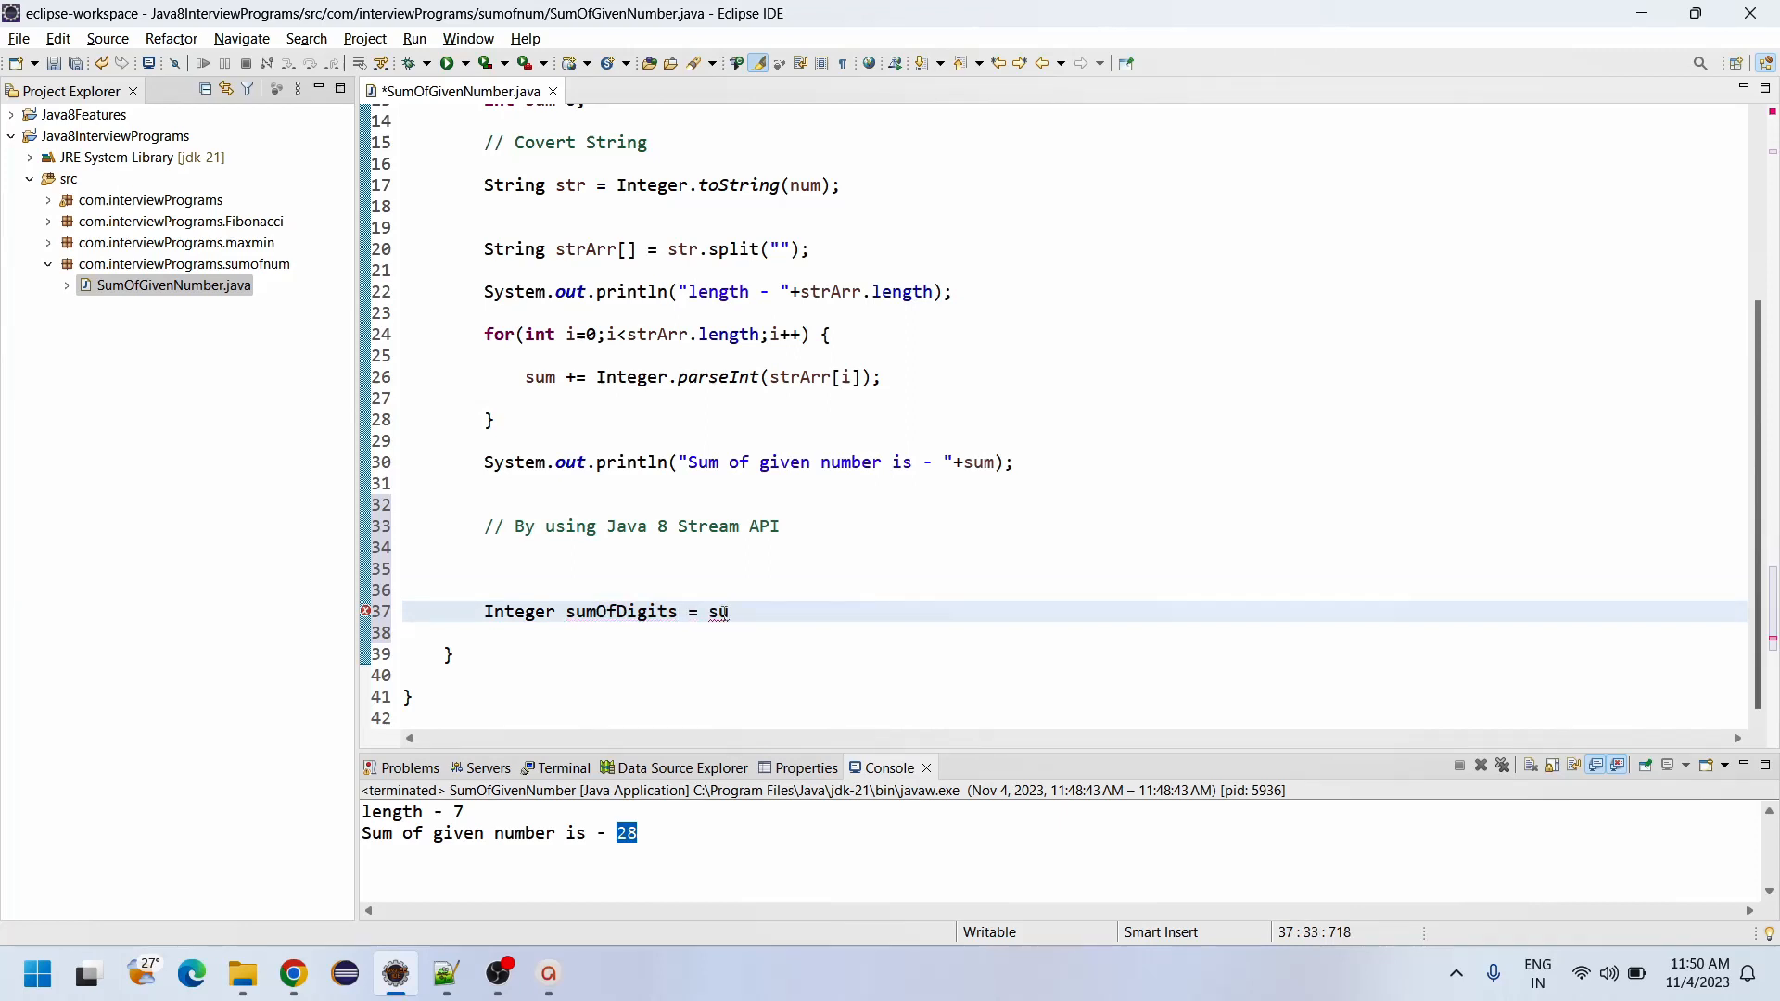
pyautogui.click(752, 462)
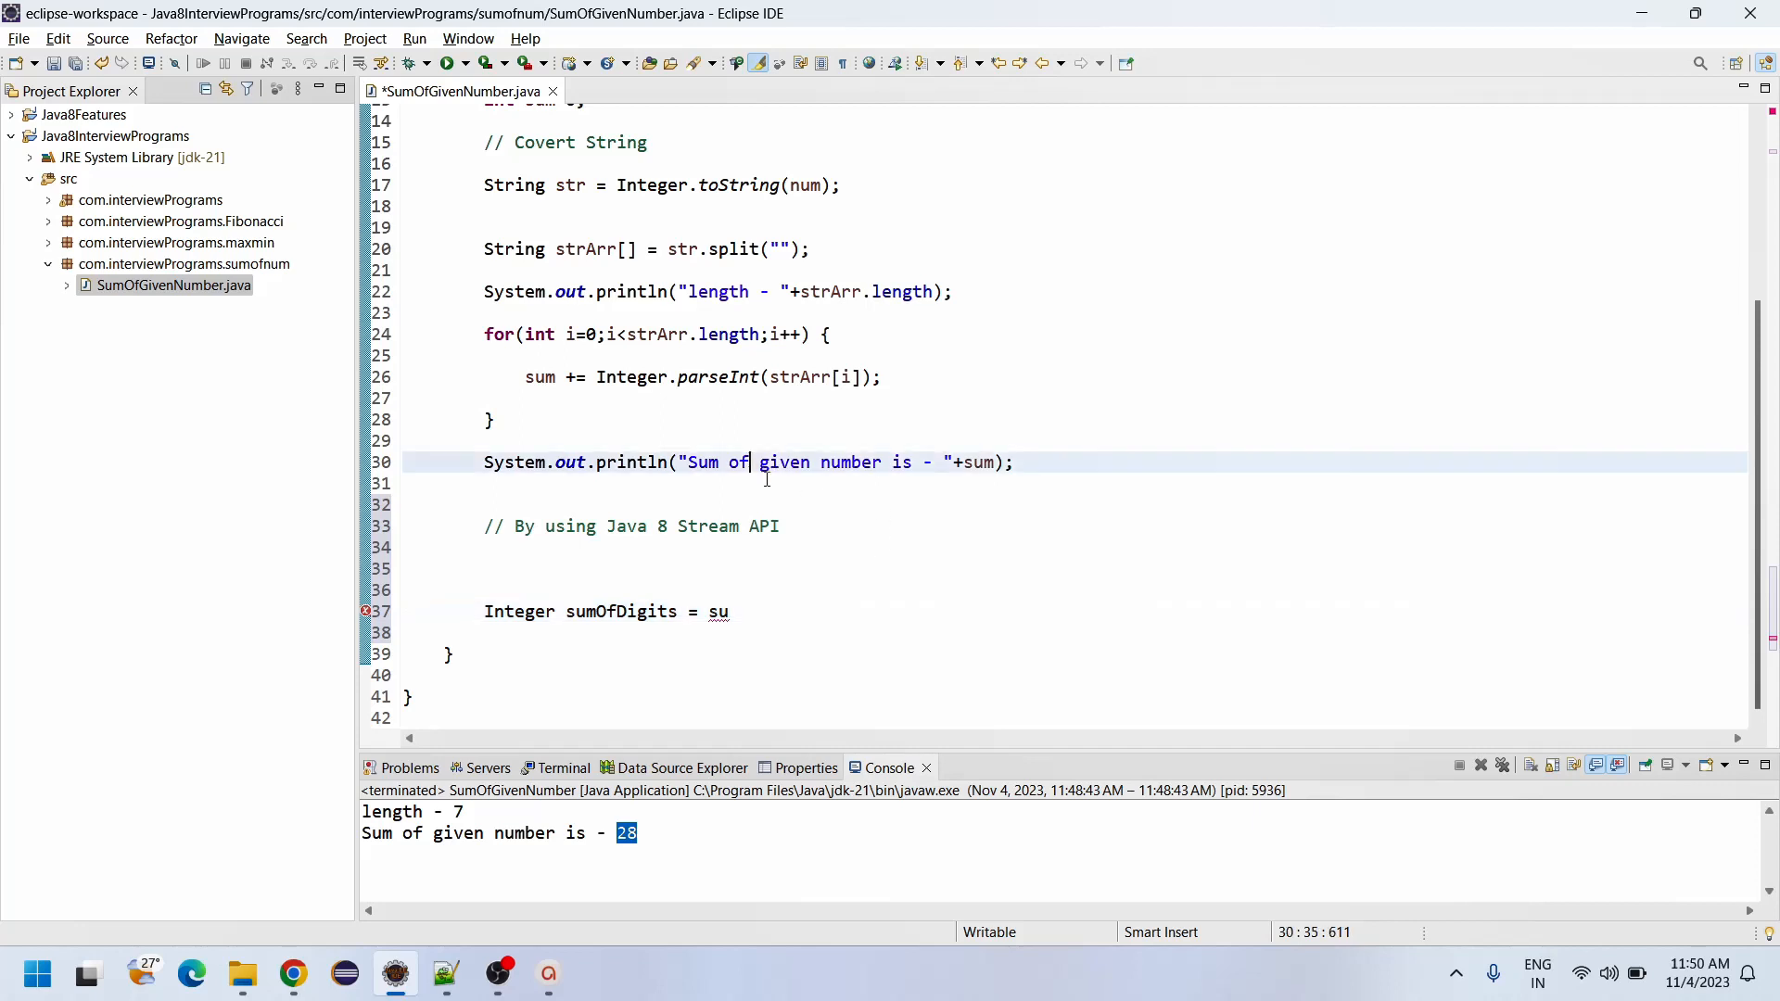
pyautogui.write('diti')
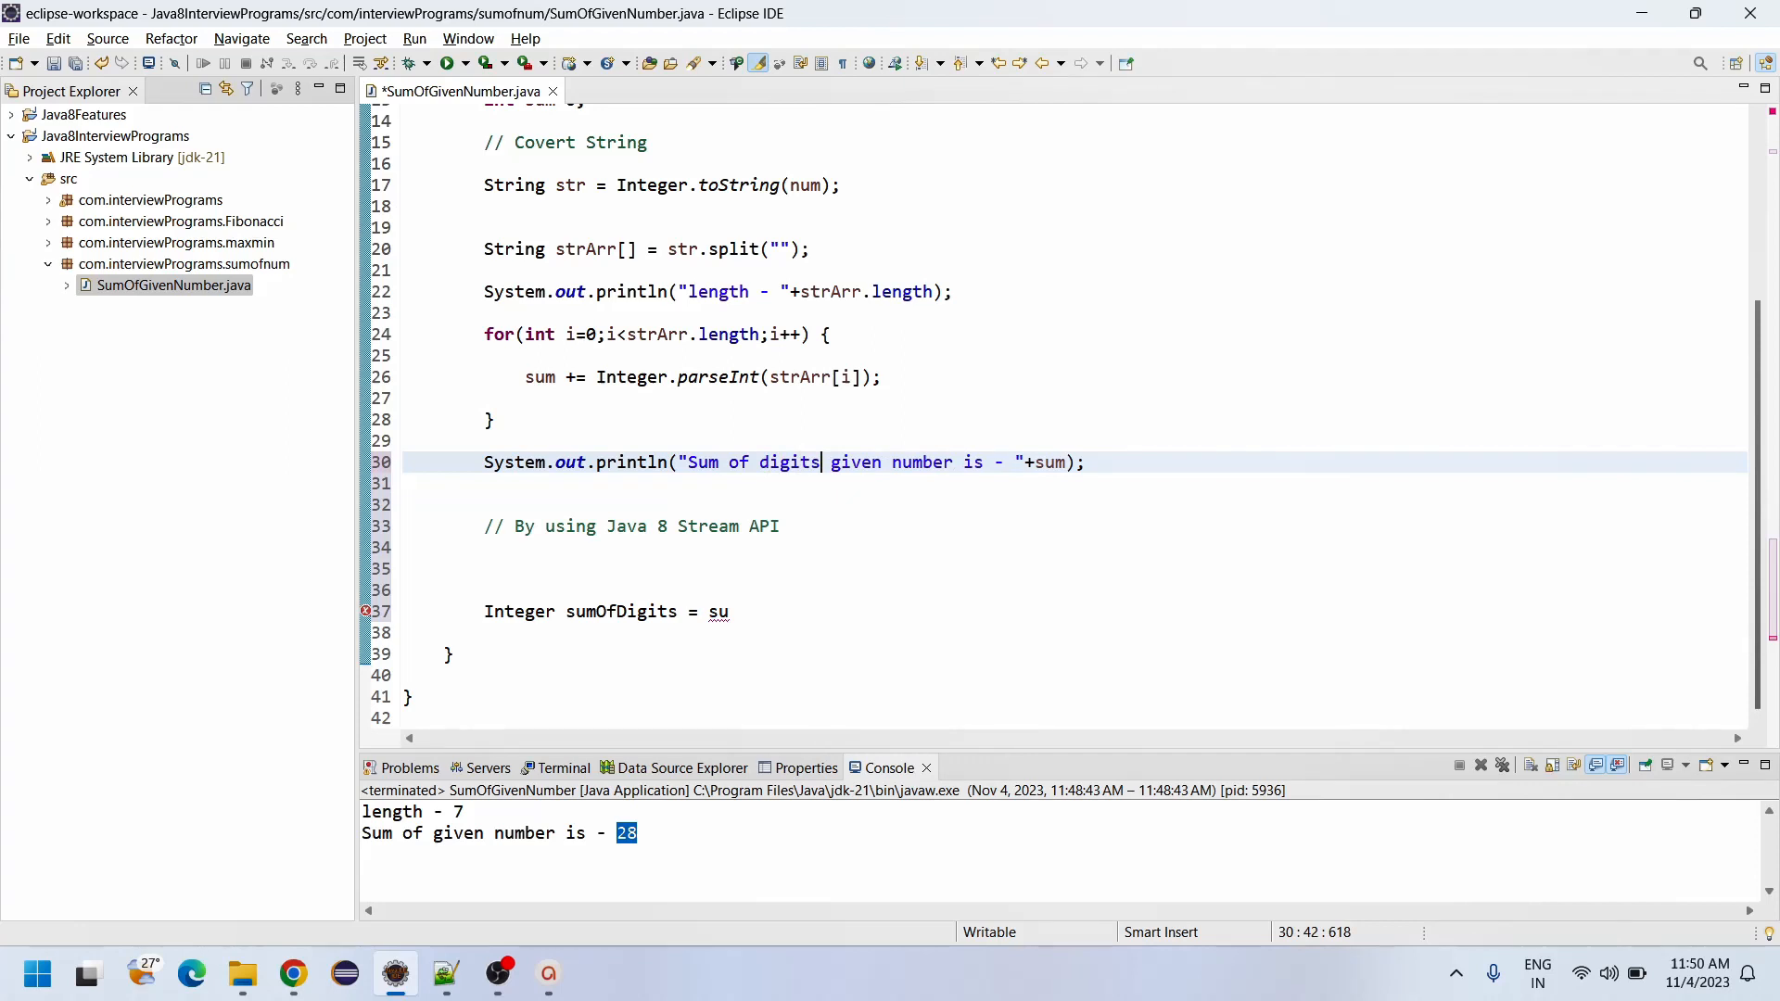
pyautogui.click(749, 610)
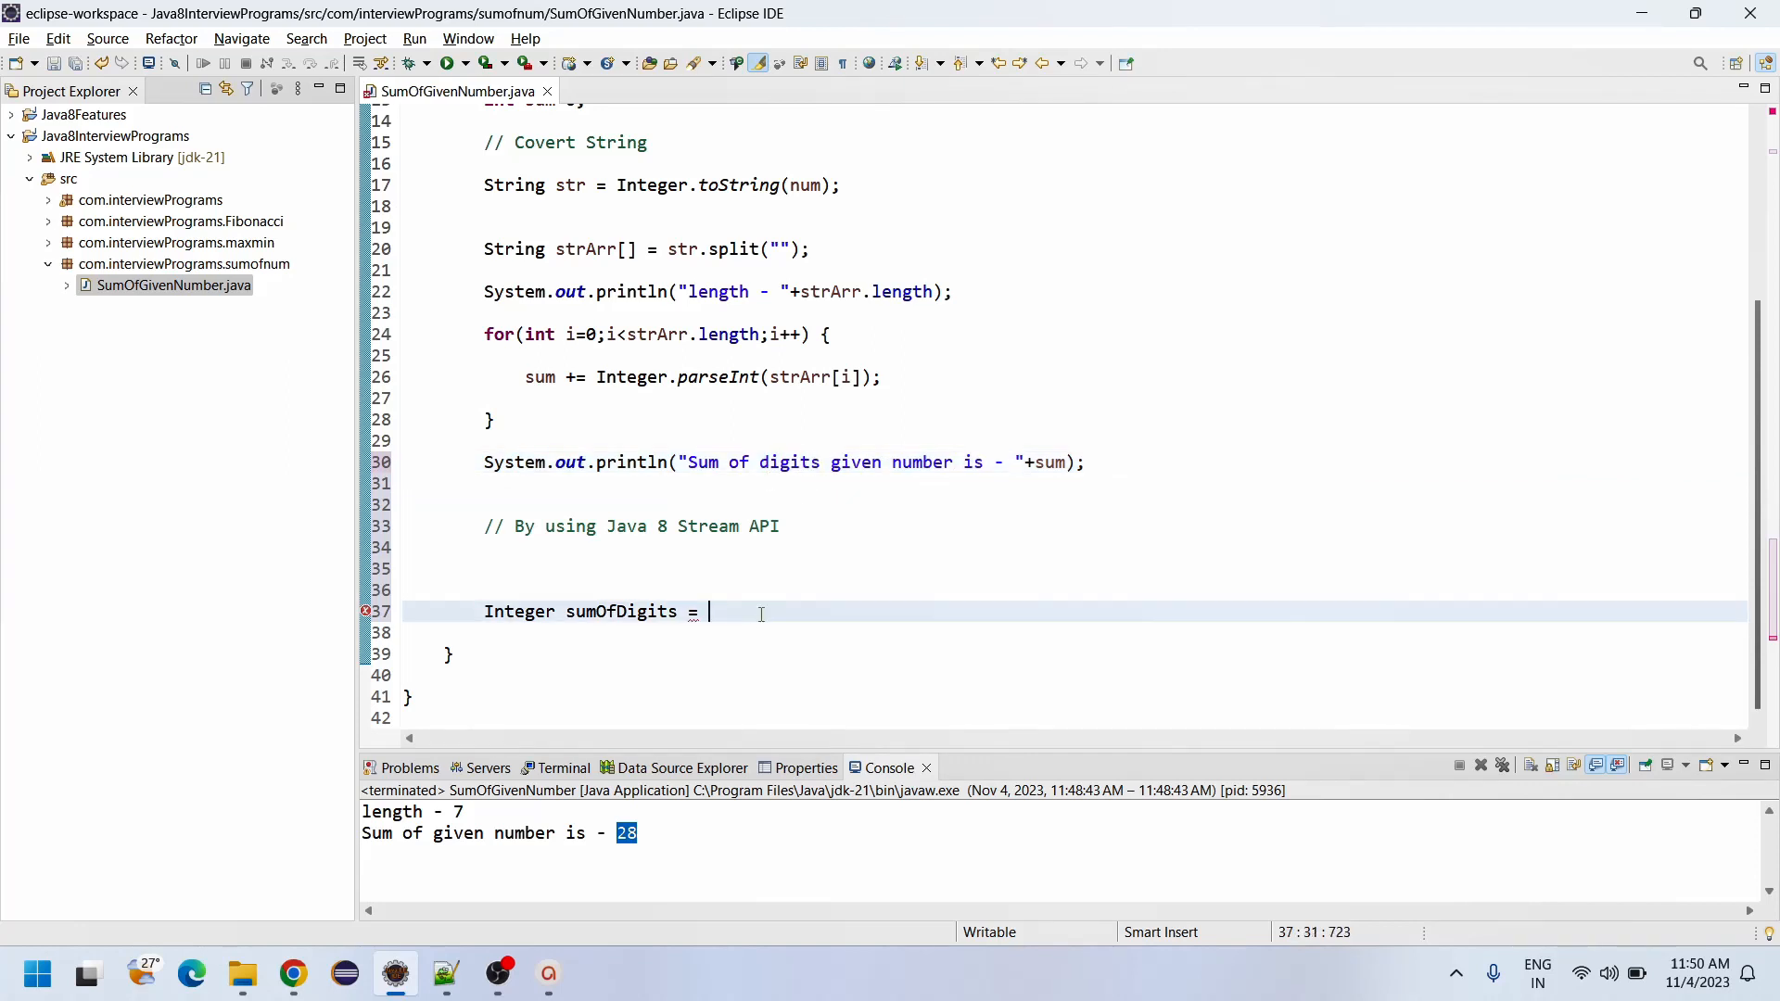
# Step: Assign sumOfDigits = Stream.of(String.valueOf(num).split(""))
pyautogui.write('S')
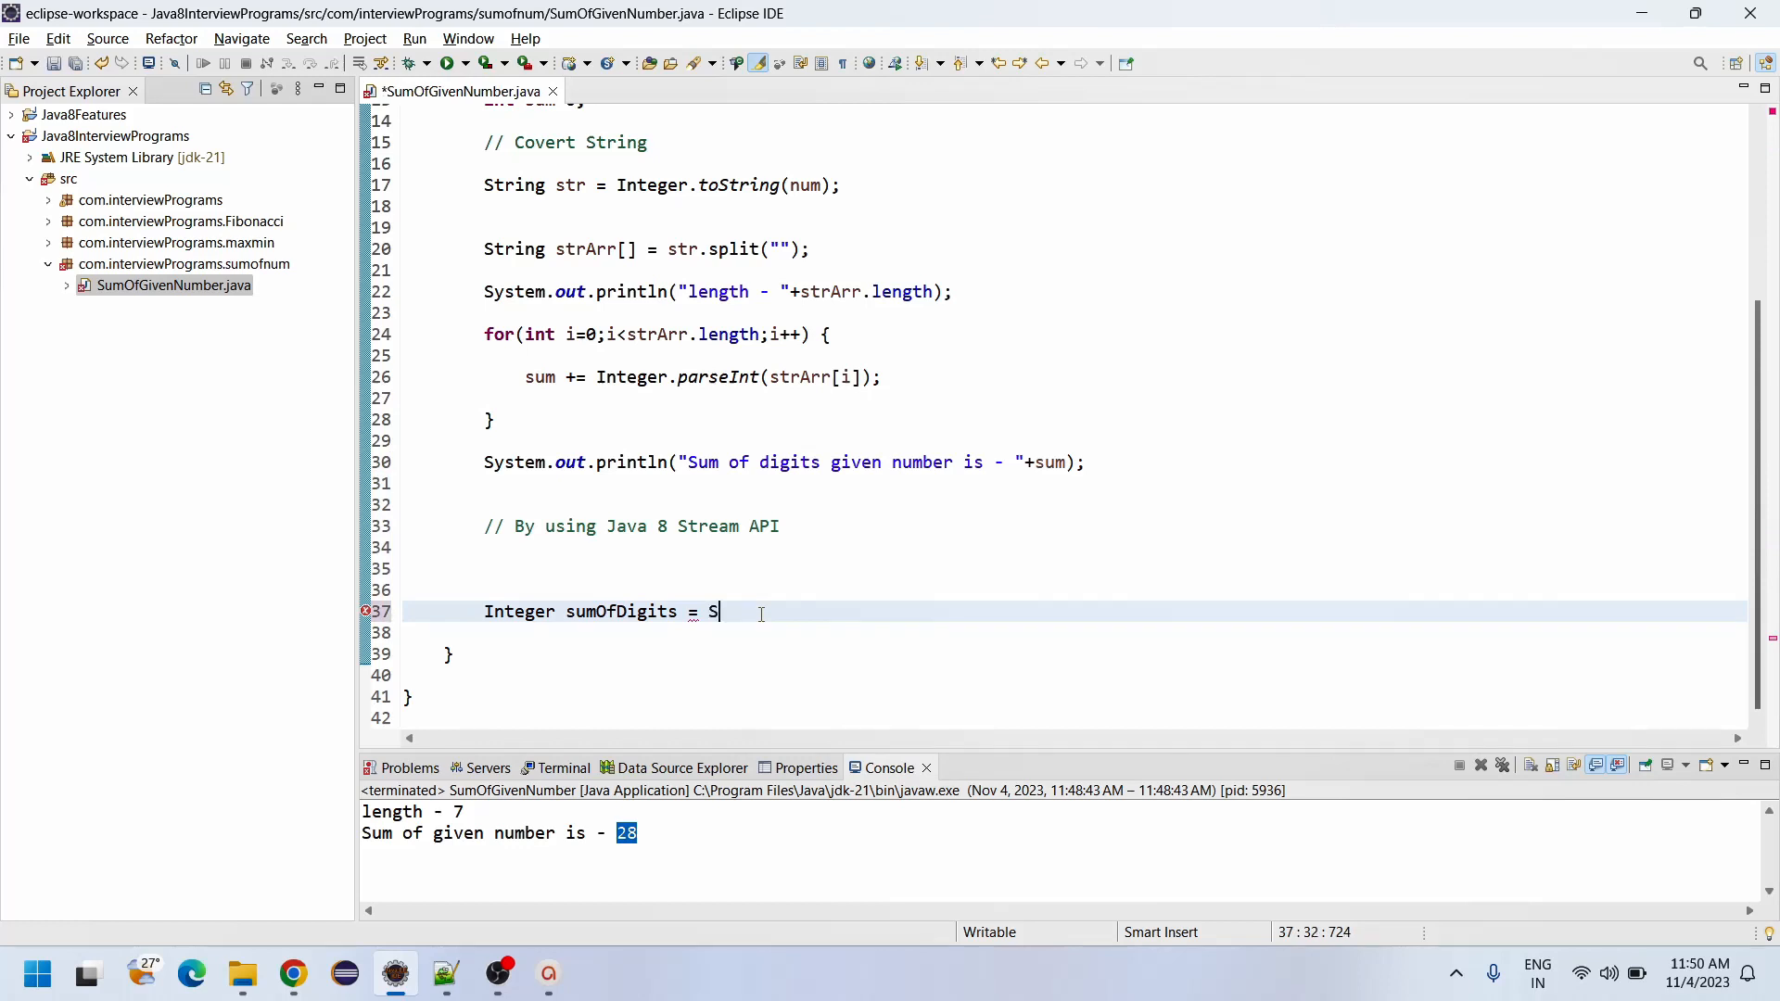
pyautogui.write('trea')
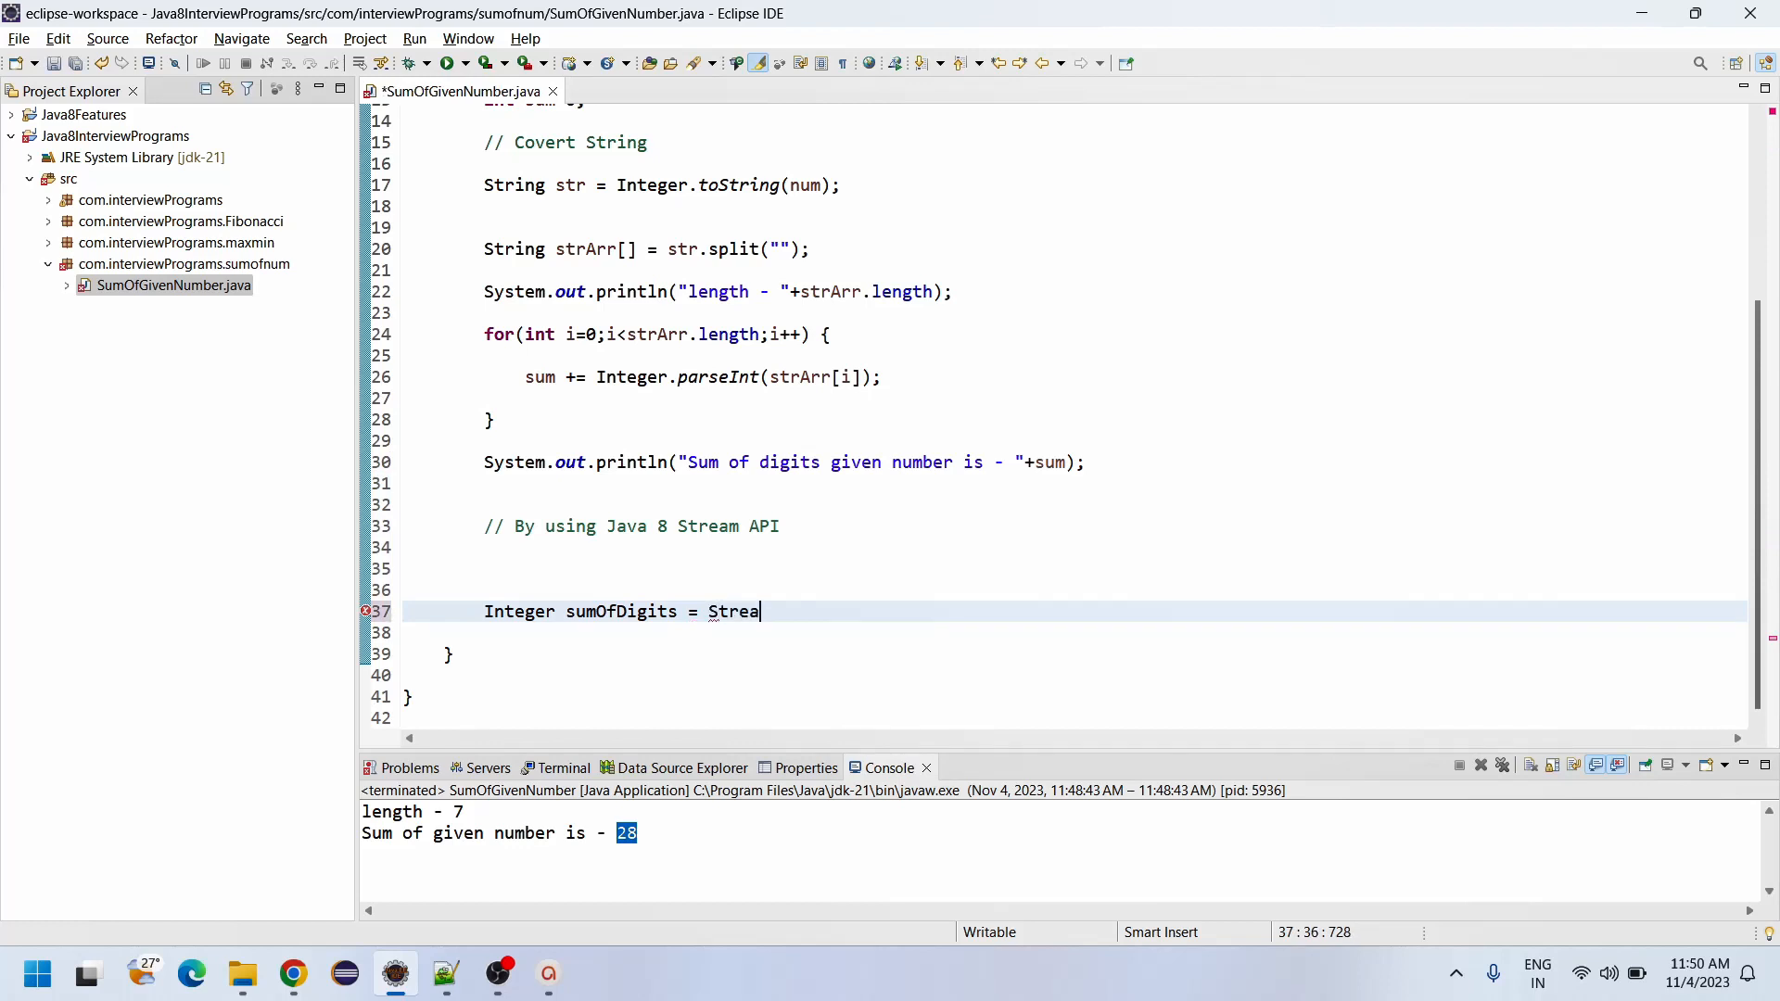
pyautogui.write('m.of(String.valueOf(false')
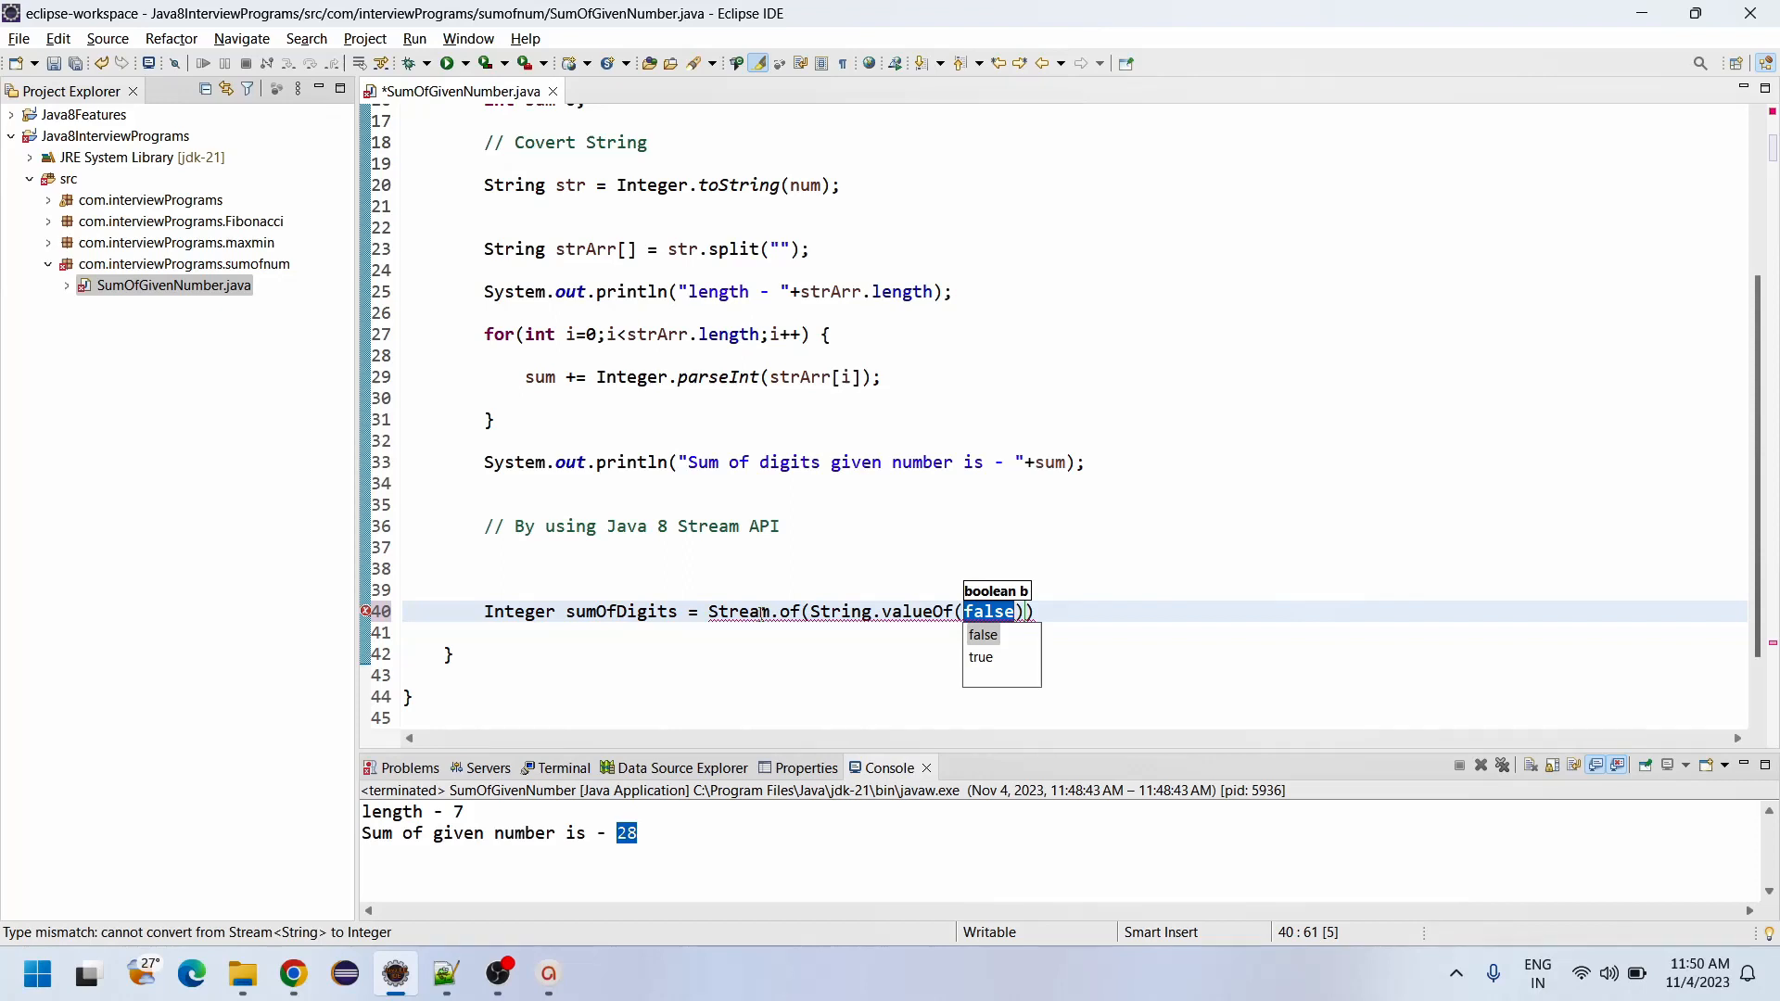
pyautogui.write('num')
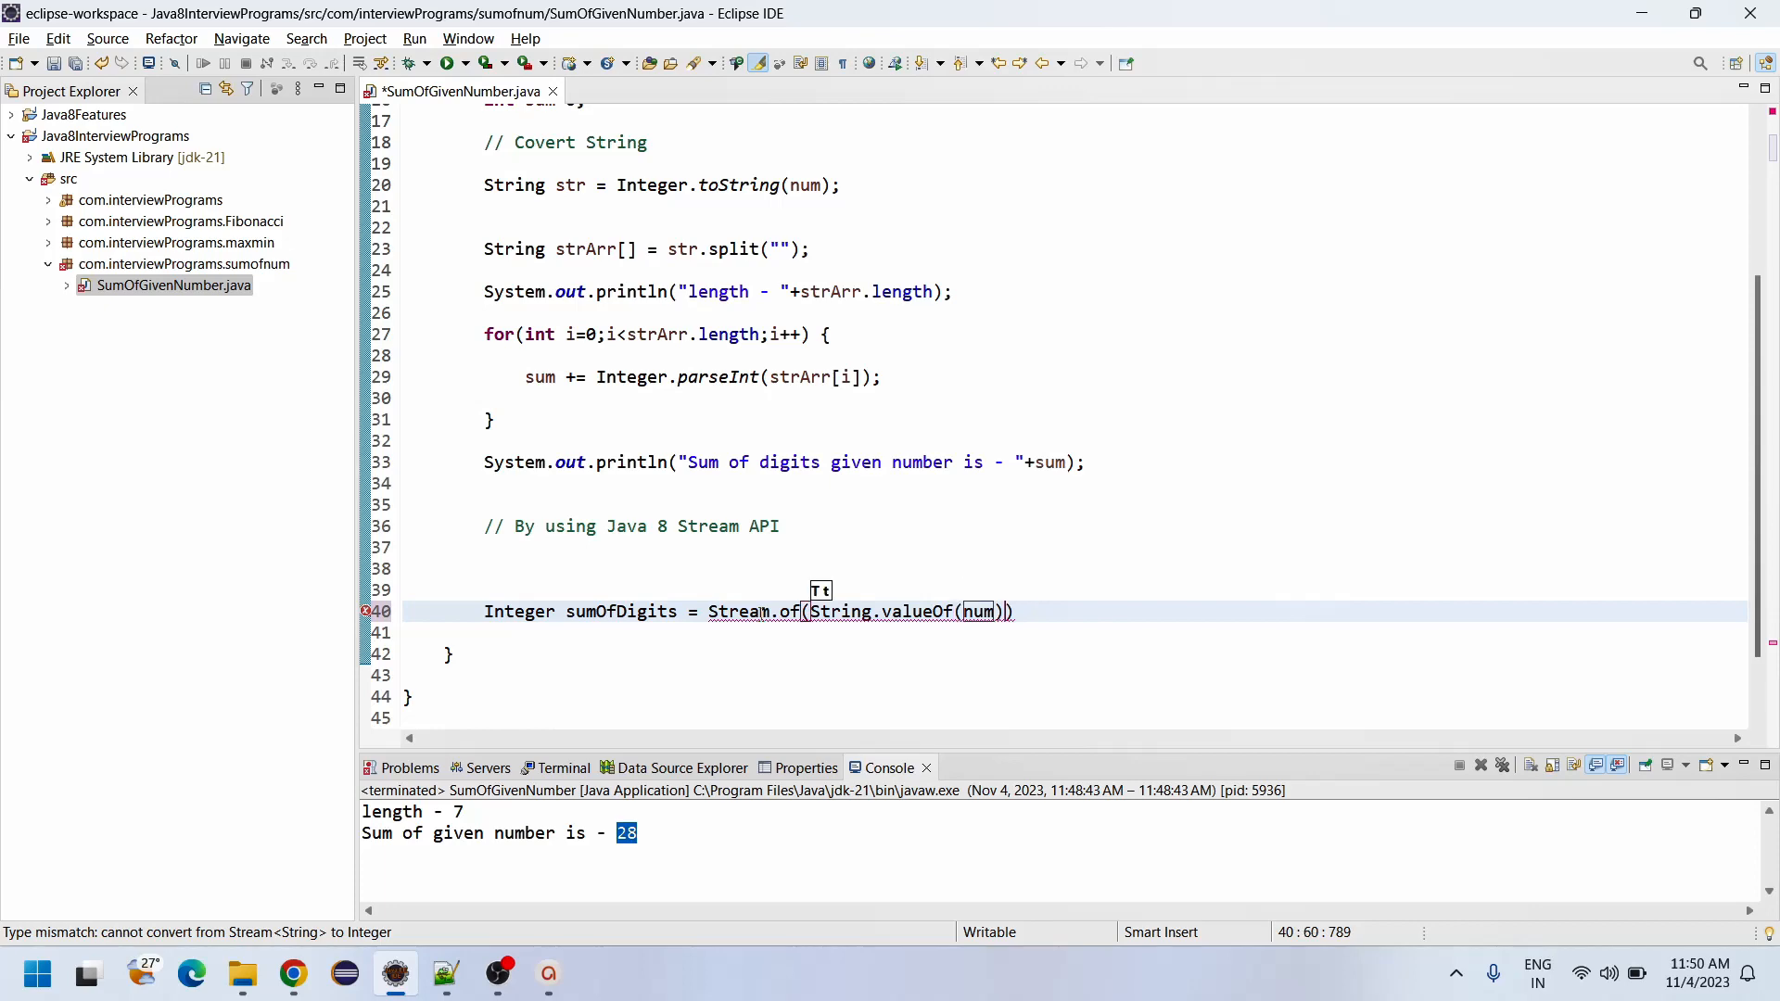
pyautogui.write('.sp')
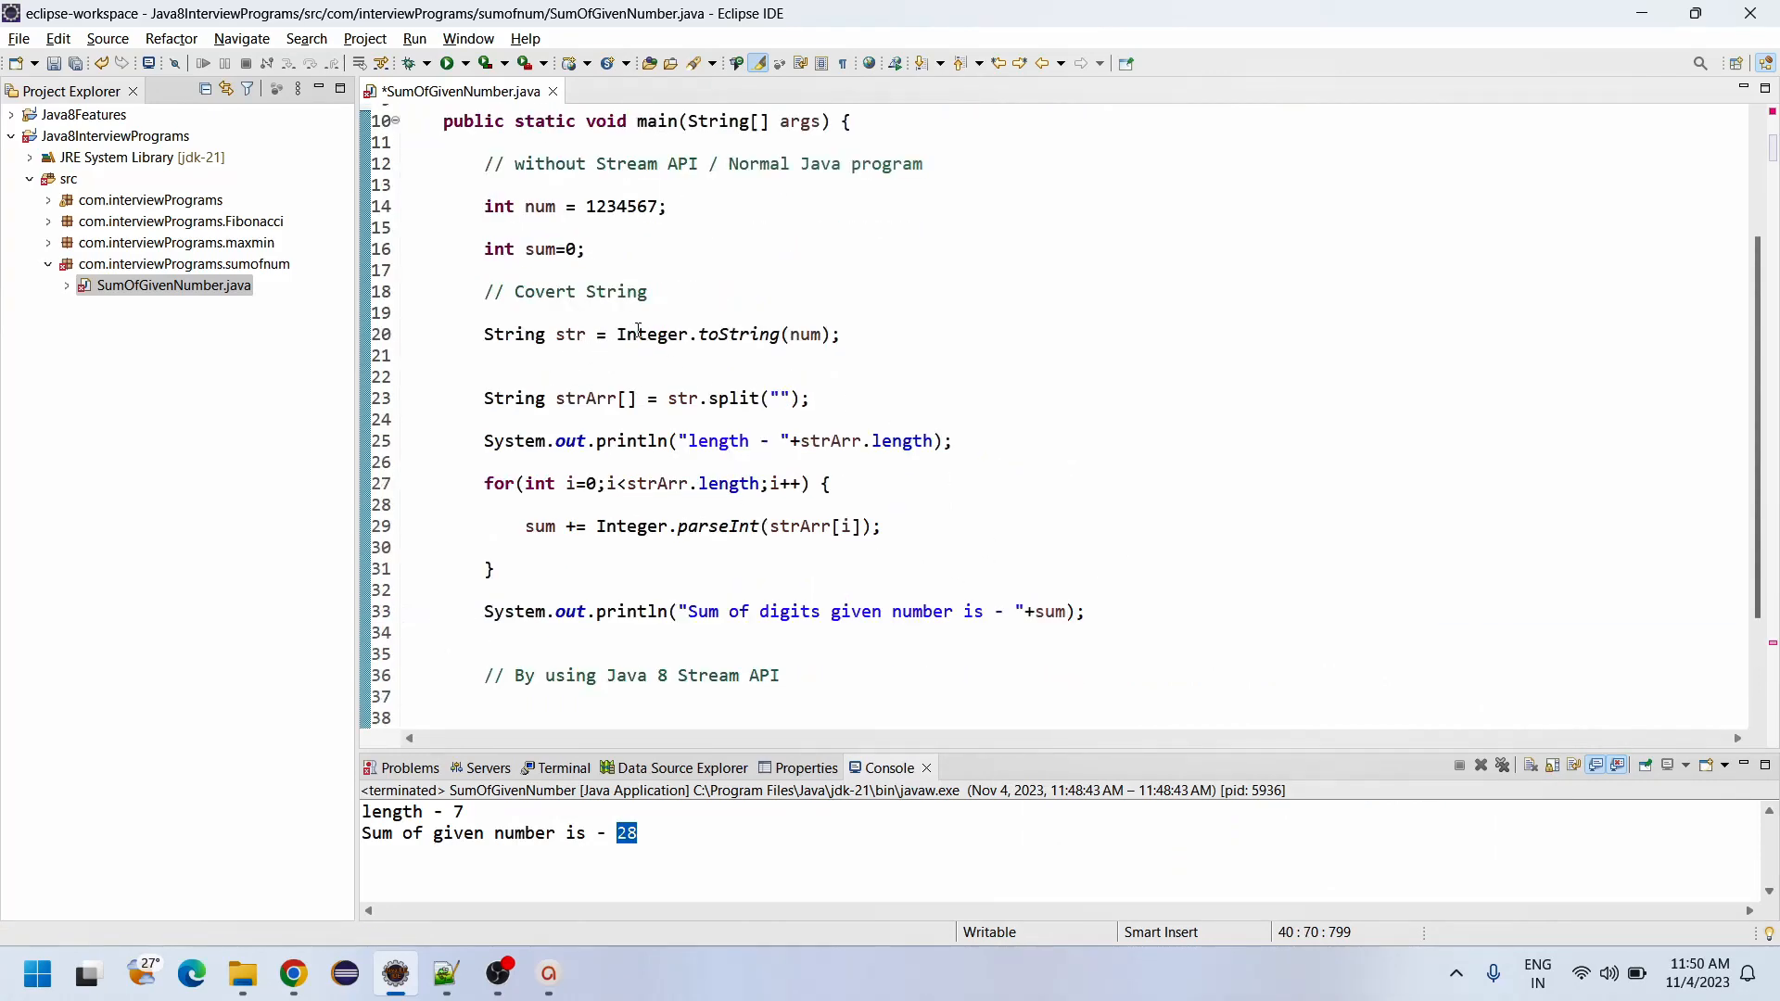
pyautogui.write('Integer sumOfDigits = Stream.of(String.valueOf(num).split(""))')
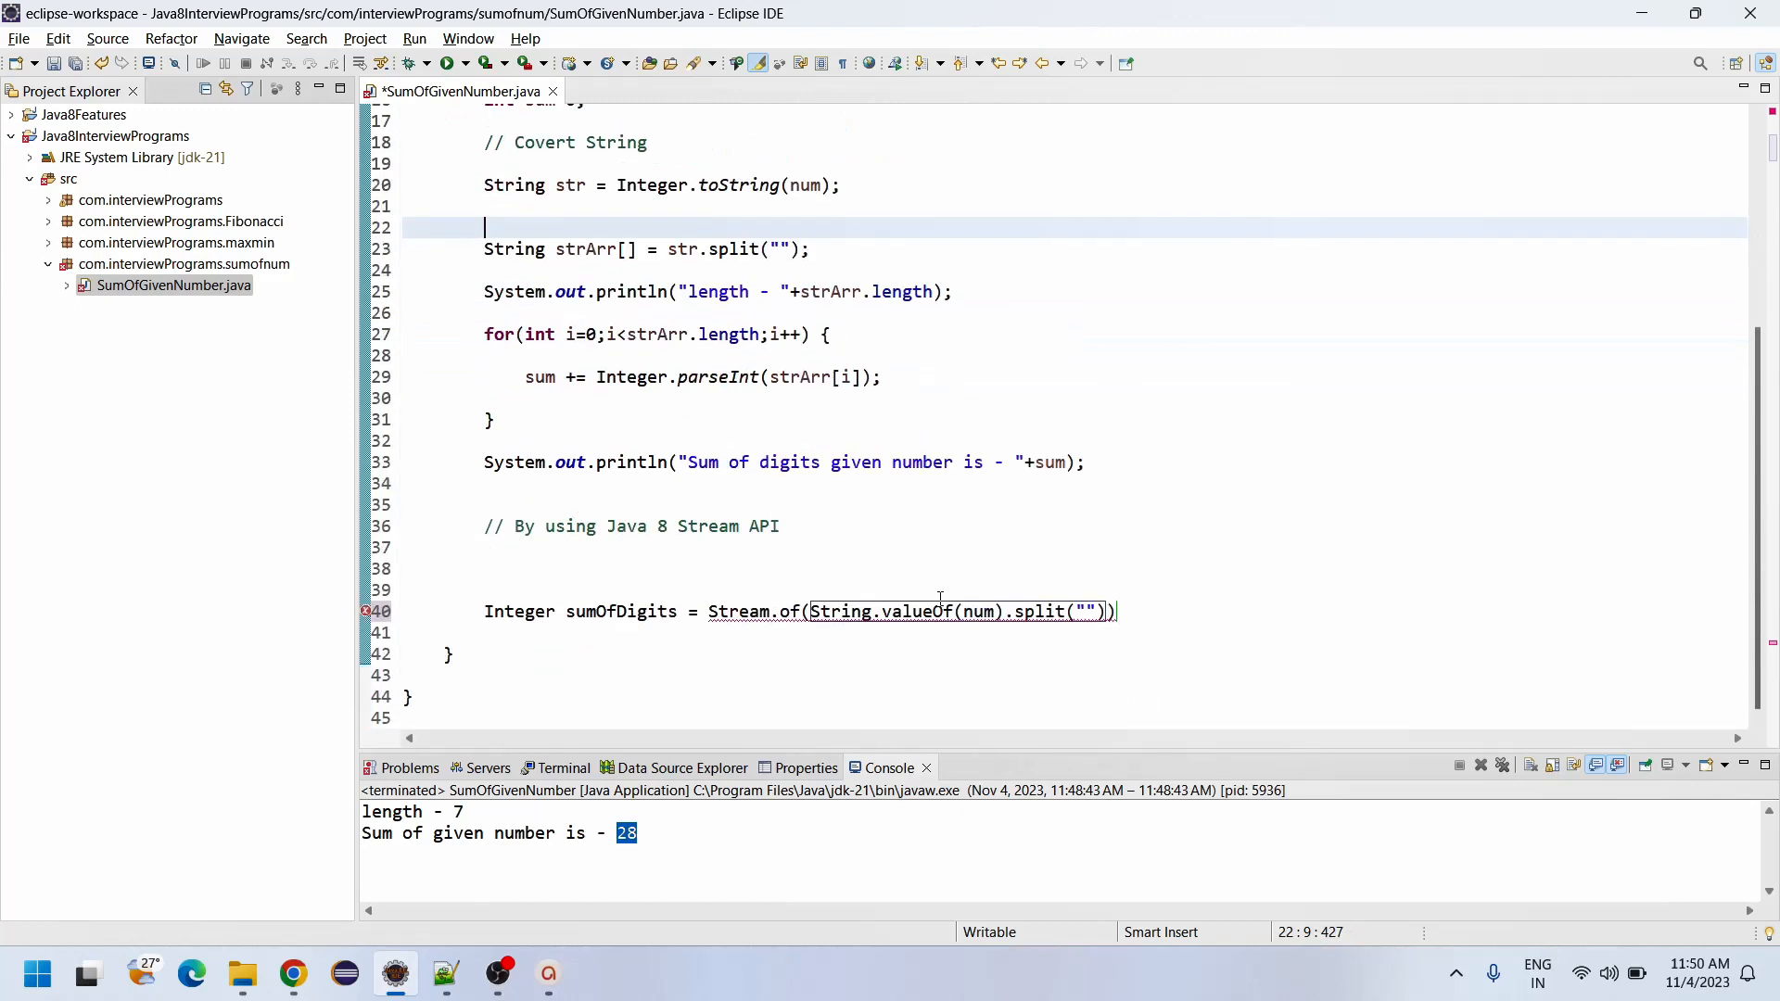
pyautogui.doubleClick(979, 610)
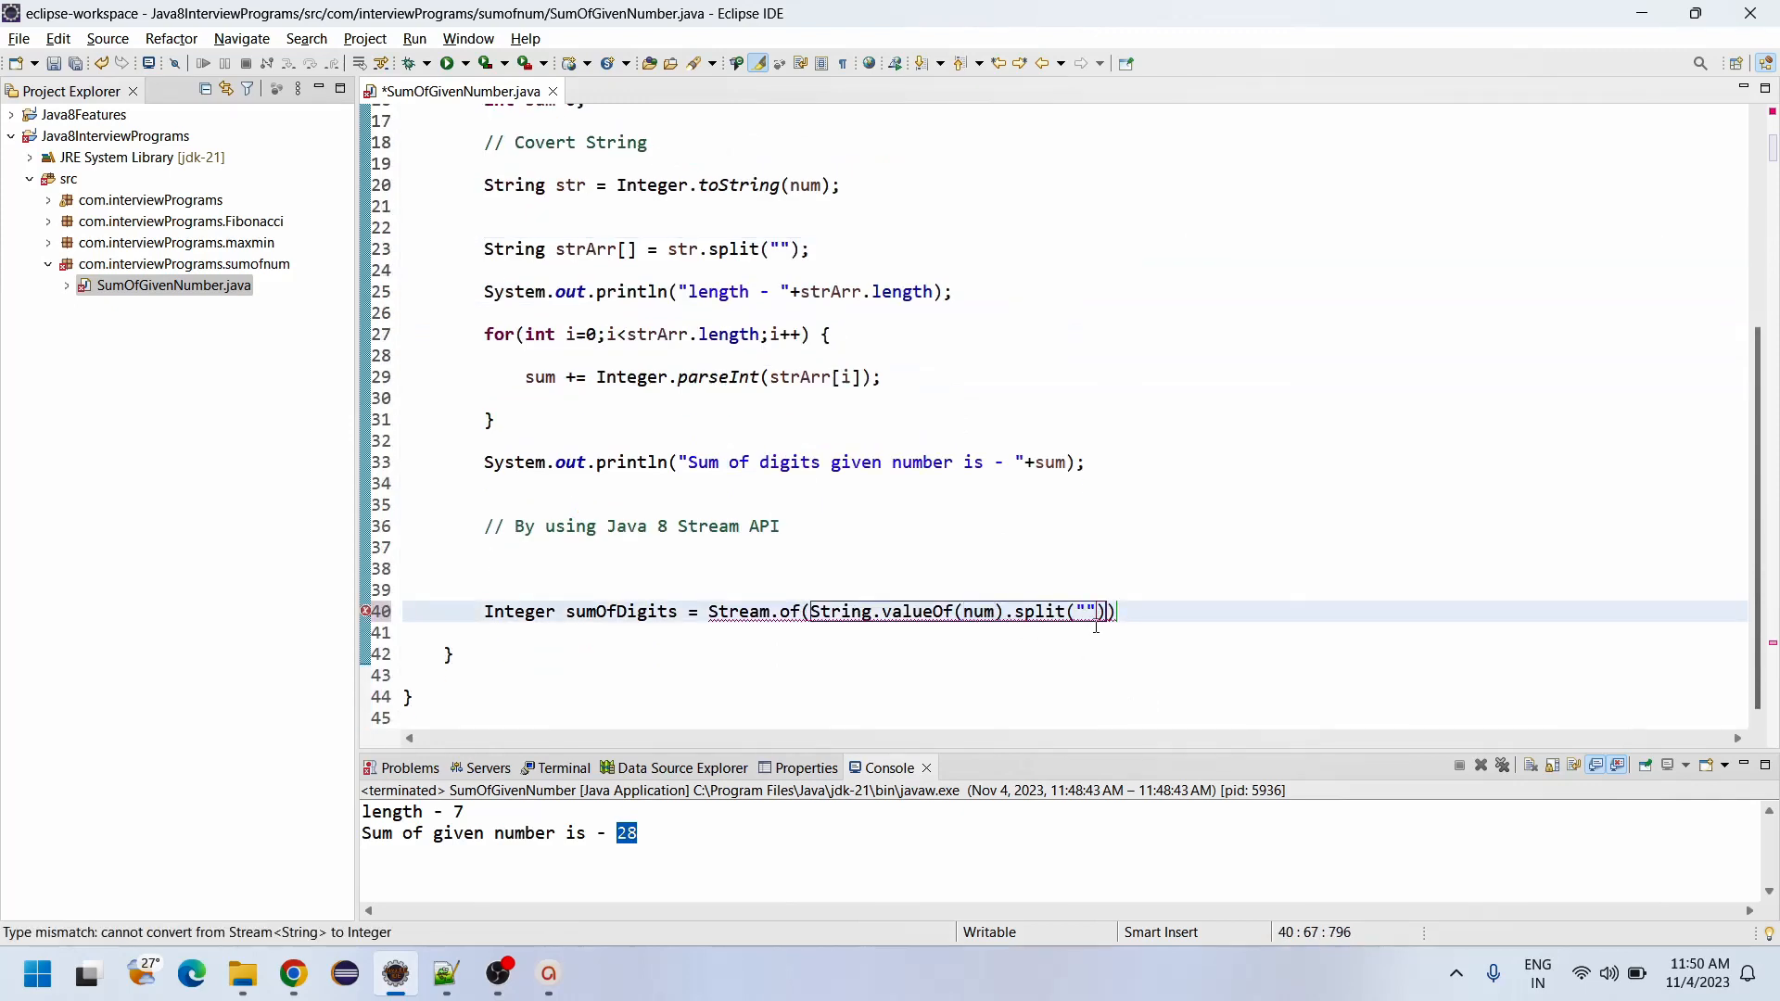
# Step: Append .collect(Collectors.summingInt(Integer::parseInt)); to finish the stream digit sum
pyautogui.write('.collect(null')
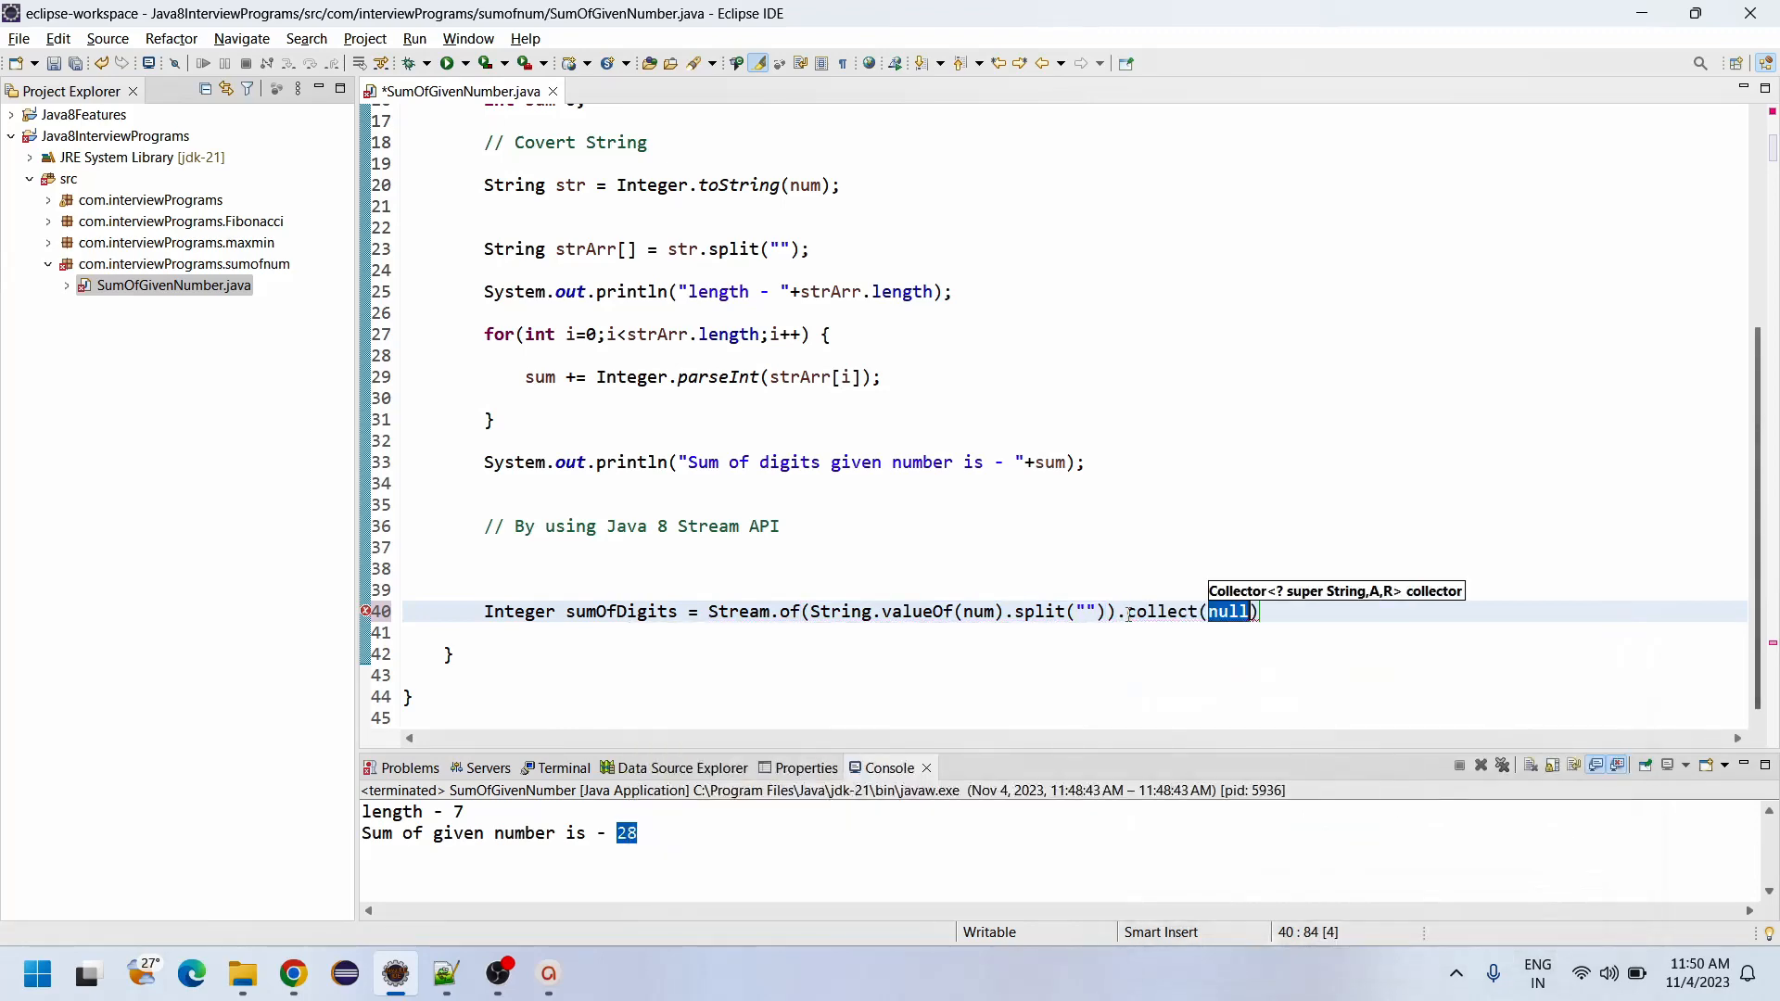
pyautogui.write('Coll')
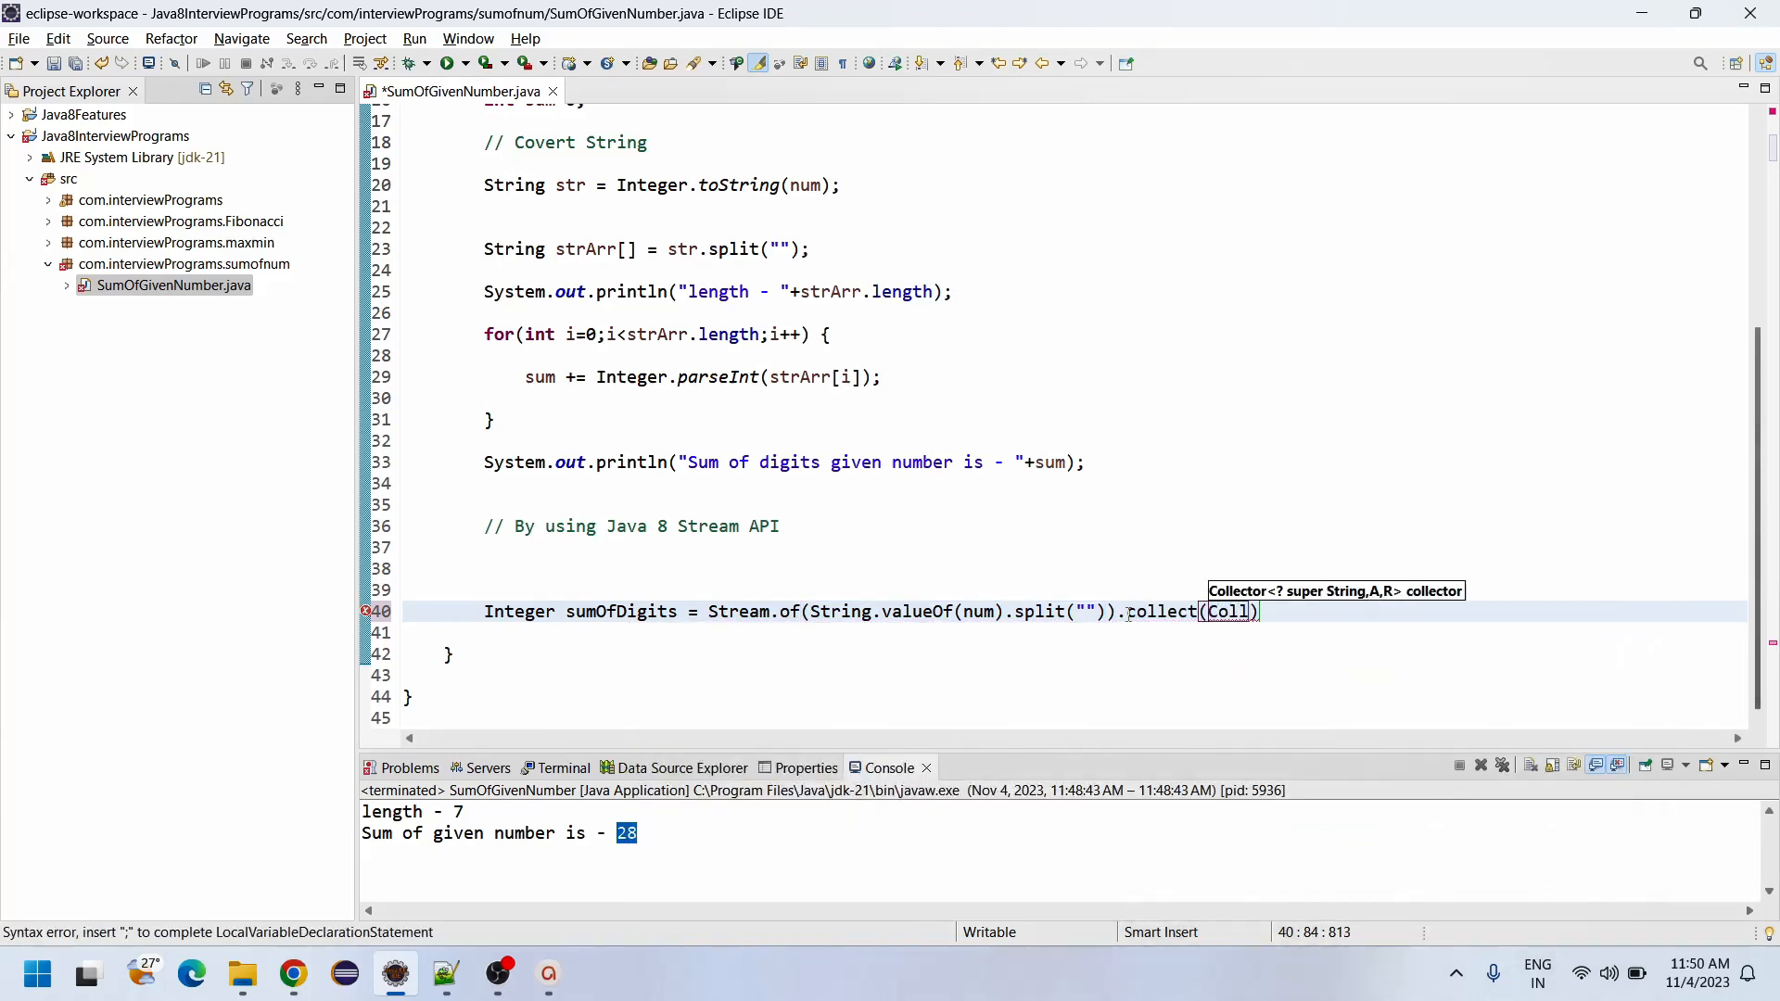
pyautogui.press('ctrl+space')
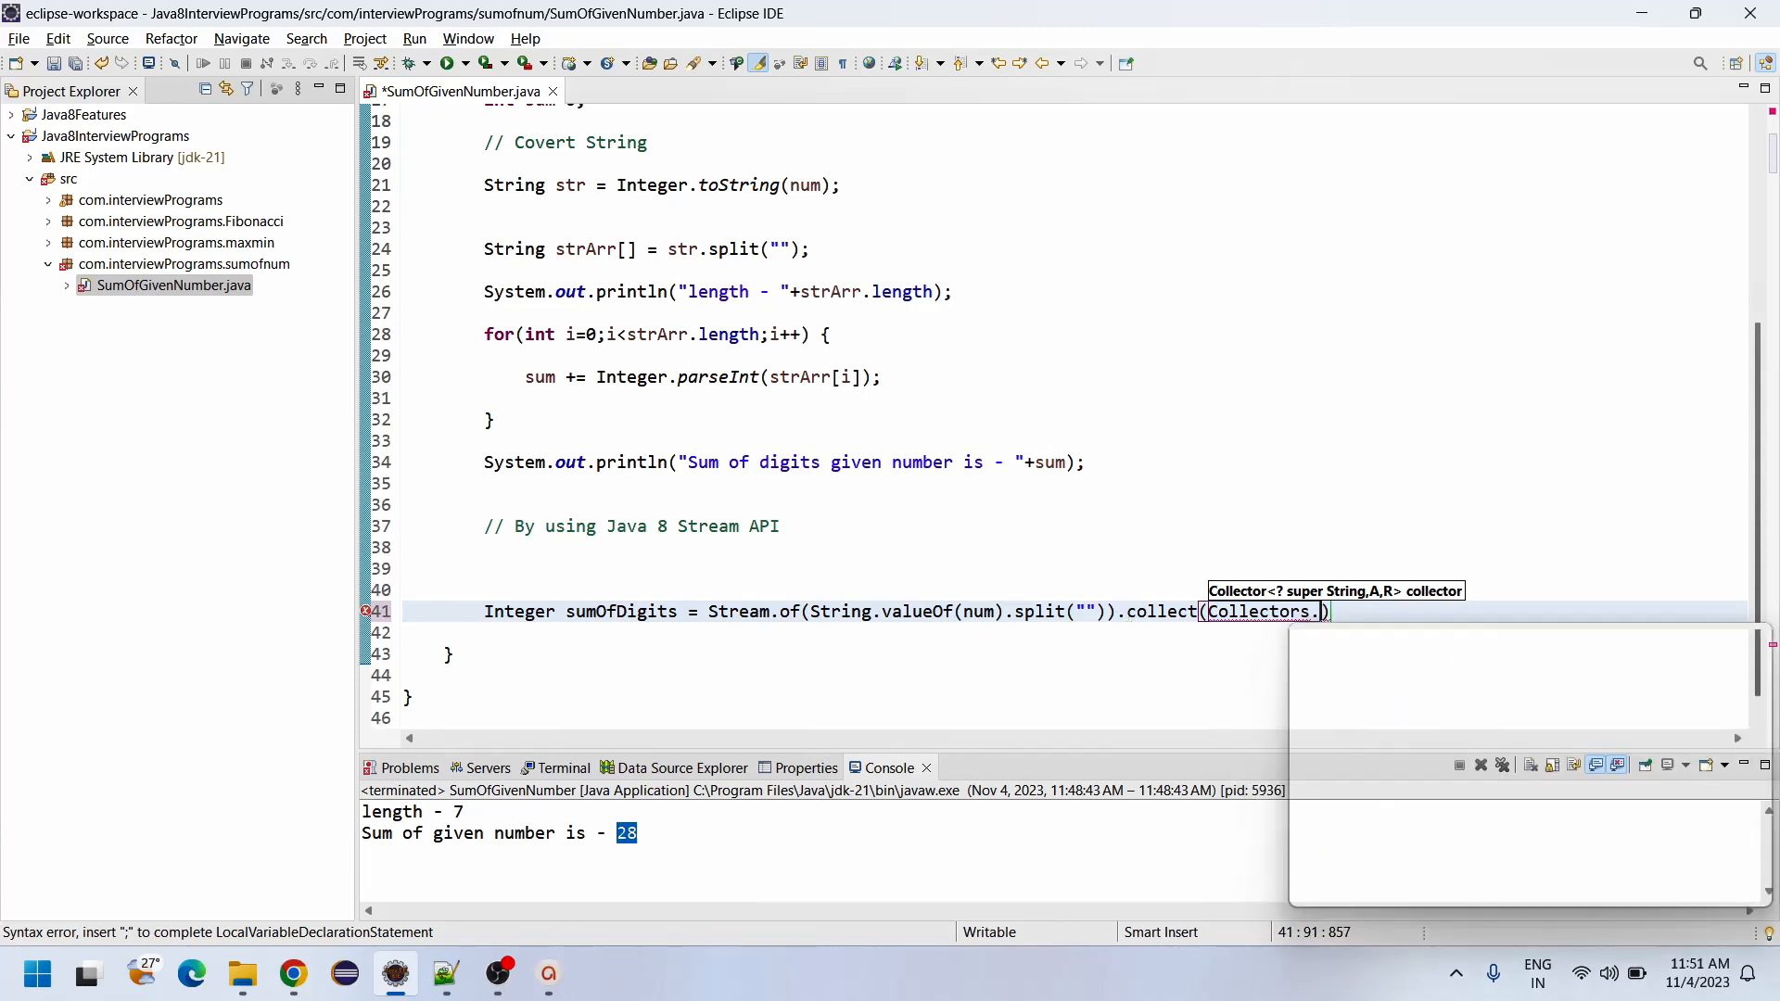
pyautogui.write('summingInt(null')
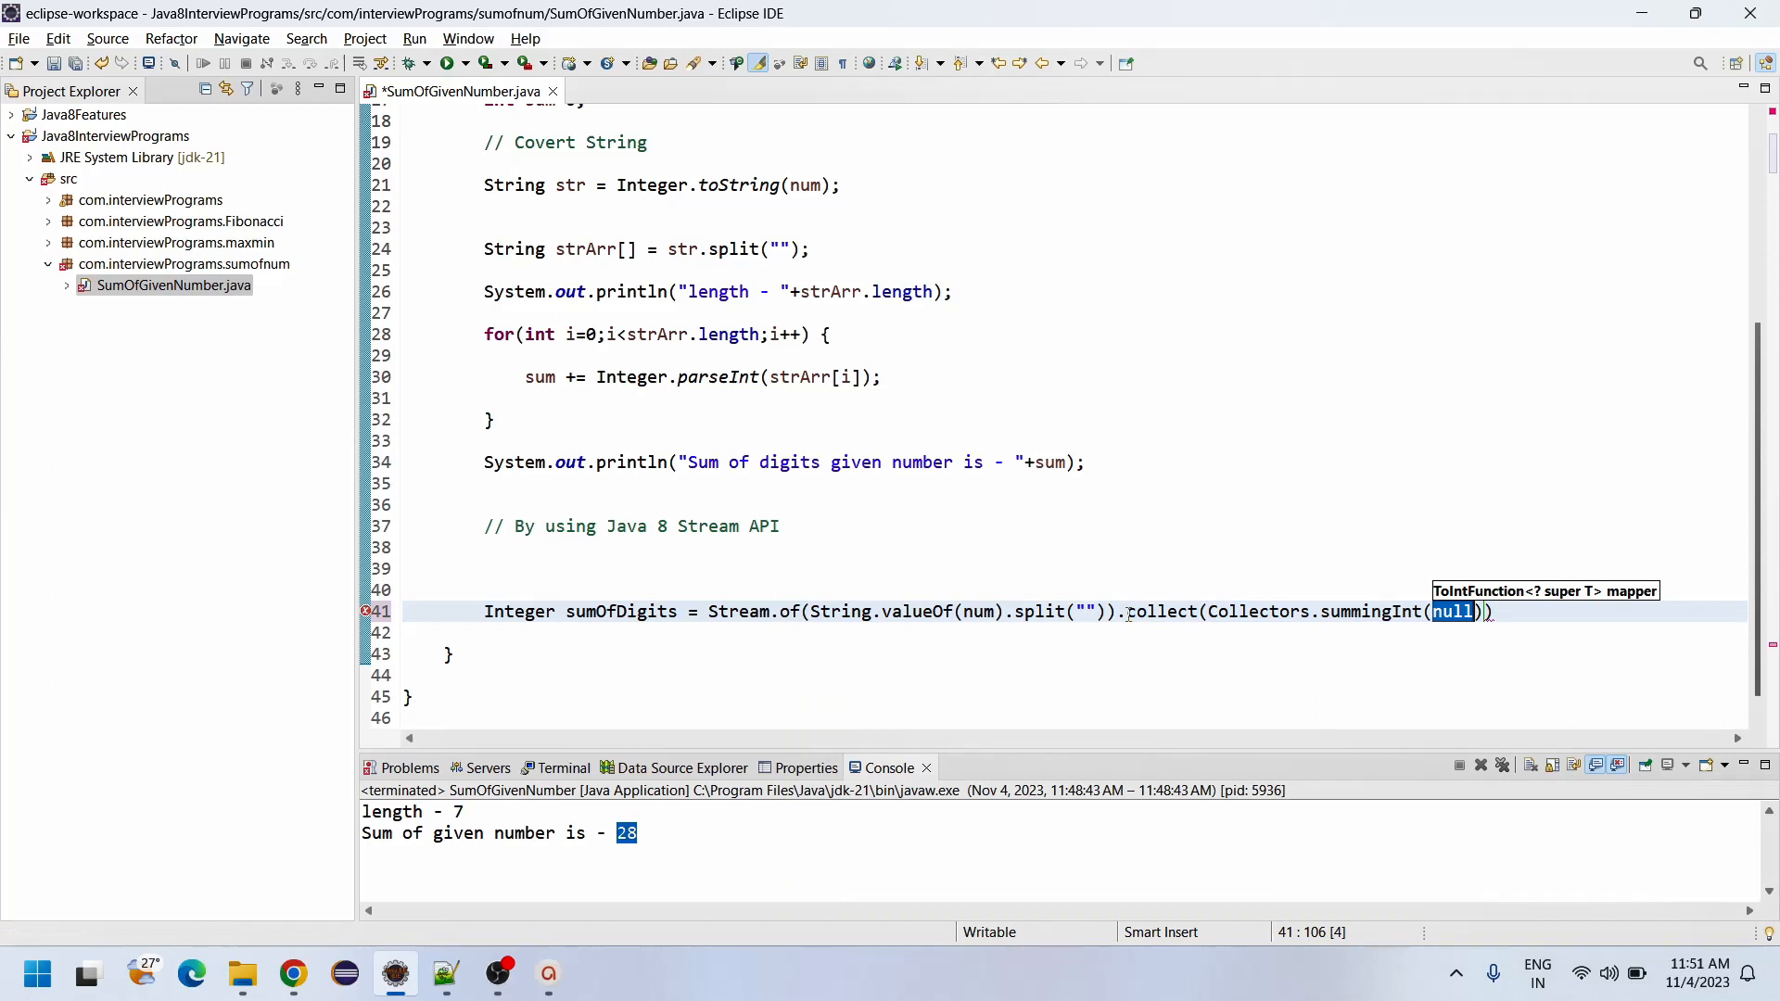
pyautogui.write('Integer')
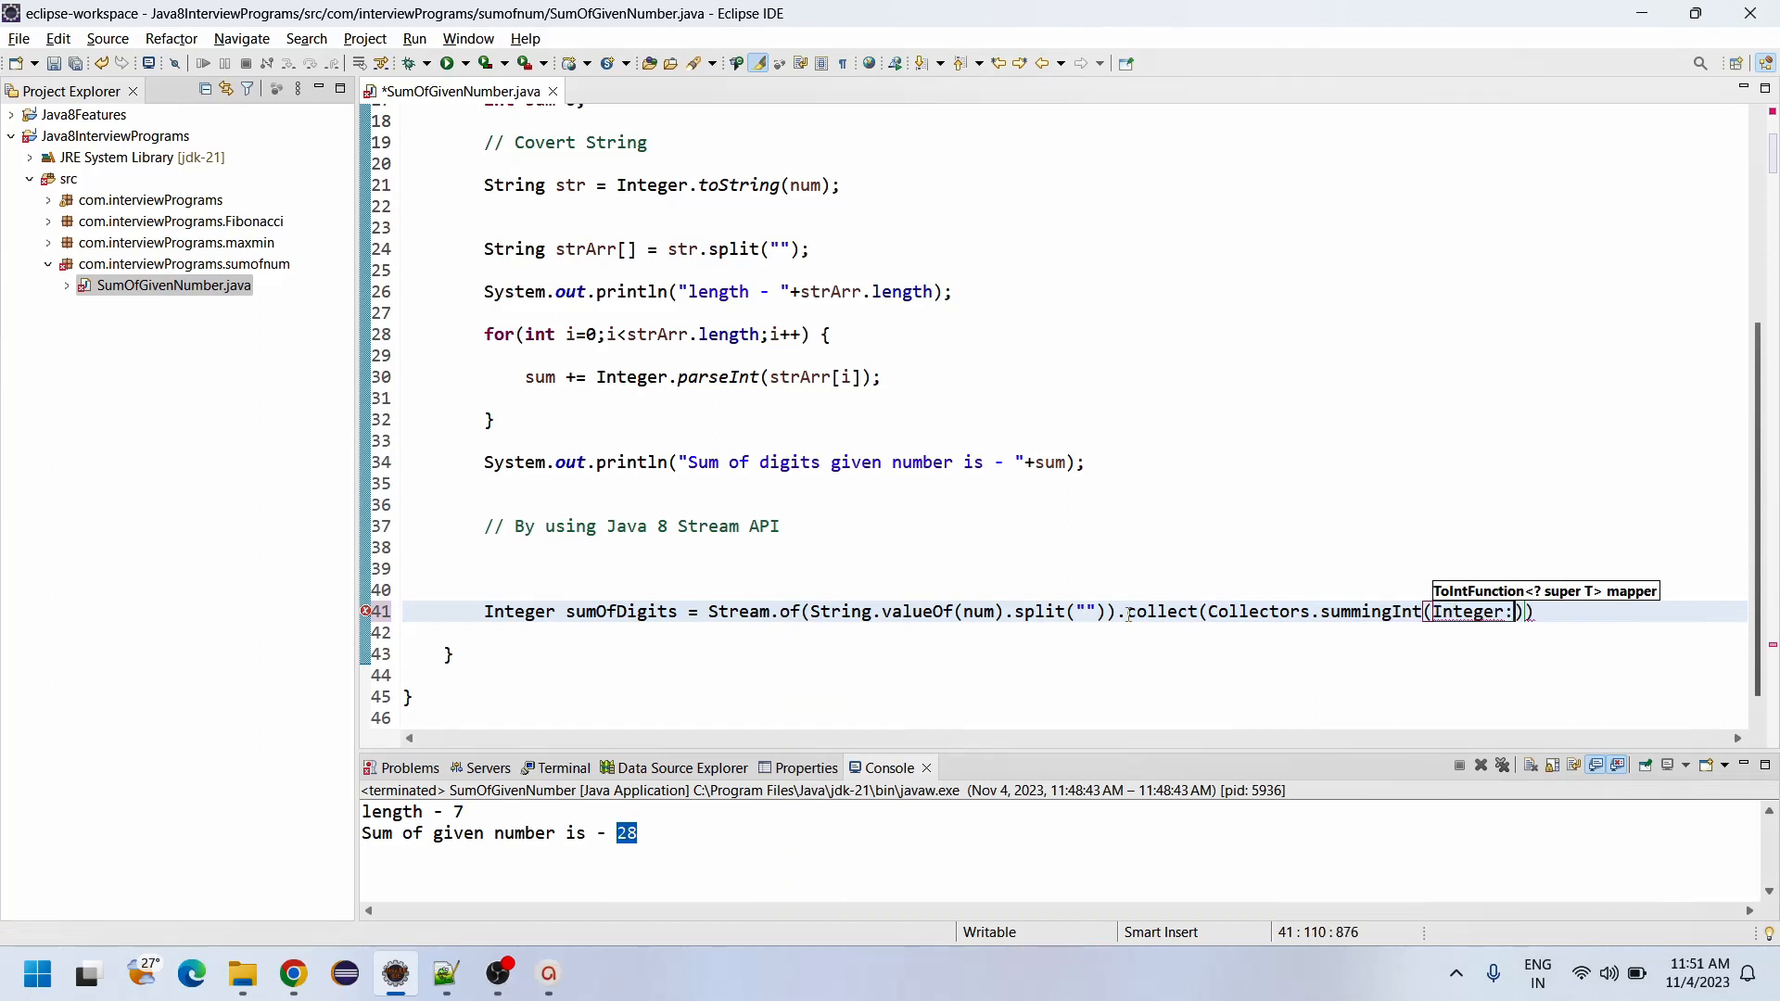
pyautogui.write(':')
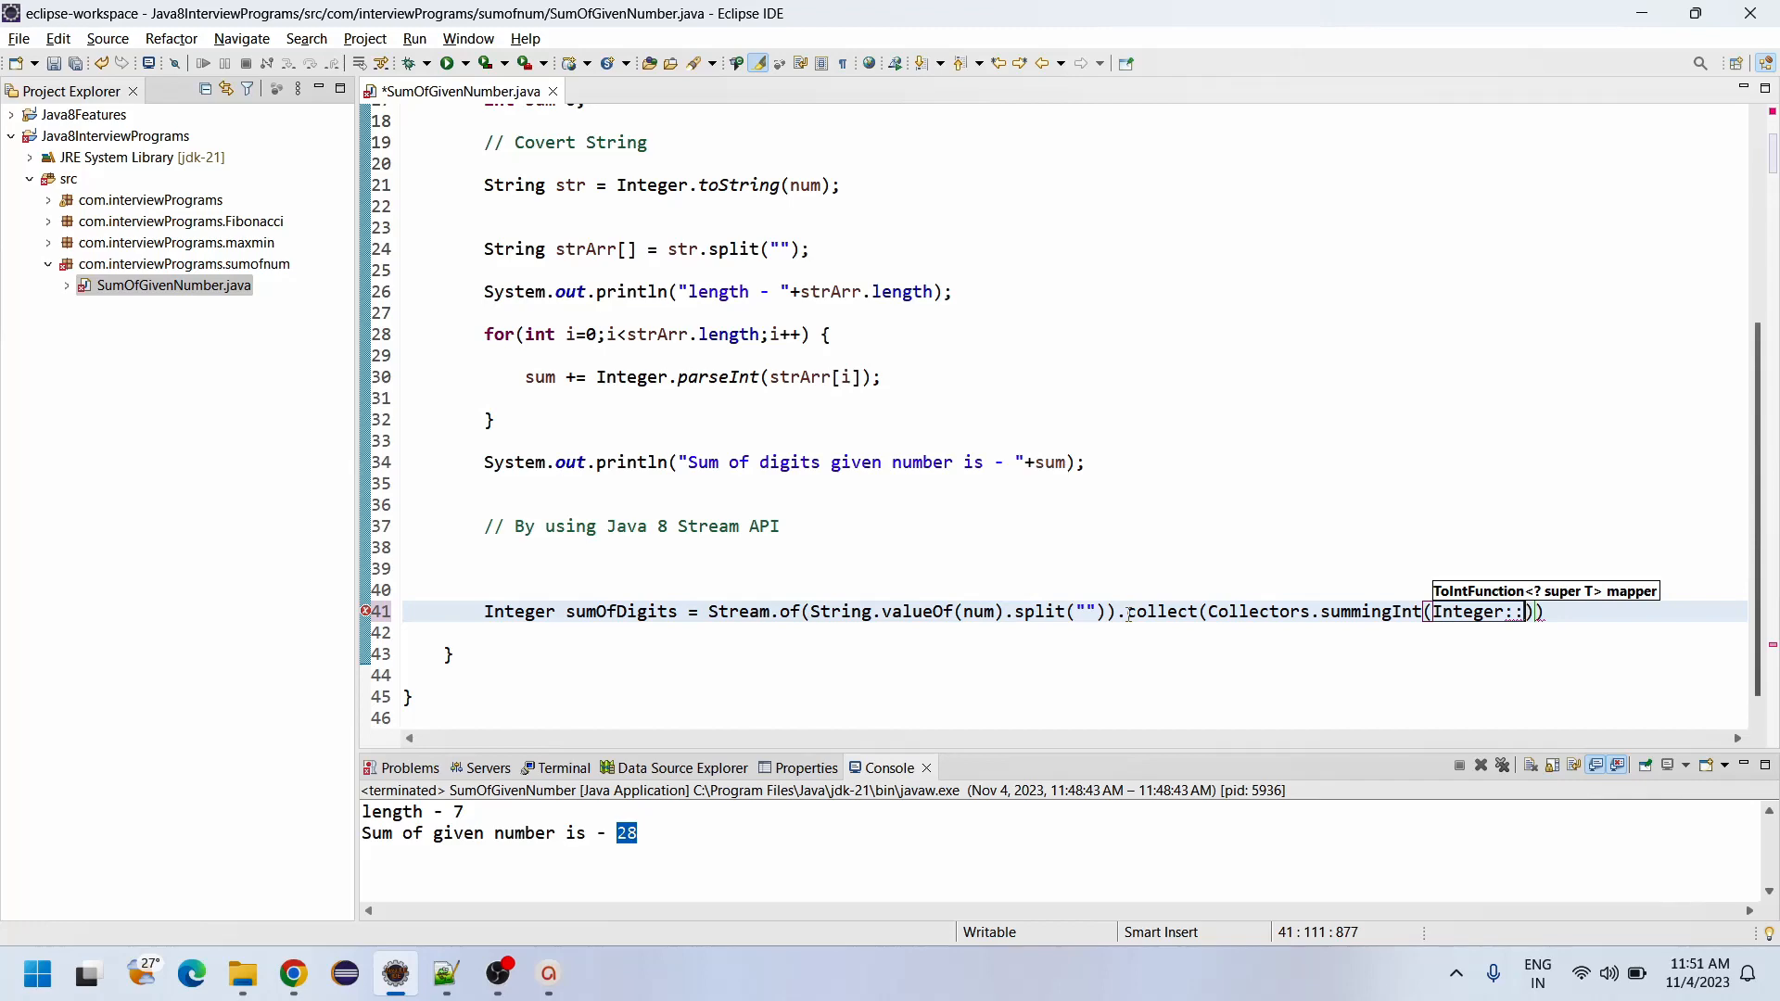
pyautogui.write('parseInt')
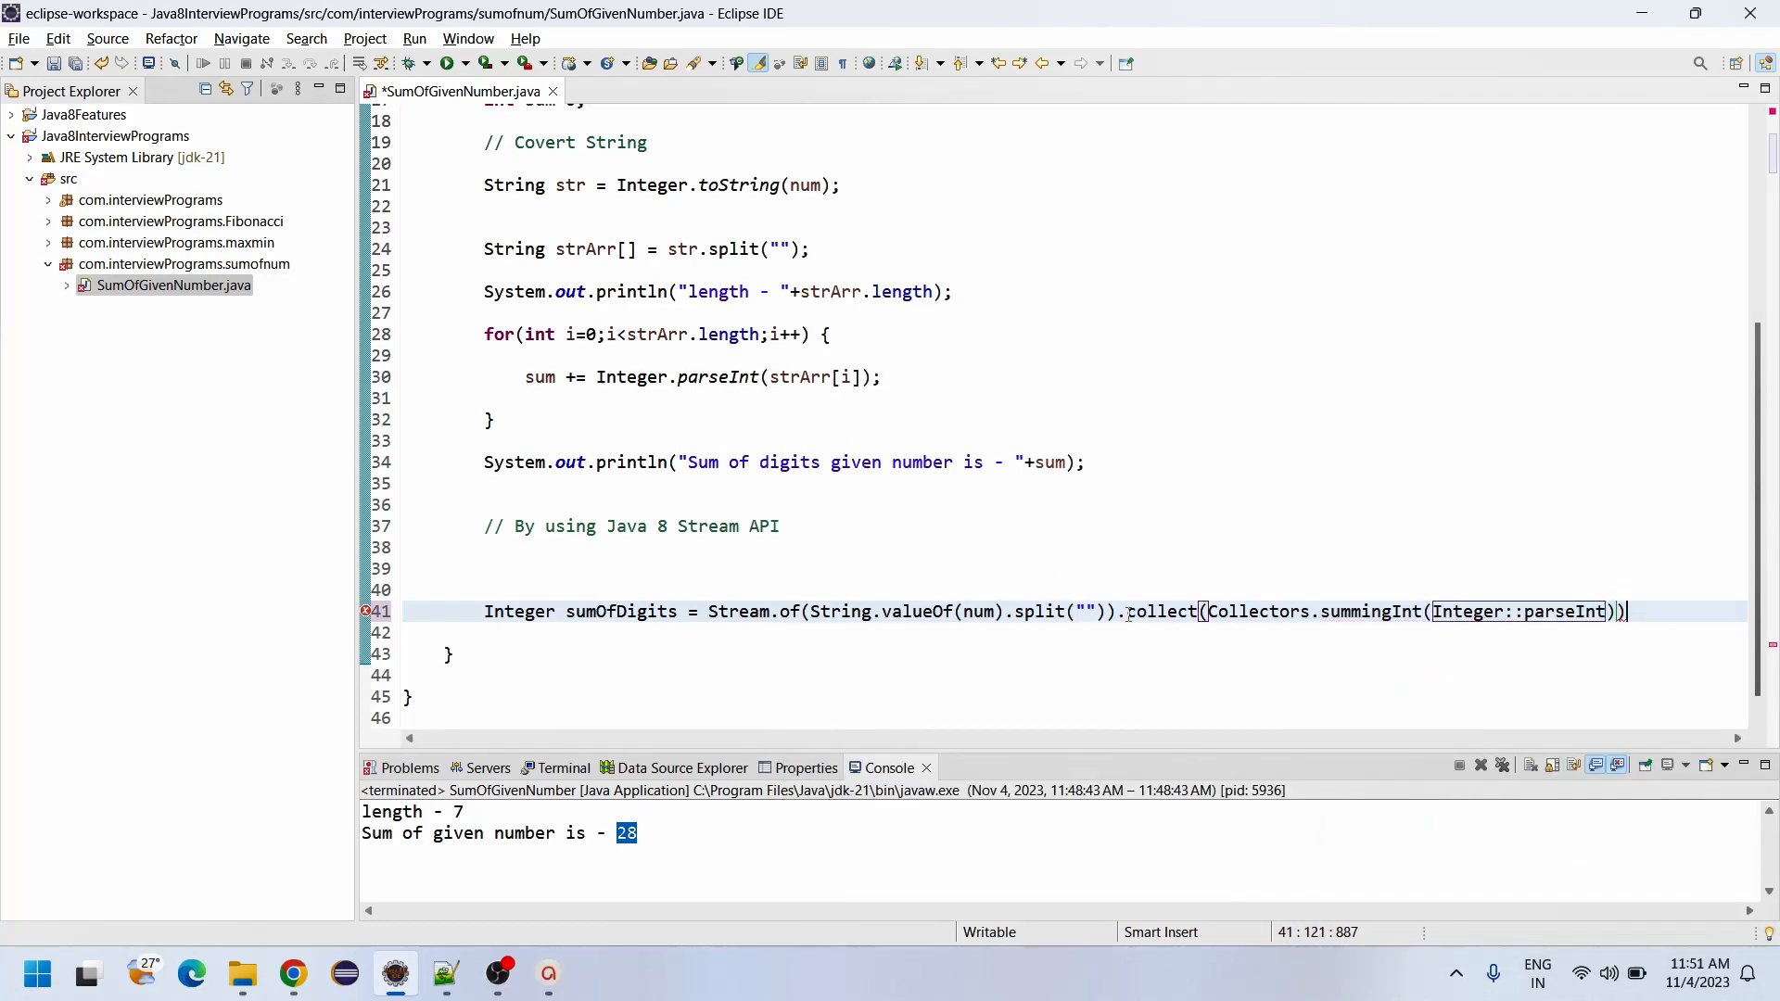
pyautogui.write(';')
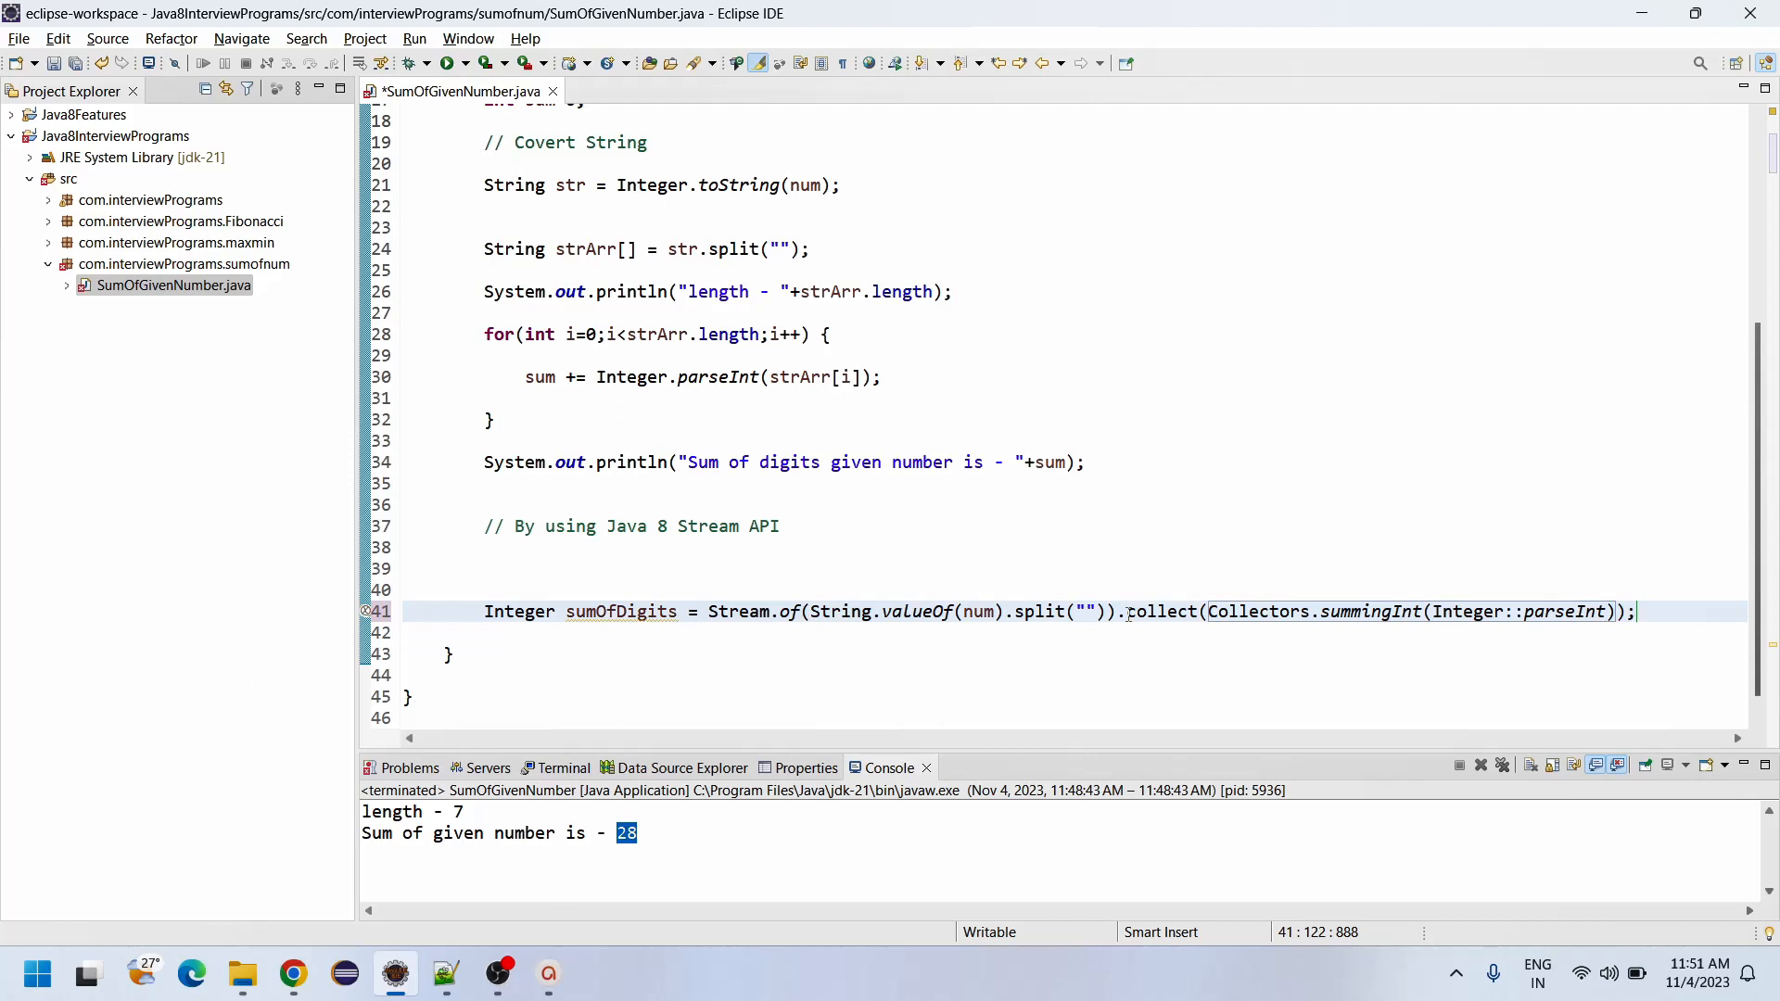
pyautogui.write('sysout')
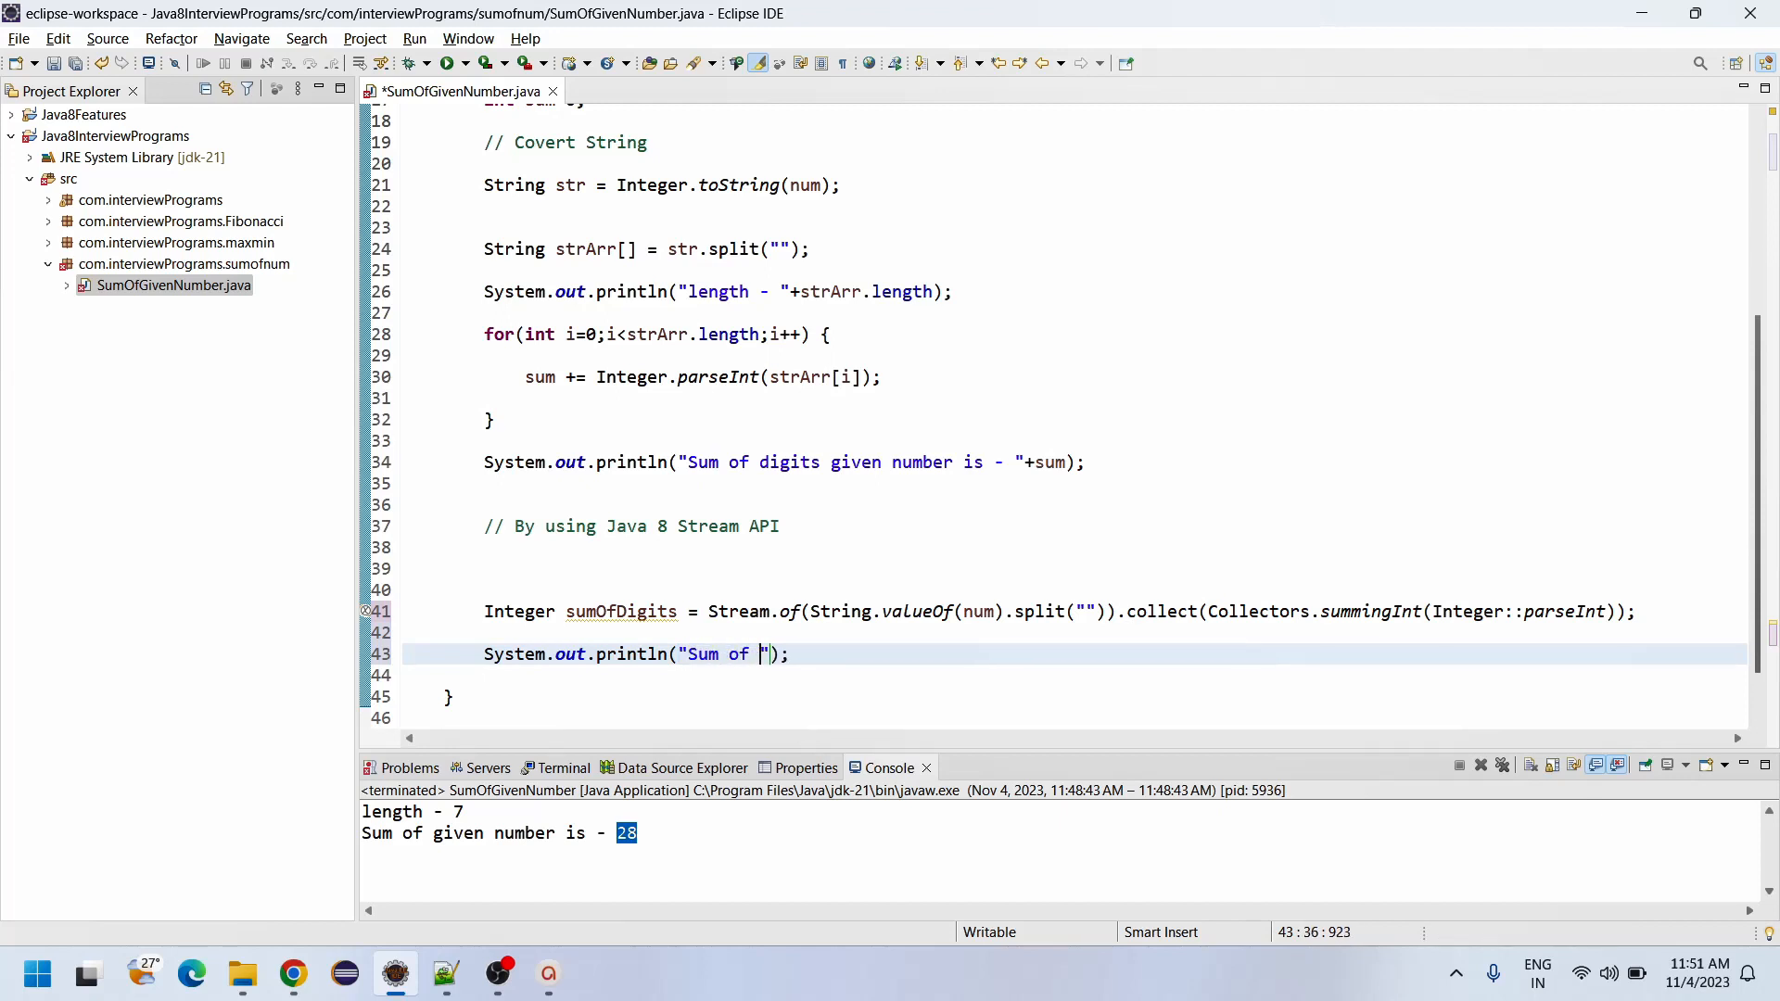
# Step: Print 'Sum of digits using Java 8 - - ' + sumOfDigits and run so both approaches show 28
pyautogui.write('digits using')
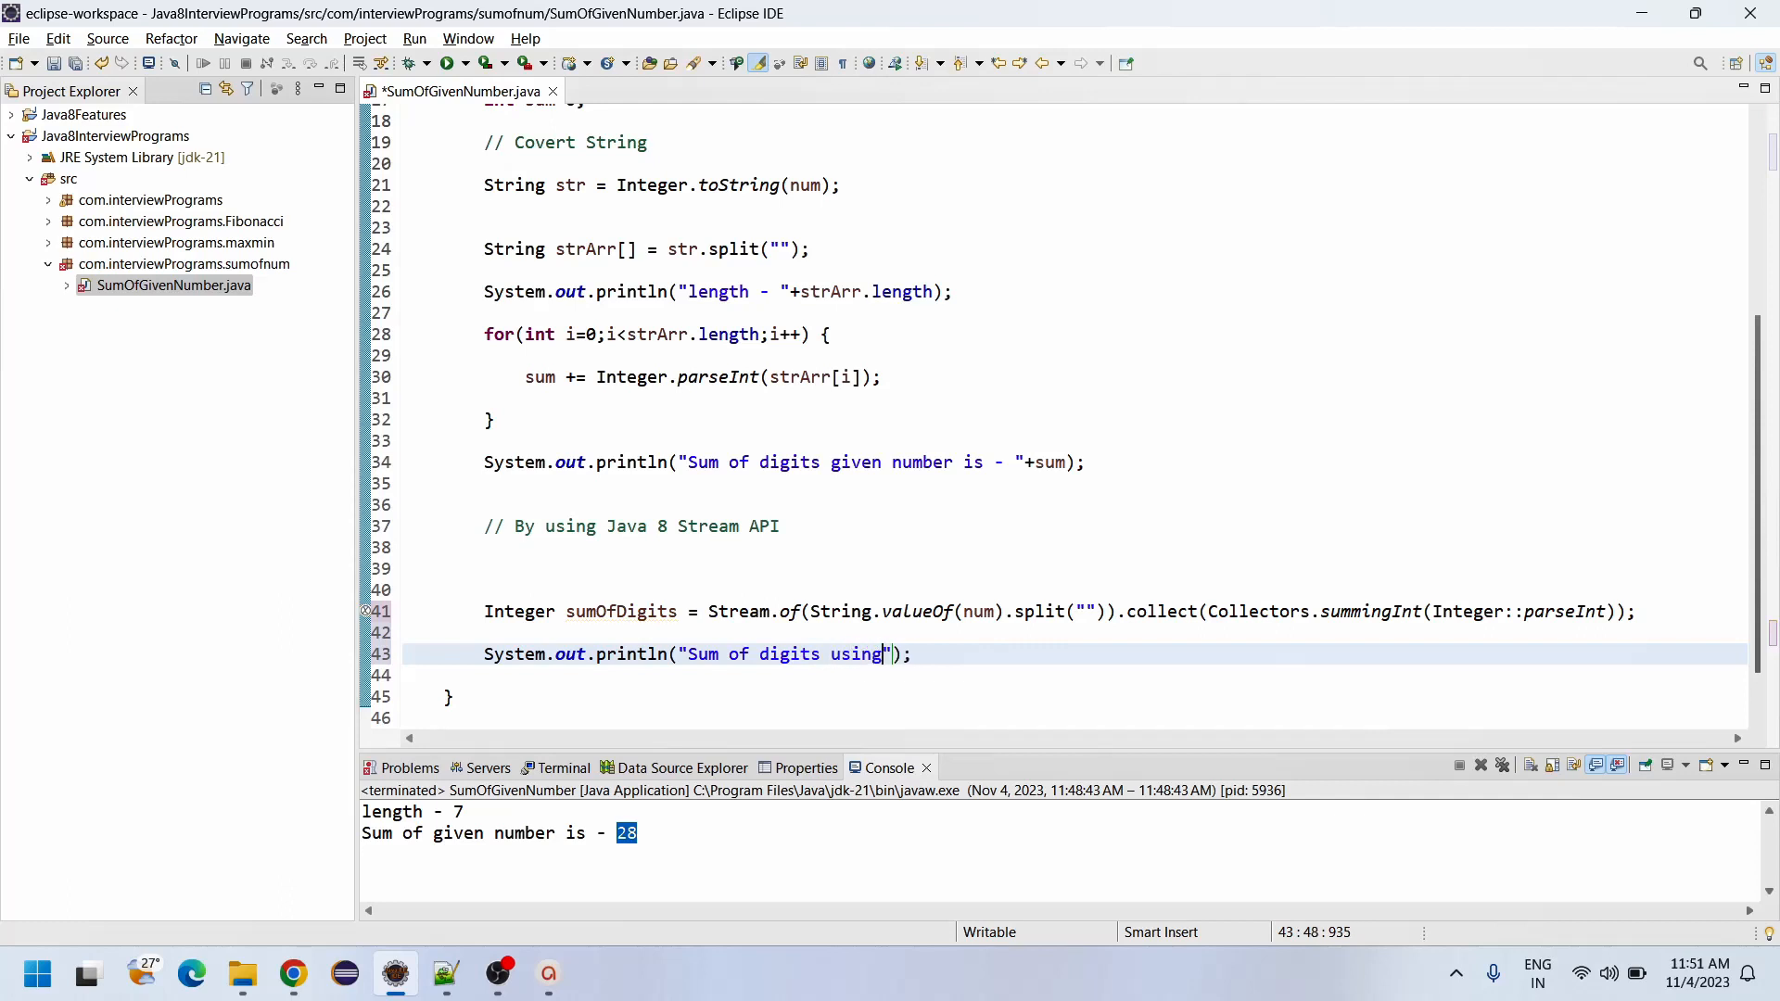
pyautogui.write('Java 8')
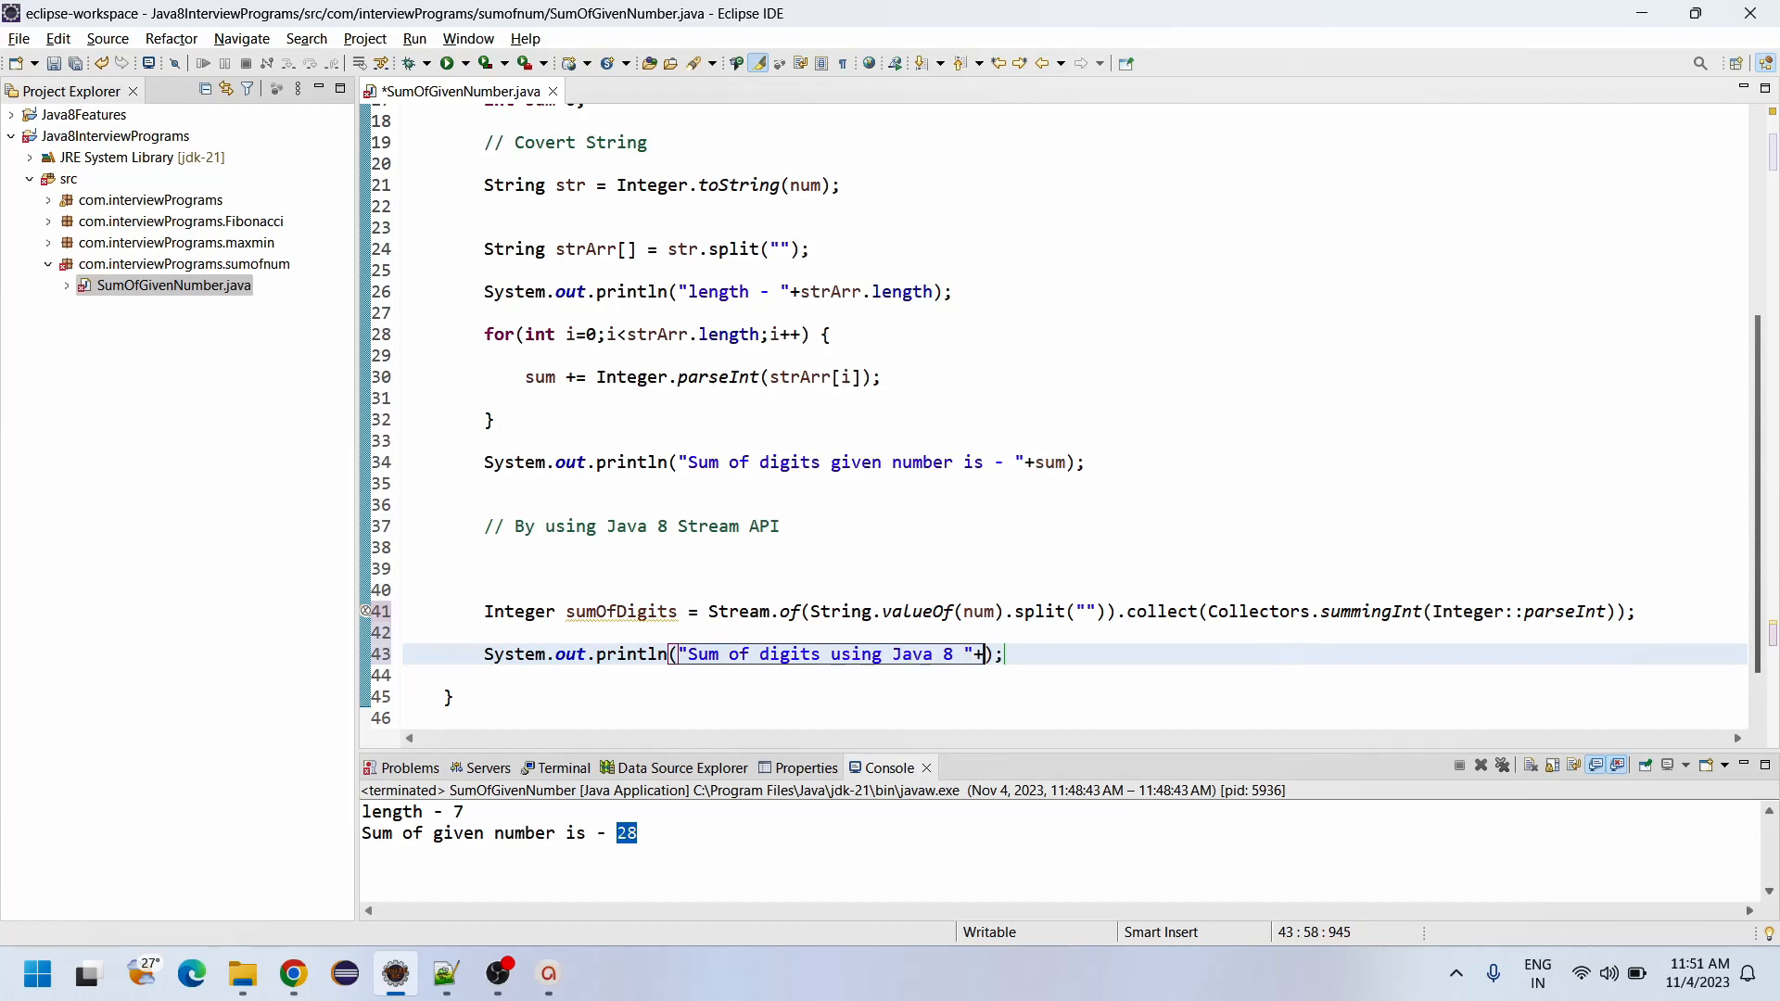
pyautogui.write('sumOfDigits')
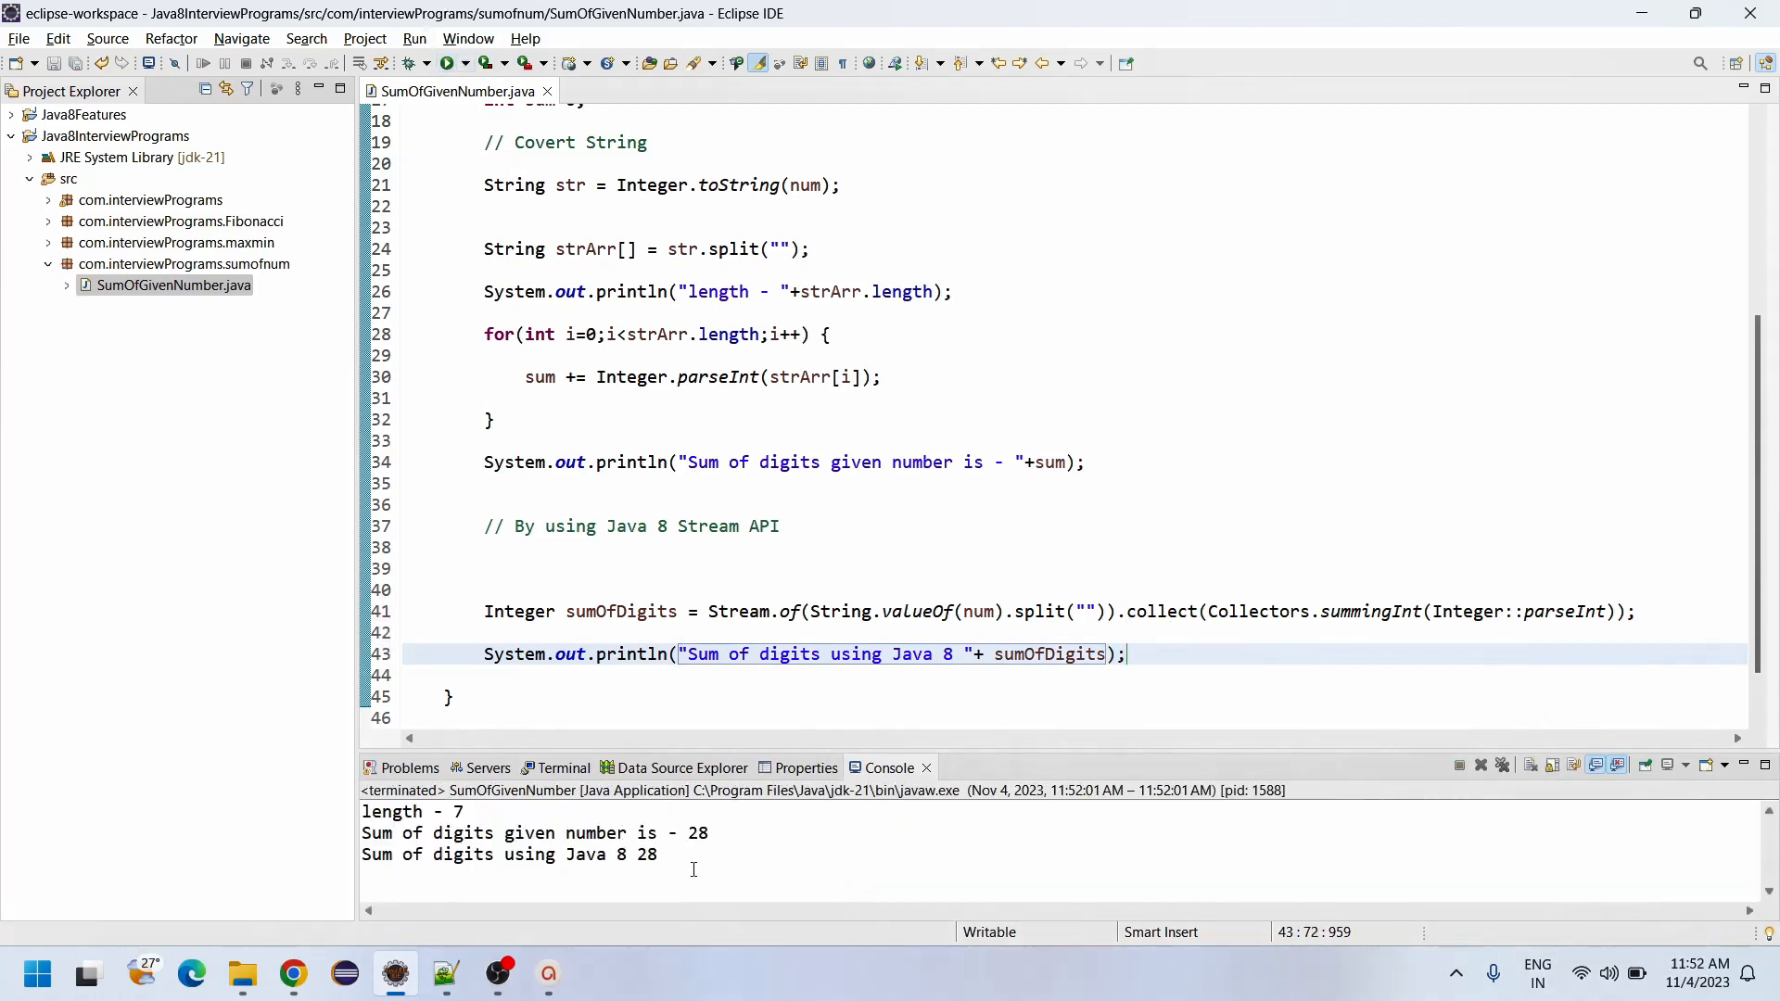
pyautogui.click(963, 655)
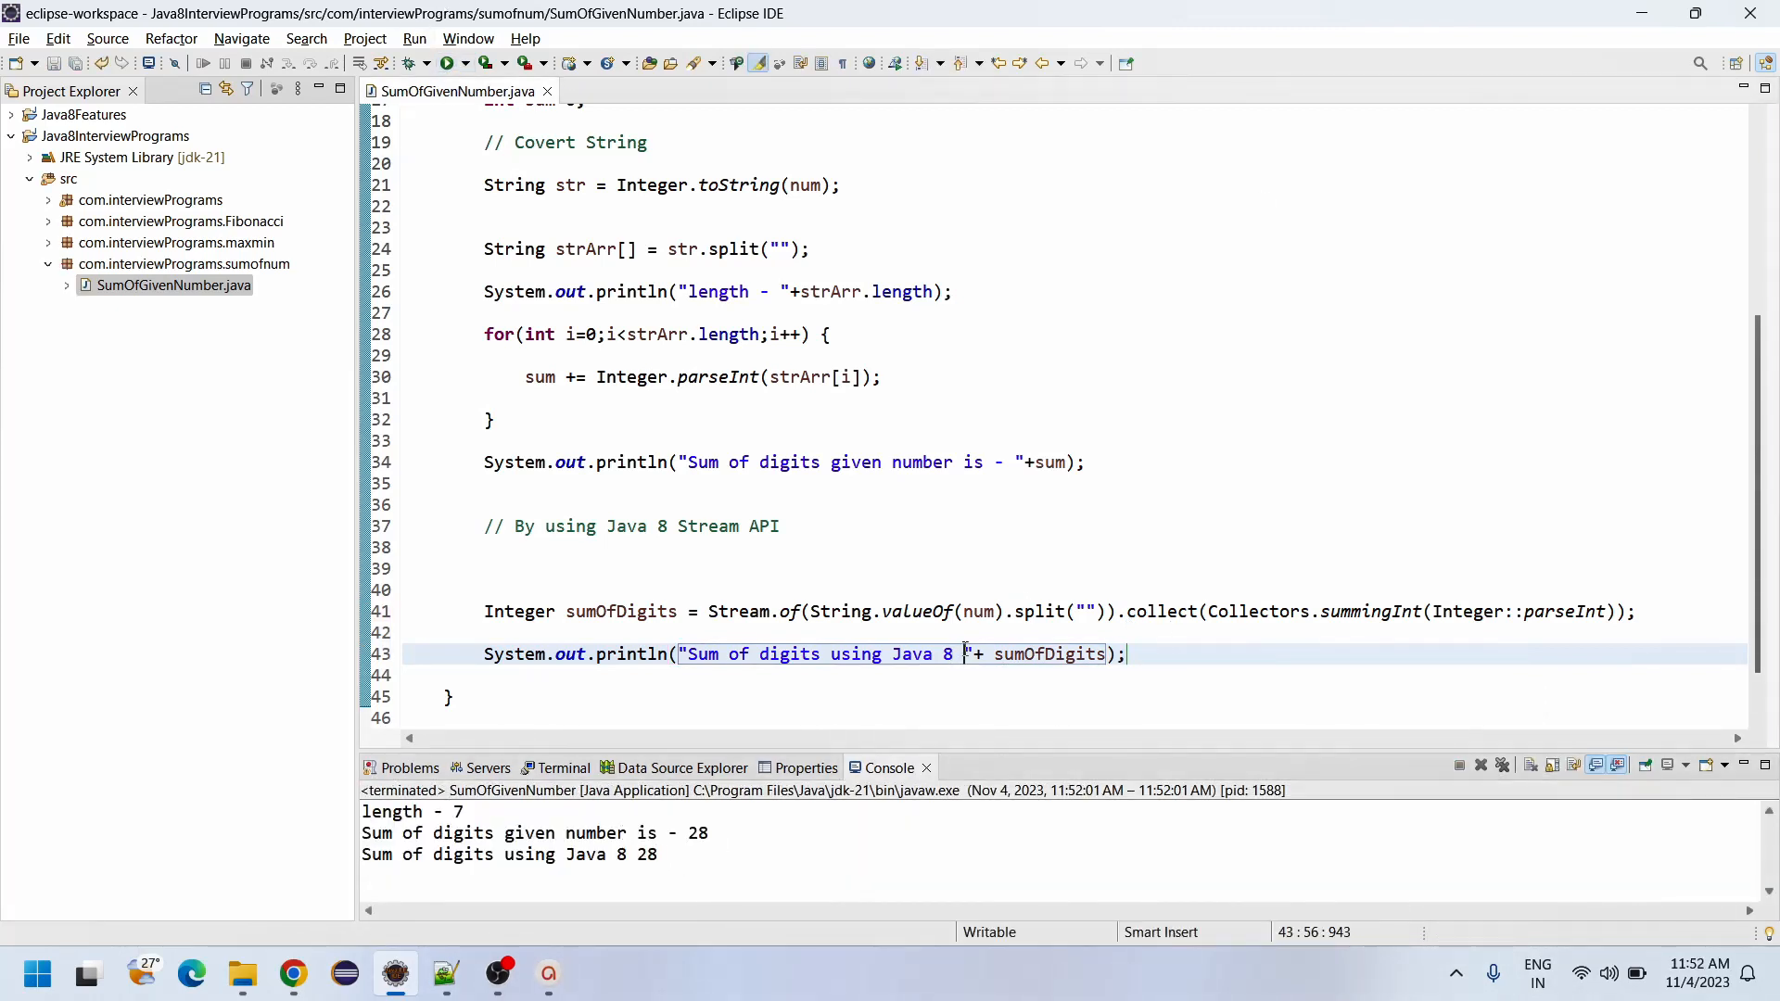
pyautogui.write('- -')
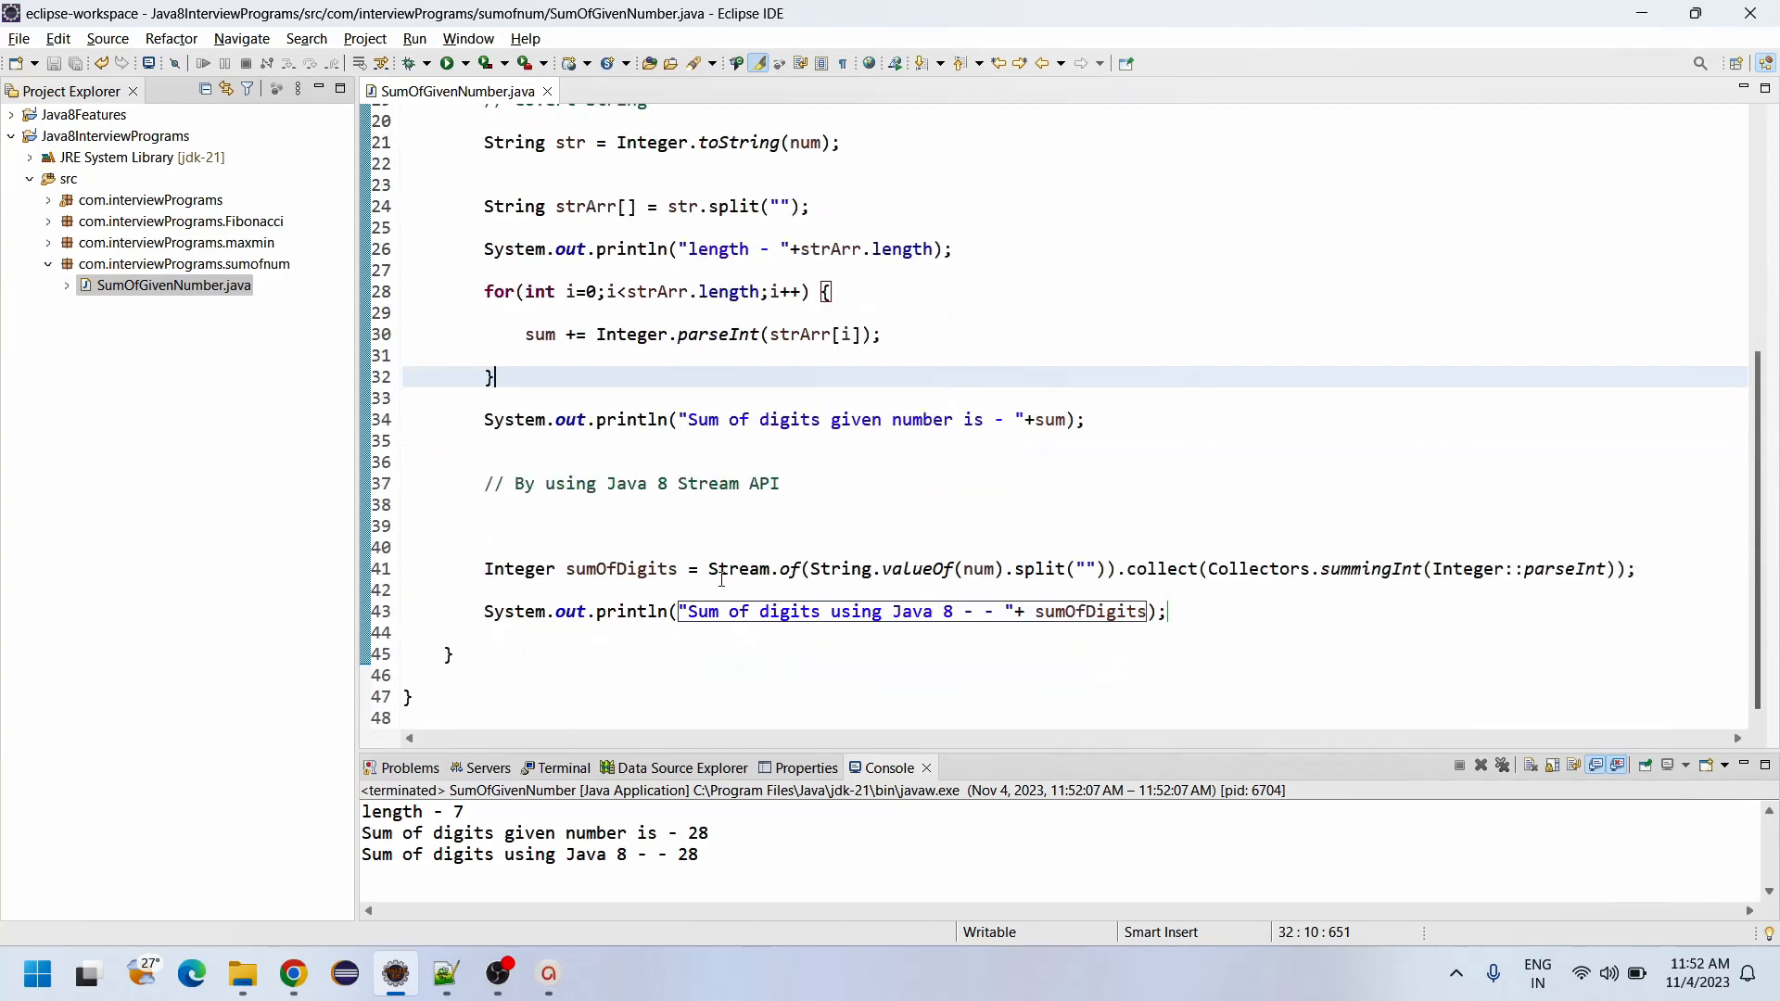
pyautogui.doubleClick(735, 569)
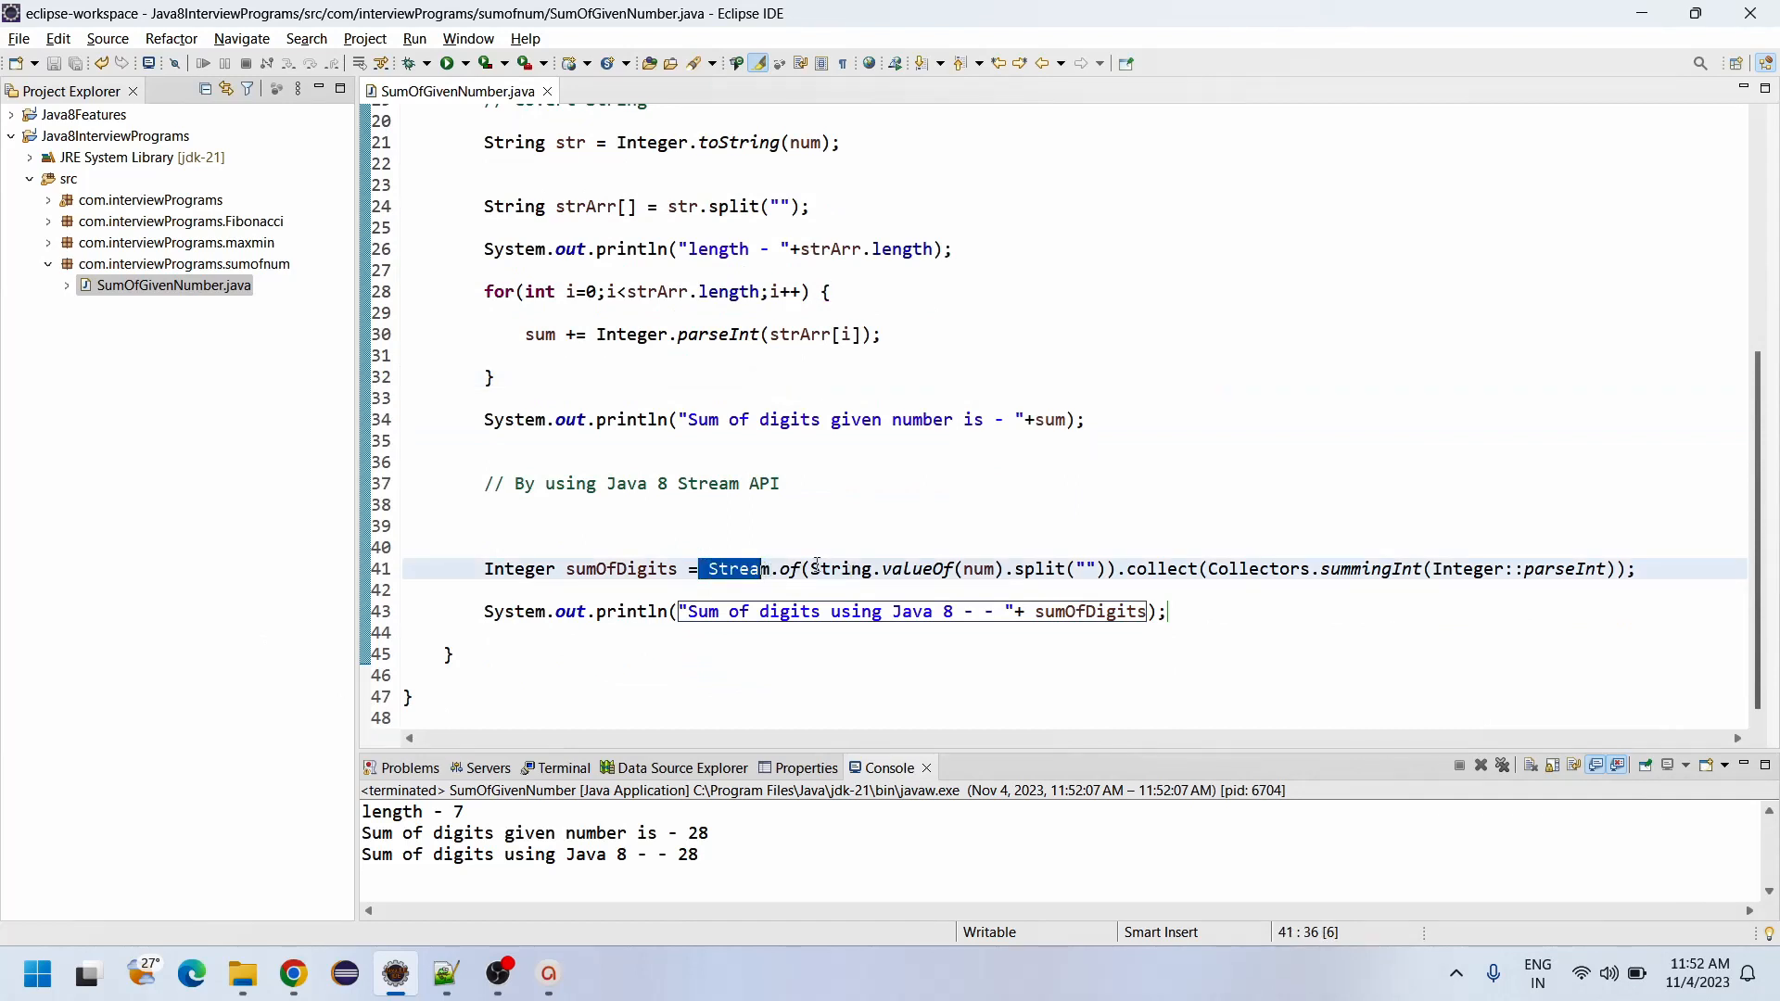